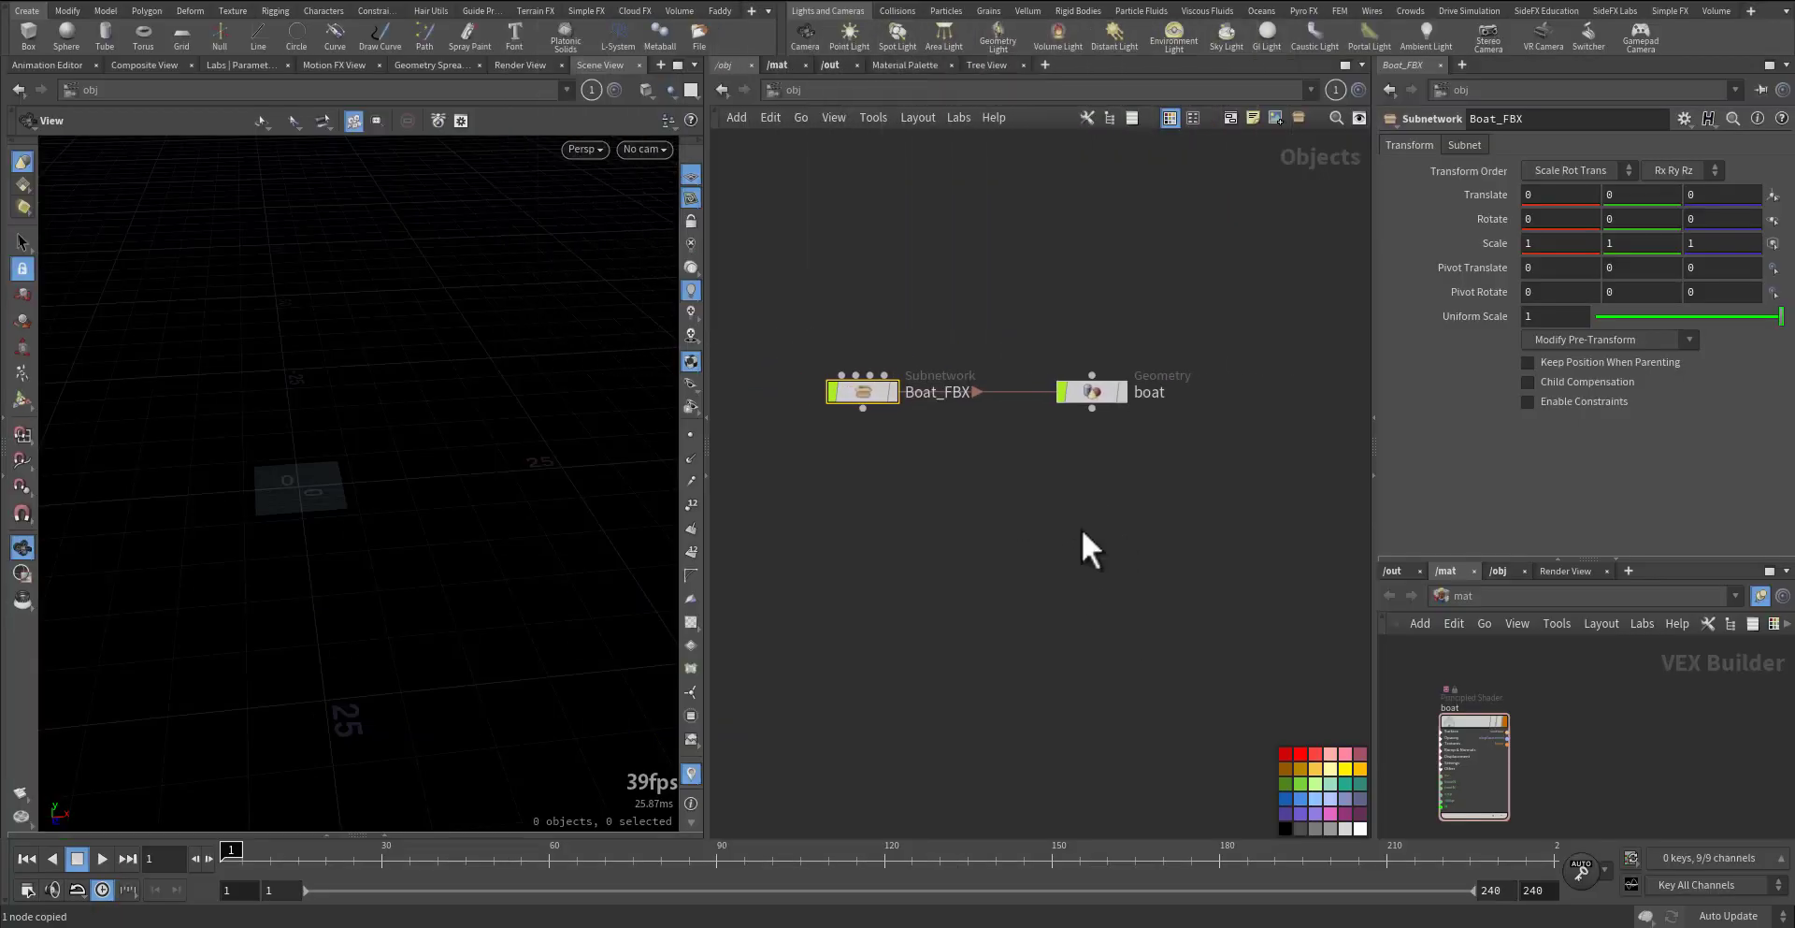
- Inspect the imported Boat_FBX subnetwork and return to the /obj level
{"action": "left_click", "coordinate": [1090, 391]}
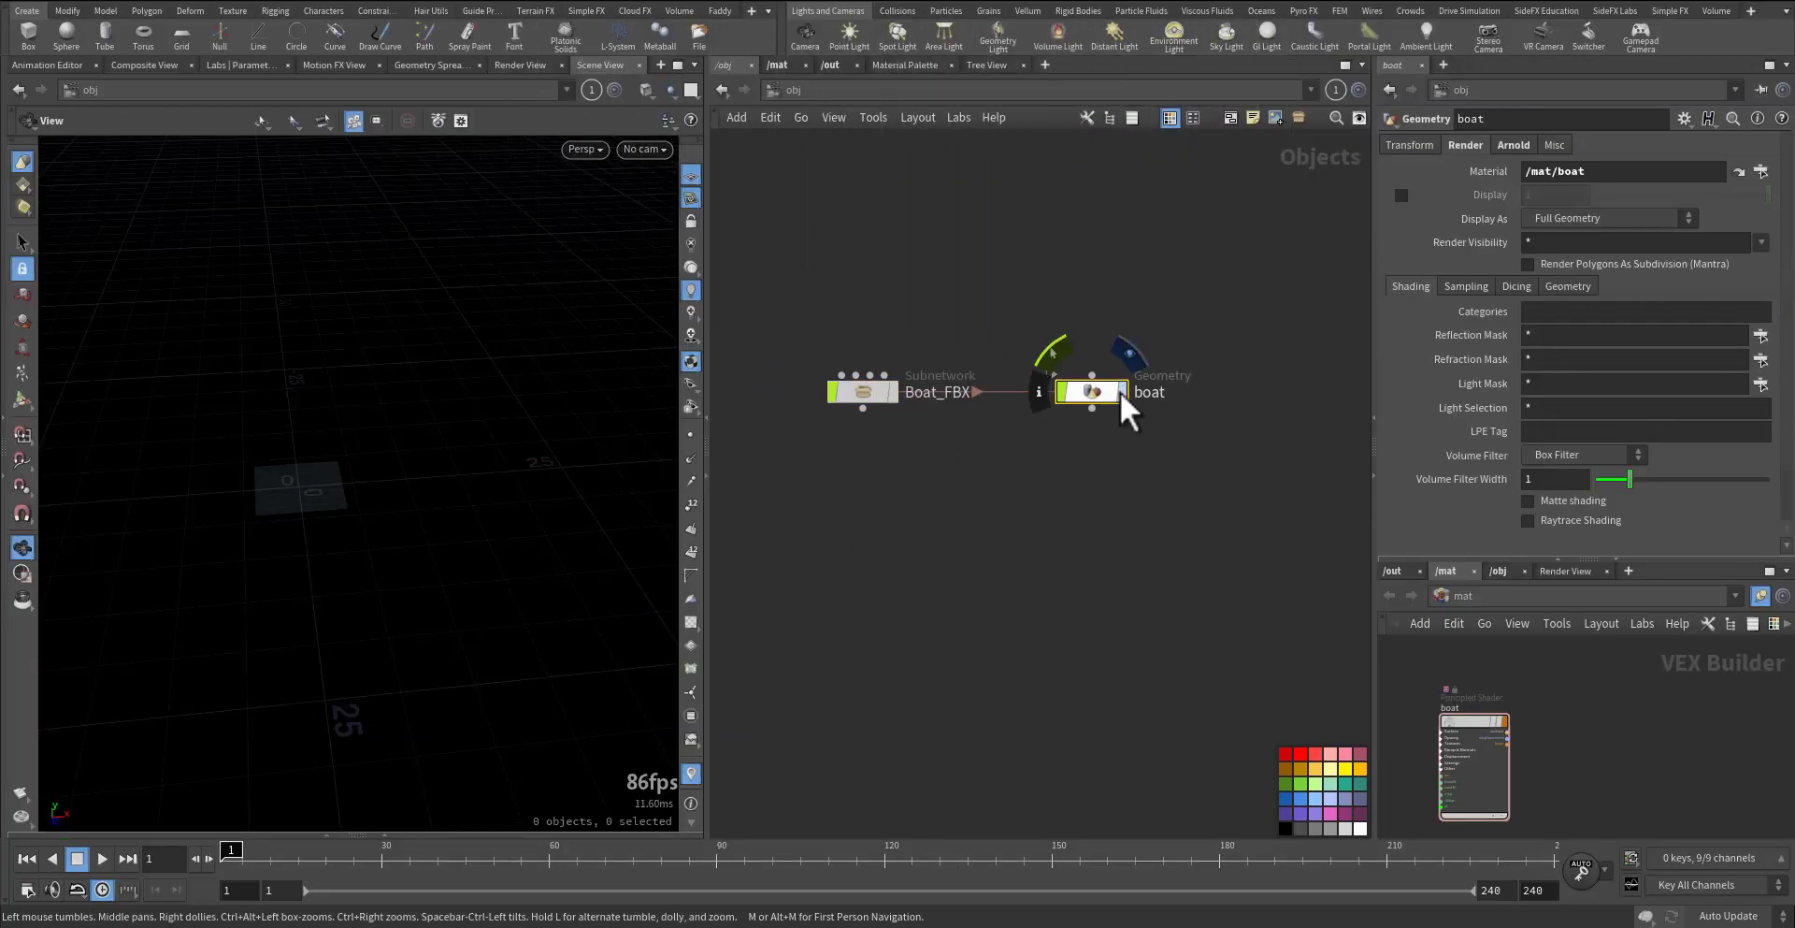
{"action": "left_click", "coordinate": [864, 391]}
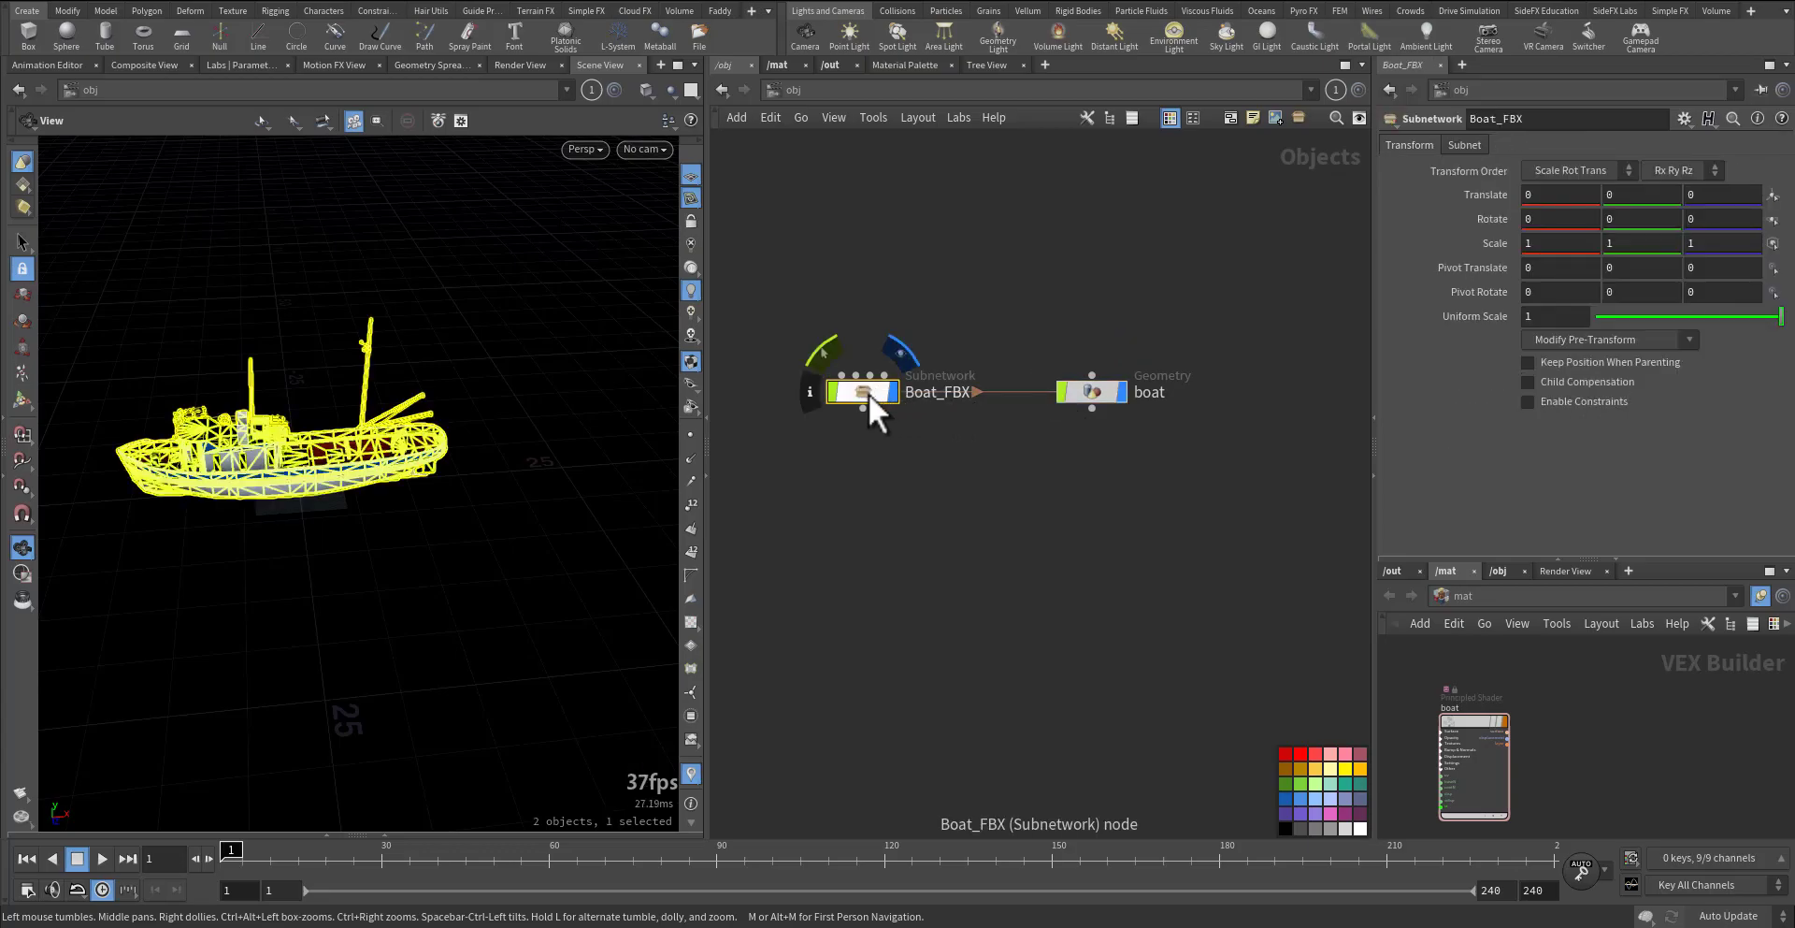
{"action": "double_click", "coordinate": [867, 391]}
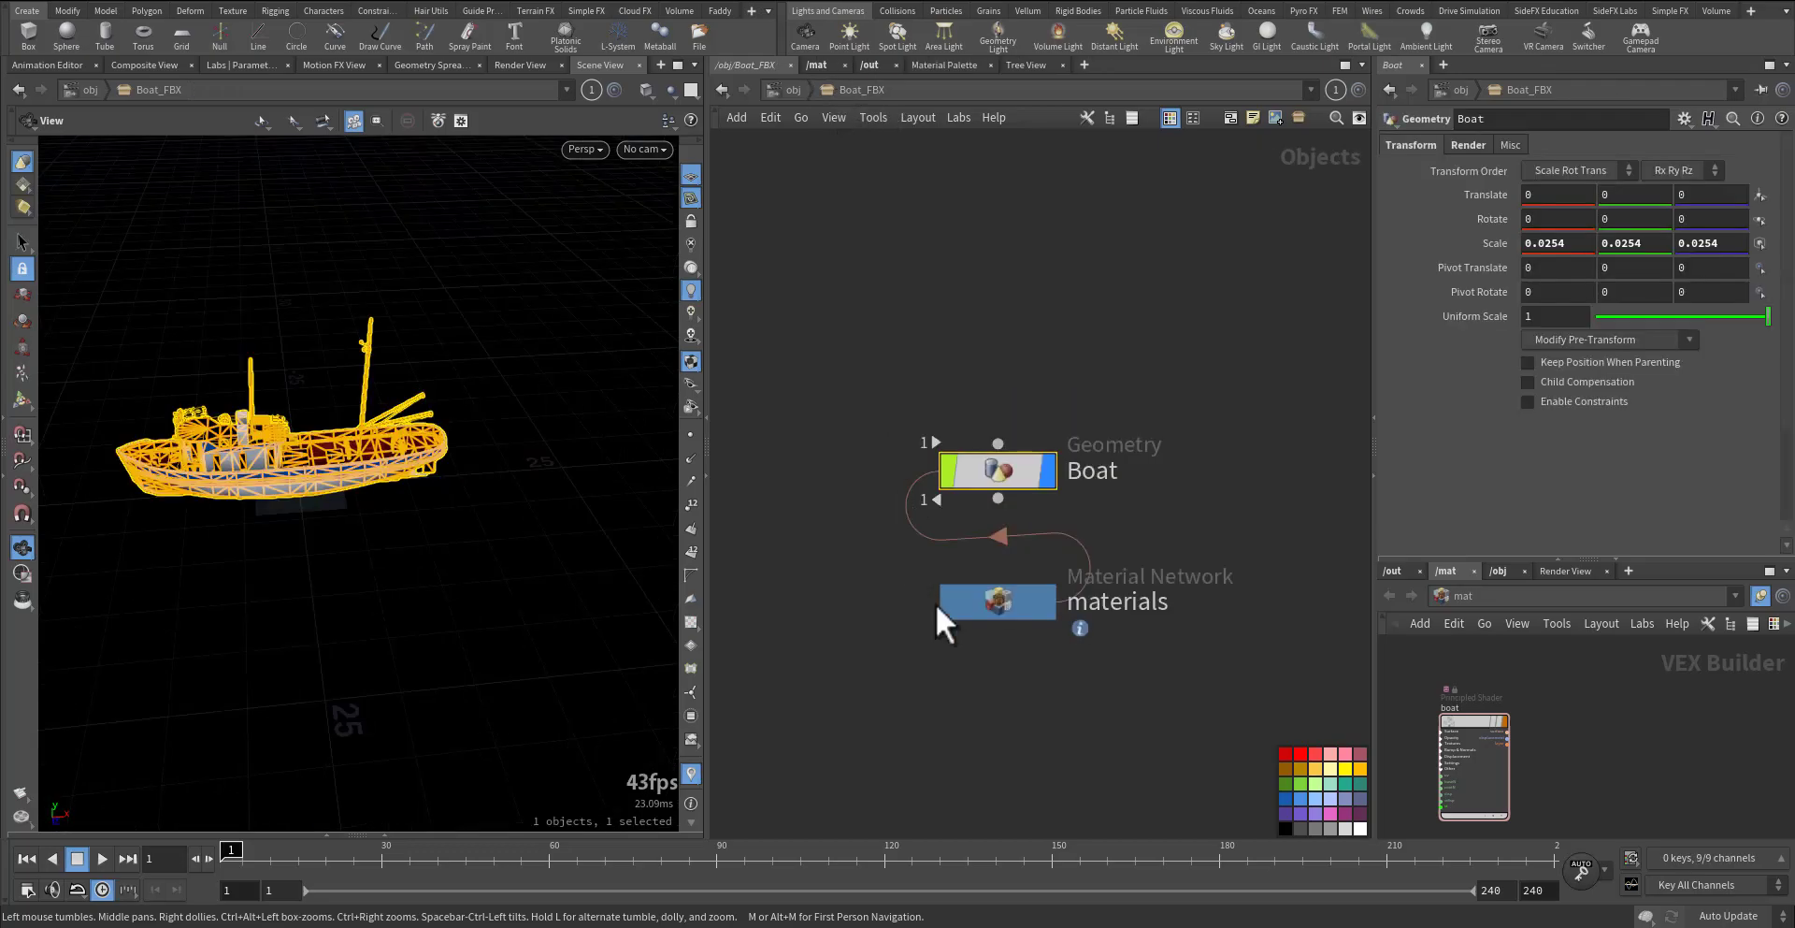
{"action": "double_click", "coordinate": [995, 600]}
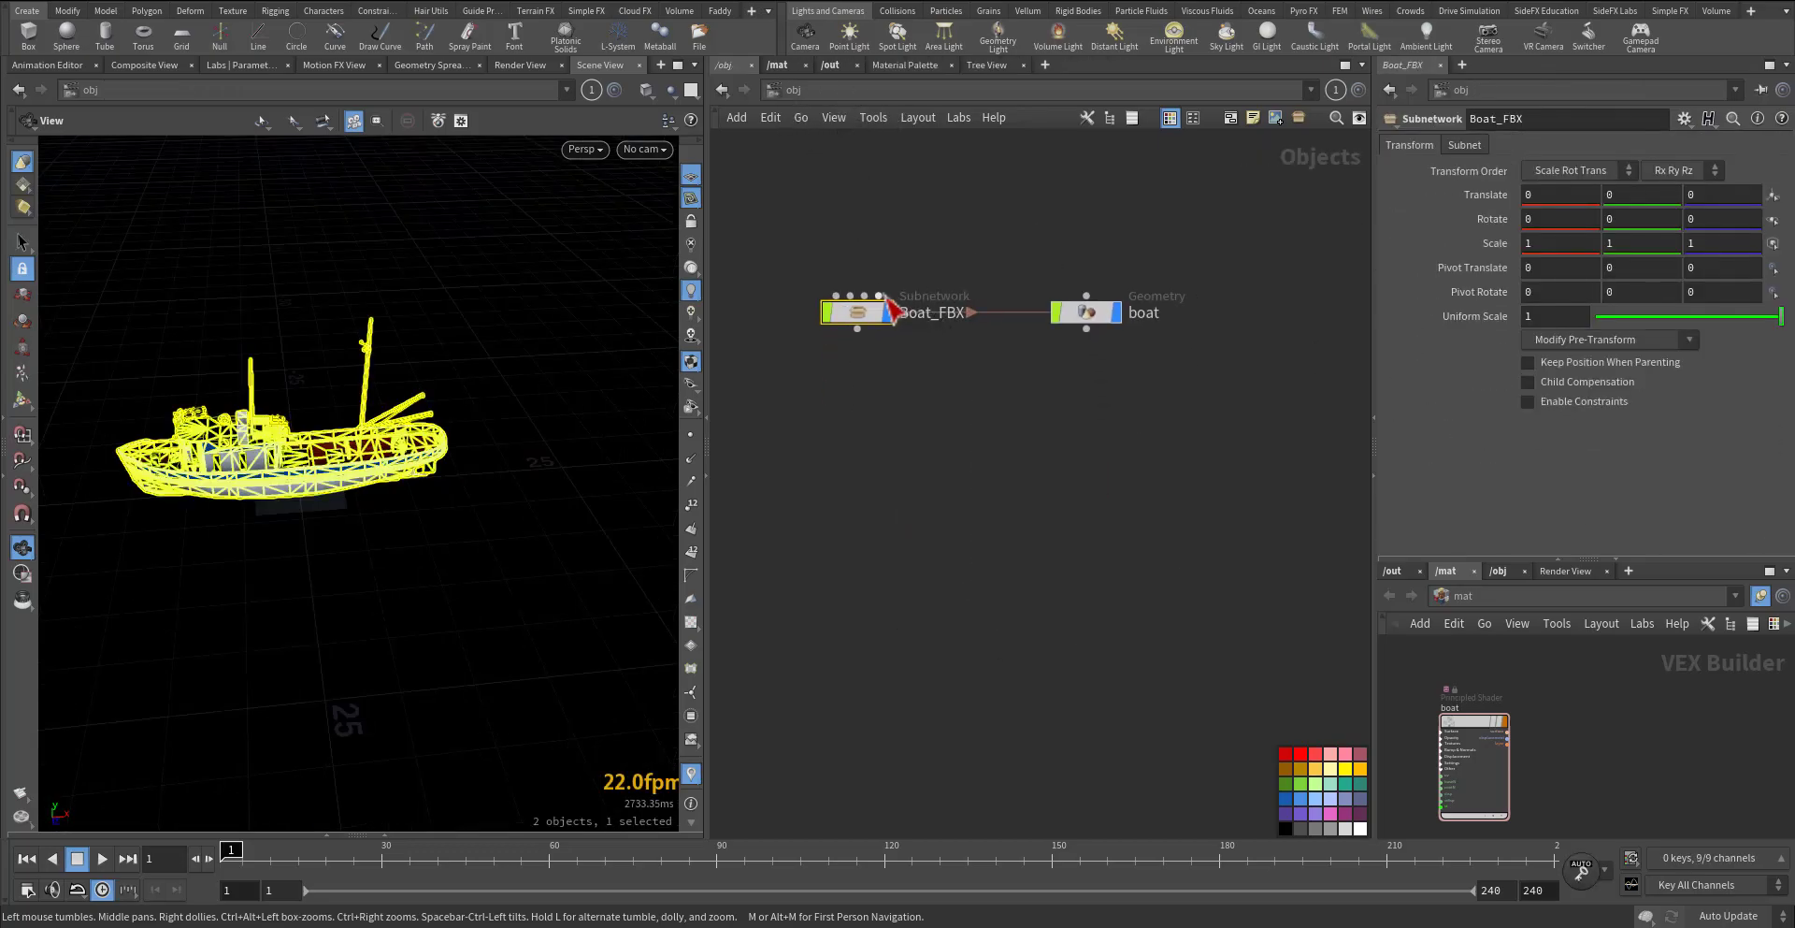
- Display the boat Geometry object and dive into its network
{"action": "left_click", "coordinate": [1084, 312]}
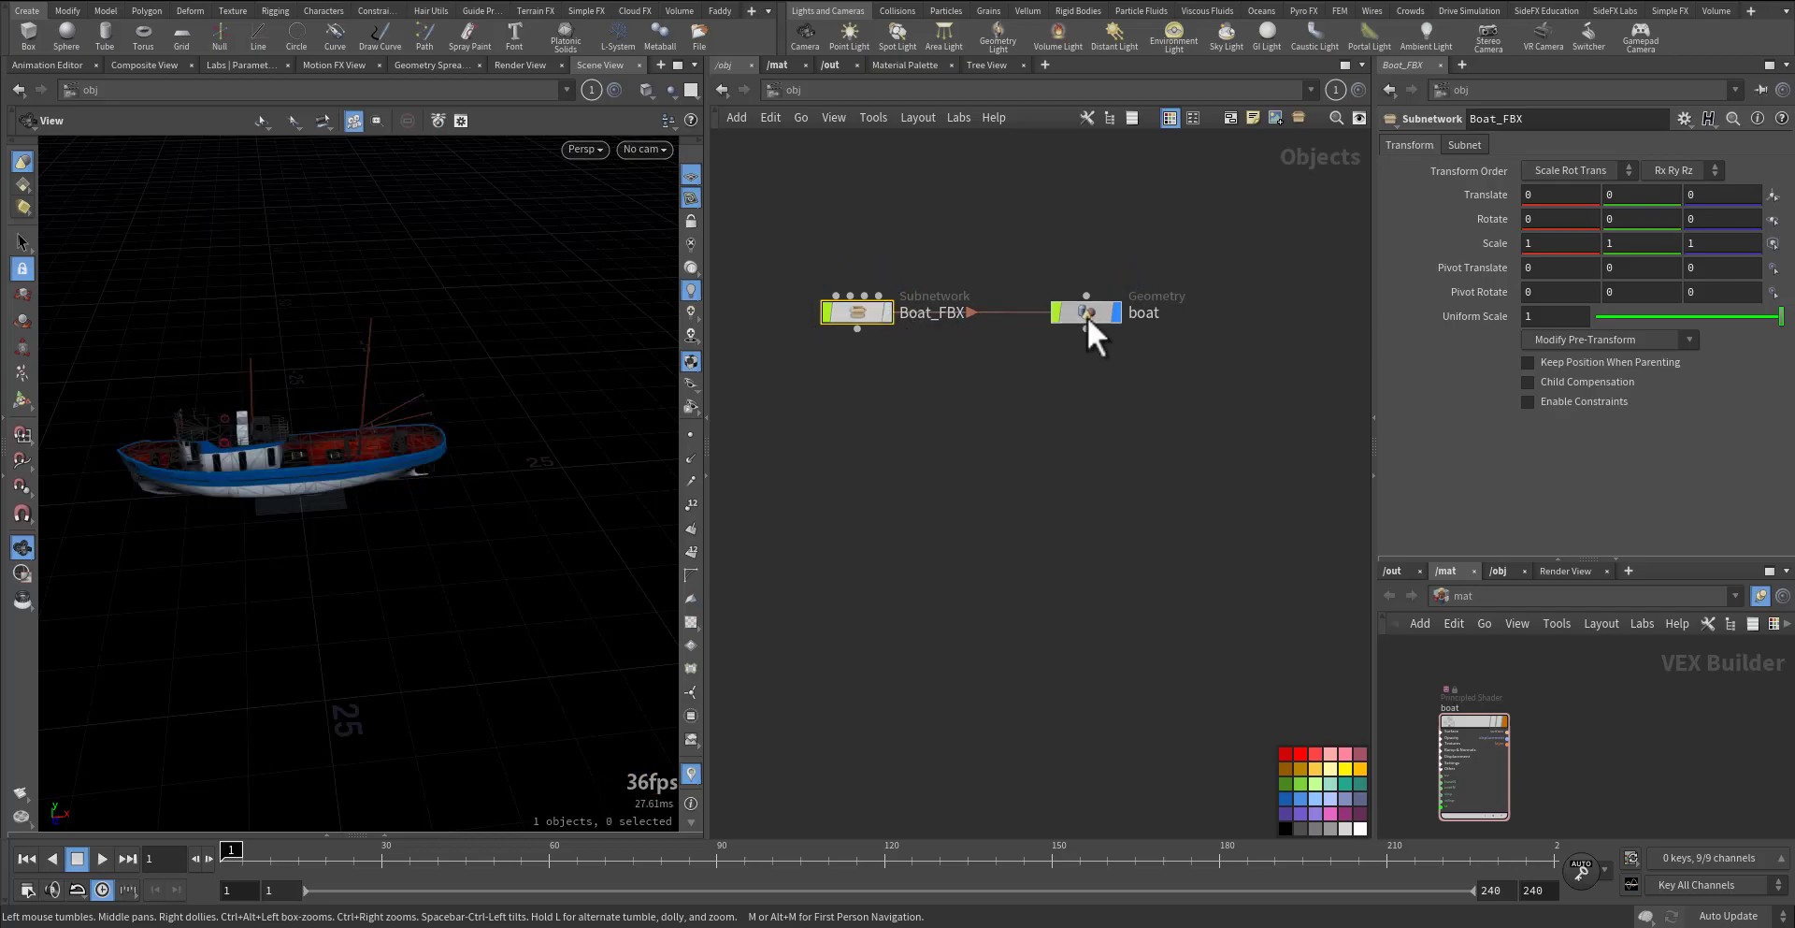
{"action": "double_click", "coordinate": [1085, 313]}
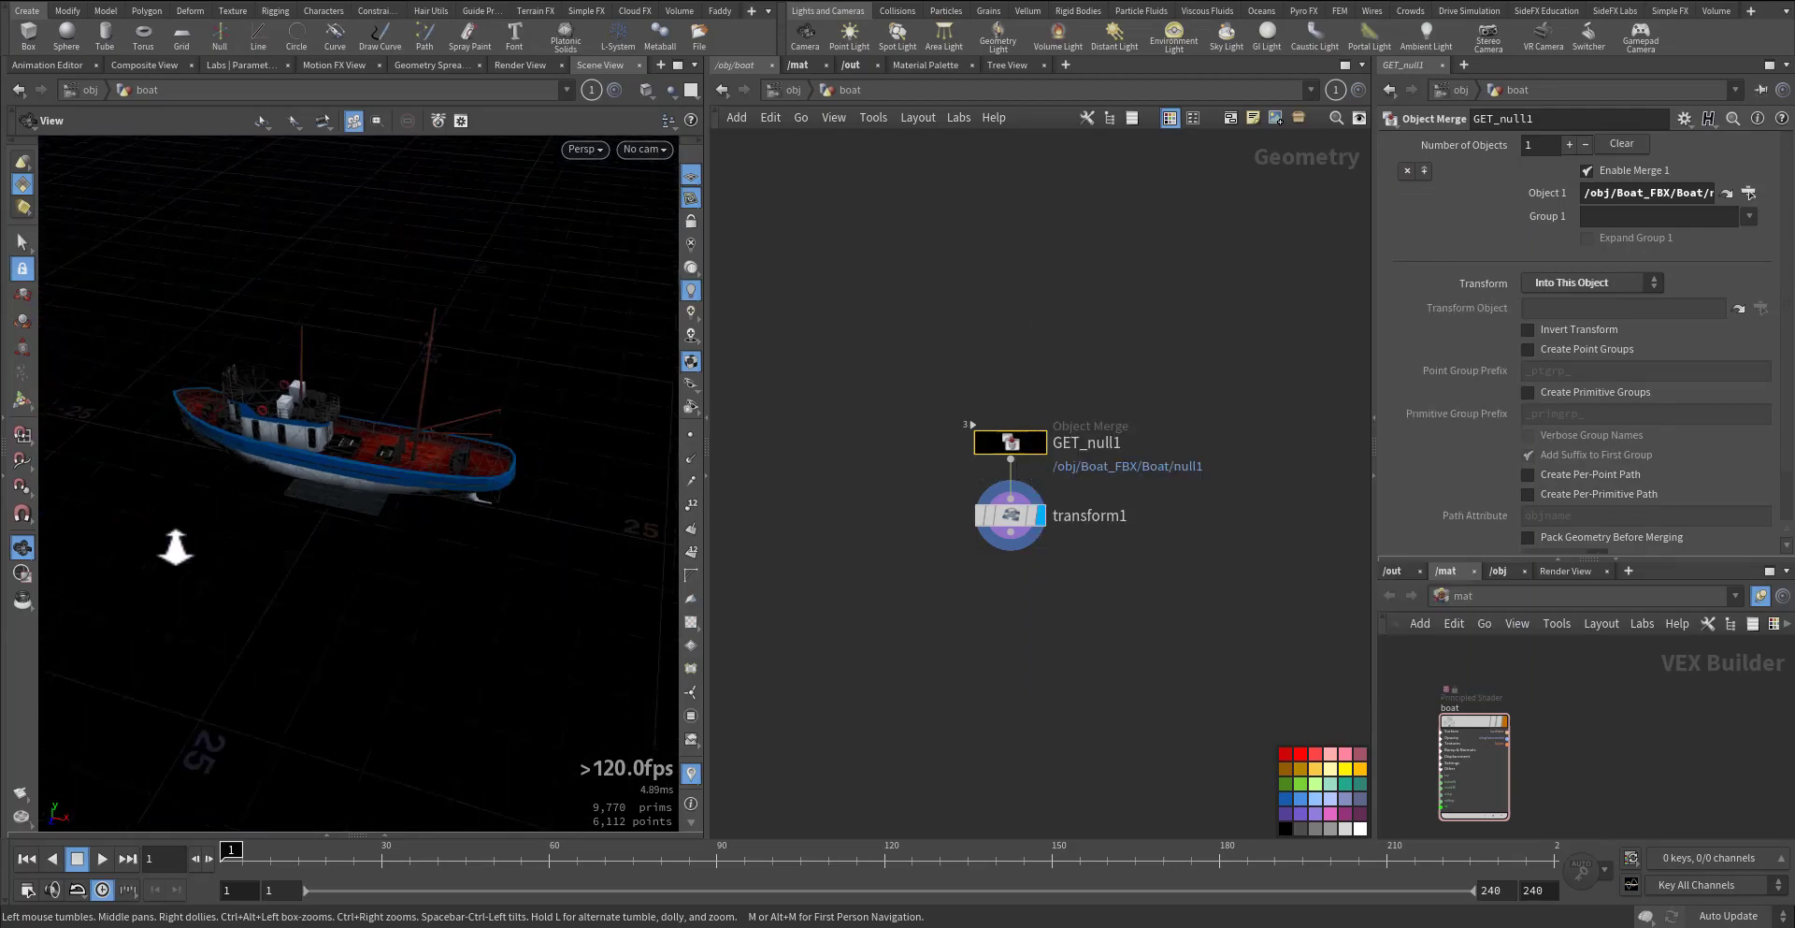
{"action": "left_click", "coordinate": [1008, 514]}
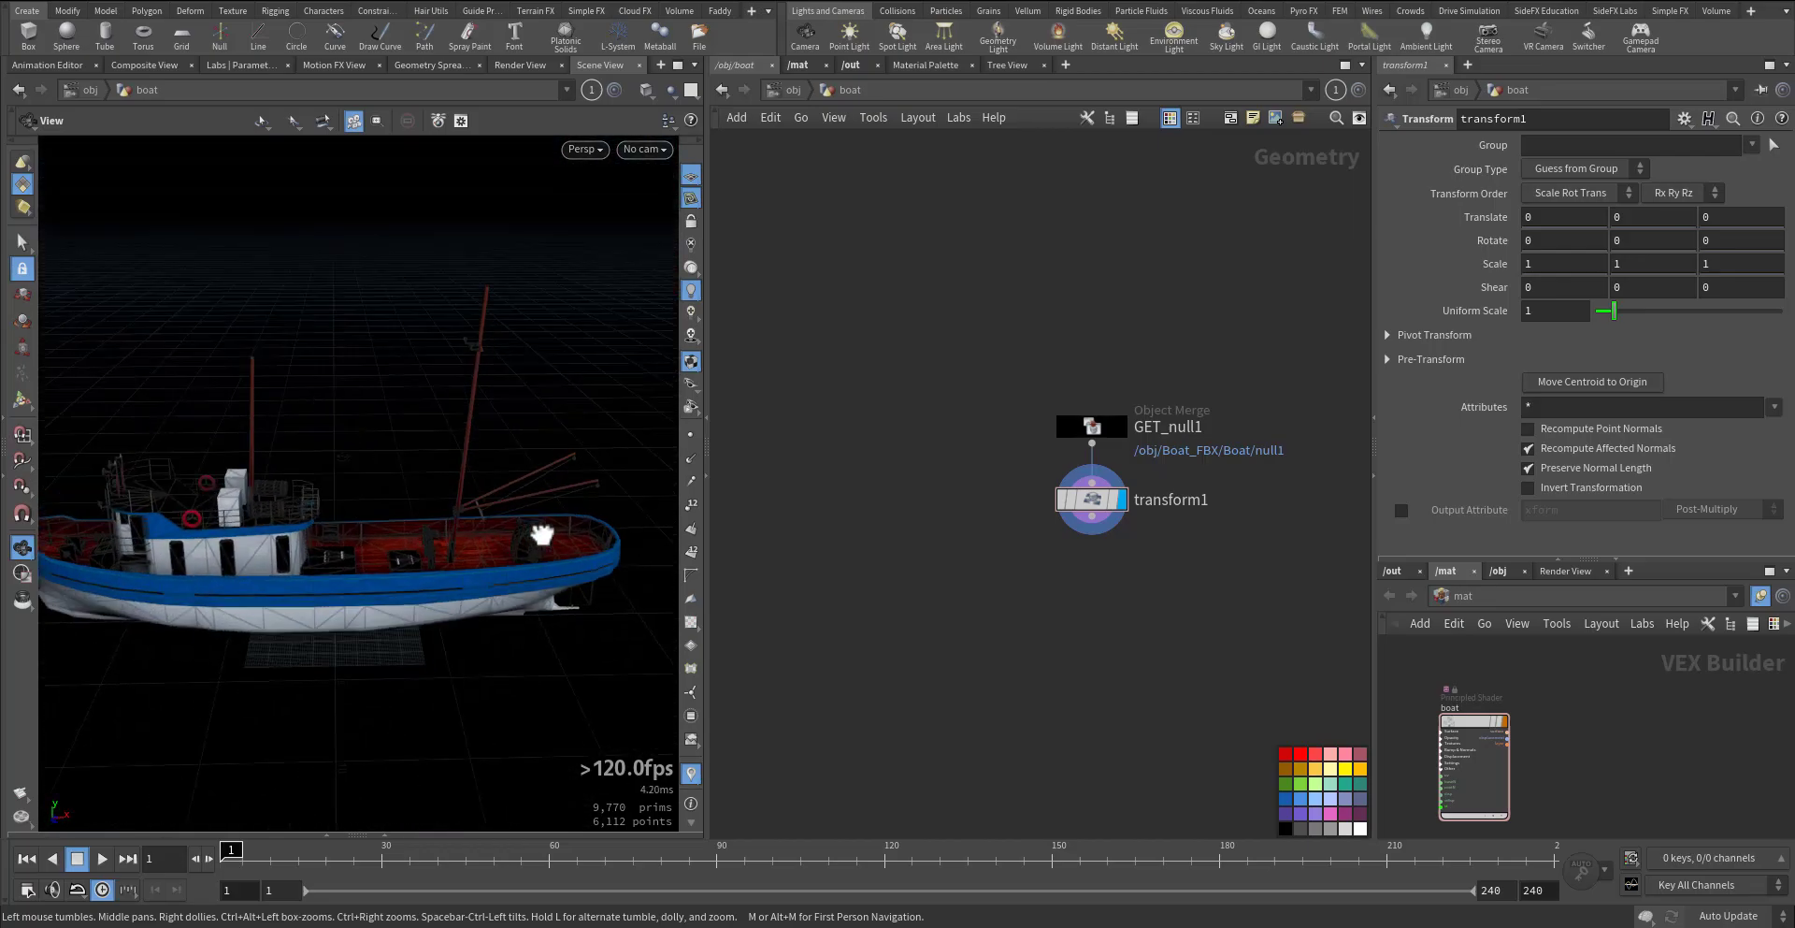
{"action": "left_click_drag", "start_coordinate": [543, 533], "coordinate": [357, 604]}
{"action": "type", "text": "curv"}
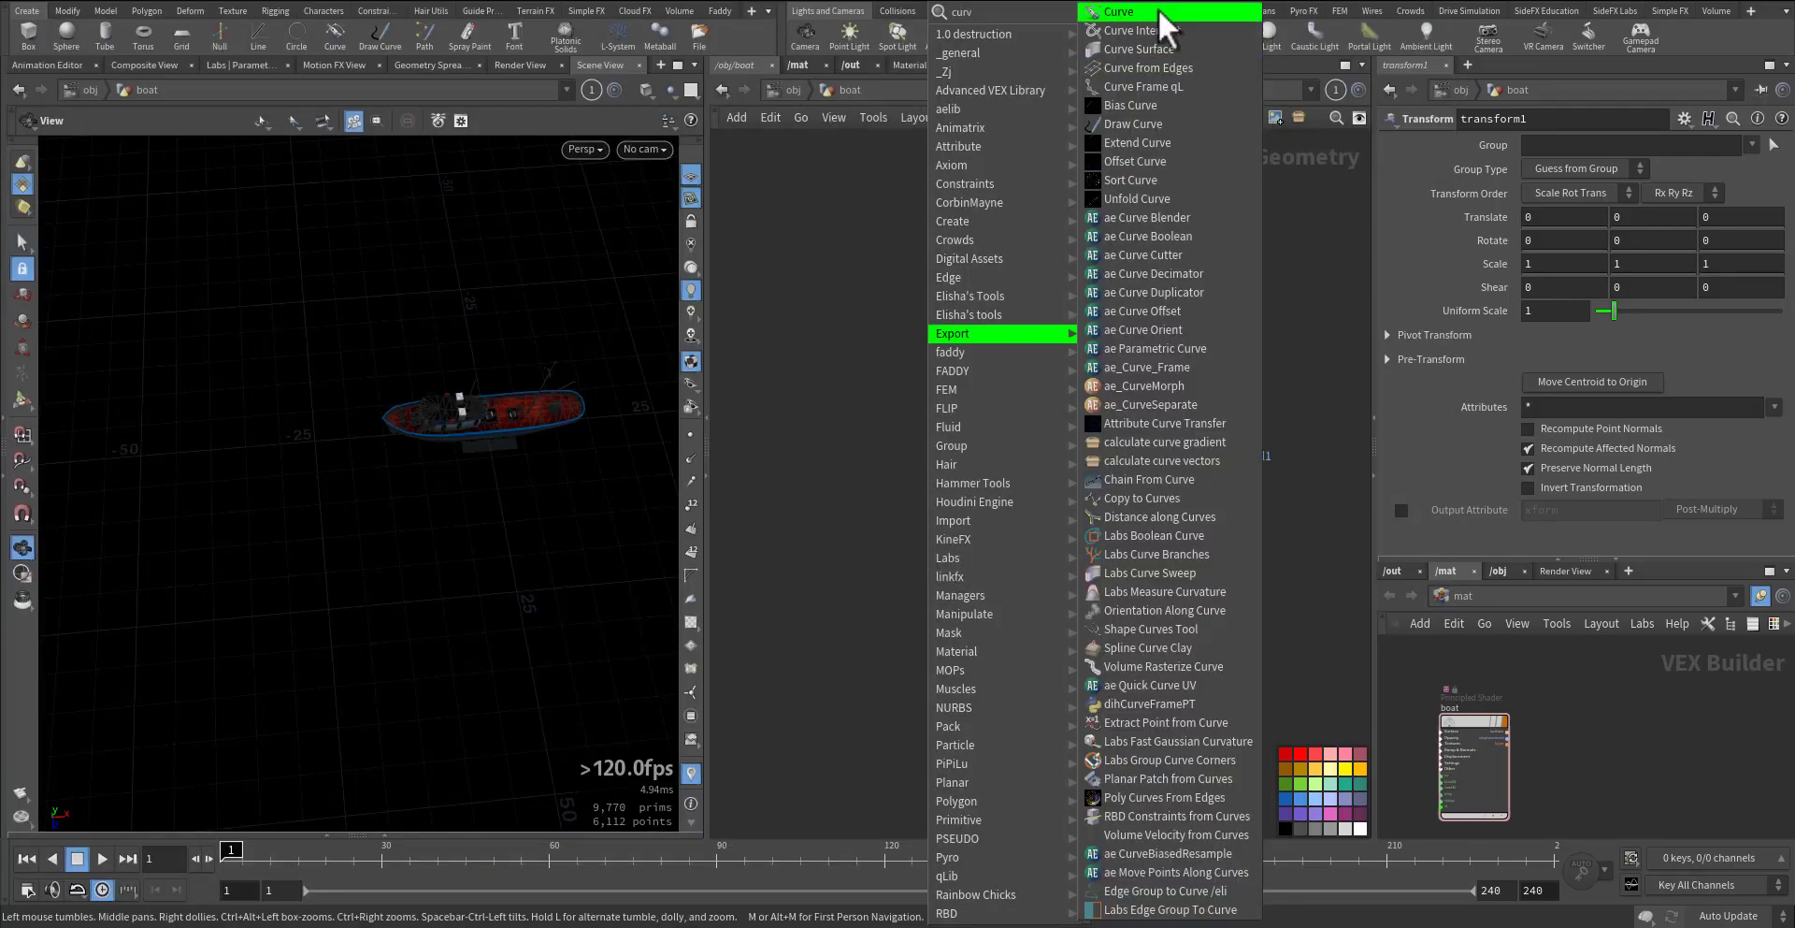
- Add a Curve SOP and draw a multi-point path across the ground from near the boat
{"action": "left_click", "coordinate": [1126, 11]}
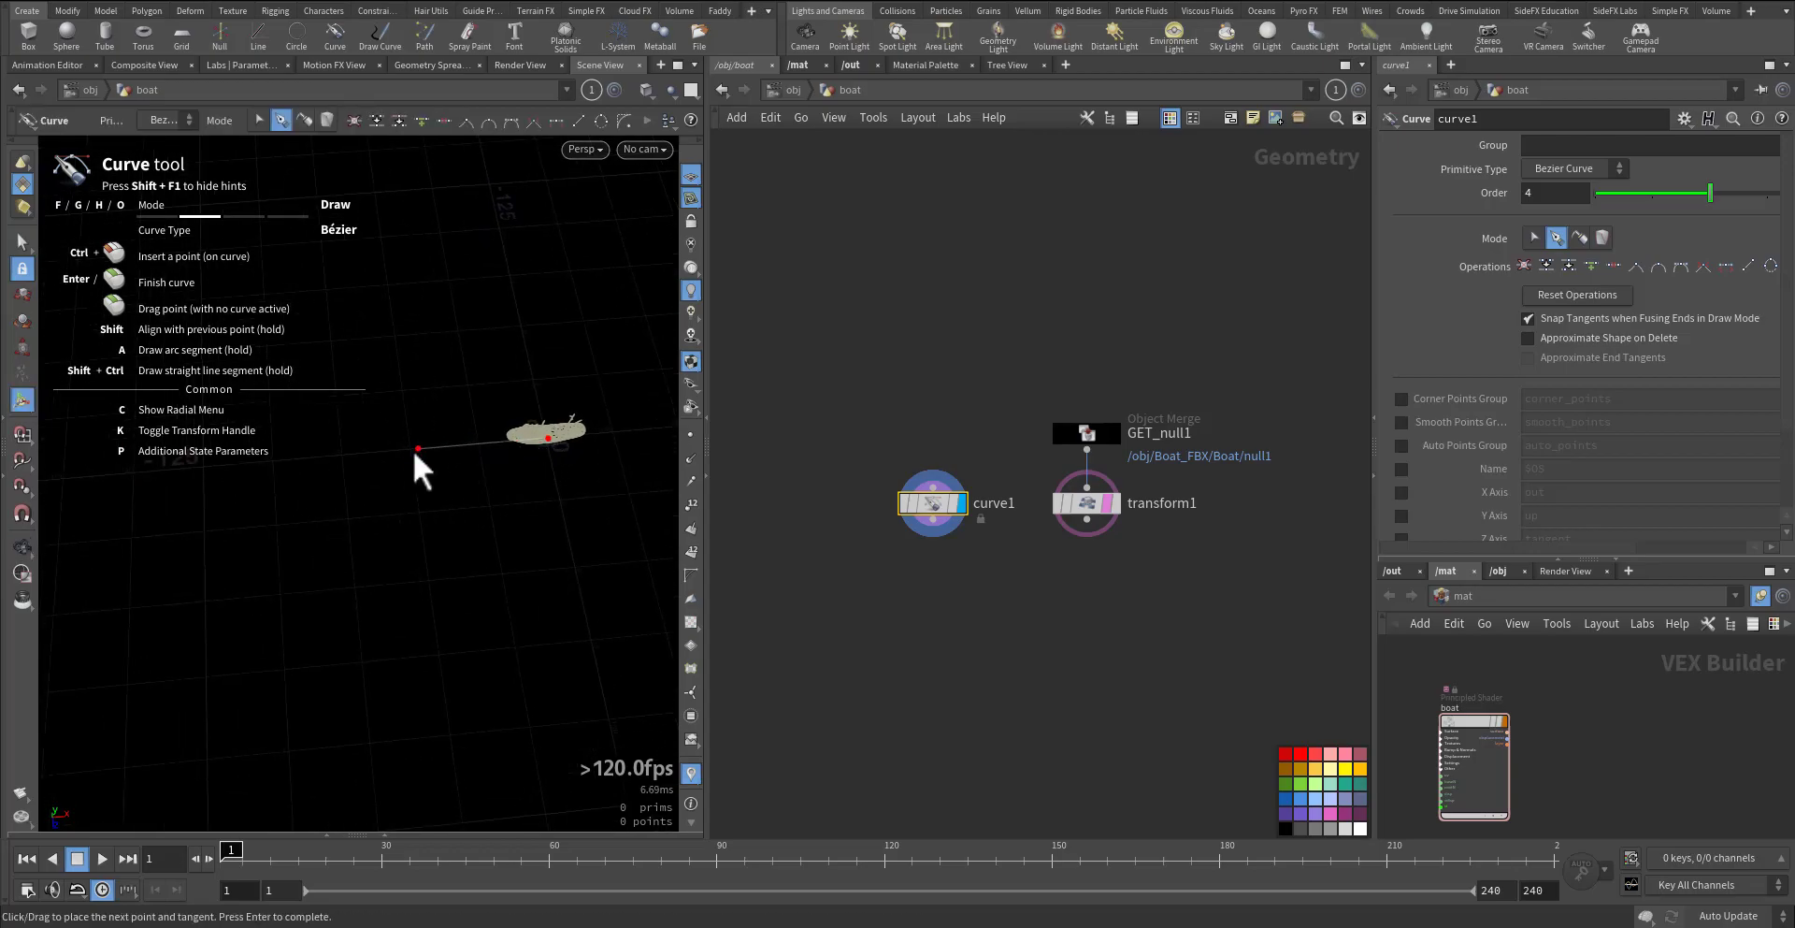
{"action": "left_click", "coordinate": [241, 518]}
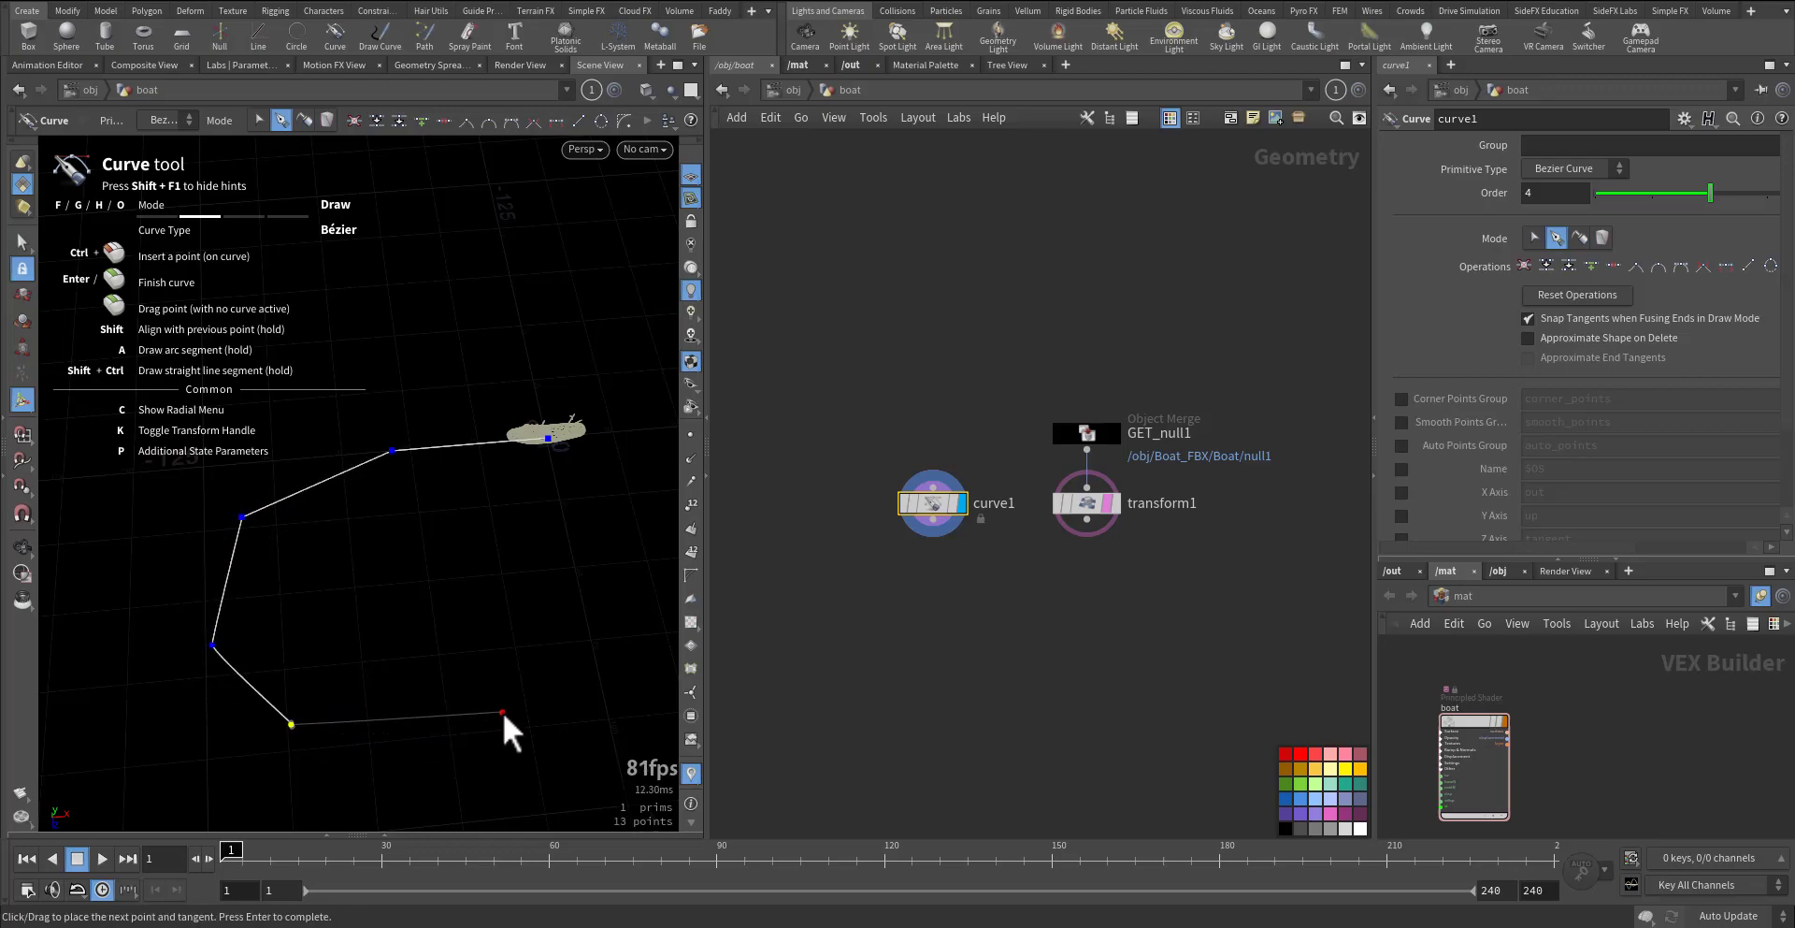
{"action": "left_click", "coordinate": [503, 724]}
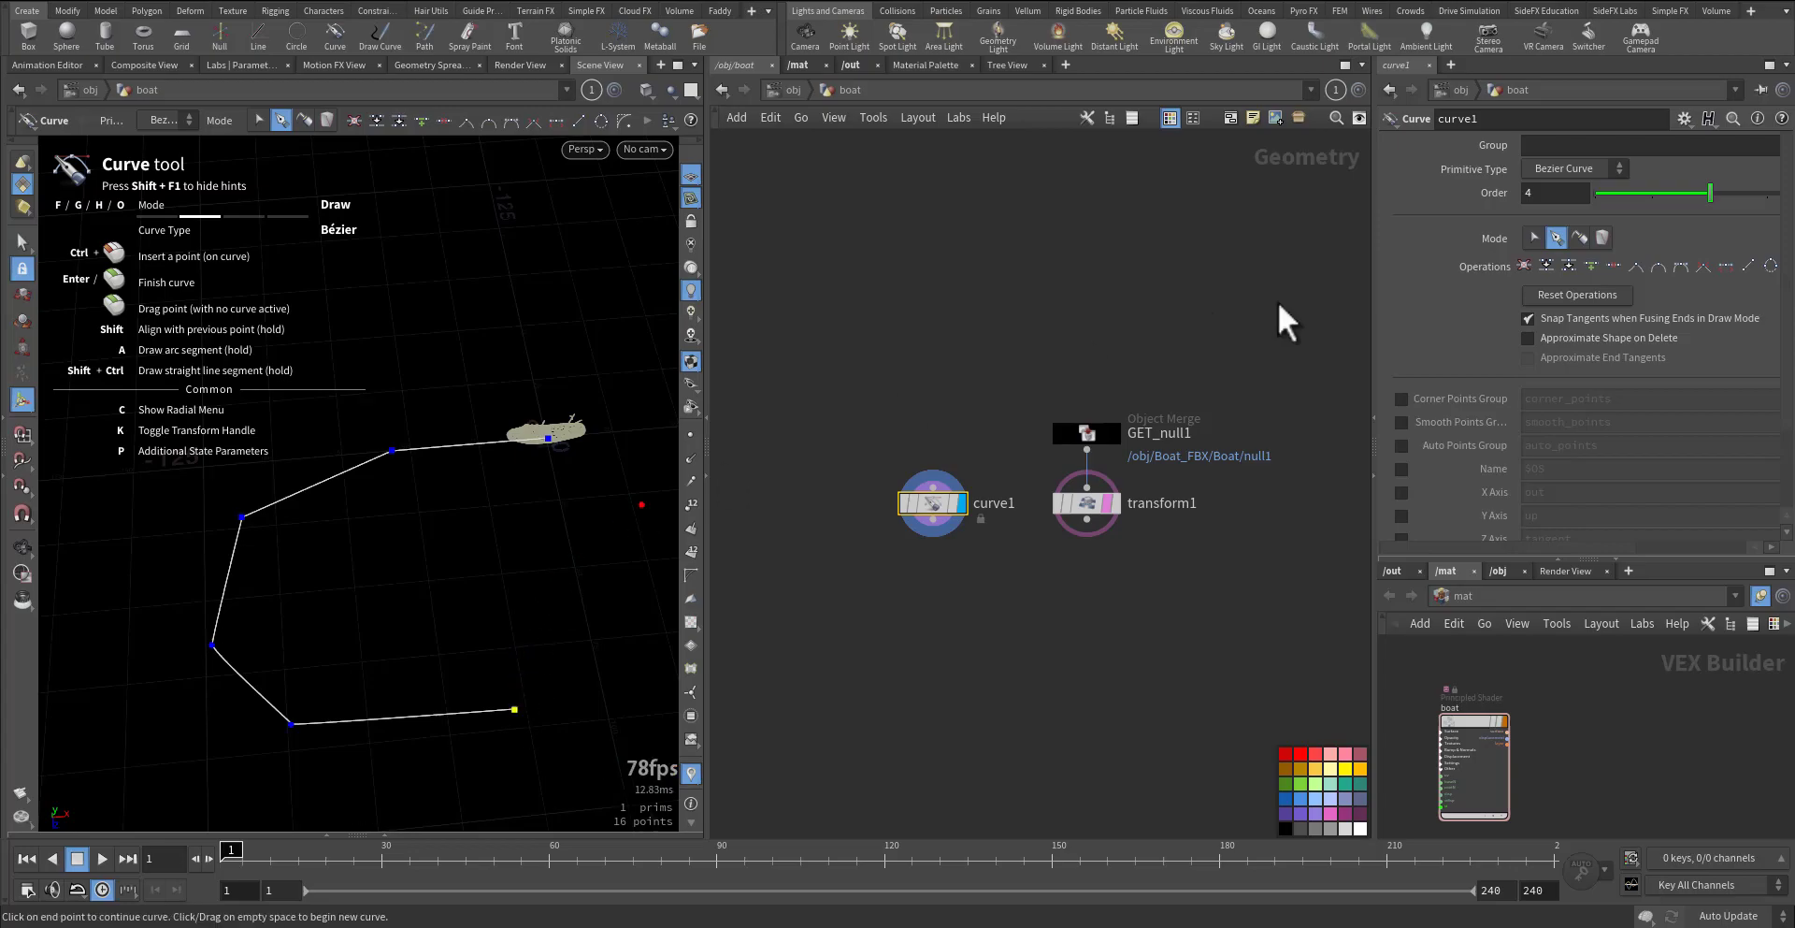
{"action": "left_click", "coordinate": [278, 120]}
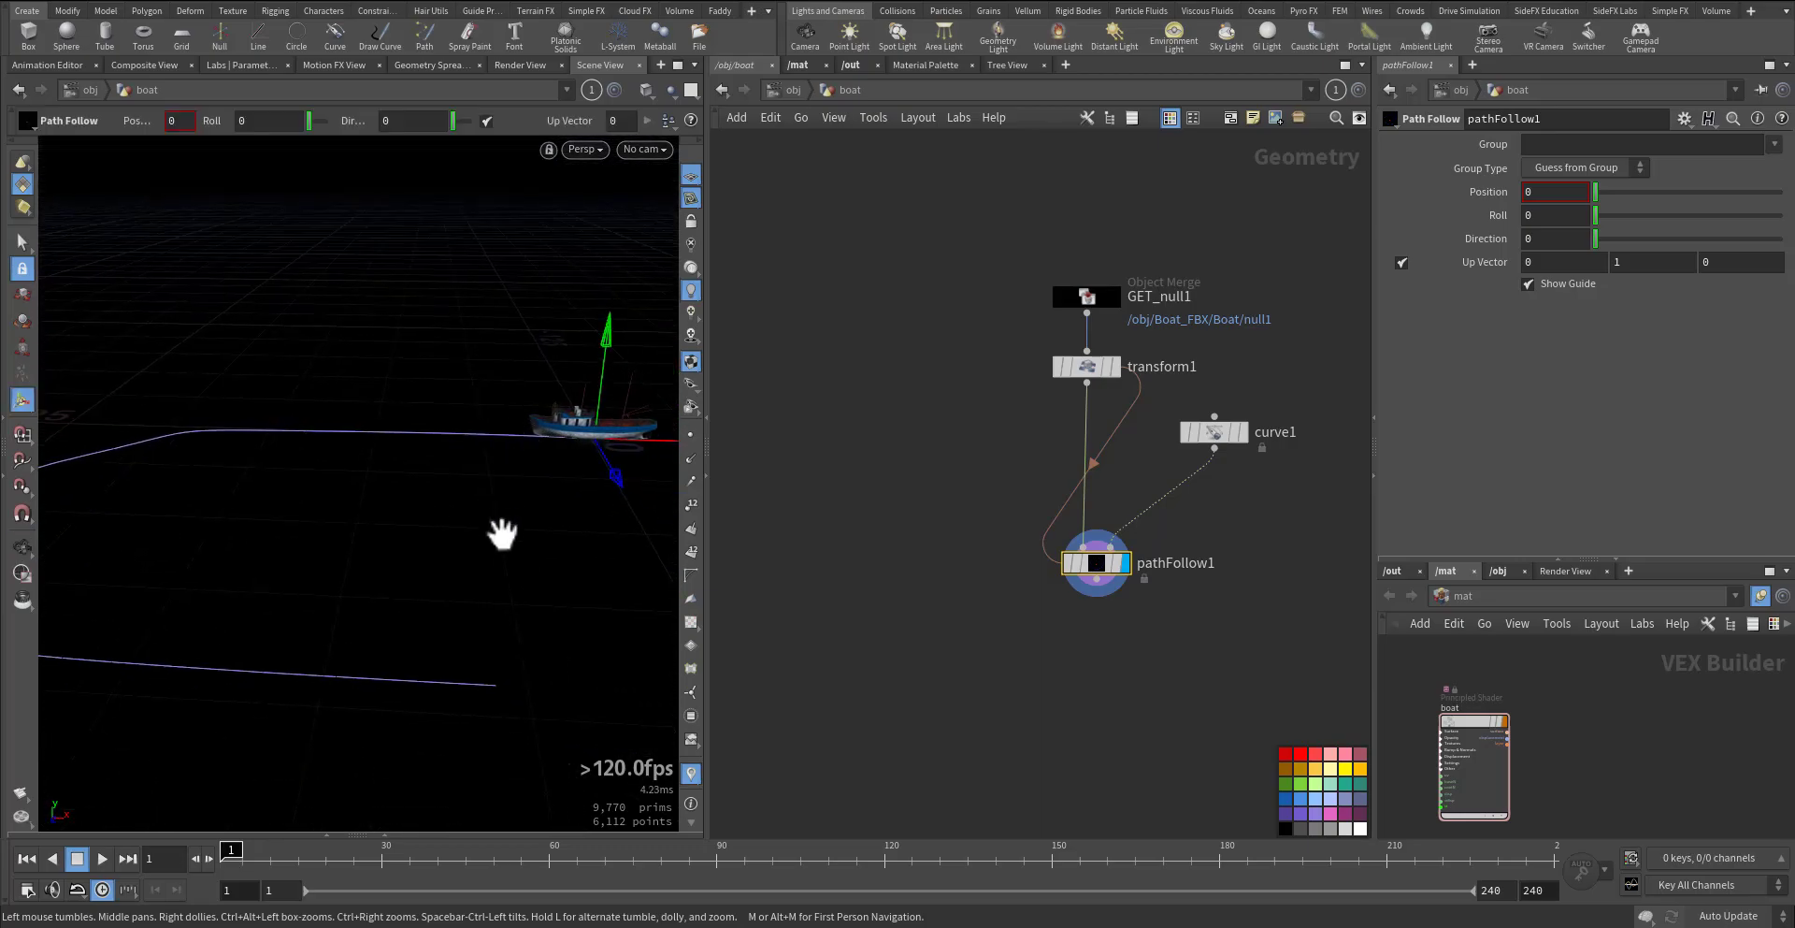
{"action": "mouse_move", "coordinate": [1602, 206]}
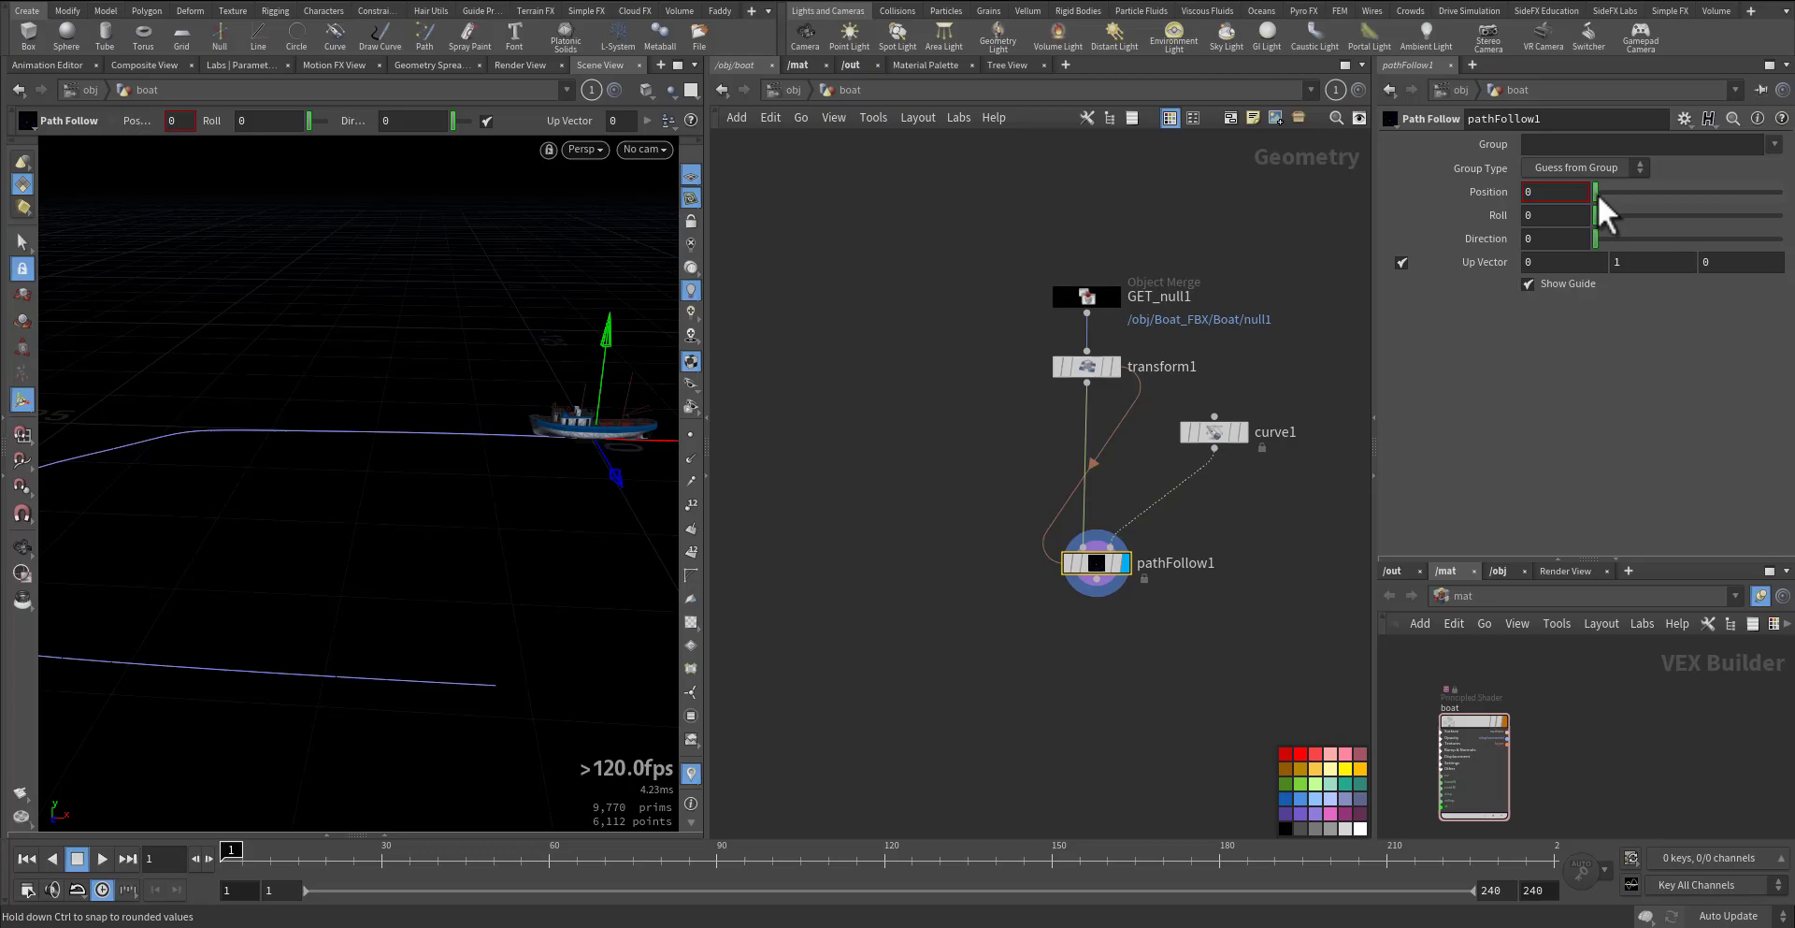
- Test the Path Follow Position slider and set Direction to 270 so the boat faces forward
{"action": "left_click_drag", "start_coordinate": [1595, 191], "coordinate": [1726, 190]}
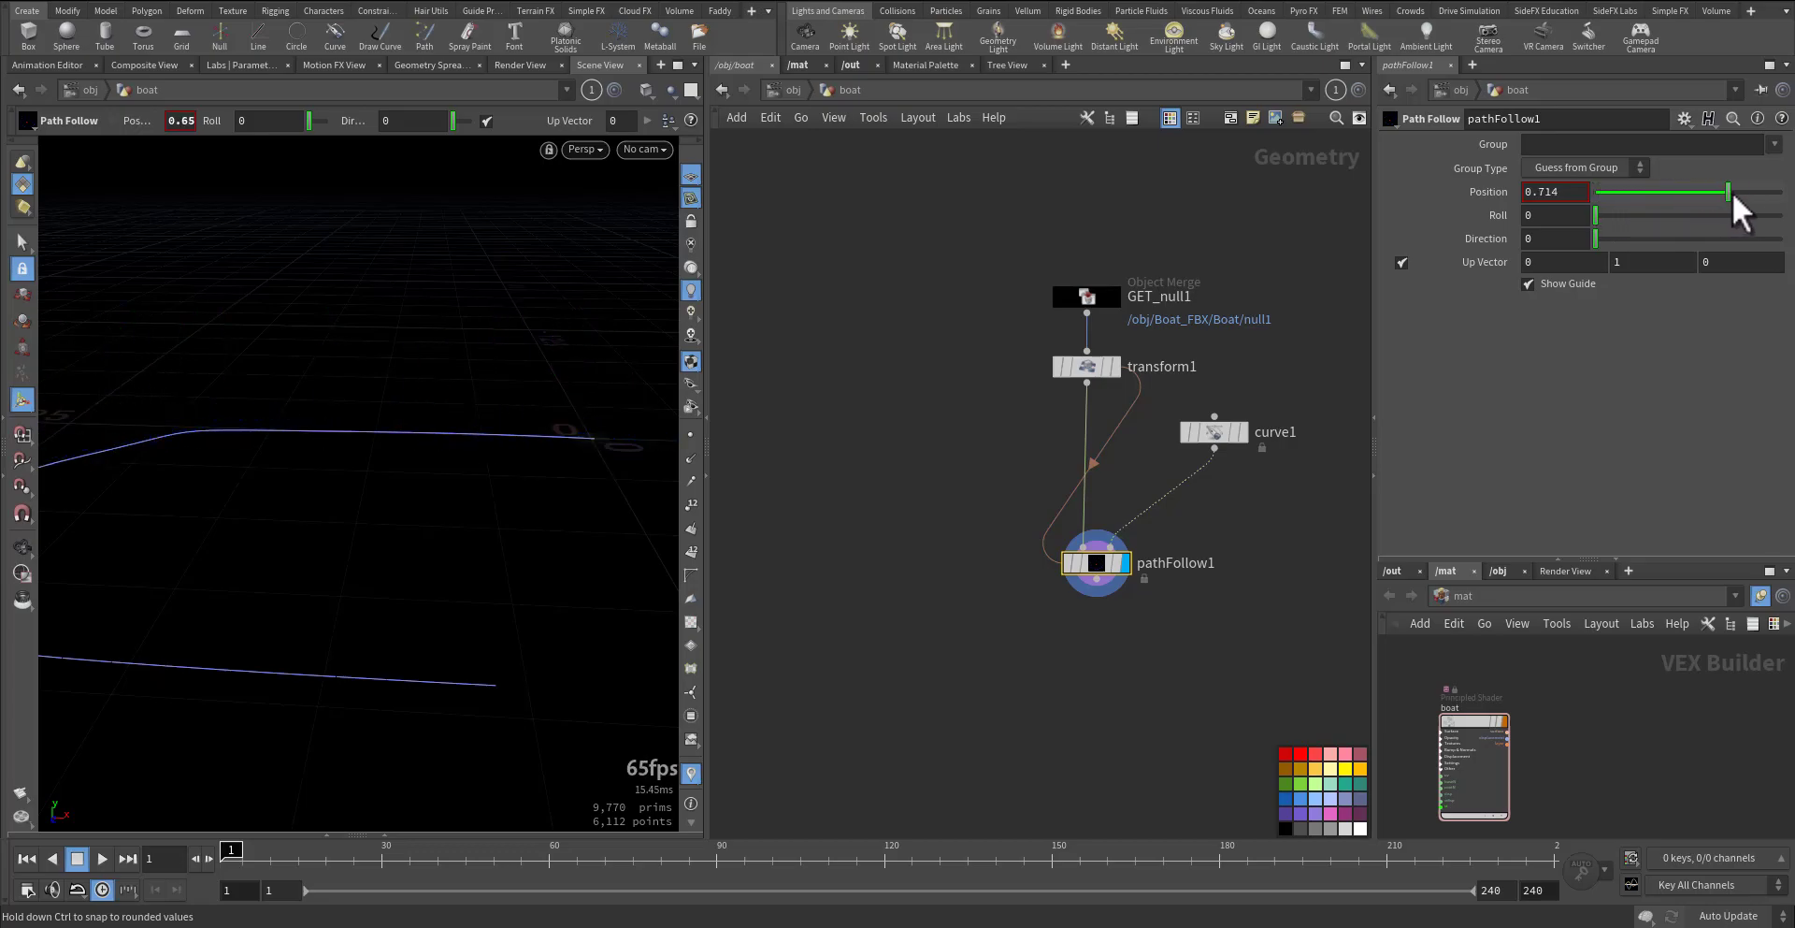
{"action": "left_click_drag", "start_coordinate": [1728, 191], "coordinate": [1603, 191]}
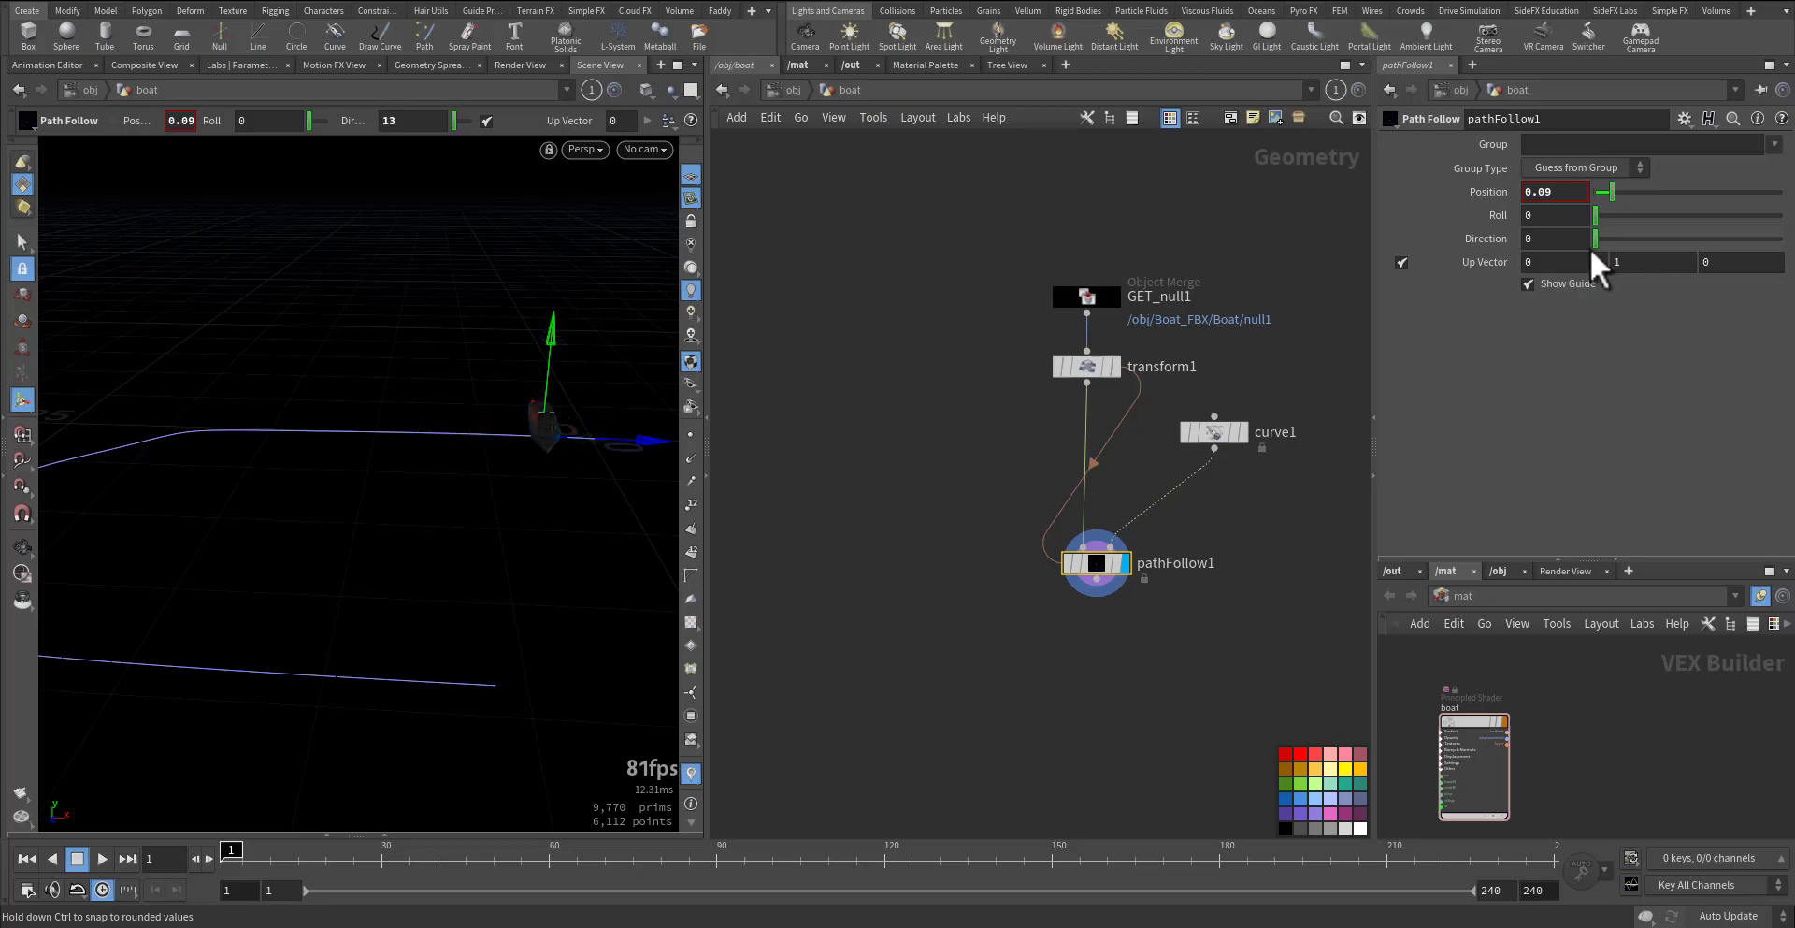
{"action": "left_click_drag", "start_coordinate": [1597, 237], "coordinate": [1736, 238]}
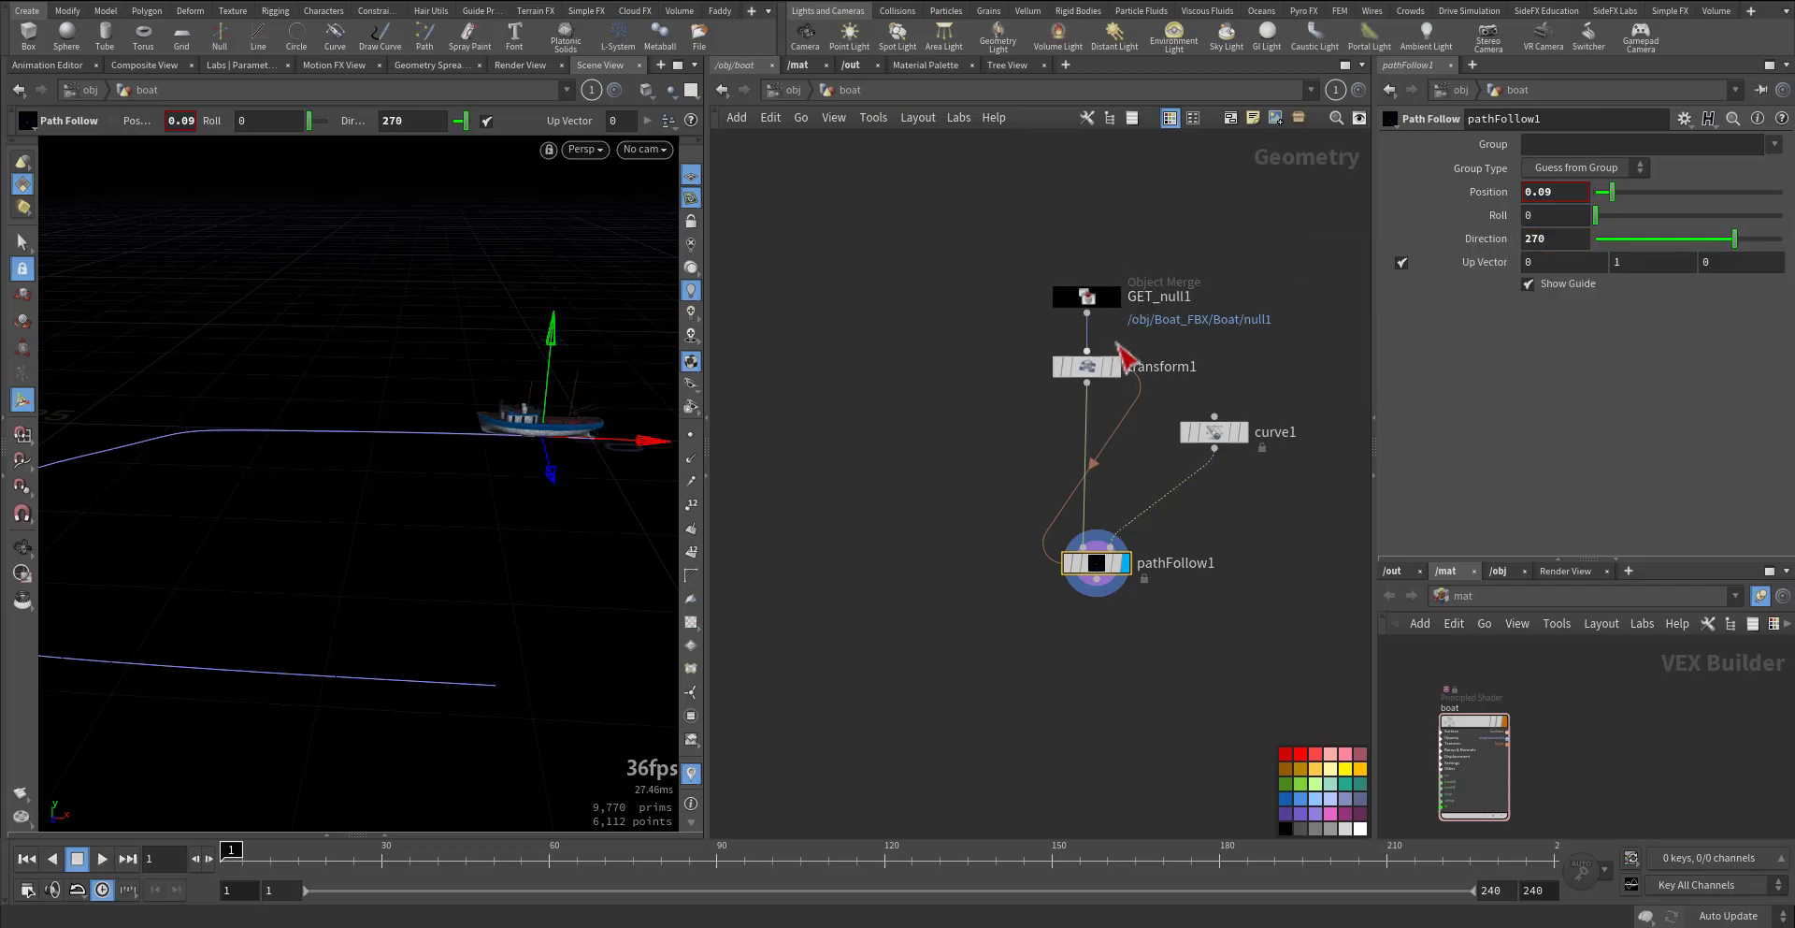
- Return the boat to the path start, then slide it along to verify its travel
{"action": "left_click_drag", "start_coordinate": [1602, 190], "coordinate": [1617, 191]}
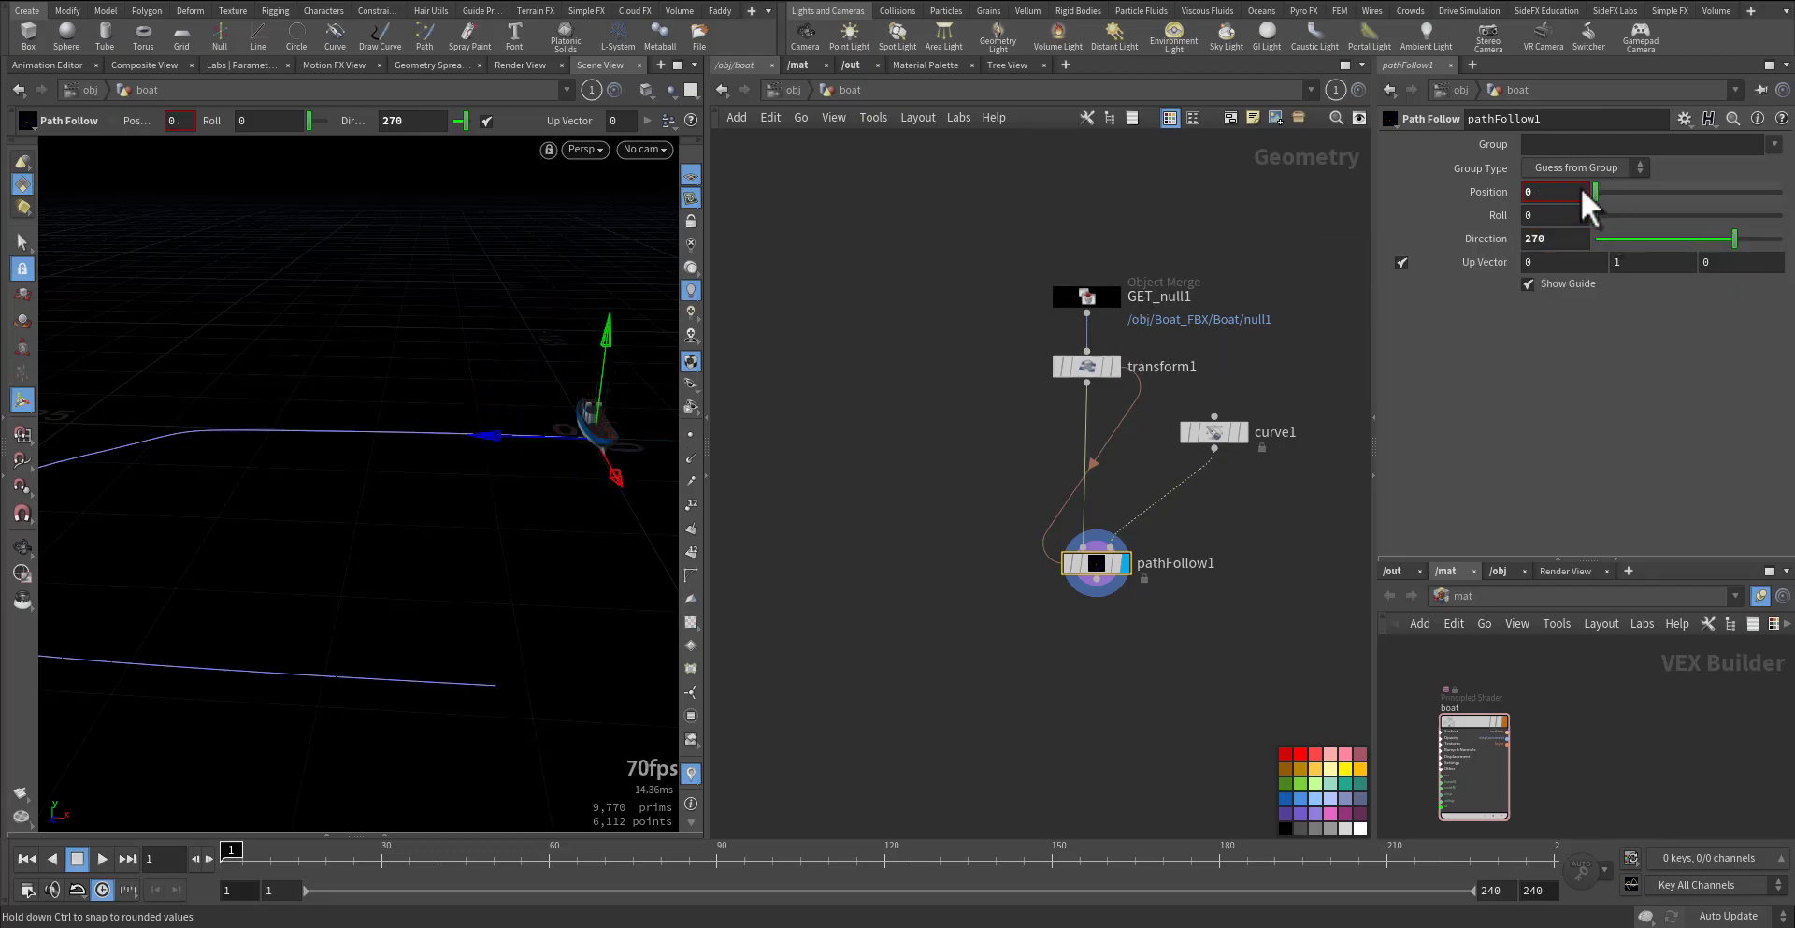
{"action": "left_click_drag", "start_coordinate": [1597, 191], "coordinate": [1603, 191]}
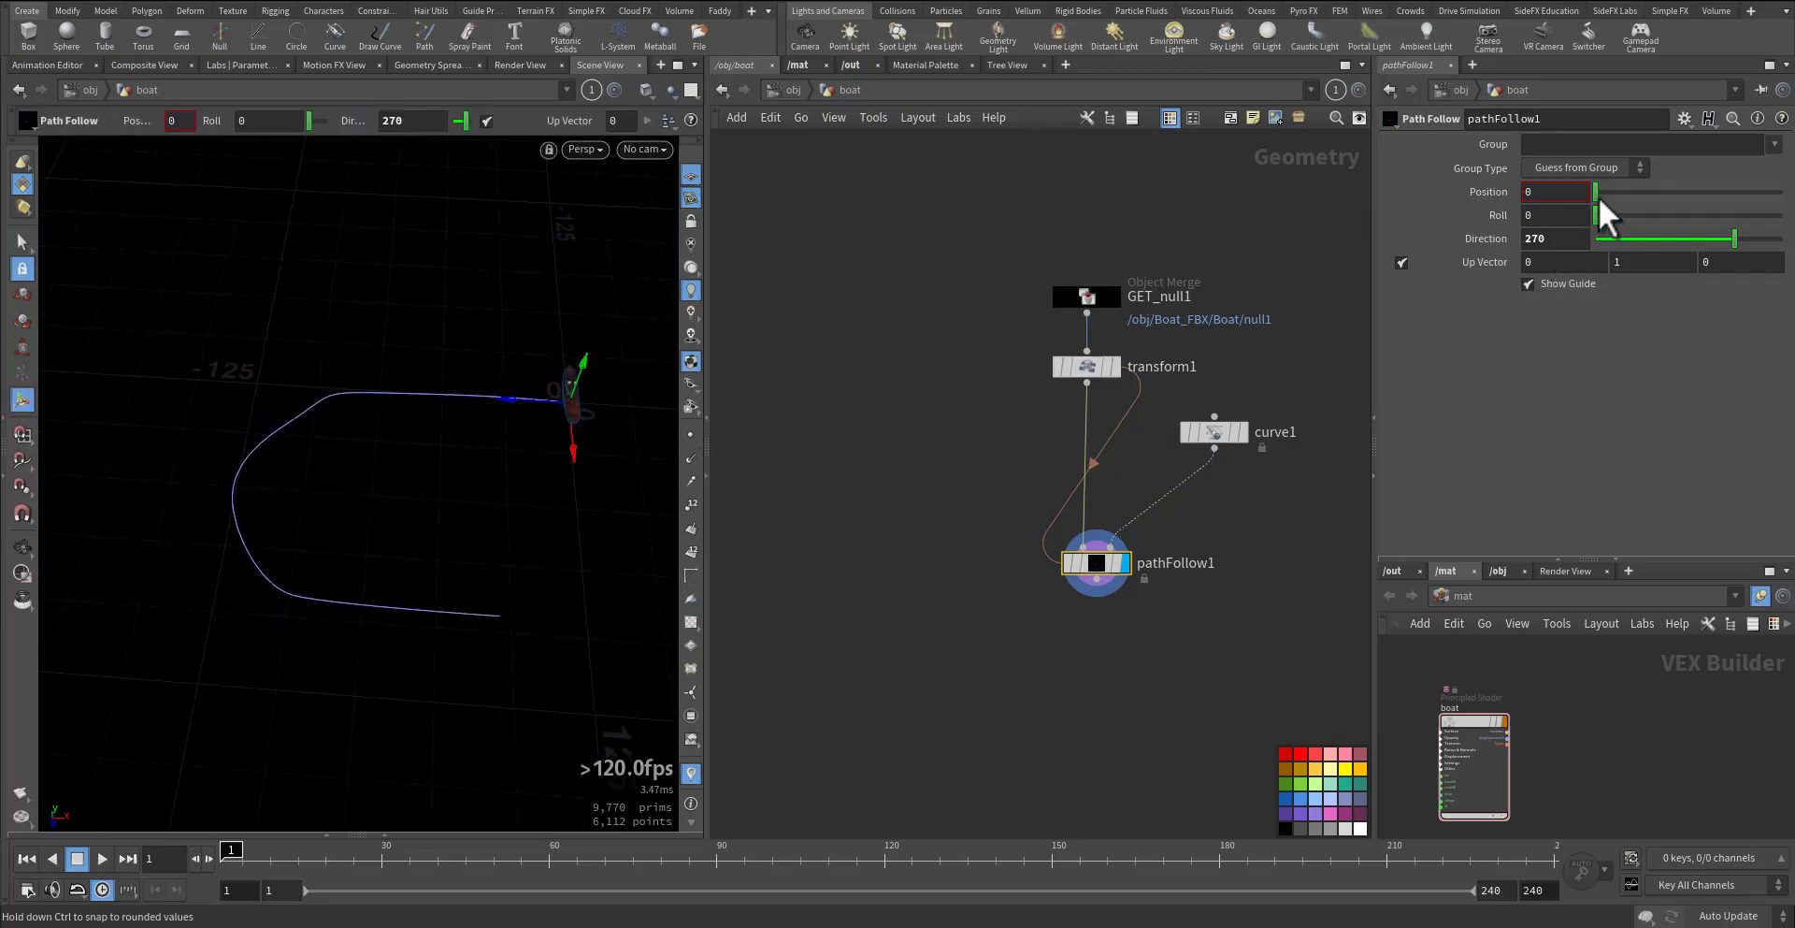
{"action": "left_click_drag", "start_coordinate": [1595, 191], "coordinate": [1666, 191]}
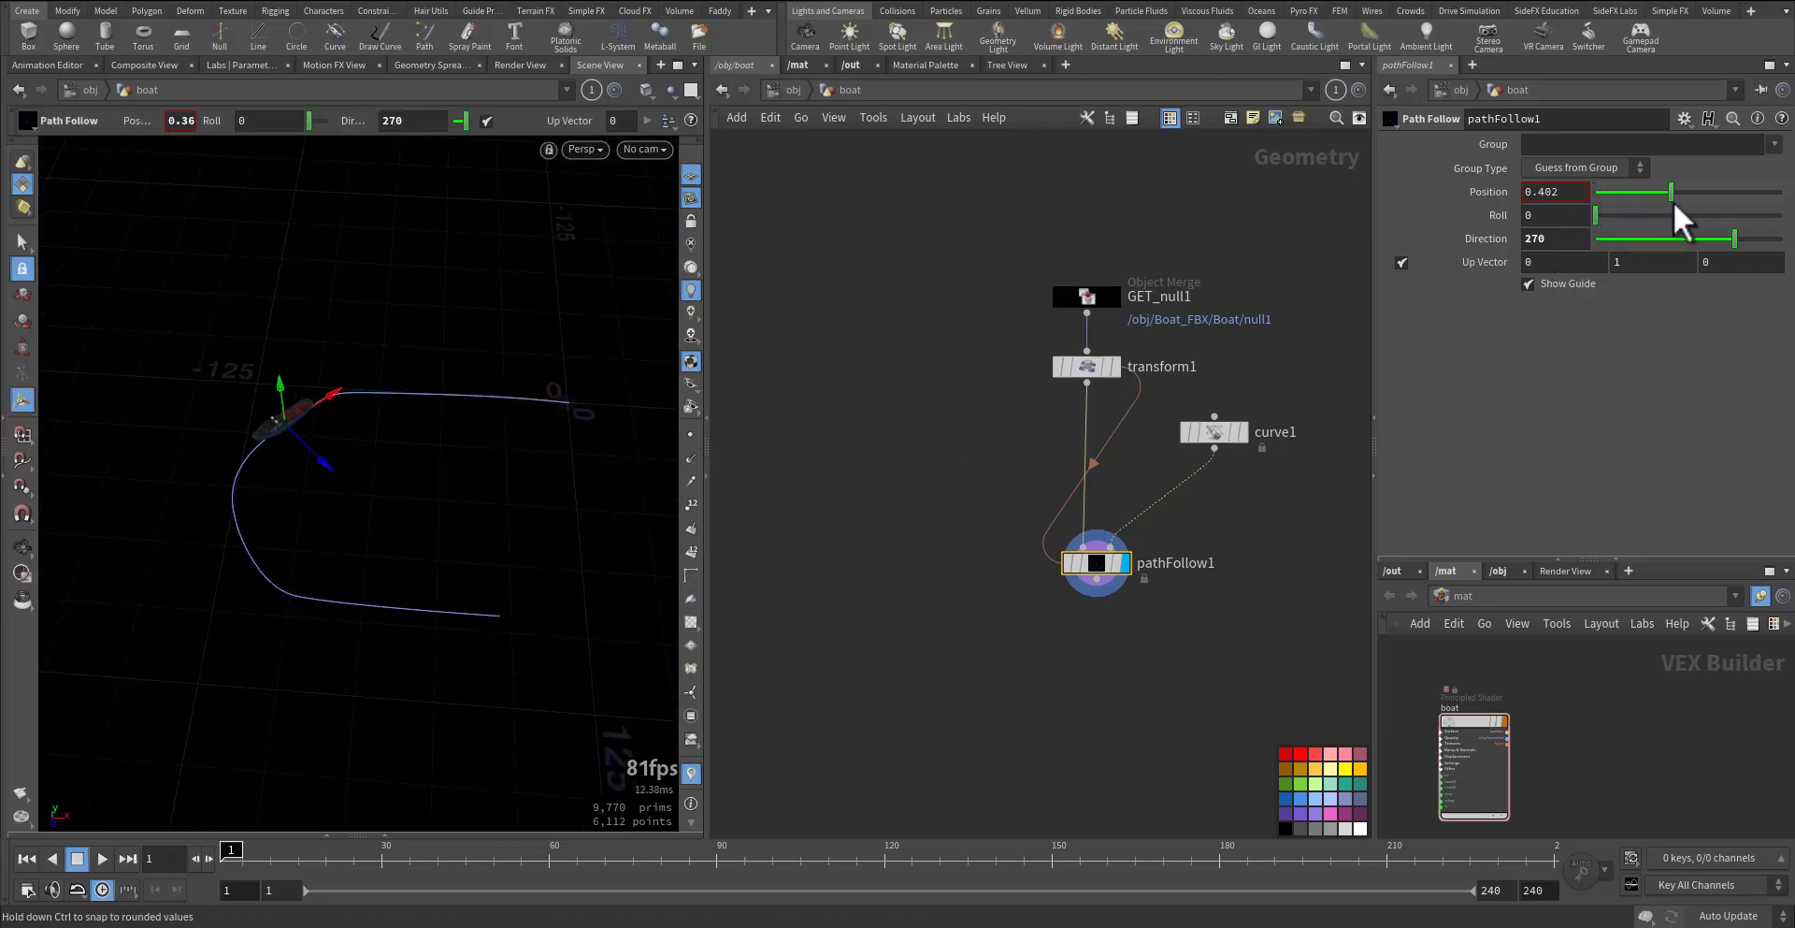
{"action": "left_click_drag", "start_coordinate": [1666, 191], "coordinate": [1786, 191]}
{"action": "type", "text": "150"}
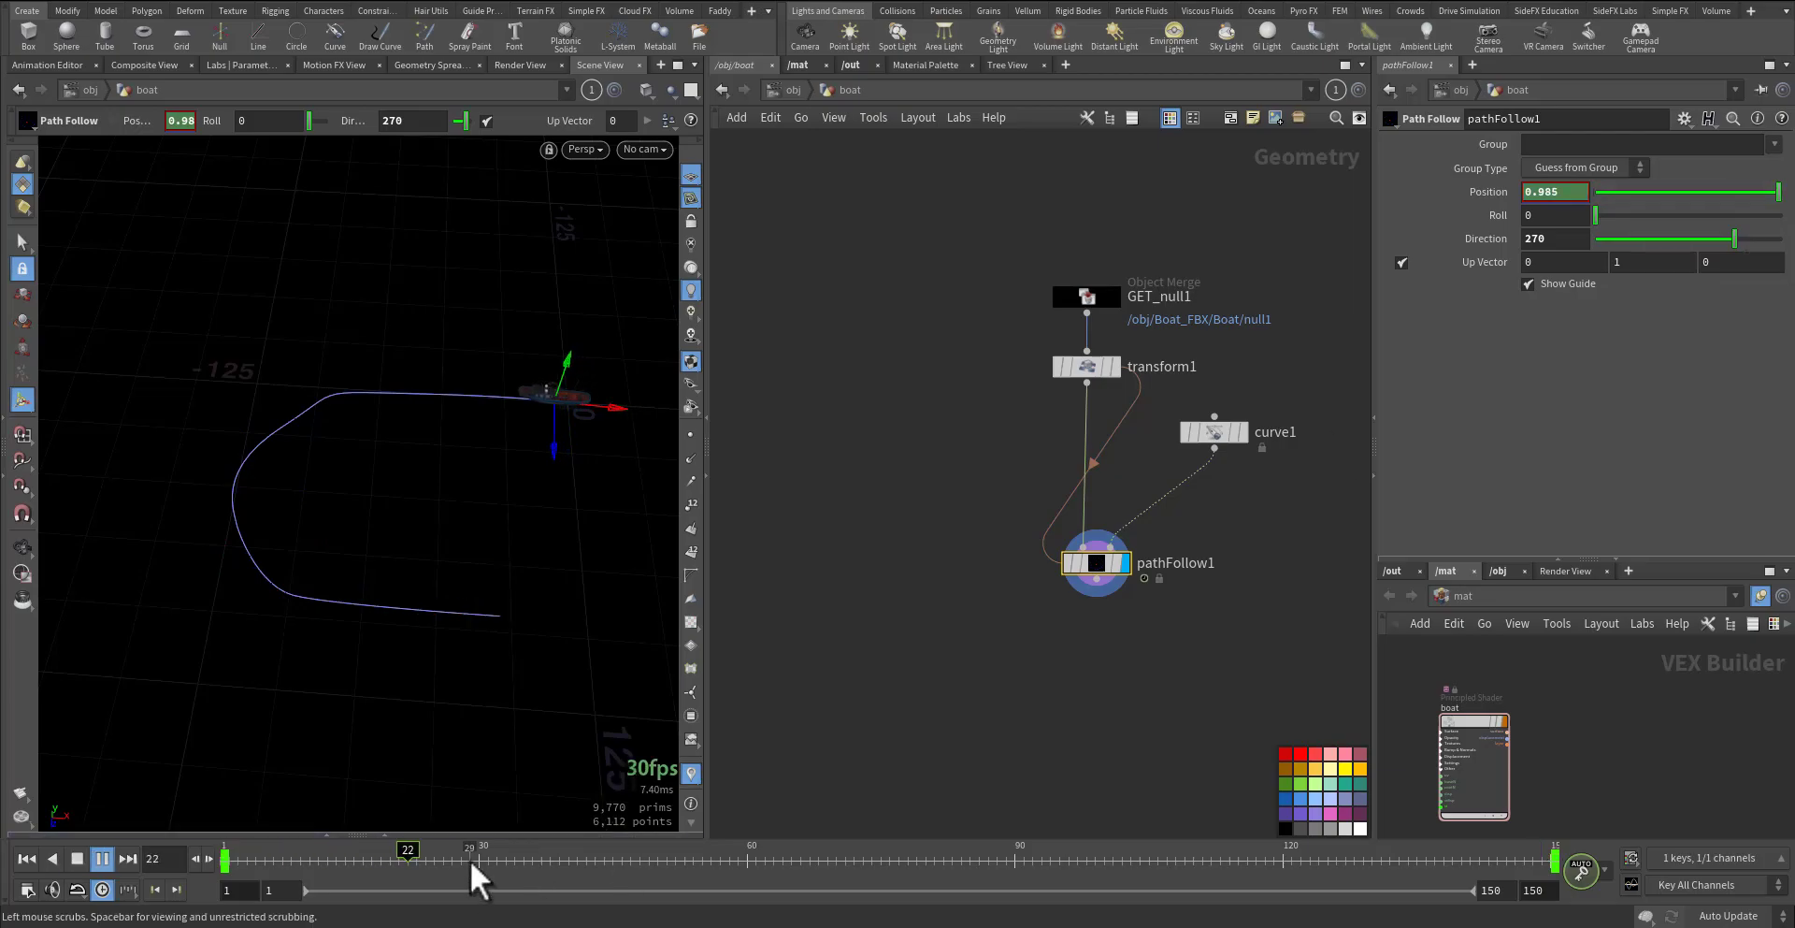
- Scrub the 150-frame timeline to preview the boat travelling along the path
{"action": "left_click_drag", "start_coordinate": [406, 847], "coordinate": [952, 848]}
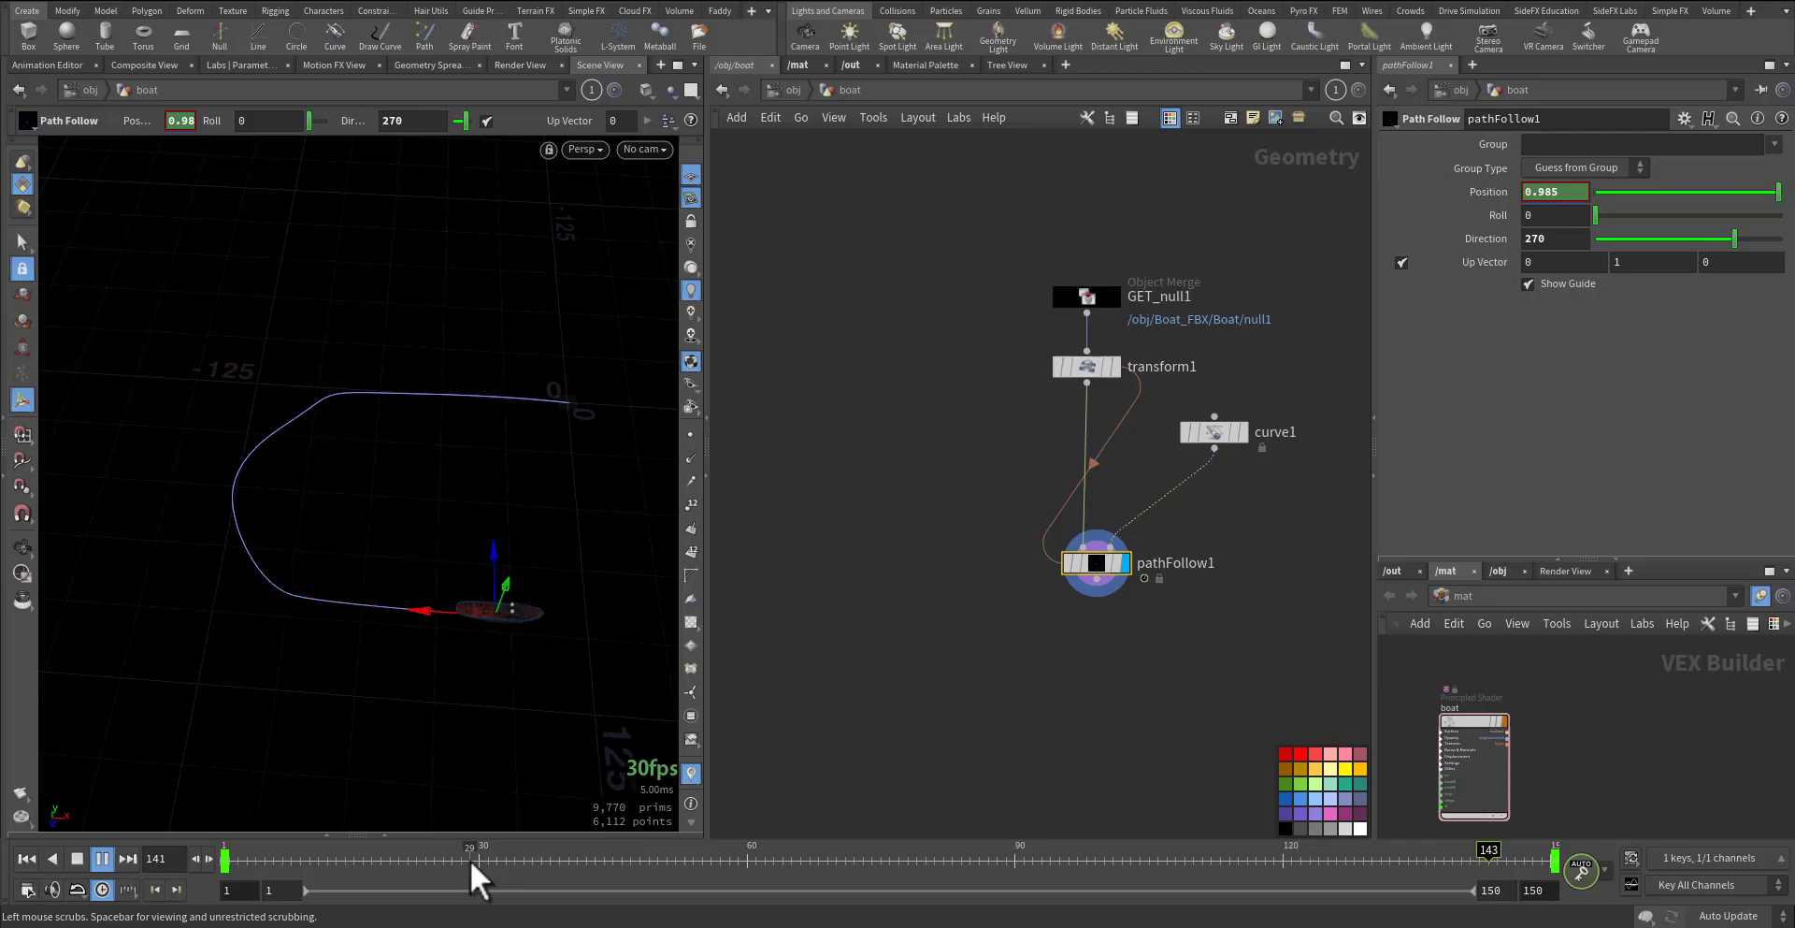
{"action": "left_click", "coordinate": [25, 858]}
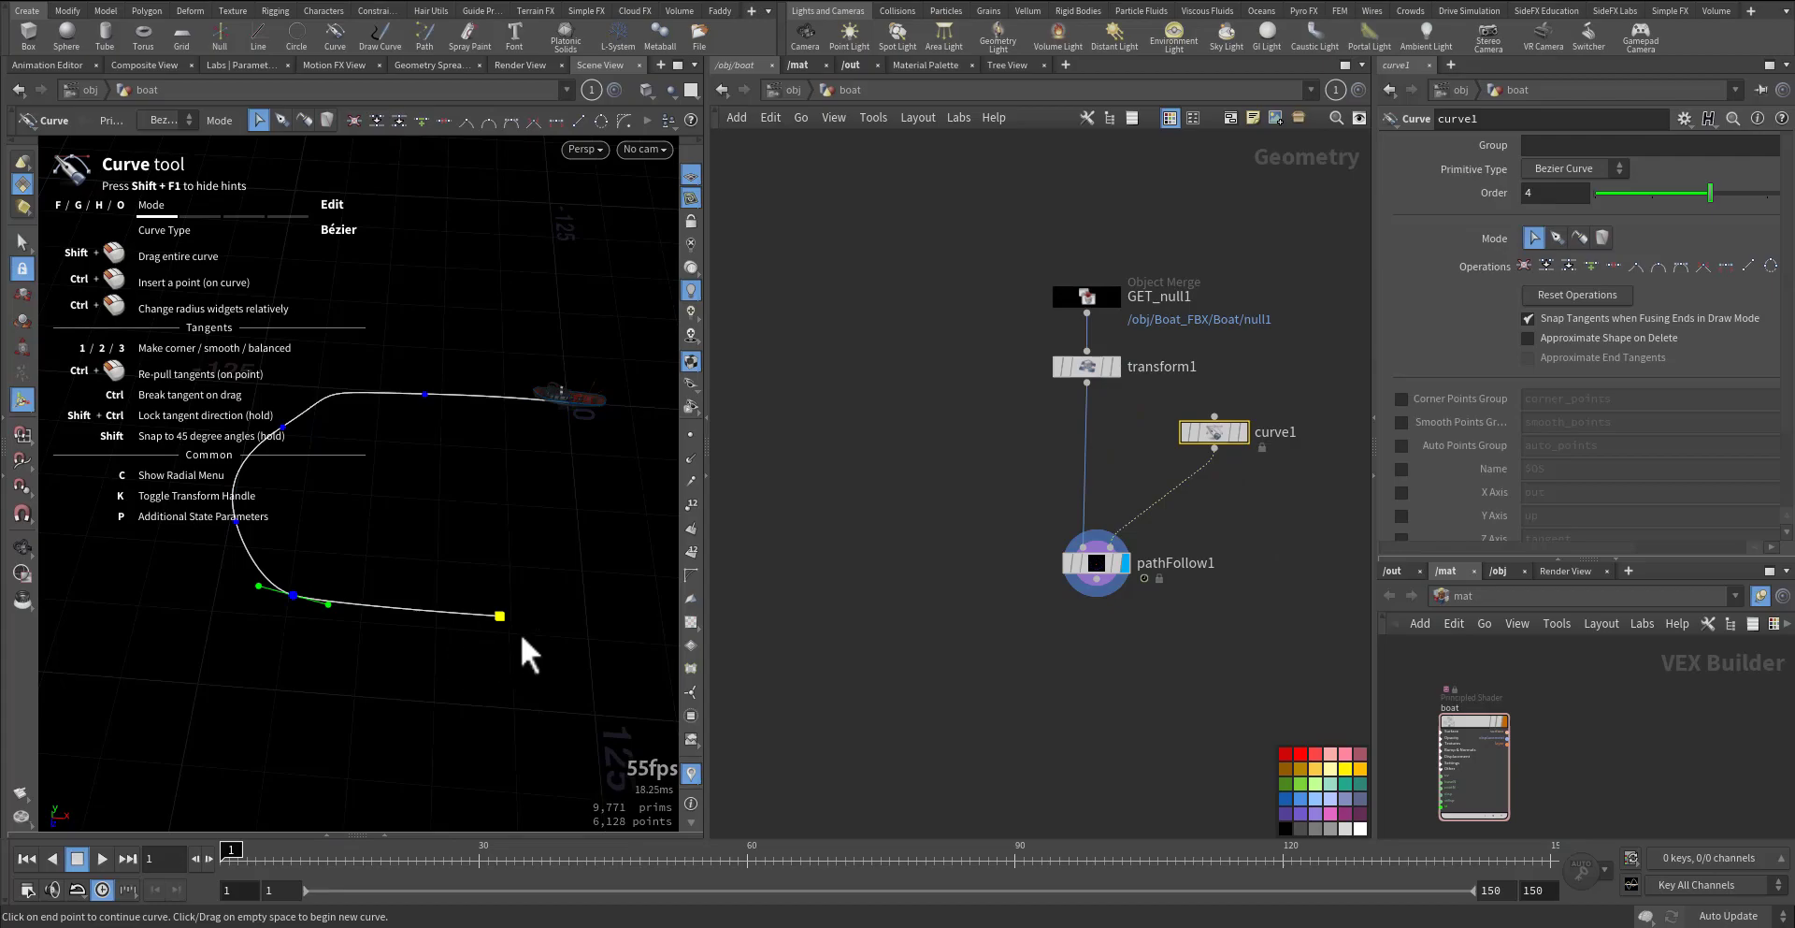
- Edit curve1's points into a longer, smoother sweep and scrub to check the boat's route
{"action": "left_click_drag", "start_coordinate": [501, 615], "coordinate": [295, 592]}
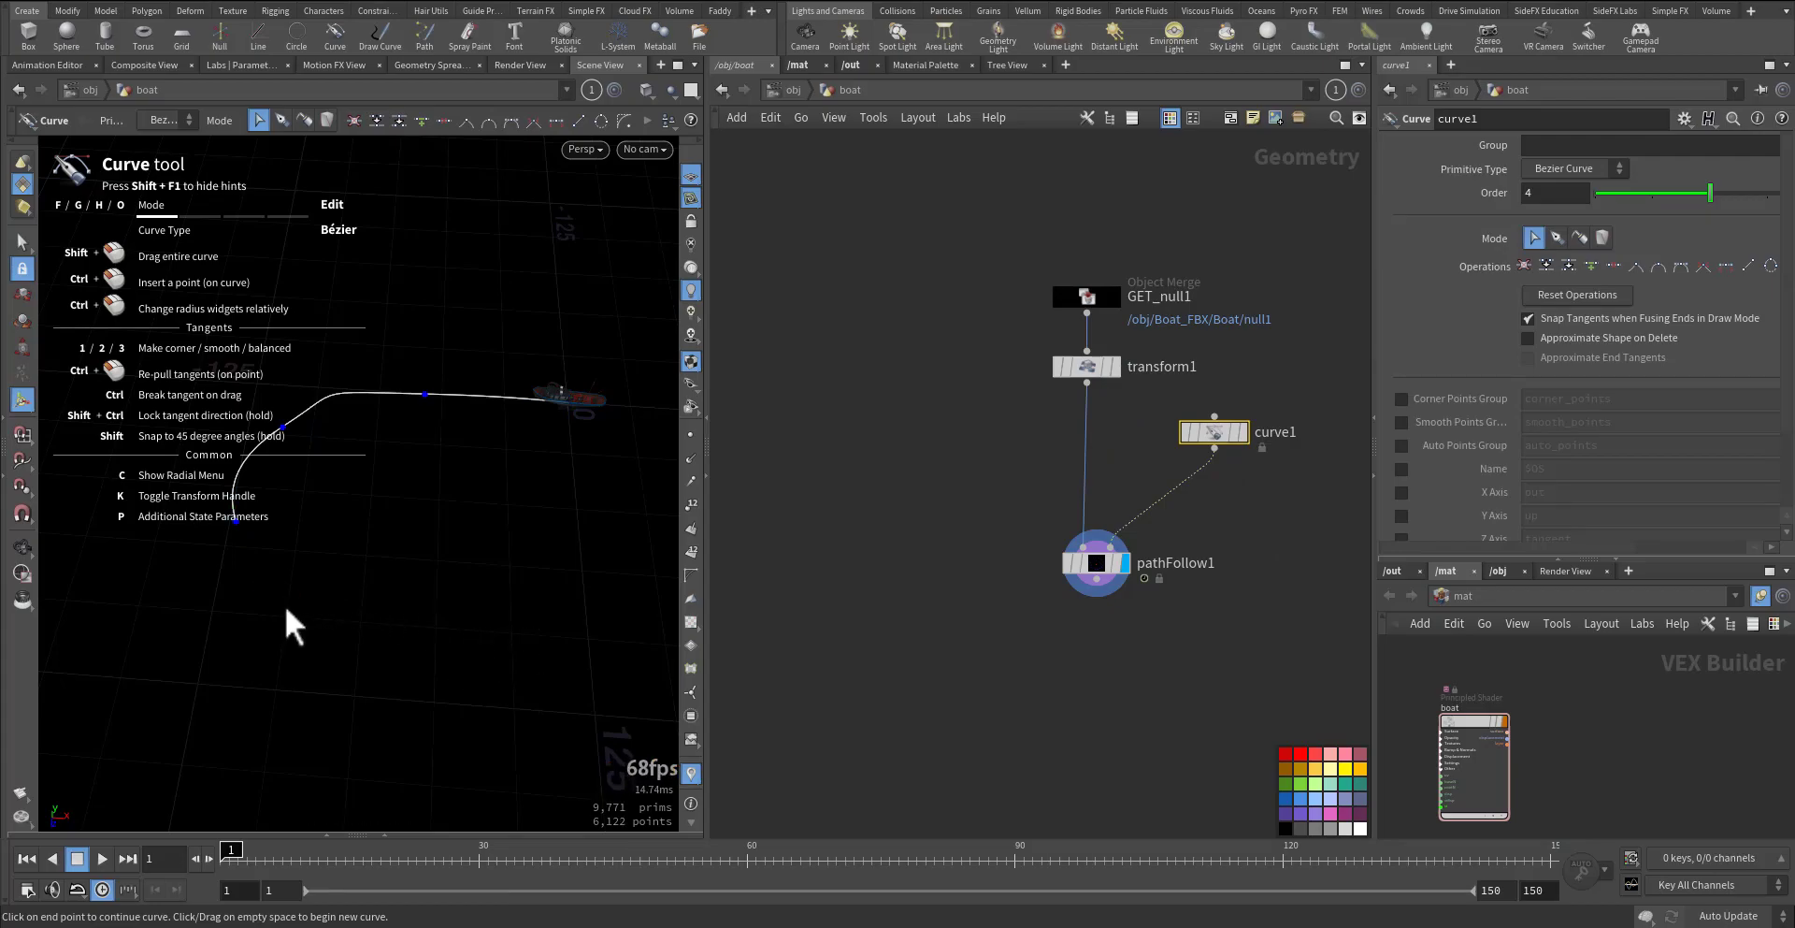
{"action": "mouse_move", "coordinate": [411, 668]}
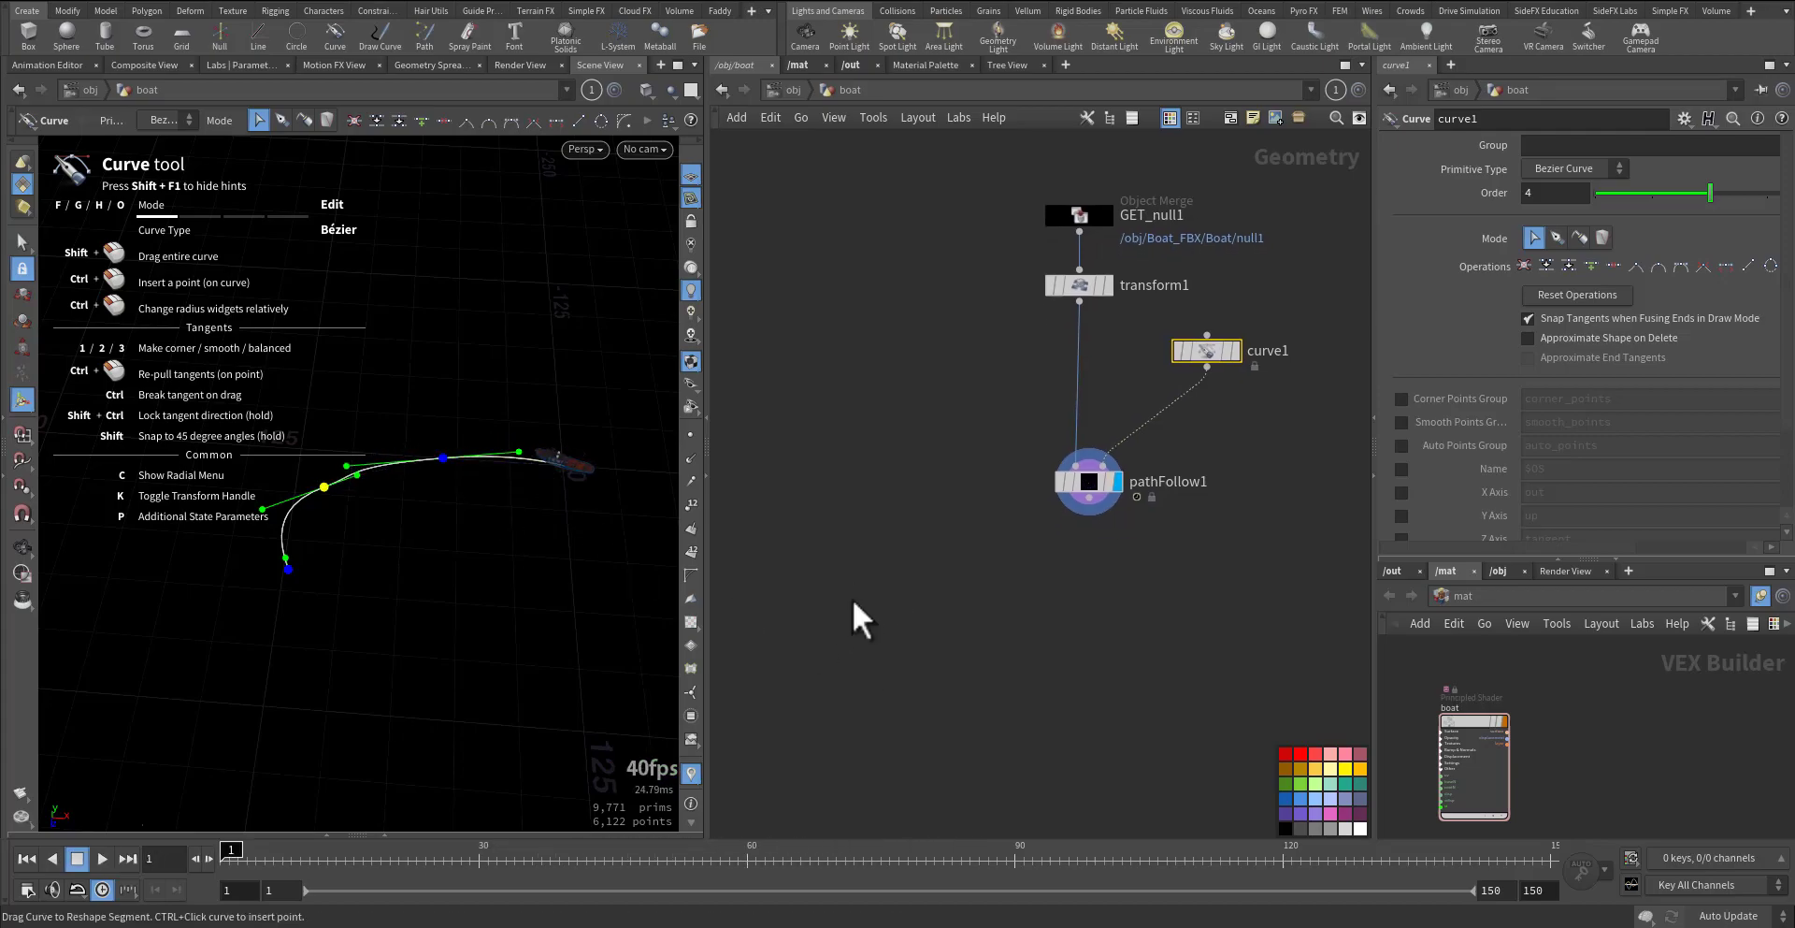
{"action": "left_click", "coordinate": [101, 858]}
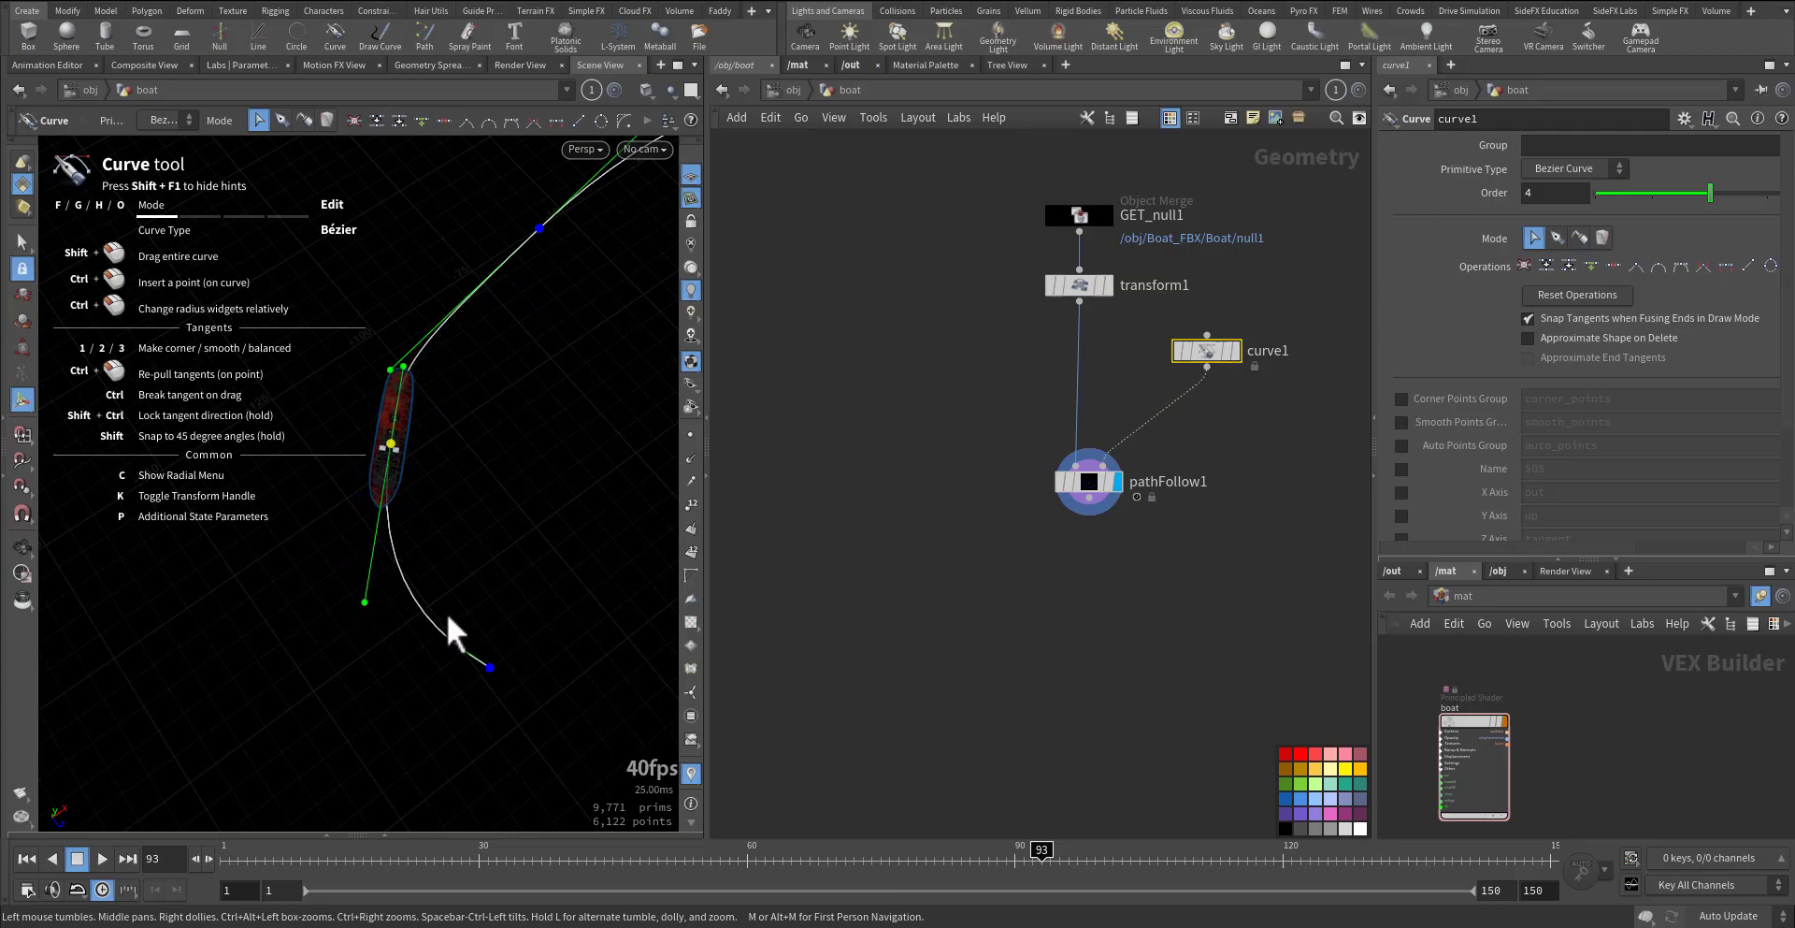
{"action": "left_click_drag", "start_coordinate": [1040, 849], "coordinate": [649, 849]}
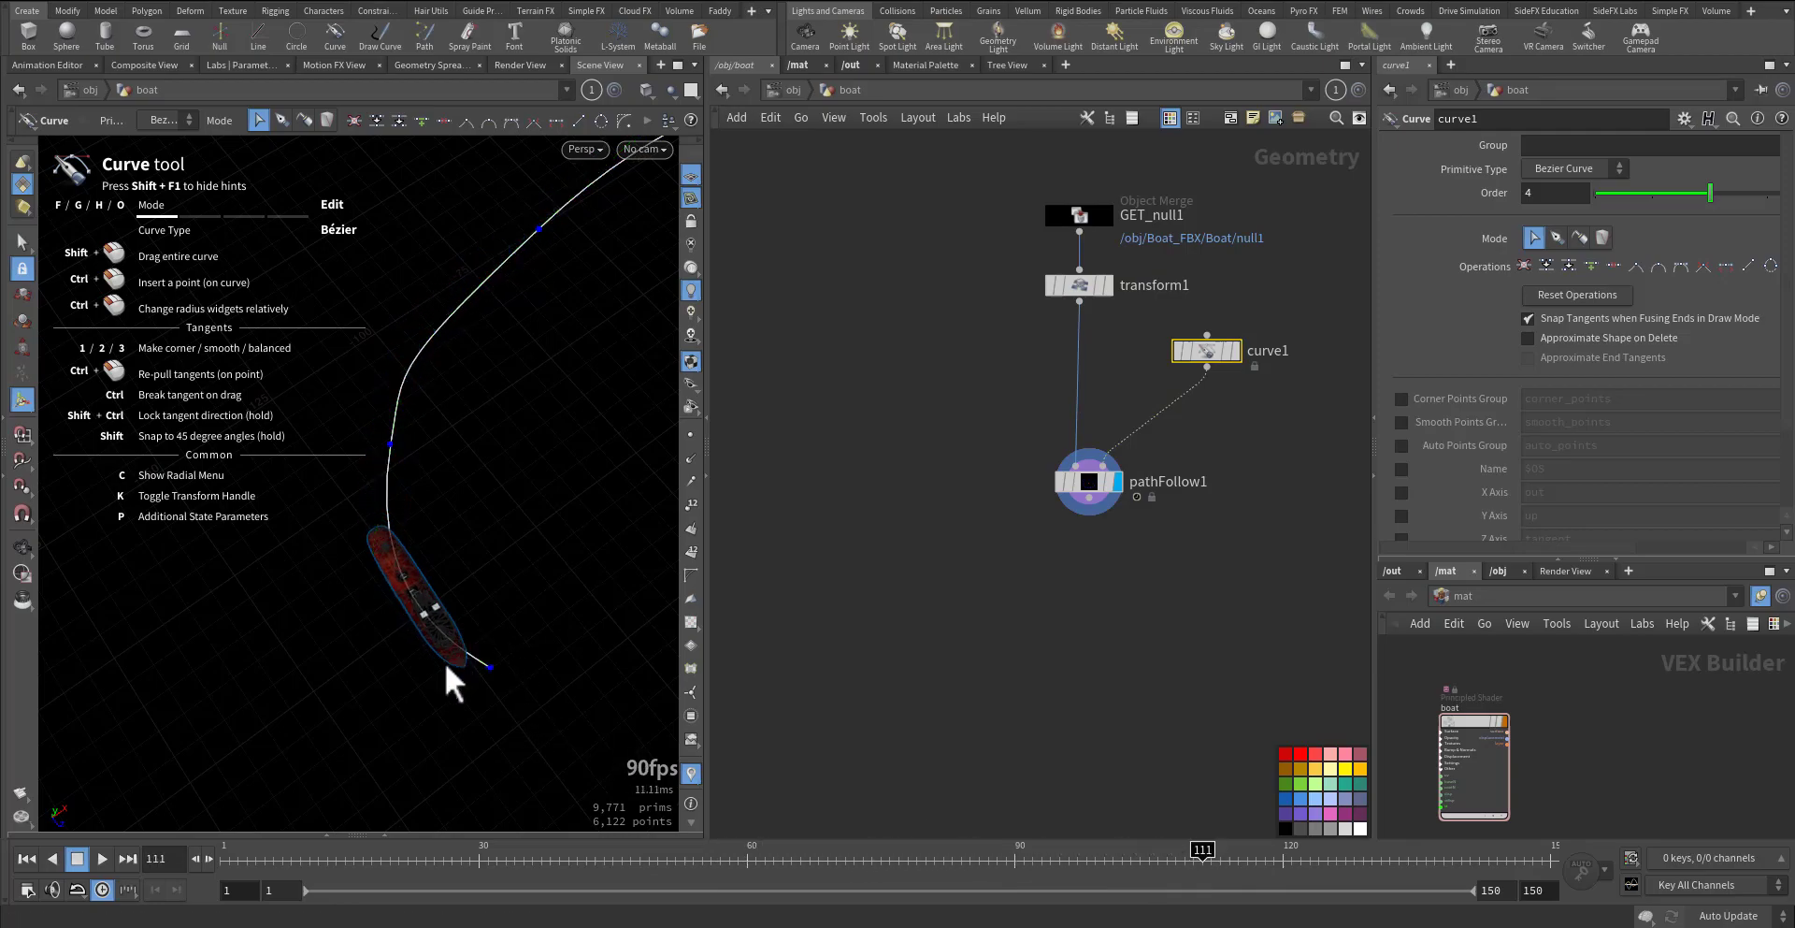
{"action": "left_click", "coordinate": [451, 656]}
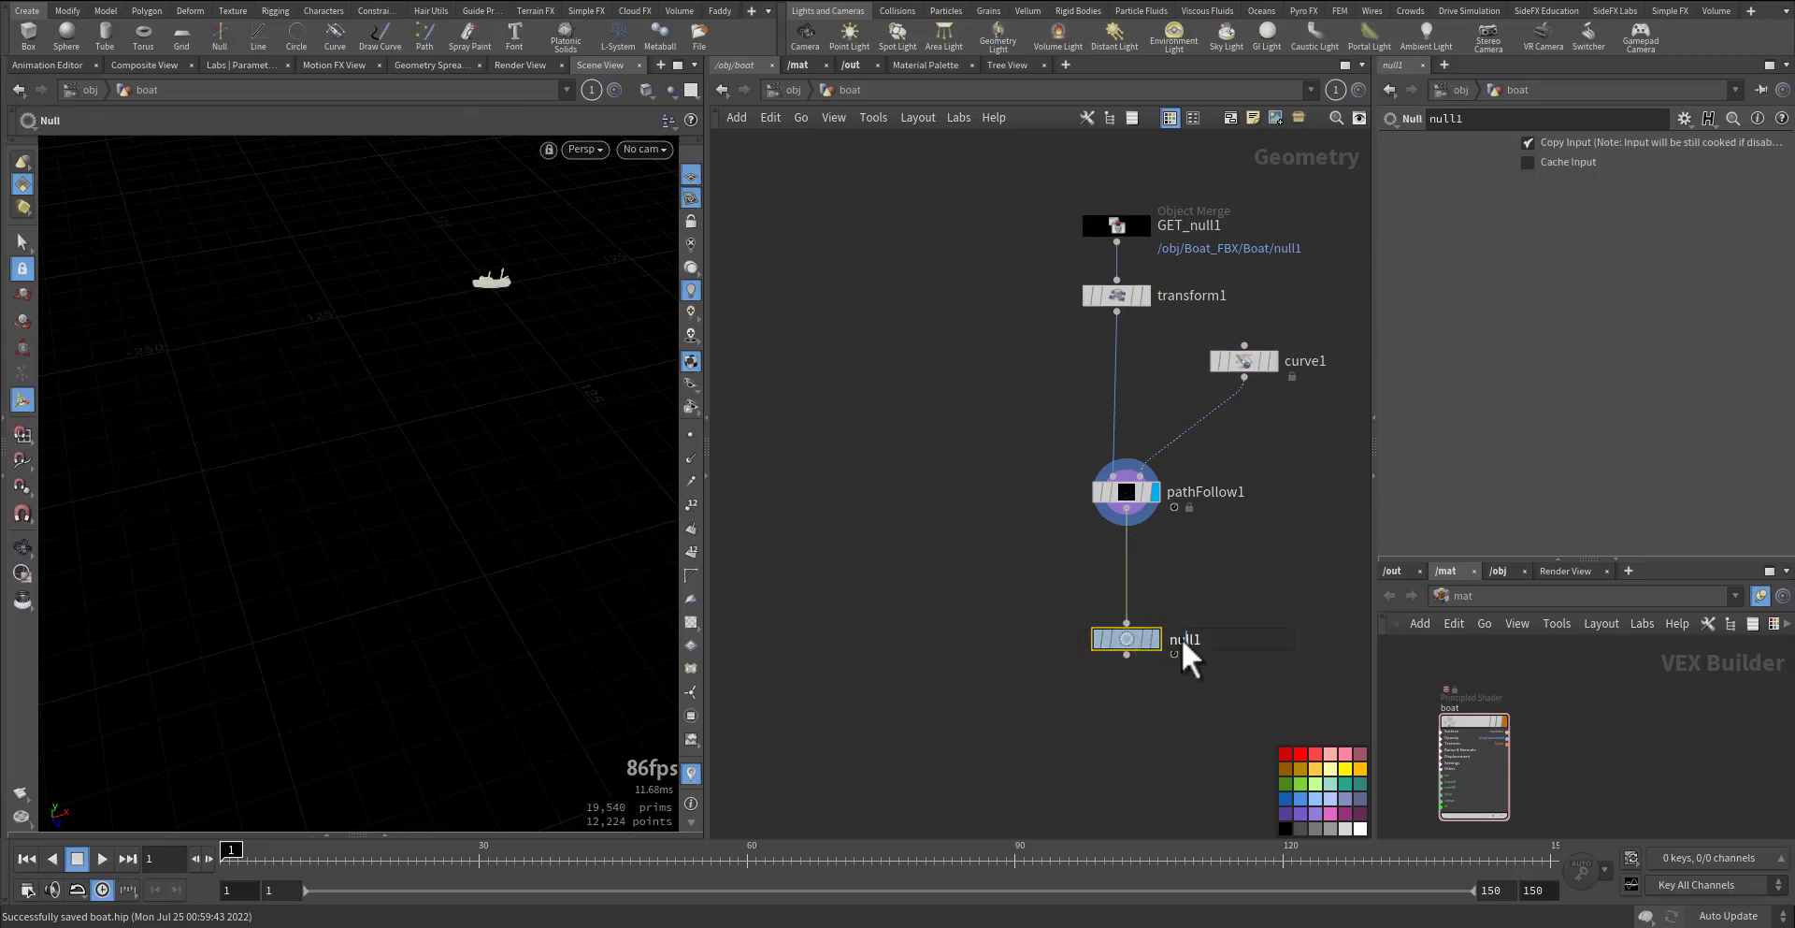
- Rename the null after pathFollow1 to OUT_BOAT_ANIM
{"action": "double_click", "coordinate": [1185, 639]}
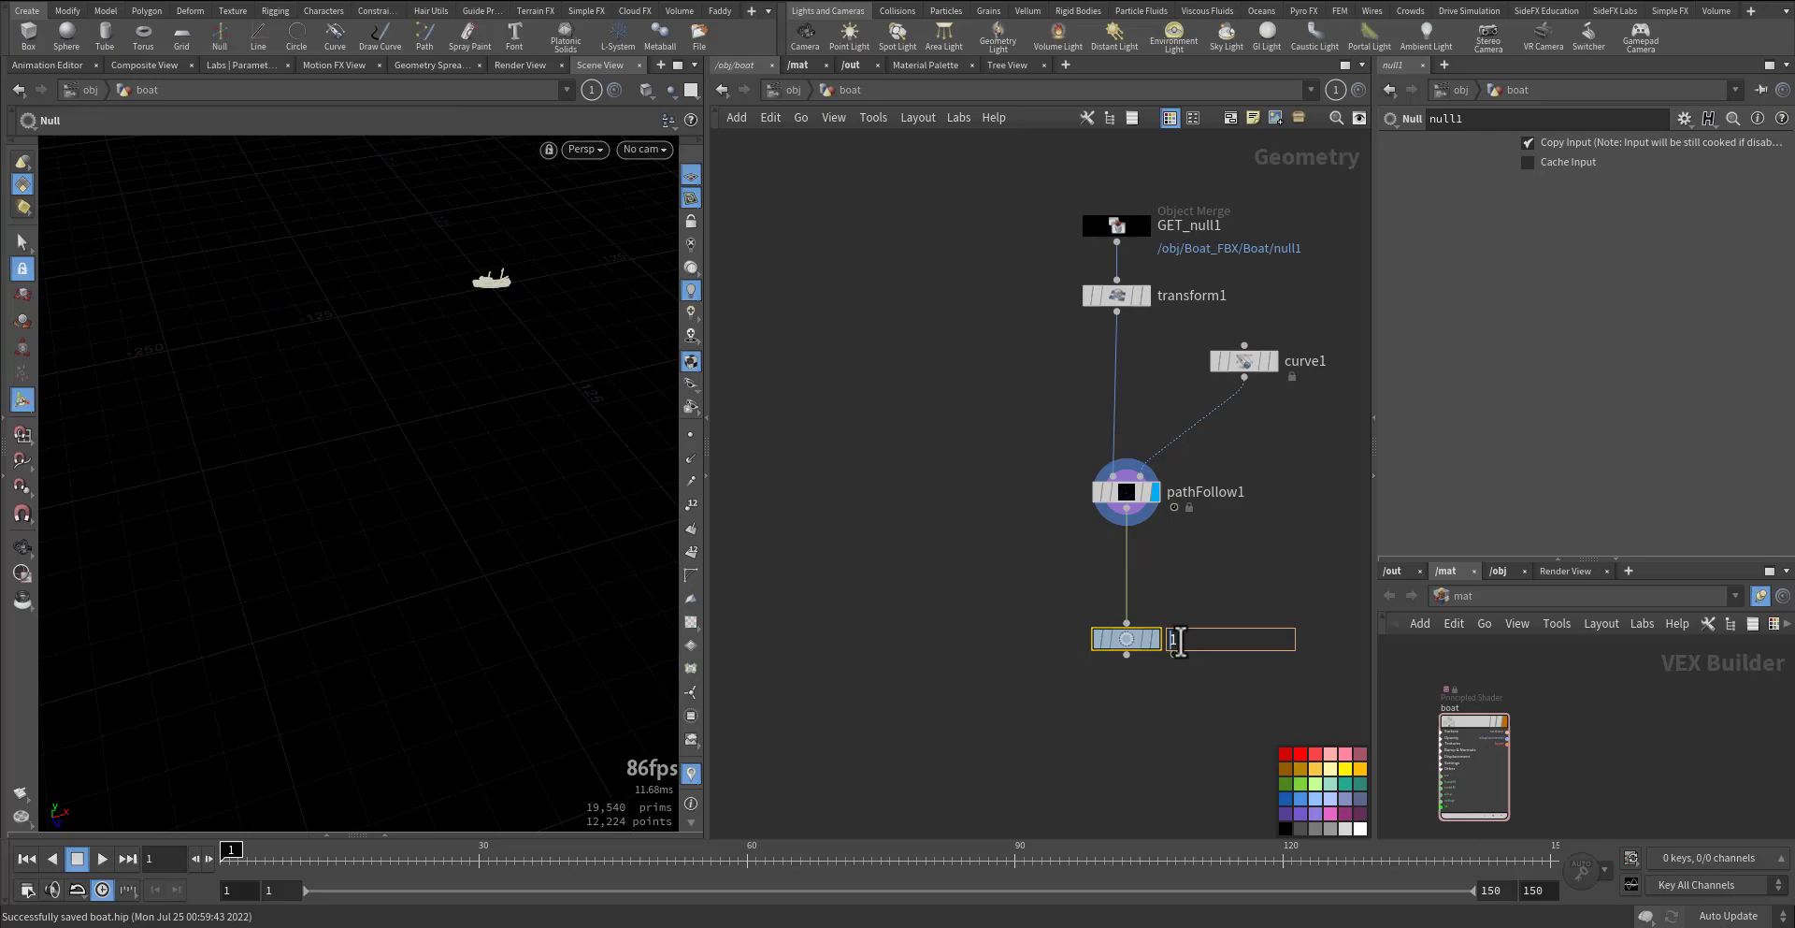
{"action": "type", "text": "OUT_"}
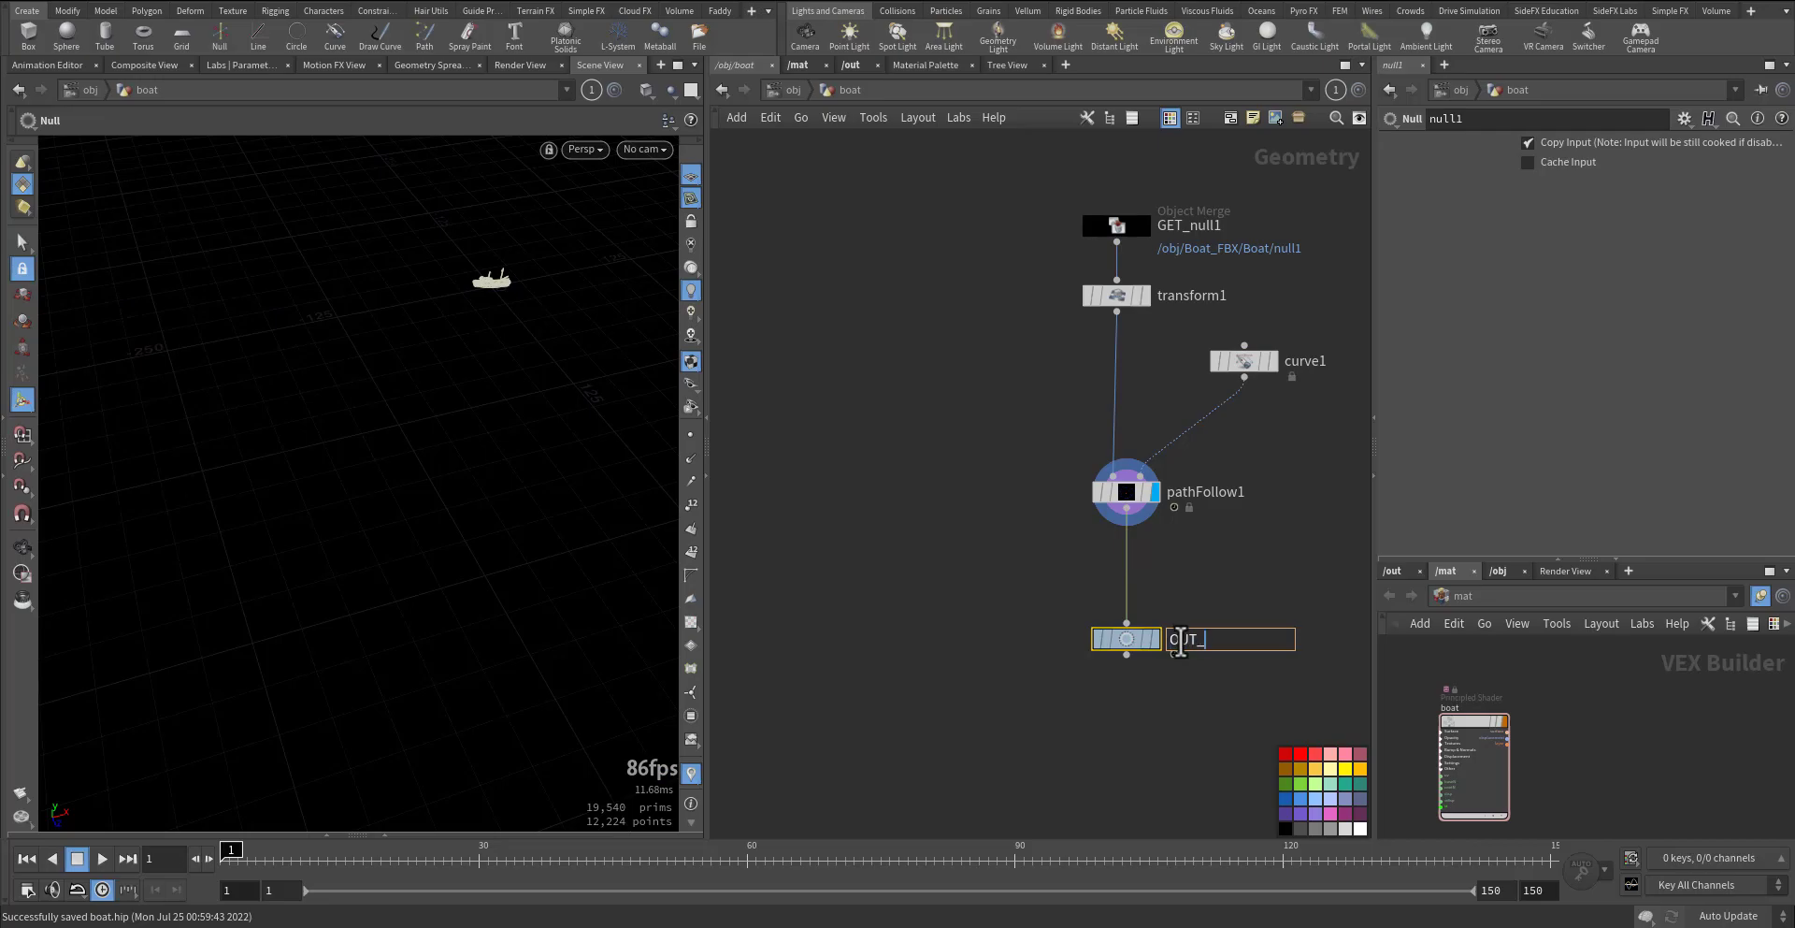
{"action": "type", "text": "BOAT_ANIM"}
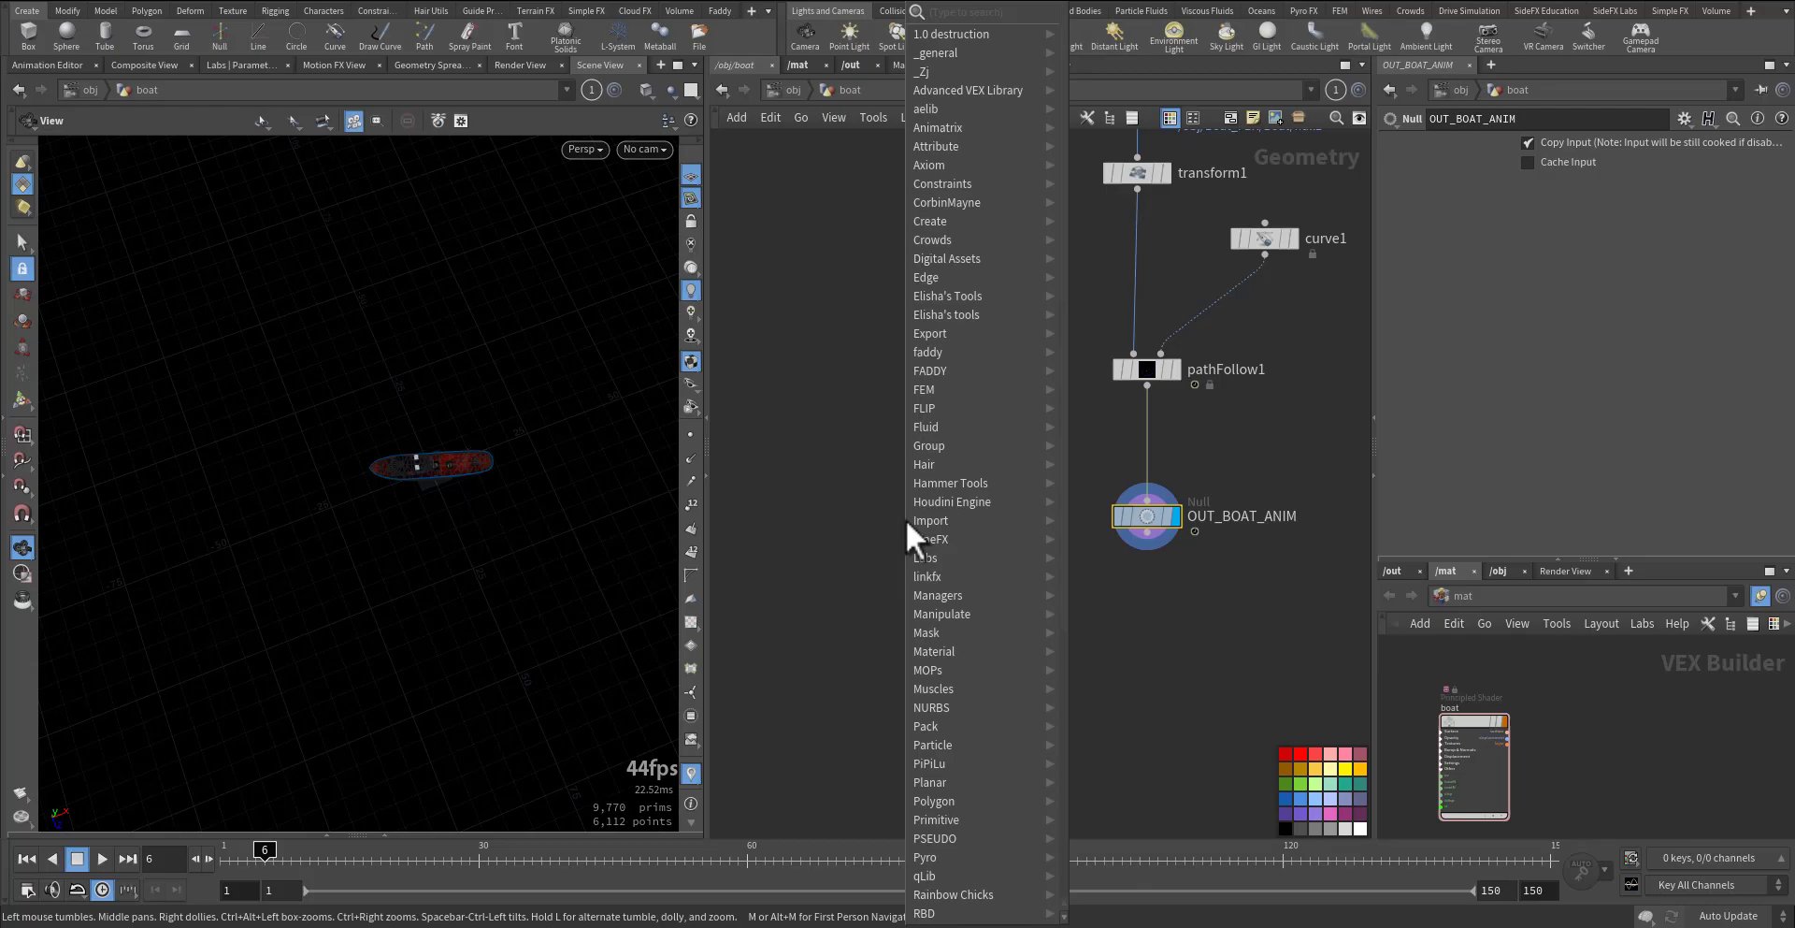
- Add a Tube SOP as a capped disc, radius 42.4, Center X 11.5, height 2, around the path
{"action": "type", "text": "tub"}
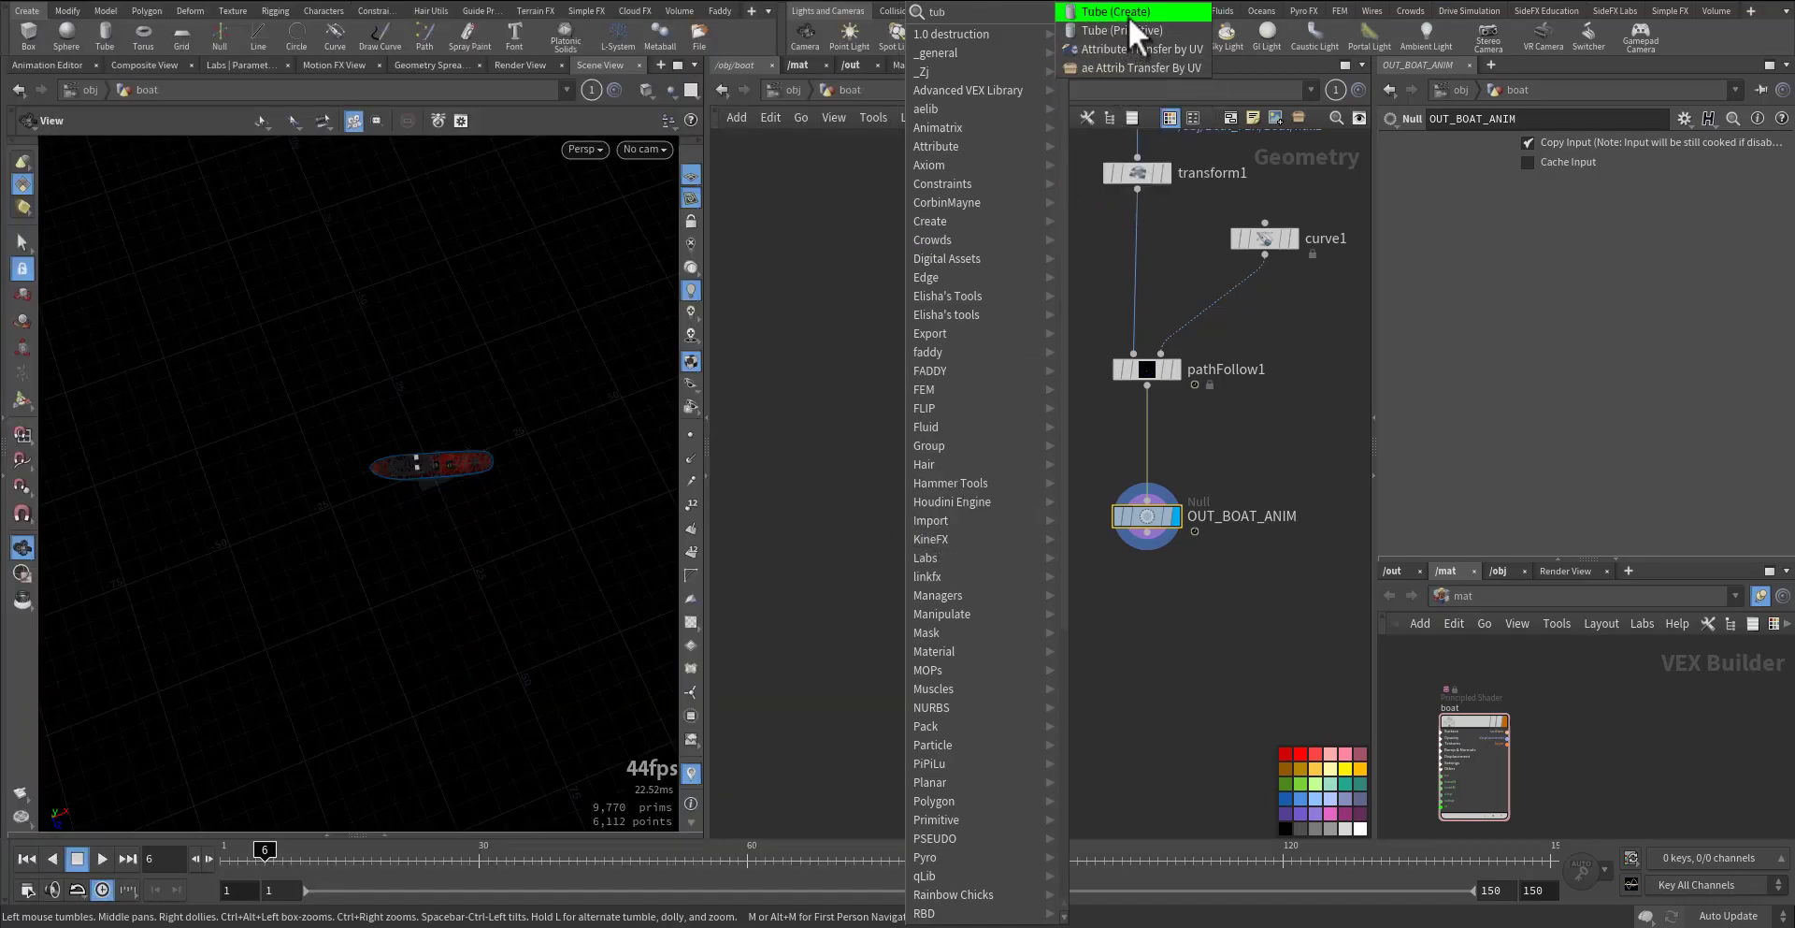
{"action": "left_click", "coordinate": [1124, 30]}
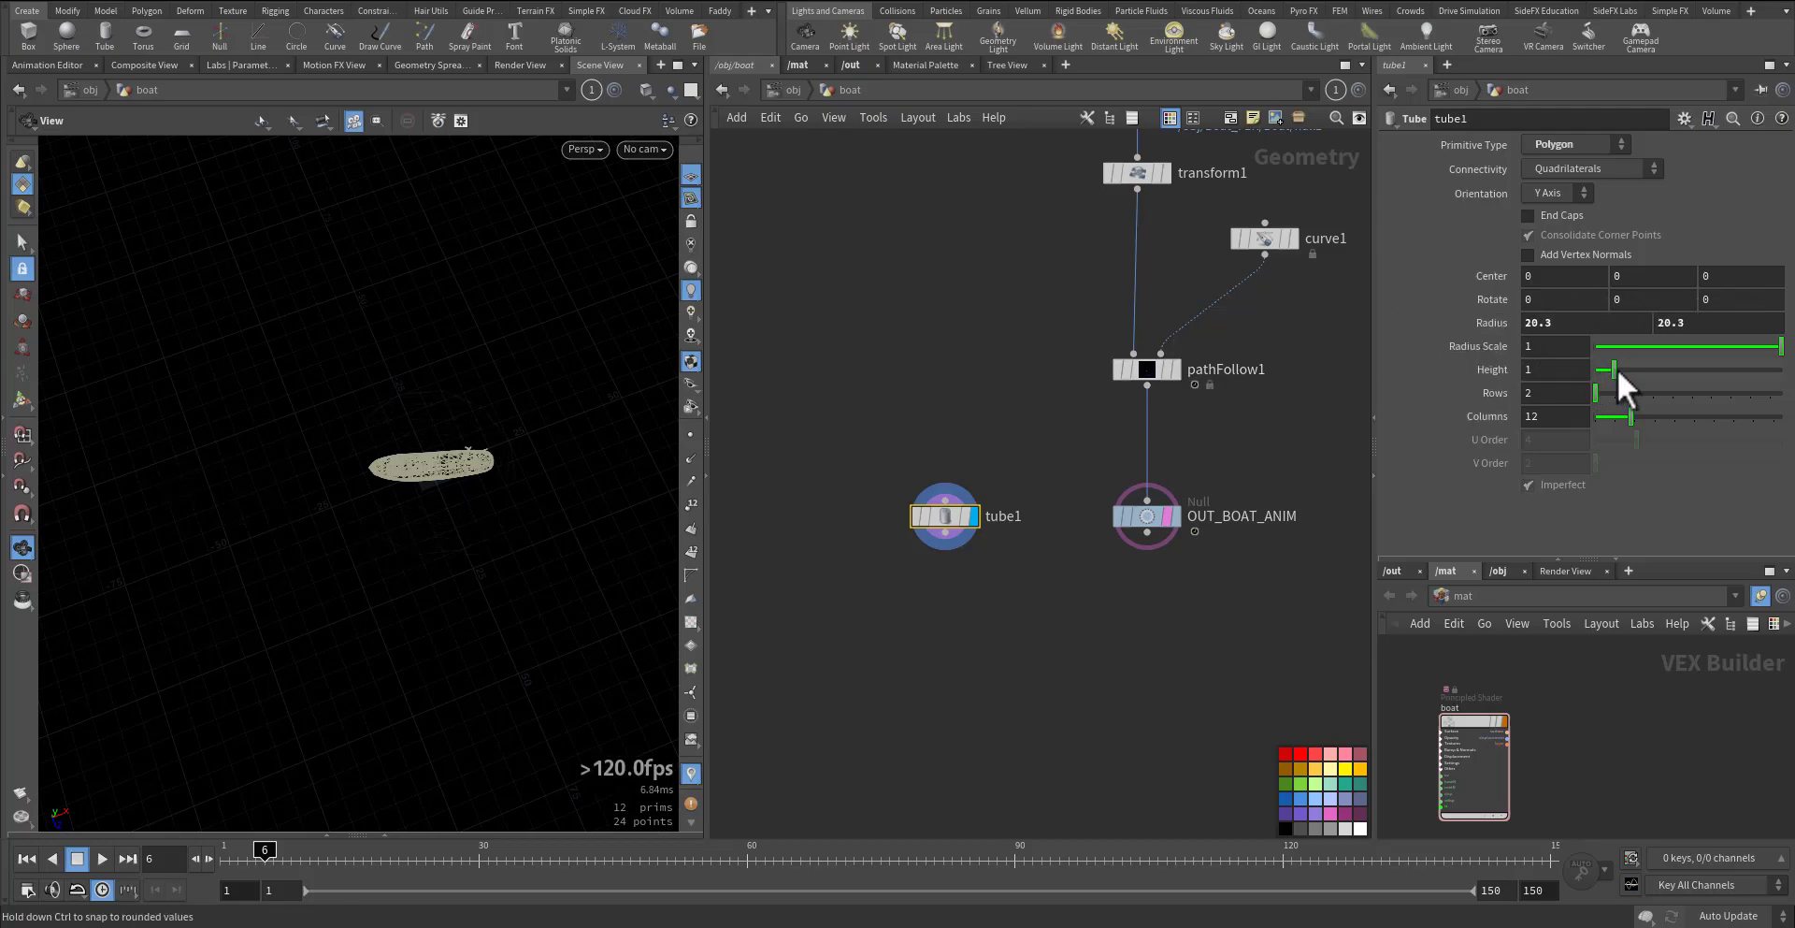
{"action": "left_click_drag", "start_coordinate": [1597, 369], "coordinate": [1780, 369]}
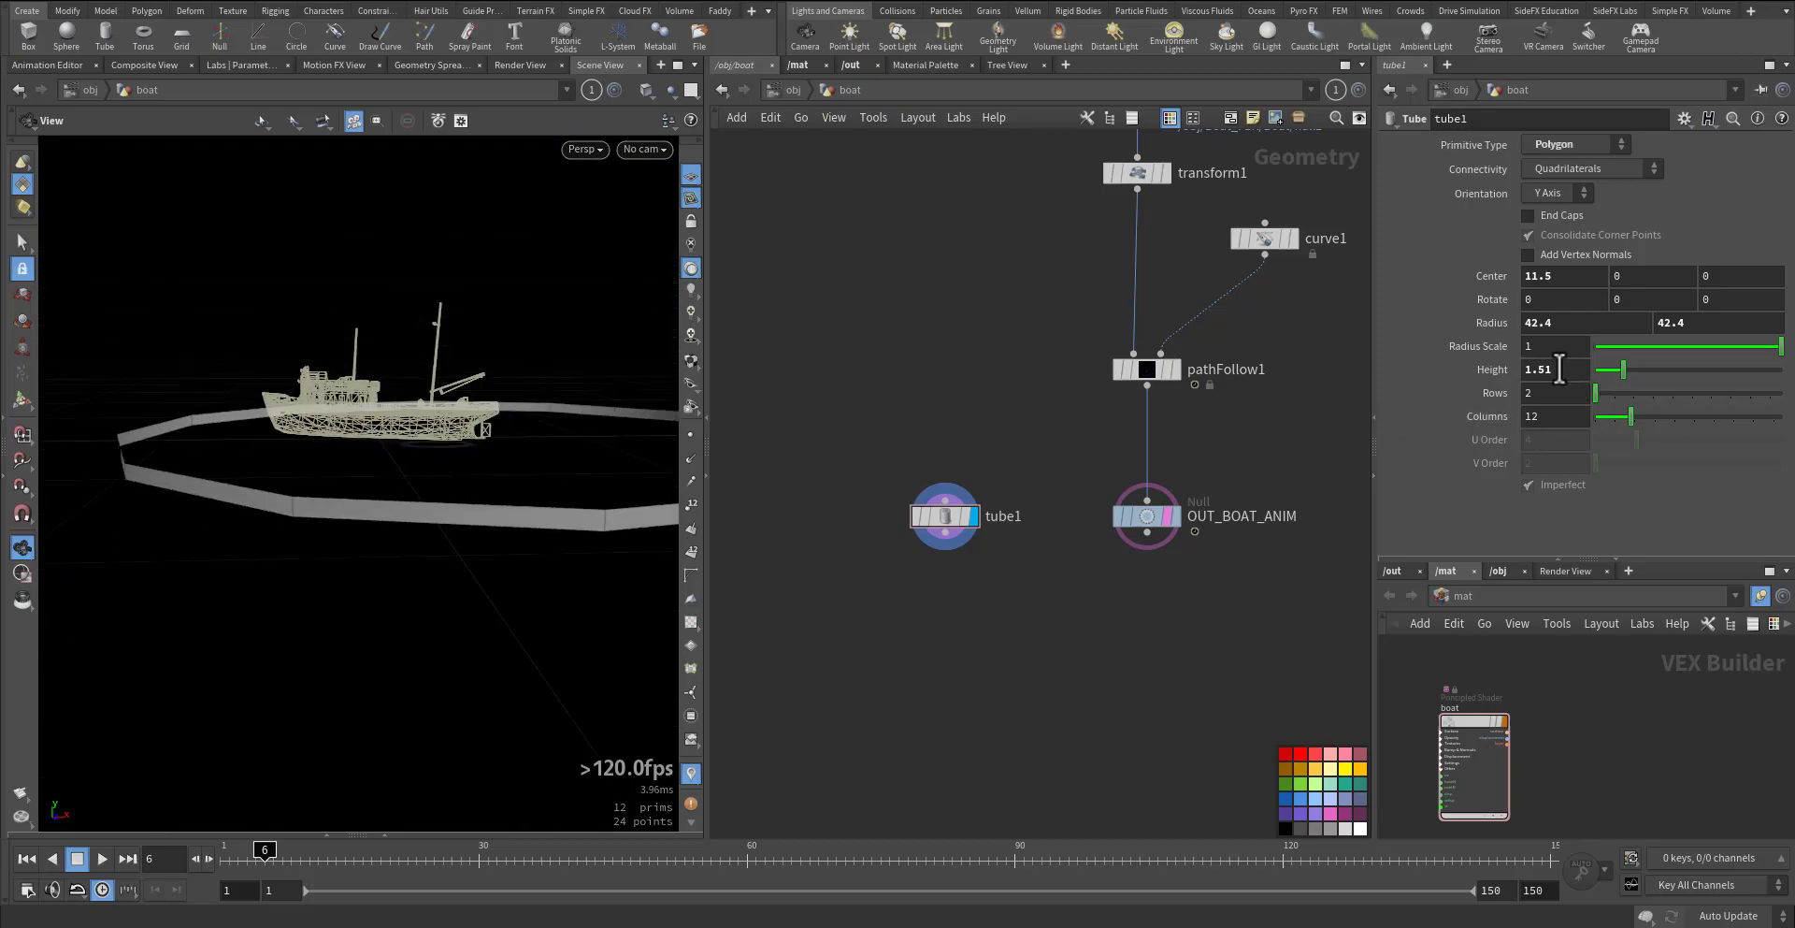
{"action": "type", "text": "2"}
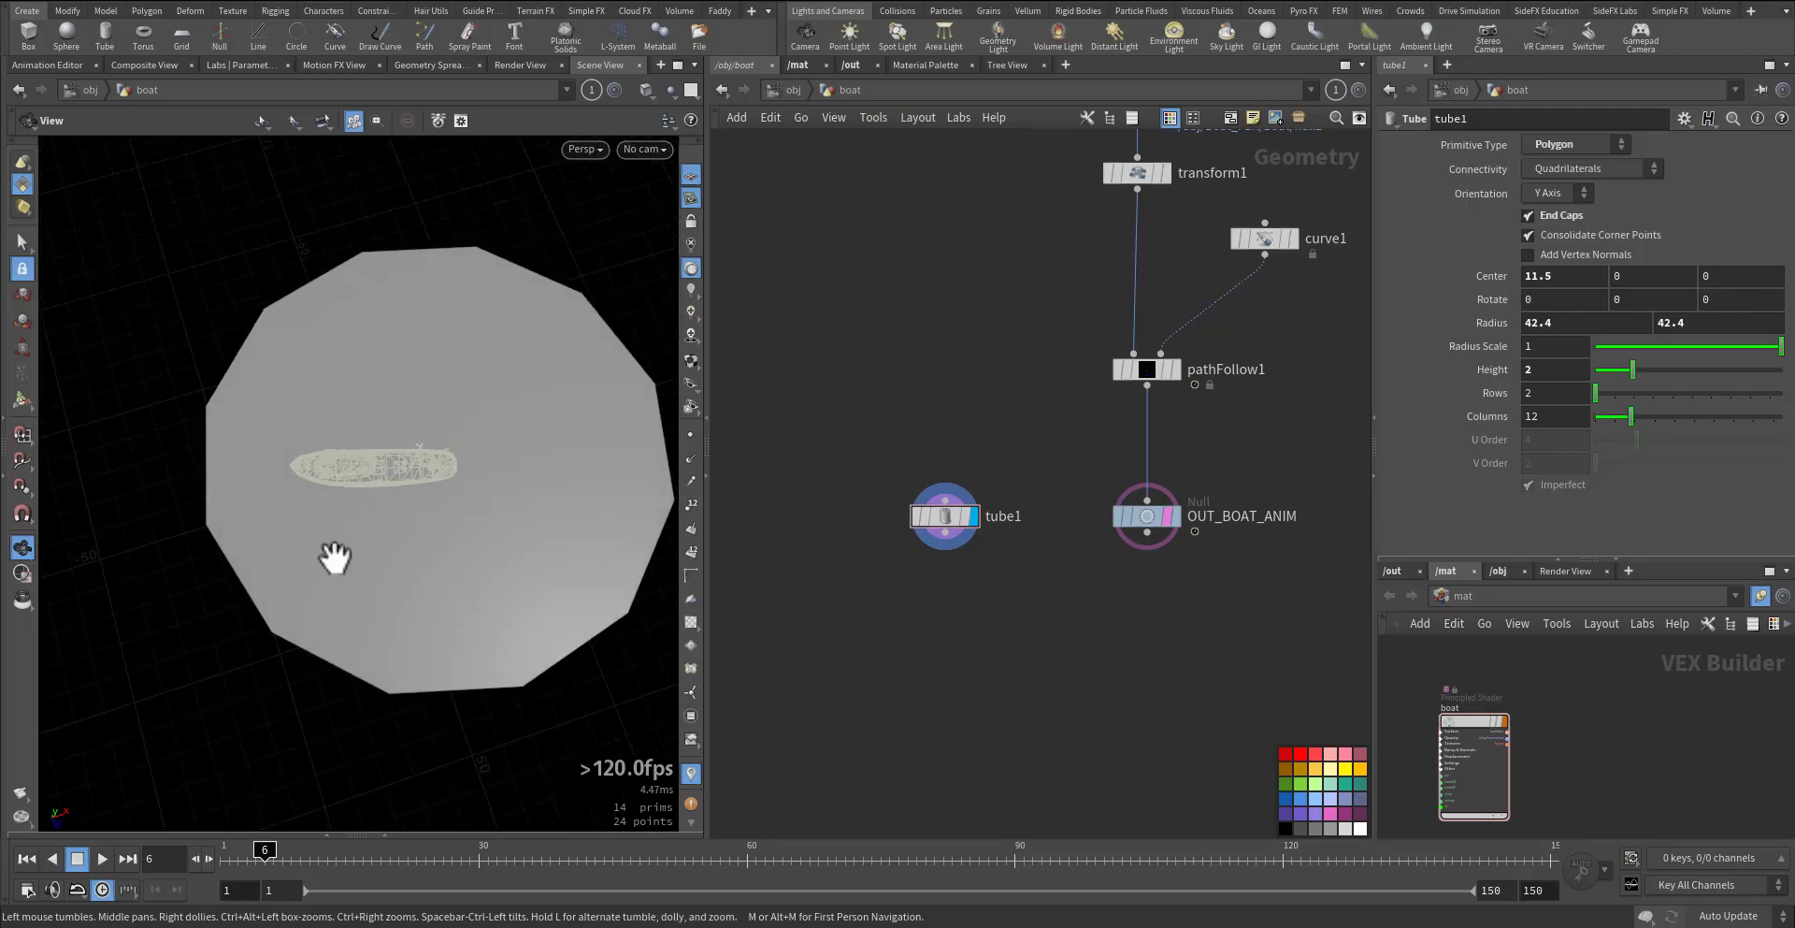
{"action": "left_click_drag", "start_coordinate": [945, 516], "coordinate": [879, 535]}
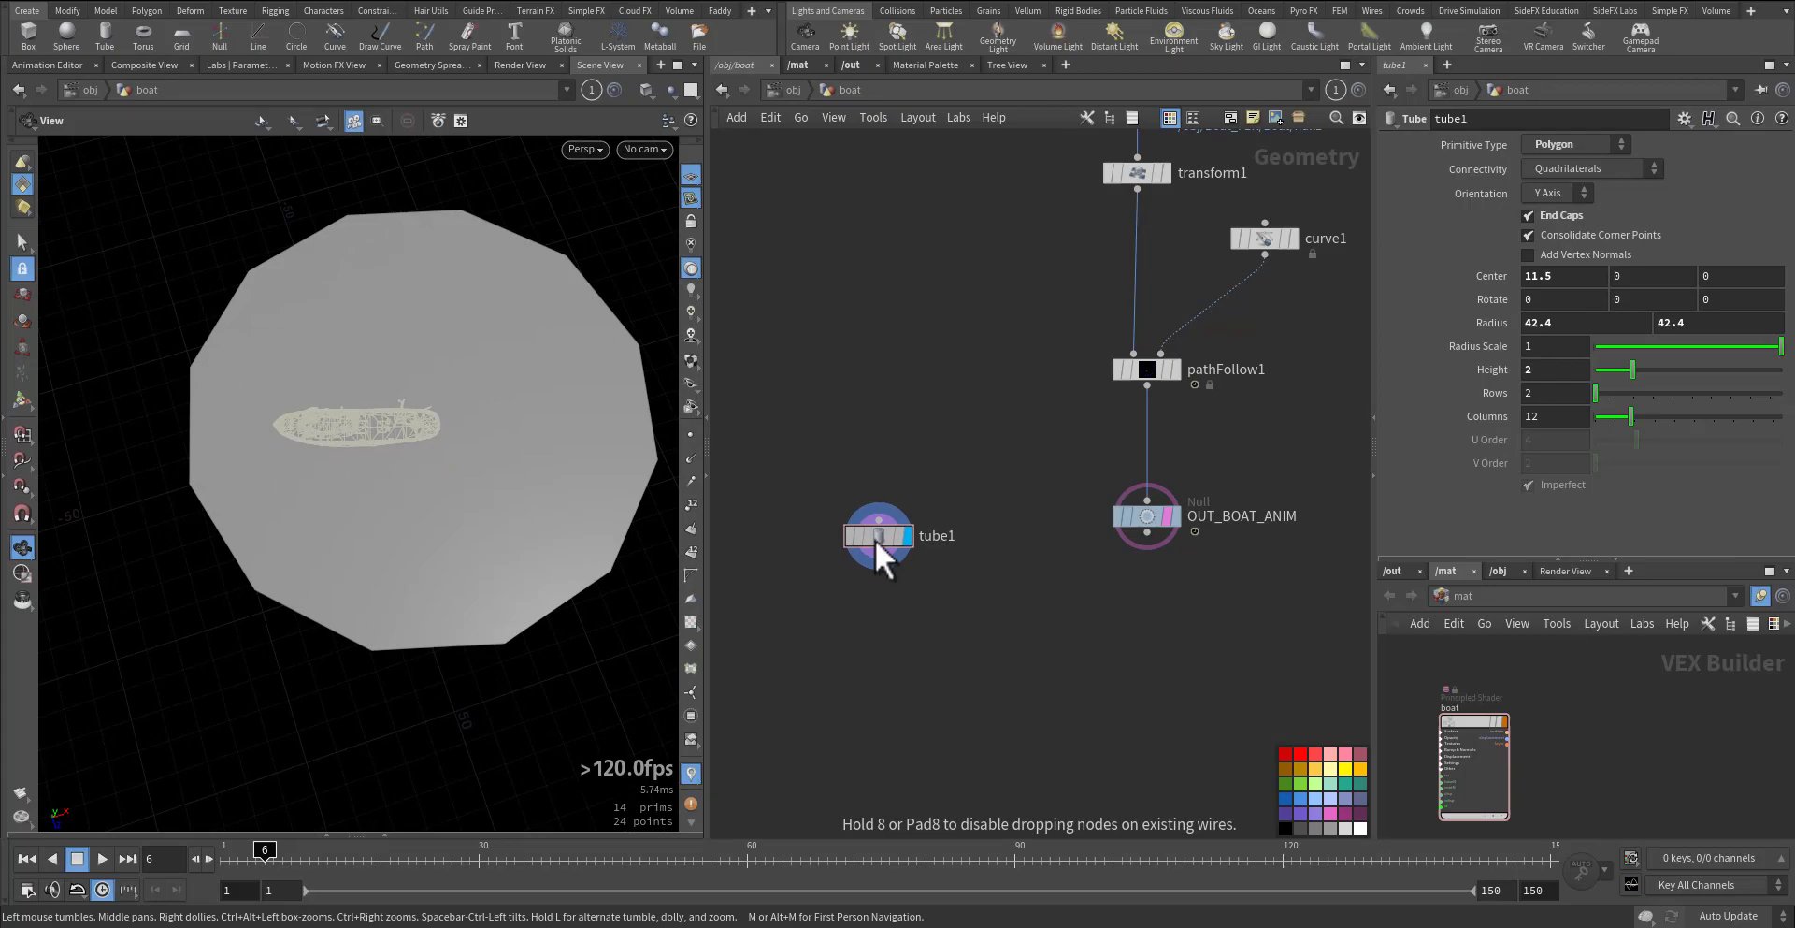
{"action": "mouse_move", "coordinate": [1030, 630]}
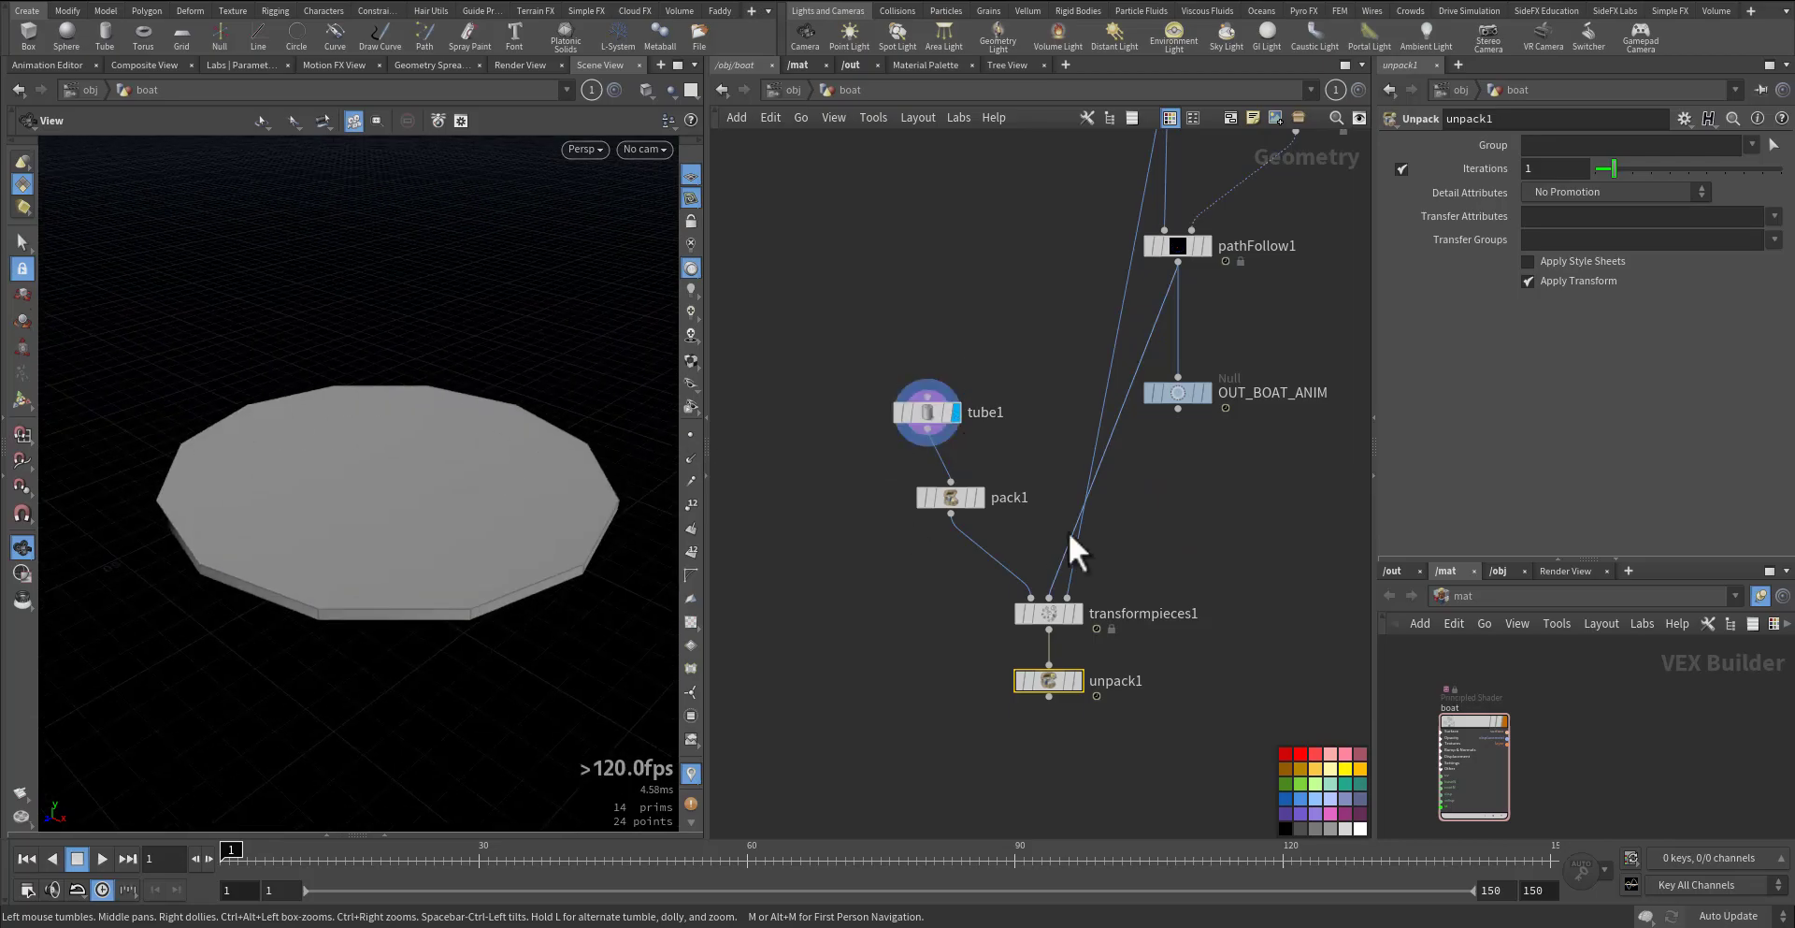
{"action": "mouse_move", "coordinate": [949, 497]}
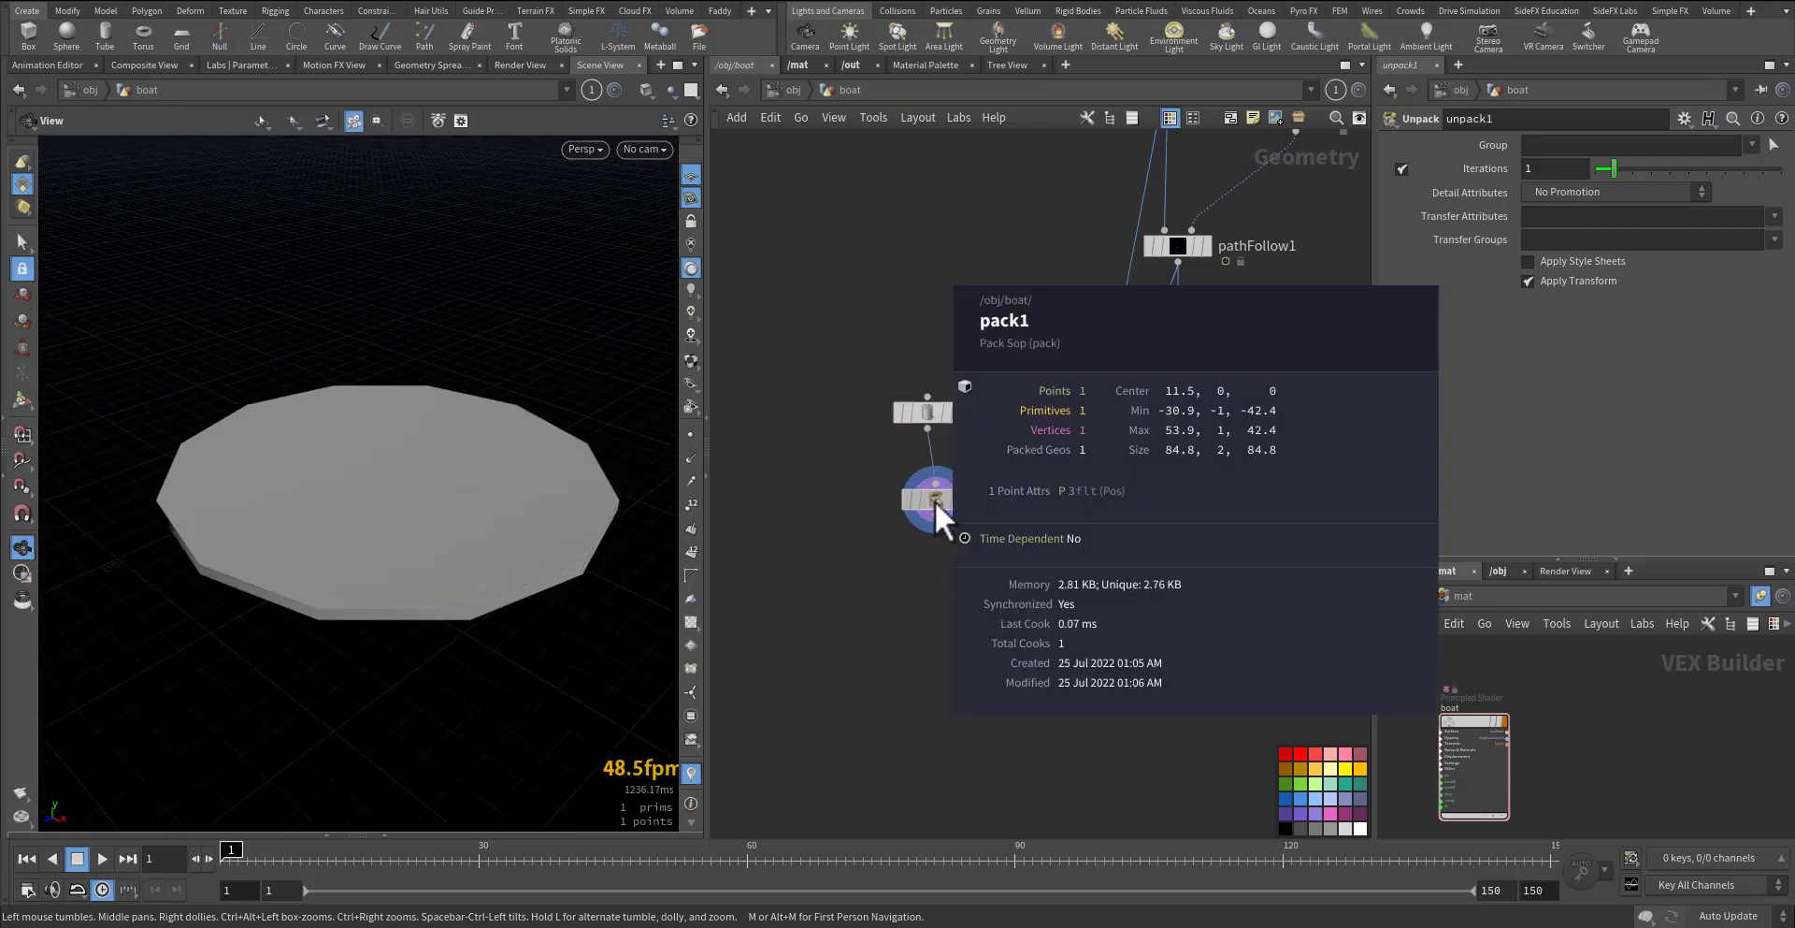
- Feed pathFollow1 as template points into Transform Pieces between the pack and unpack nodes
{"action": "left_click", "coordinate": [1047, 613]}
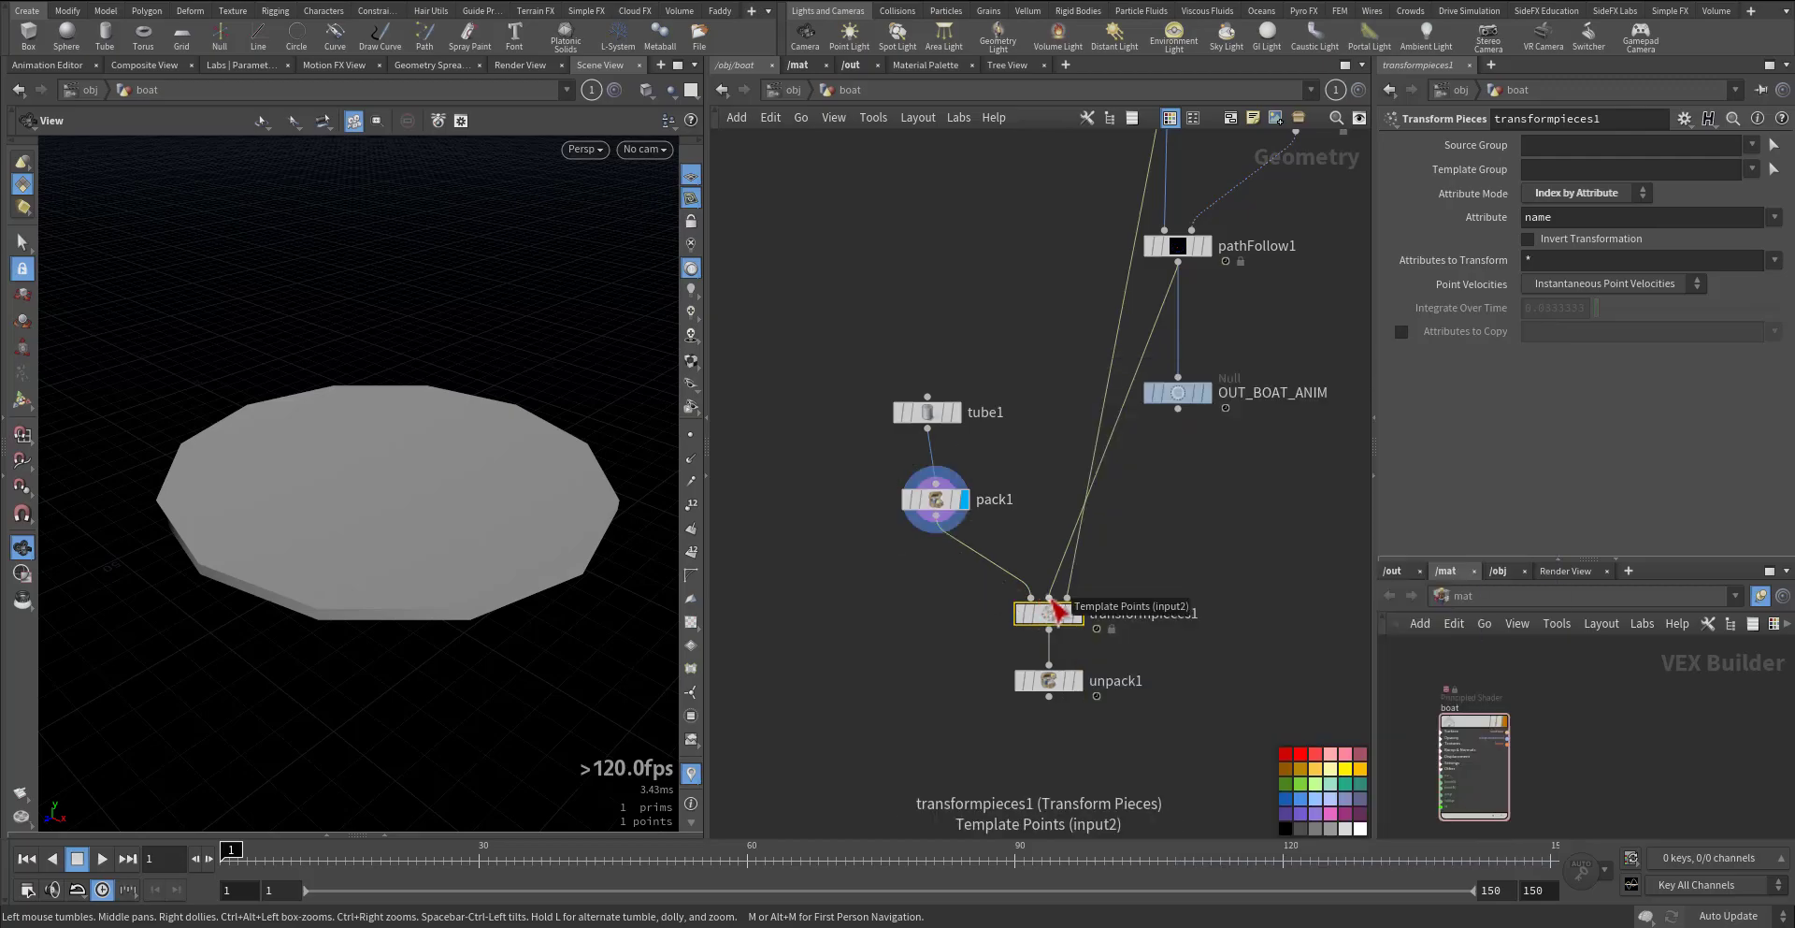
{"action": "left_click", "coordinate": [1174, 245]}
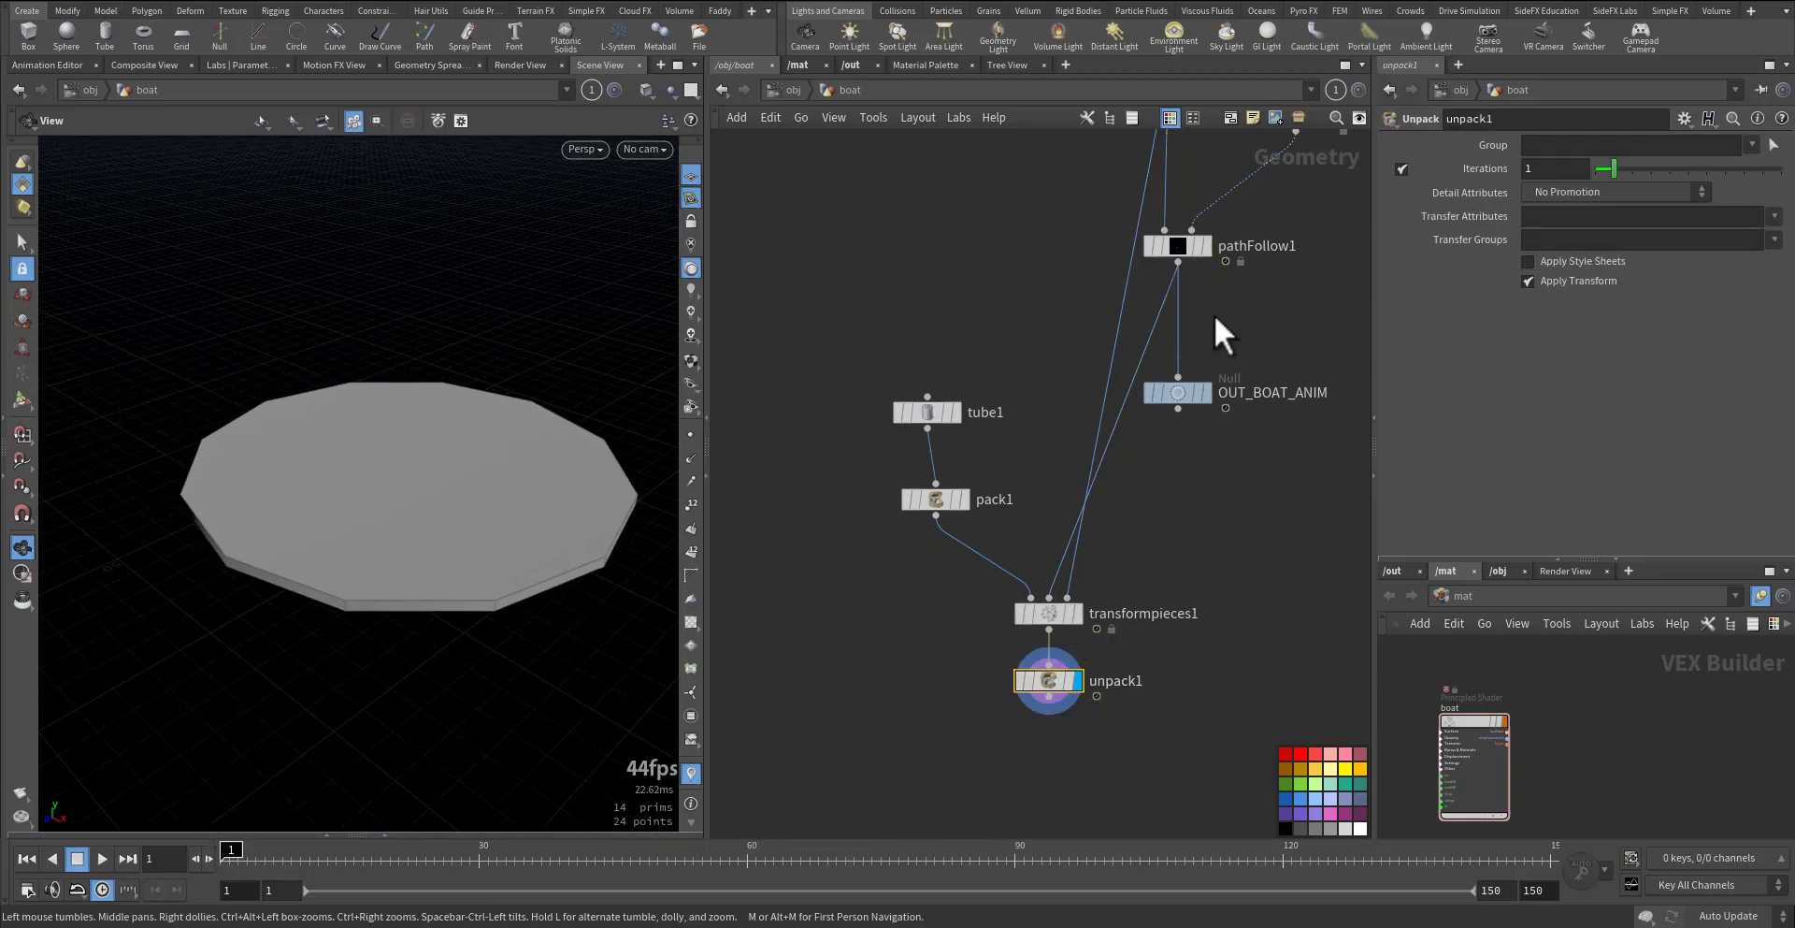
{"action": "left_click", "coordinate": [1174, 245]}
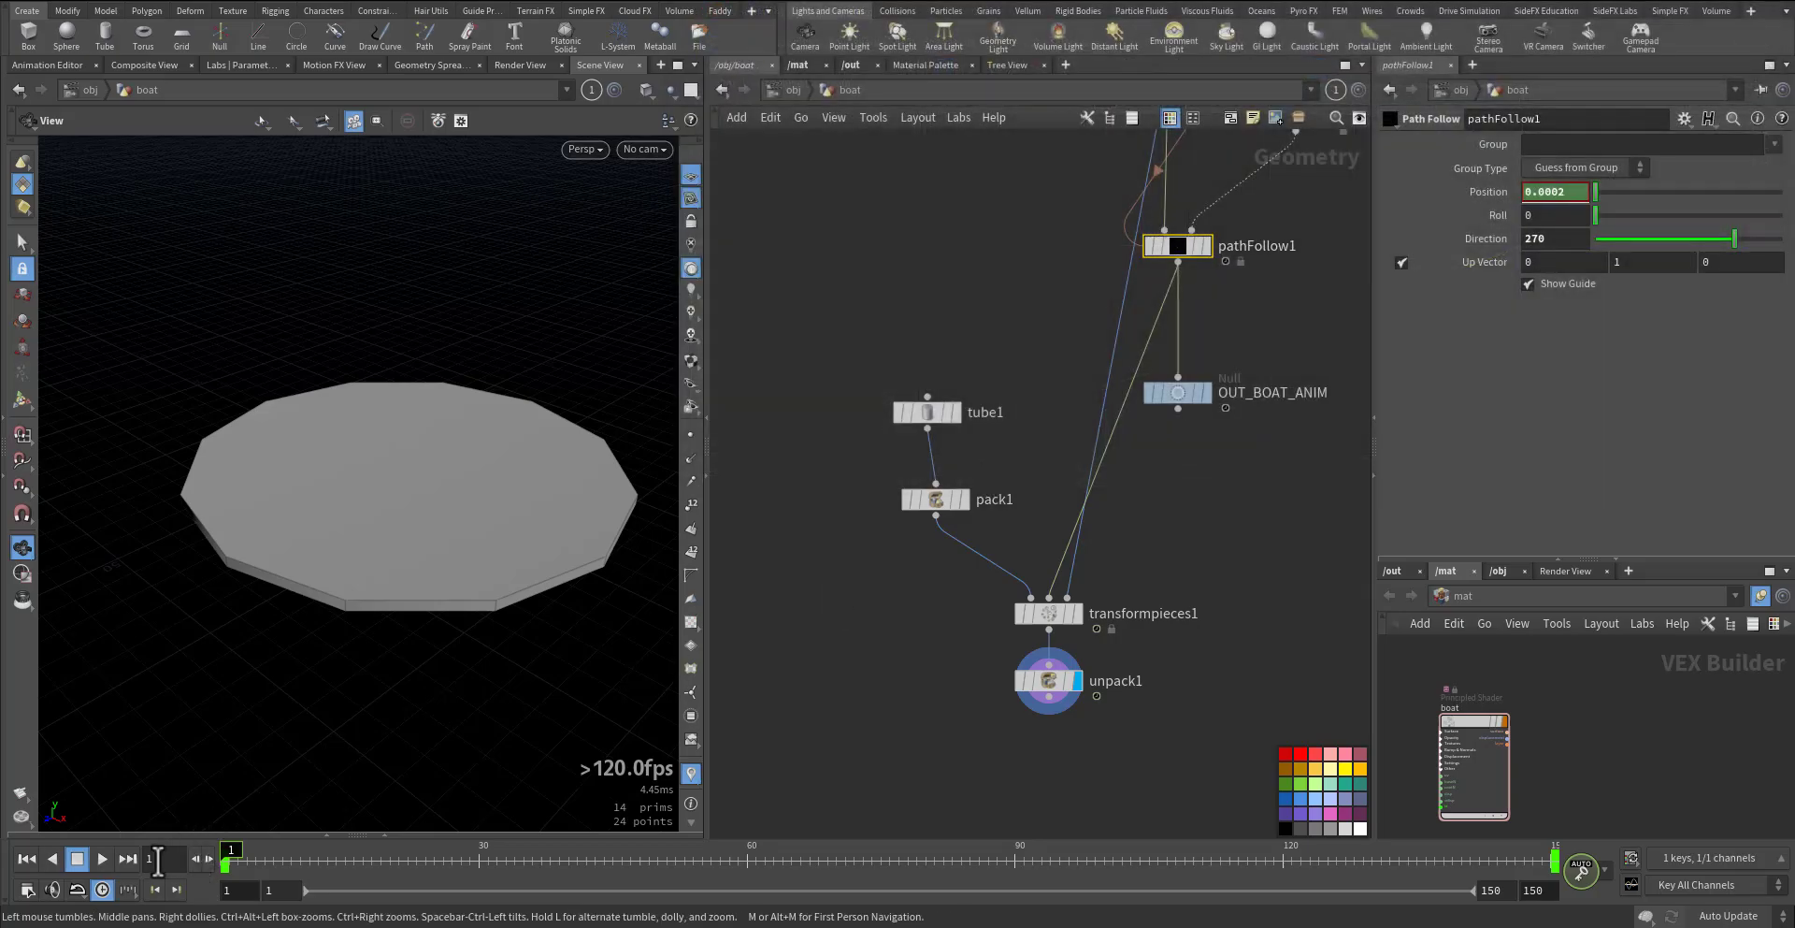
- Play back the animation to watch the tube move, then stop and rewind
{"action": "left_click", "coordinate": [99, 859]}
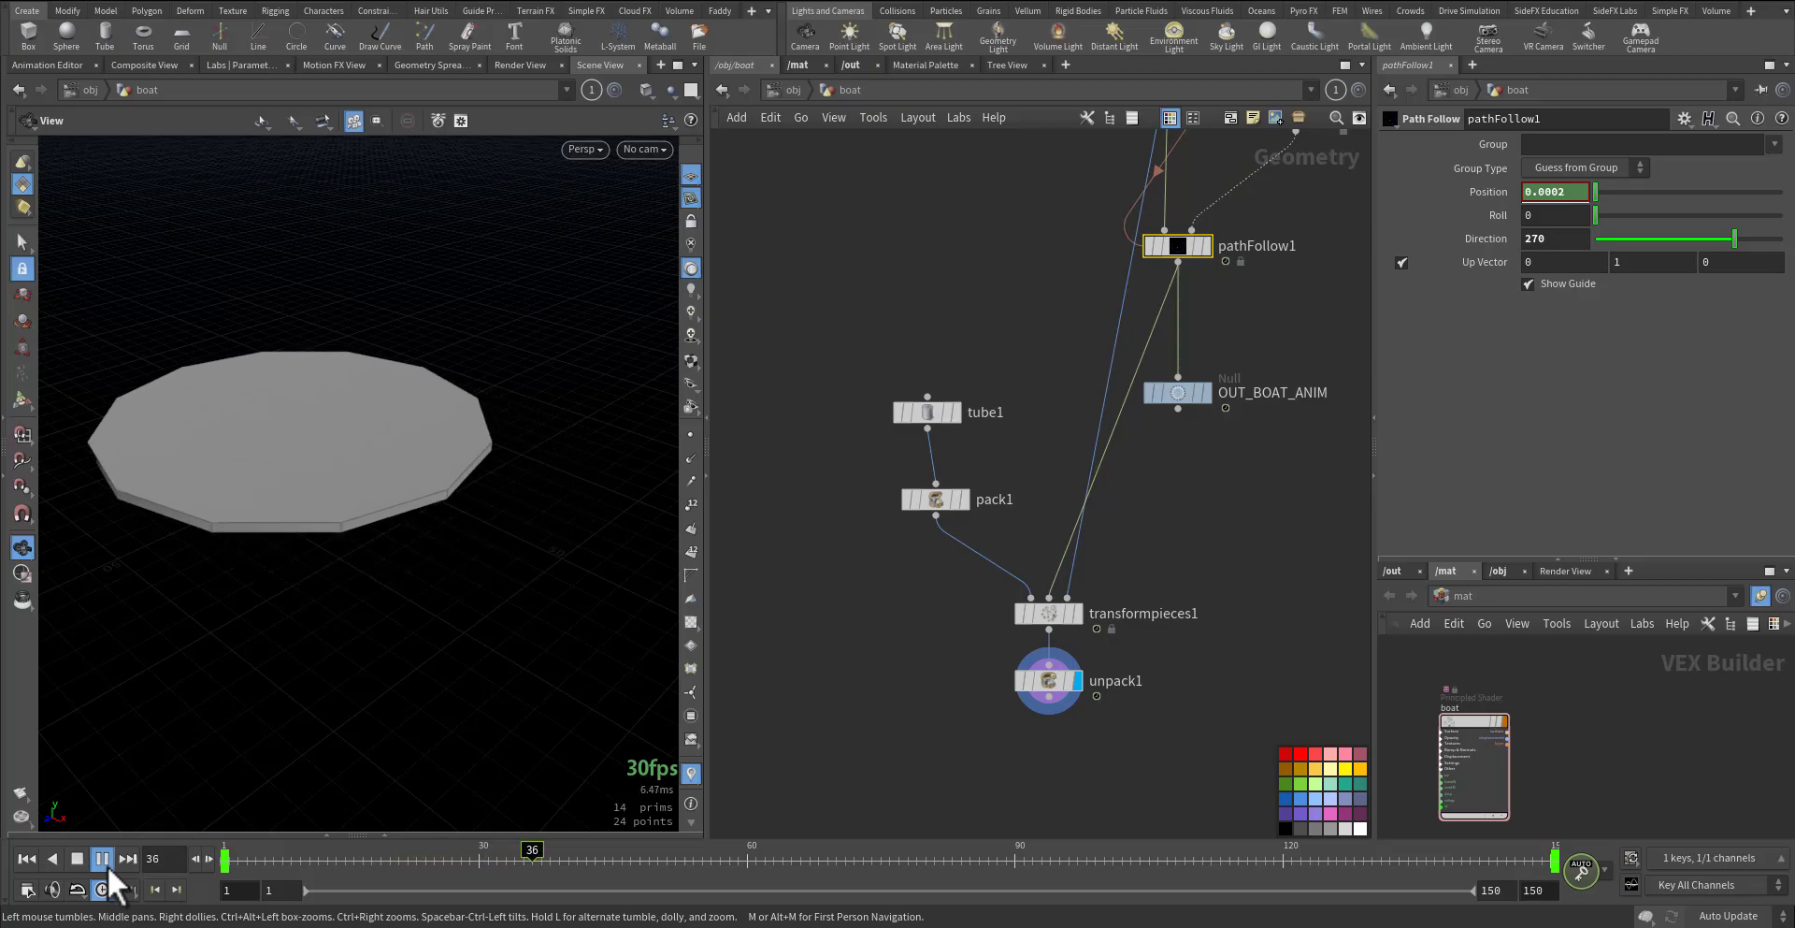
{"action": "left_click", "coordinate": [101, 858]}
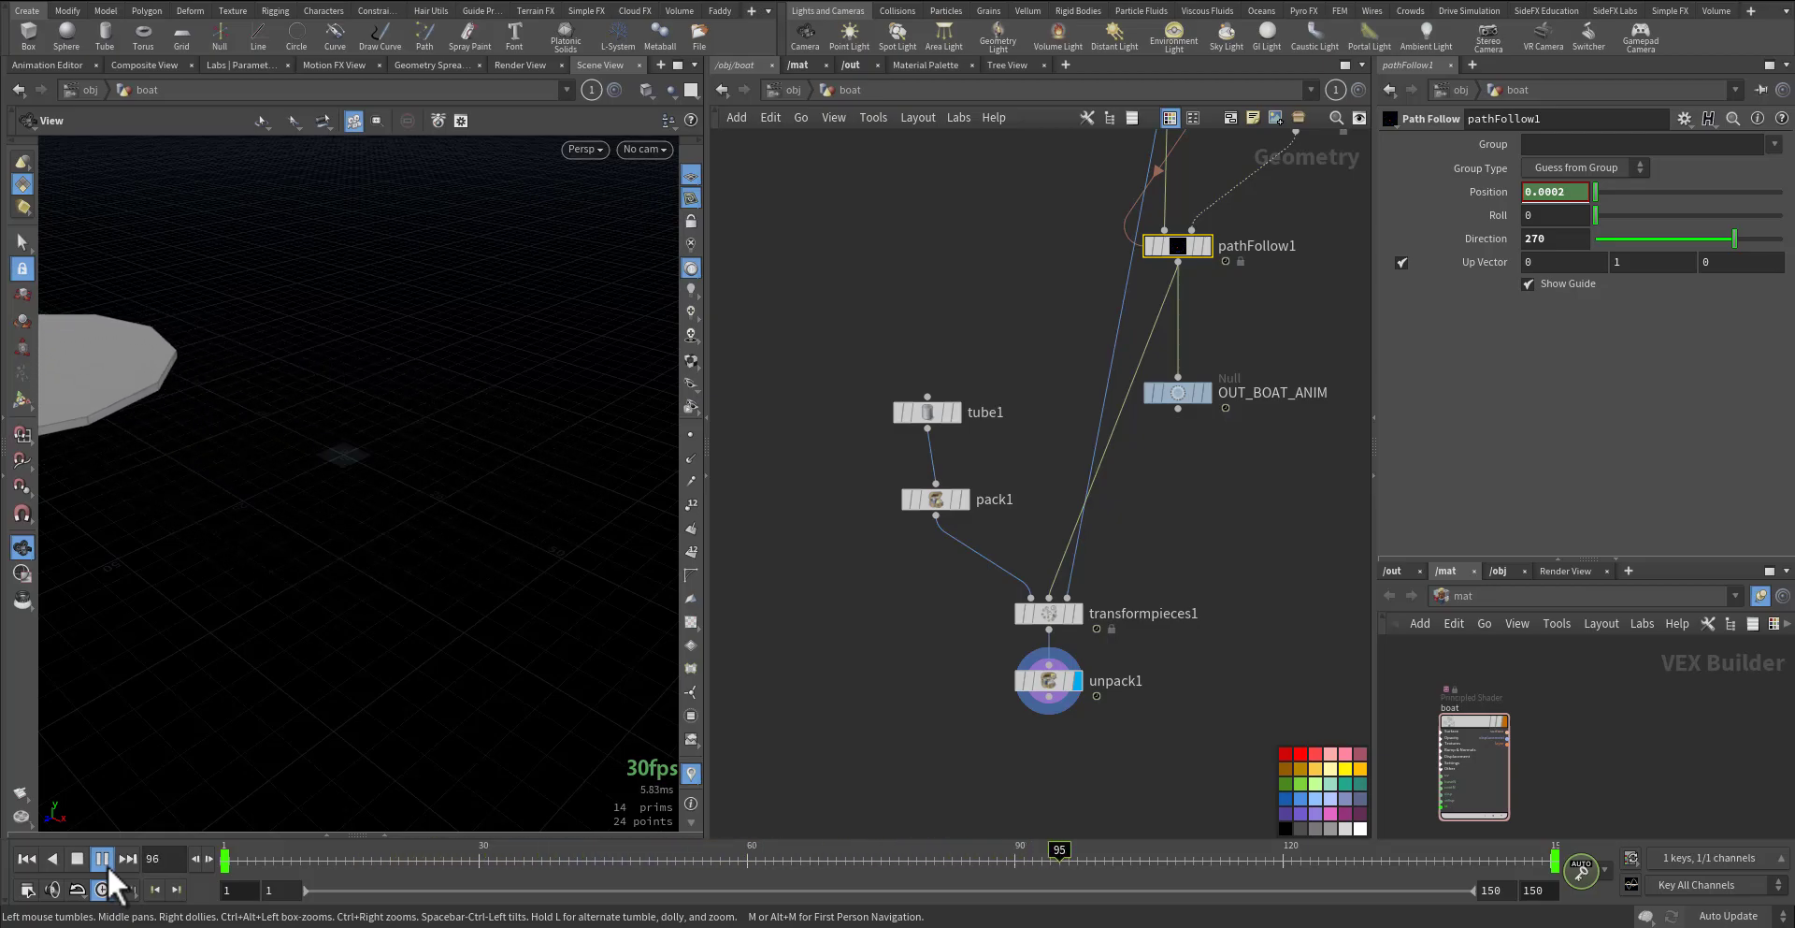
{"action": "left_click", "coordinate": [75, 859]}
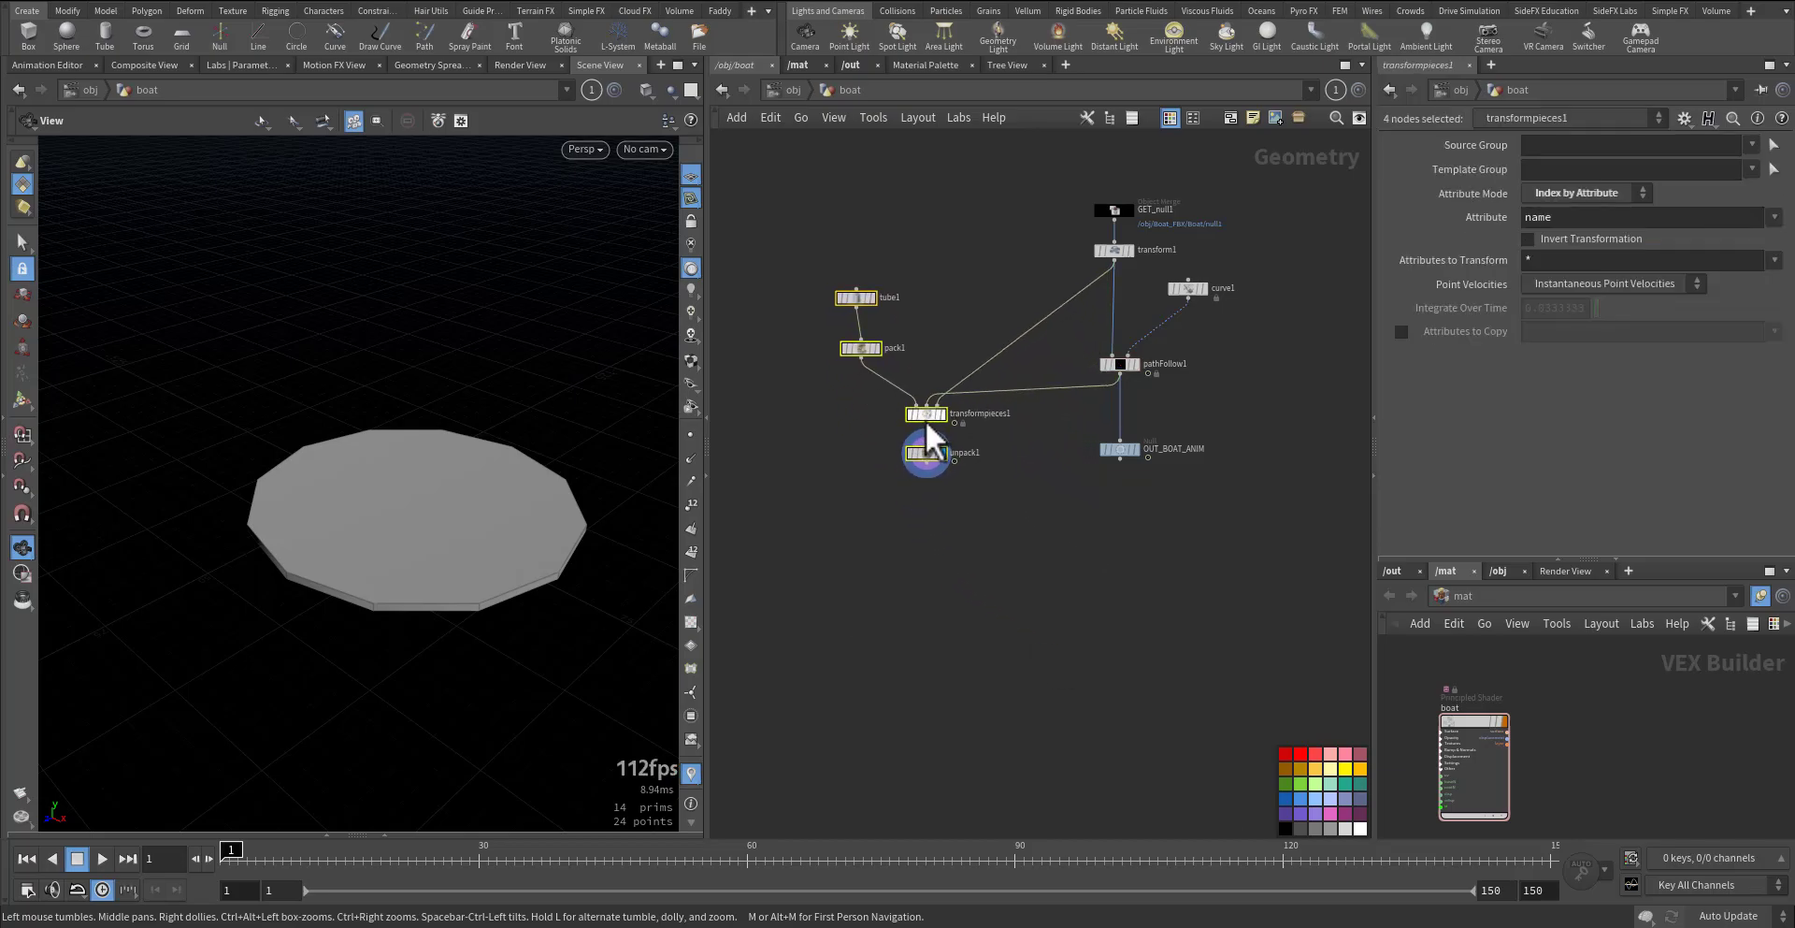
- Add a FLIP Container after unpack1 and display it
{"action": "left_click", "coordinate": [924, 412]}
{"action": "type", "text": "flipco"}
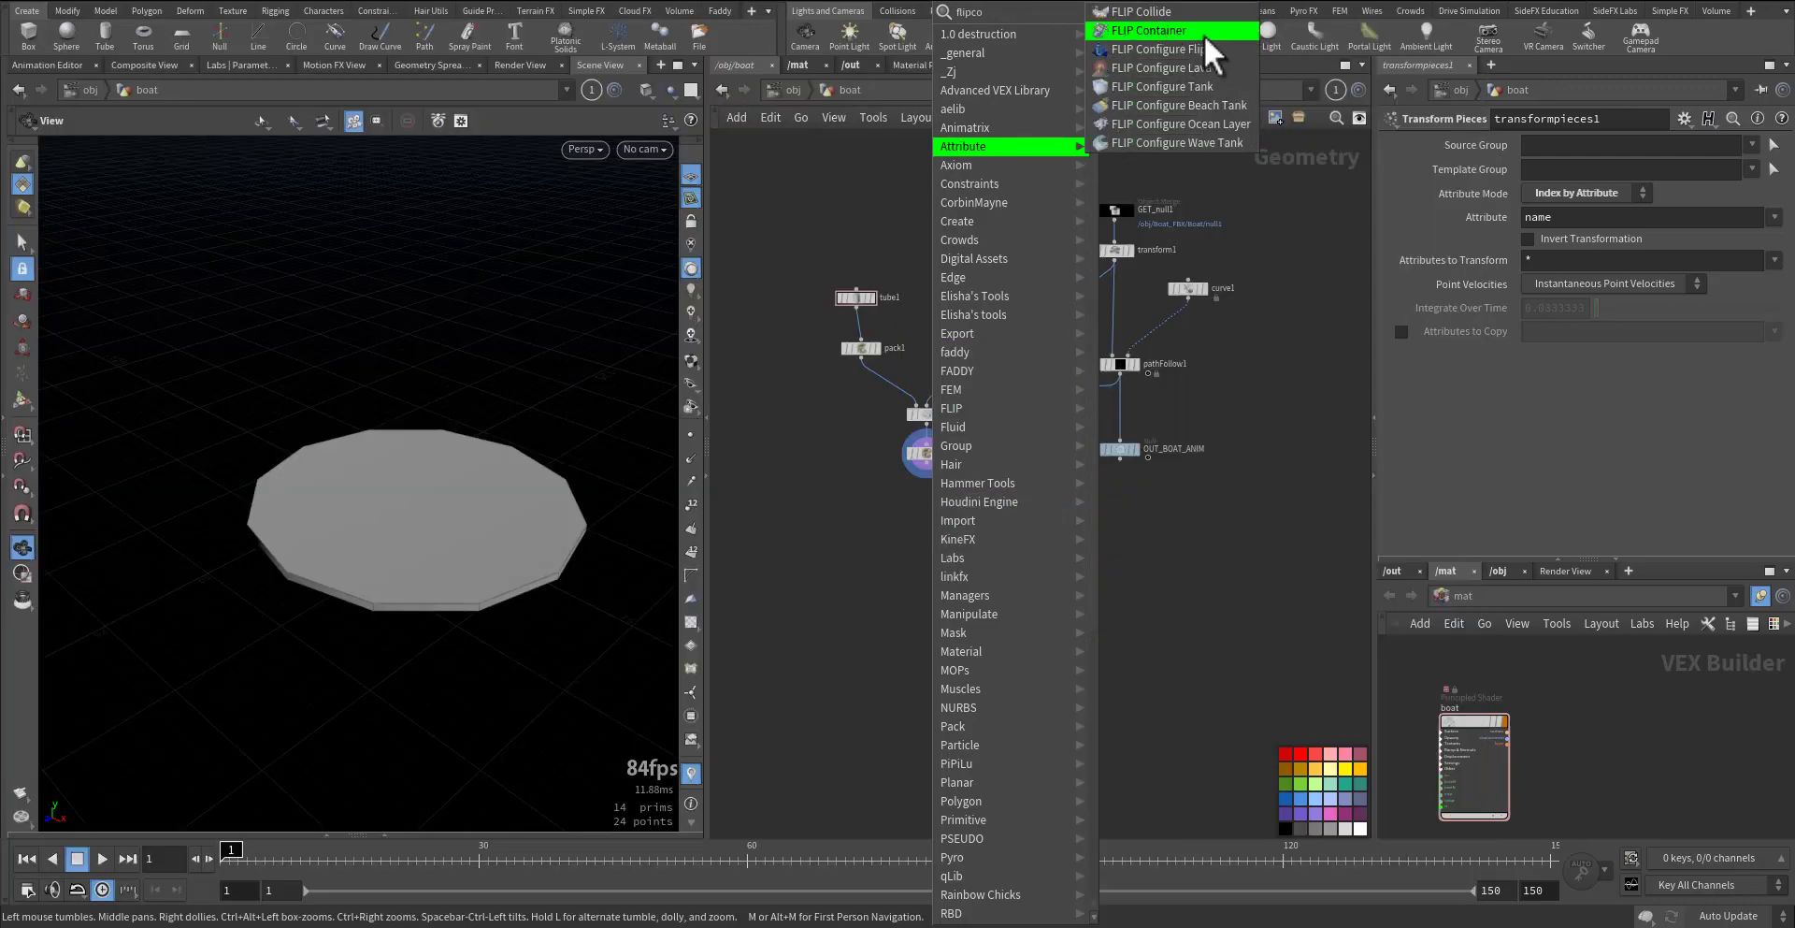
{"action": "left_click", "coordinate": [1146, 30]}
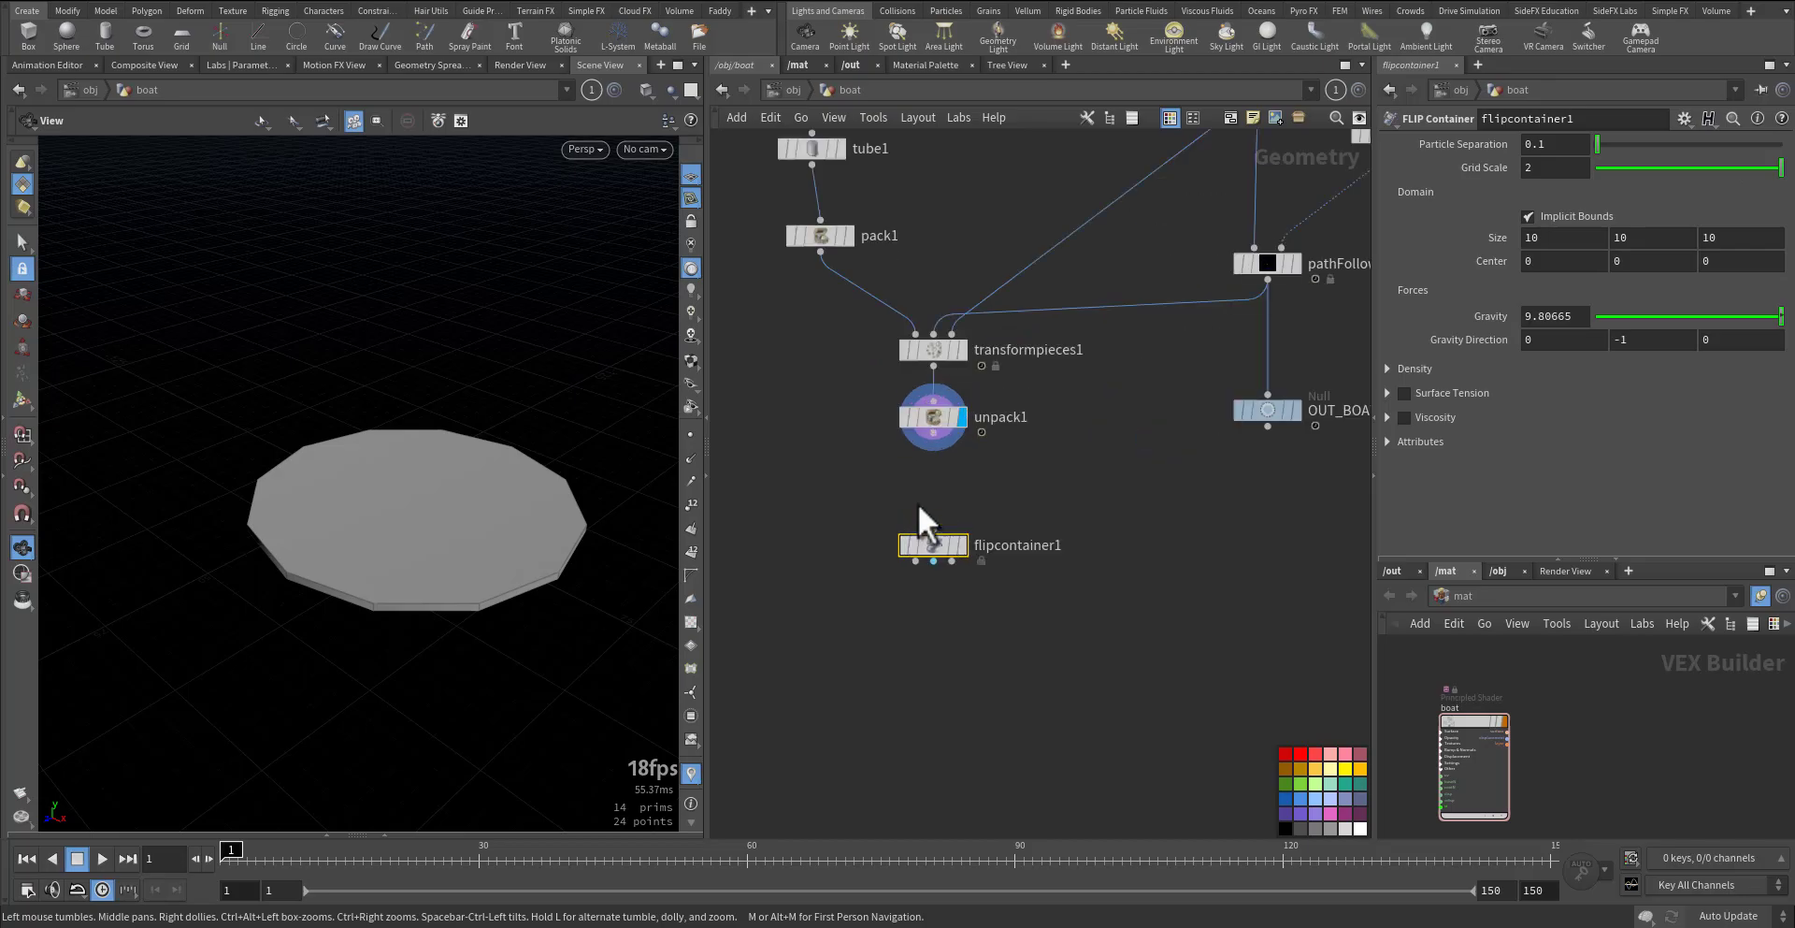
{"action": "mouse_move", "coordinate": [937, 540]}
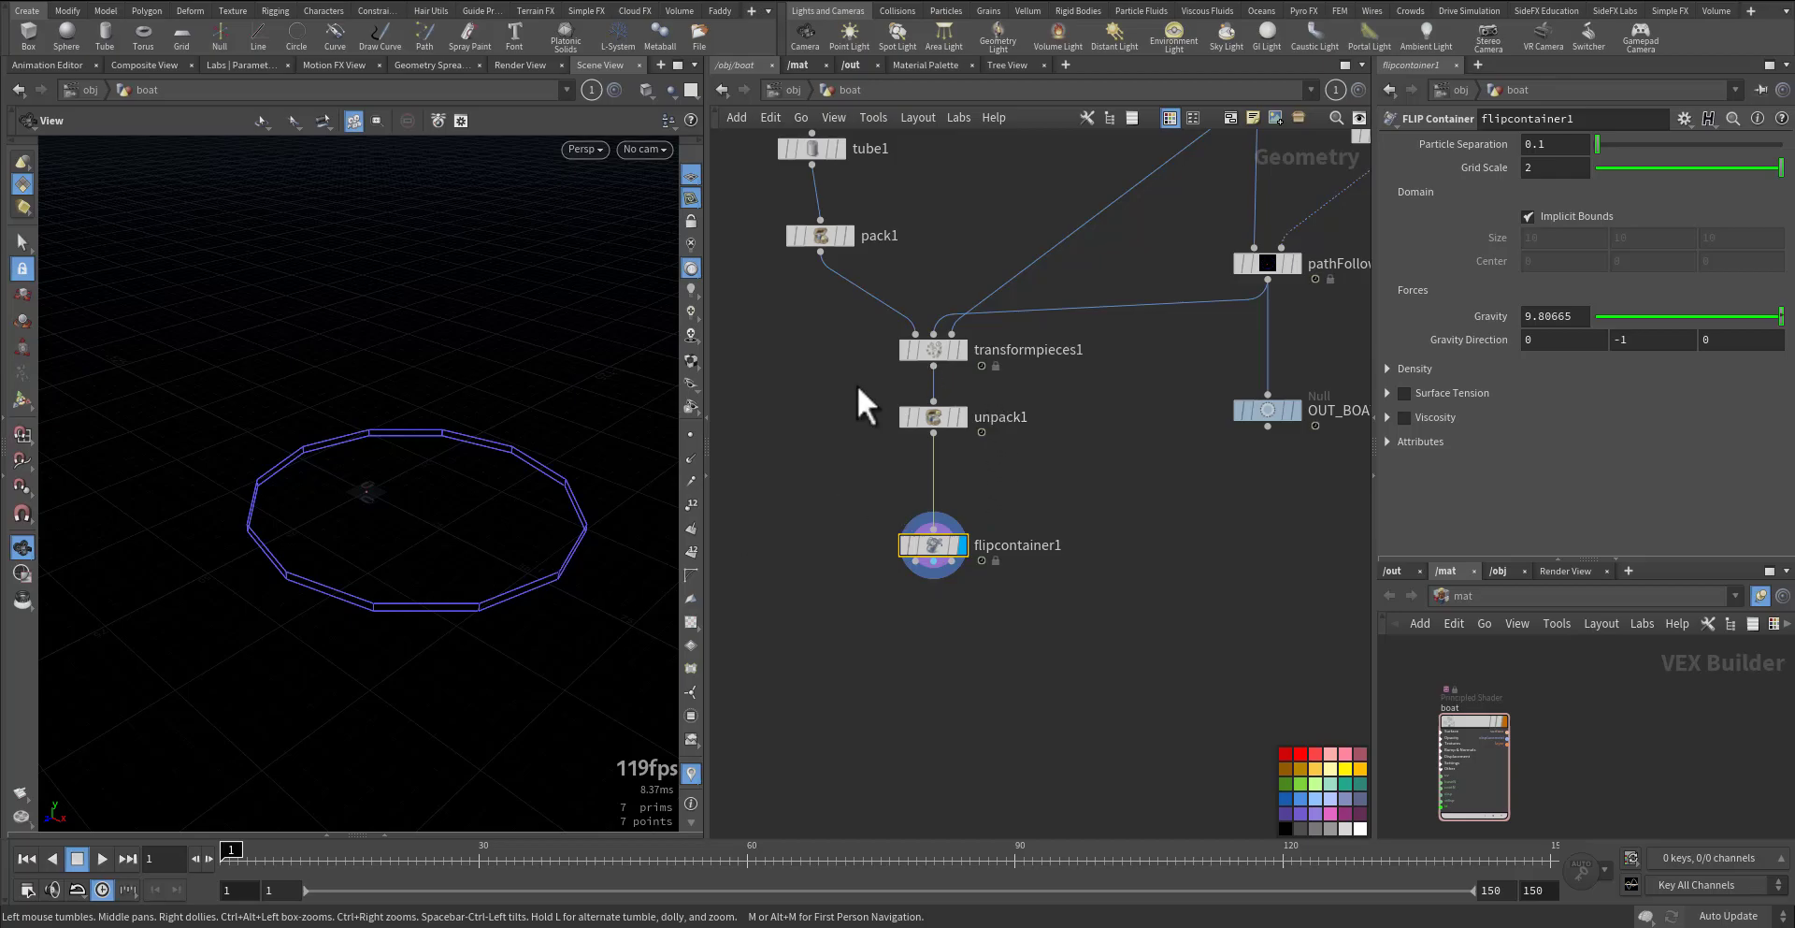
- Raise tube1 to height 20 and adjust Center Y so the boat sits inside
{"action": "left_click", "coordinate": [830, 253]}
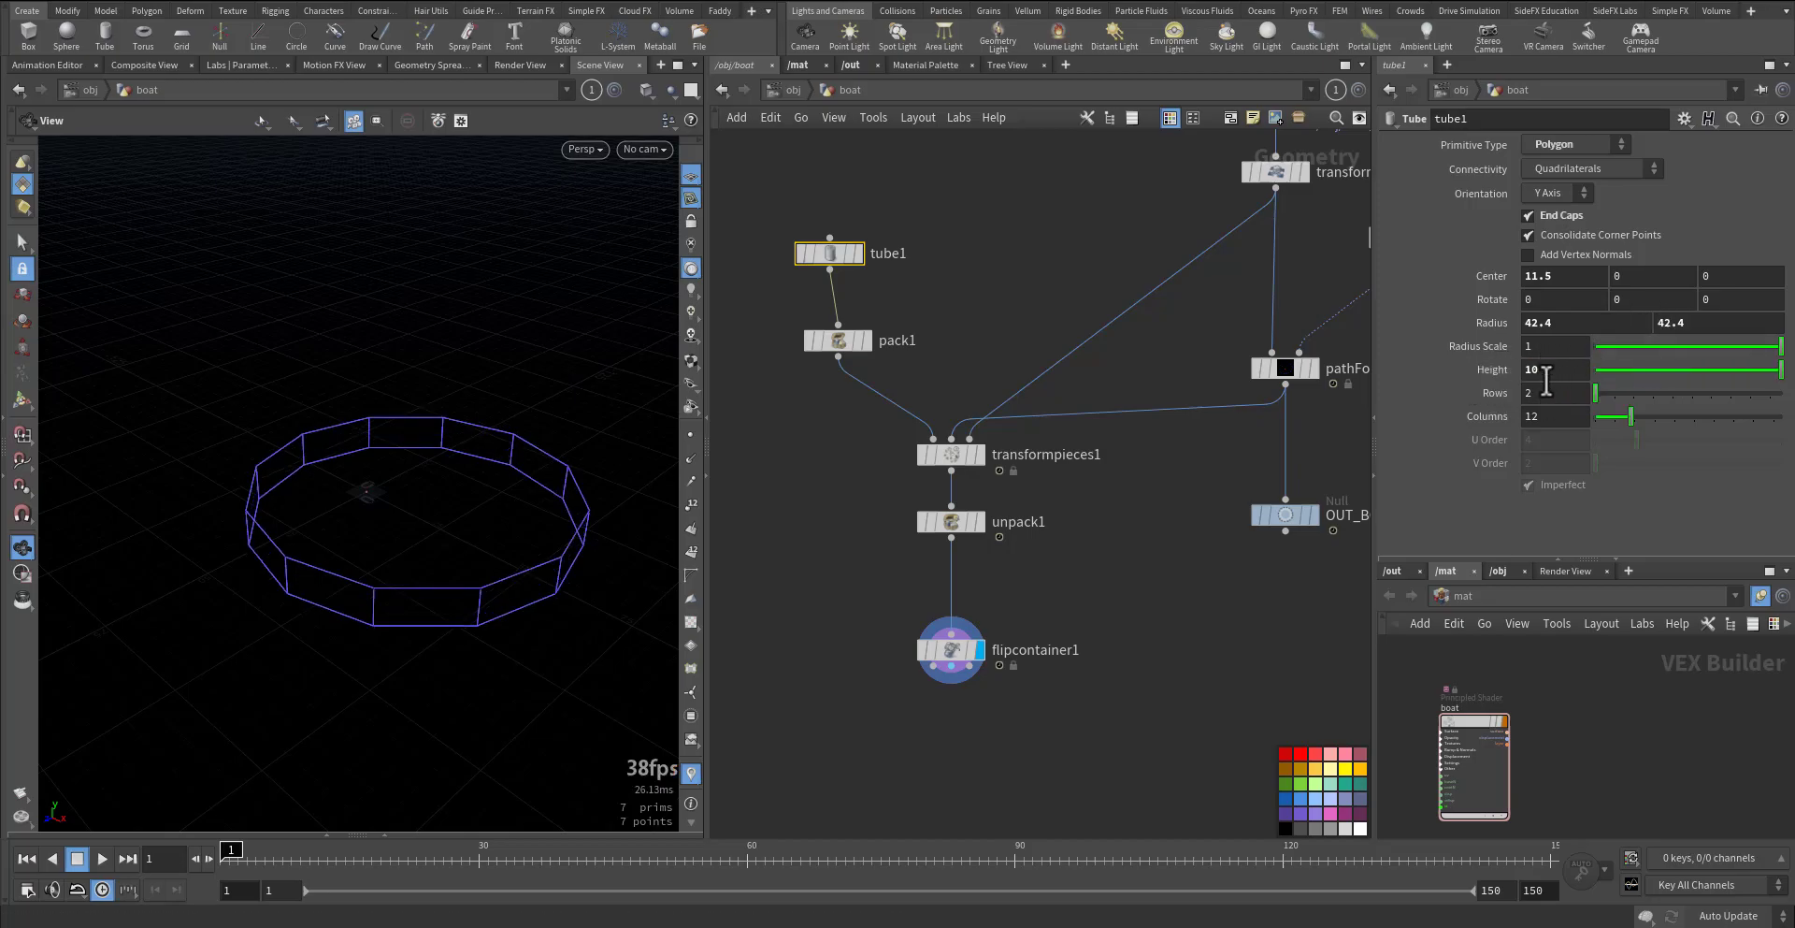
{"action": "type", "text": "20"}
{"action": "left_click", "coordinate": [1653, 274]}
{"action": "type", "text": "4"}
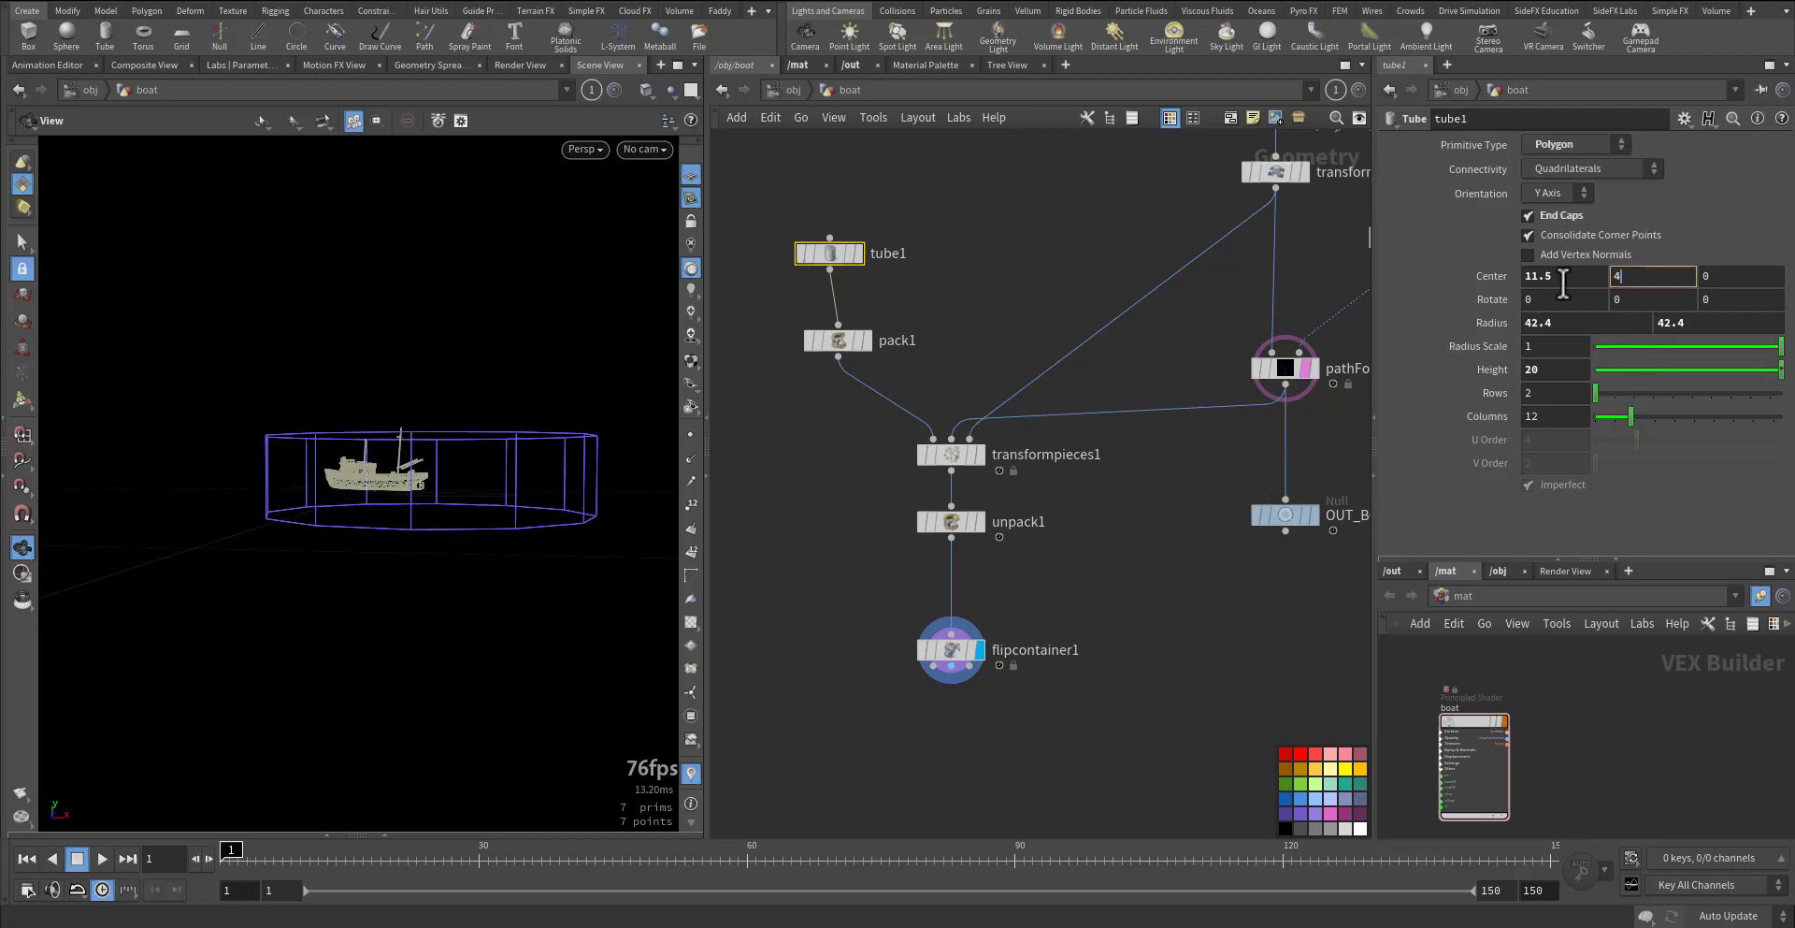
{"action": "left_click", "coordinate": [948, 649]}
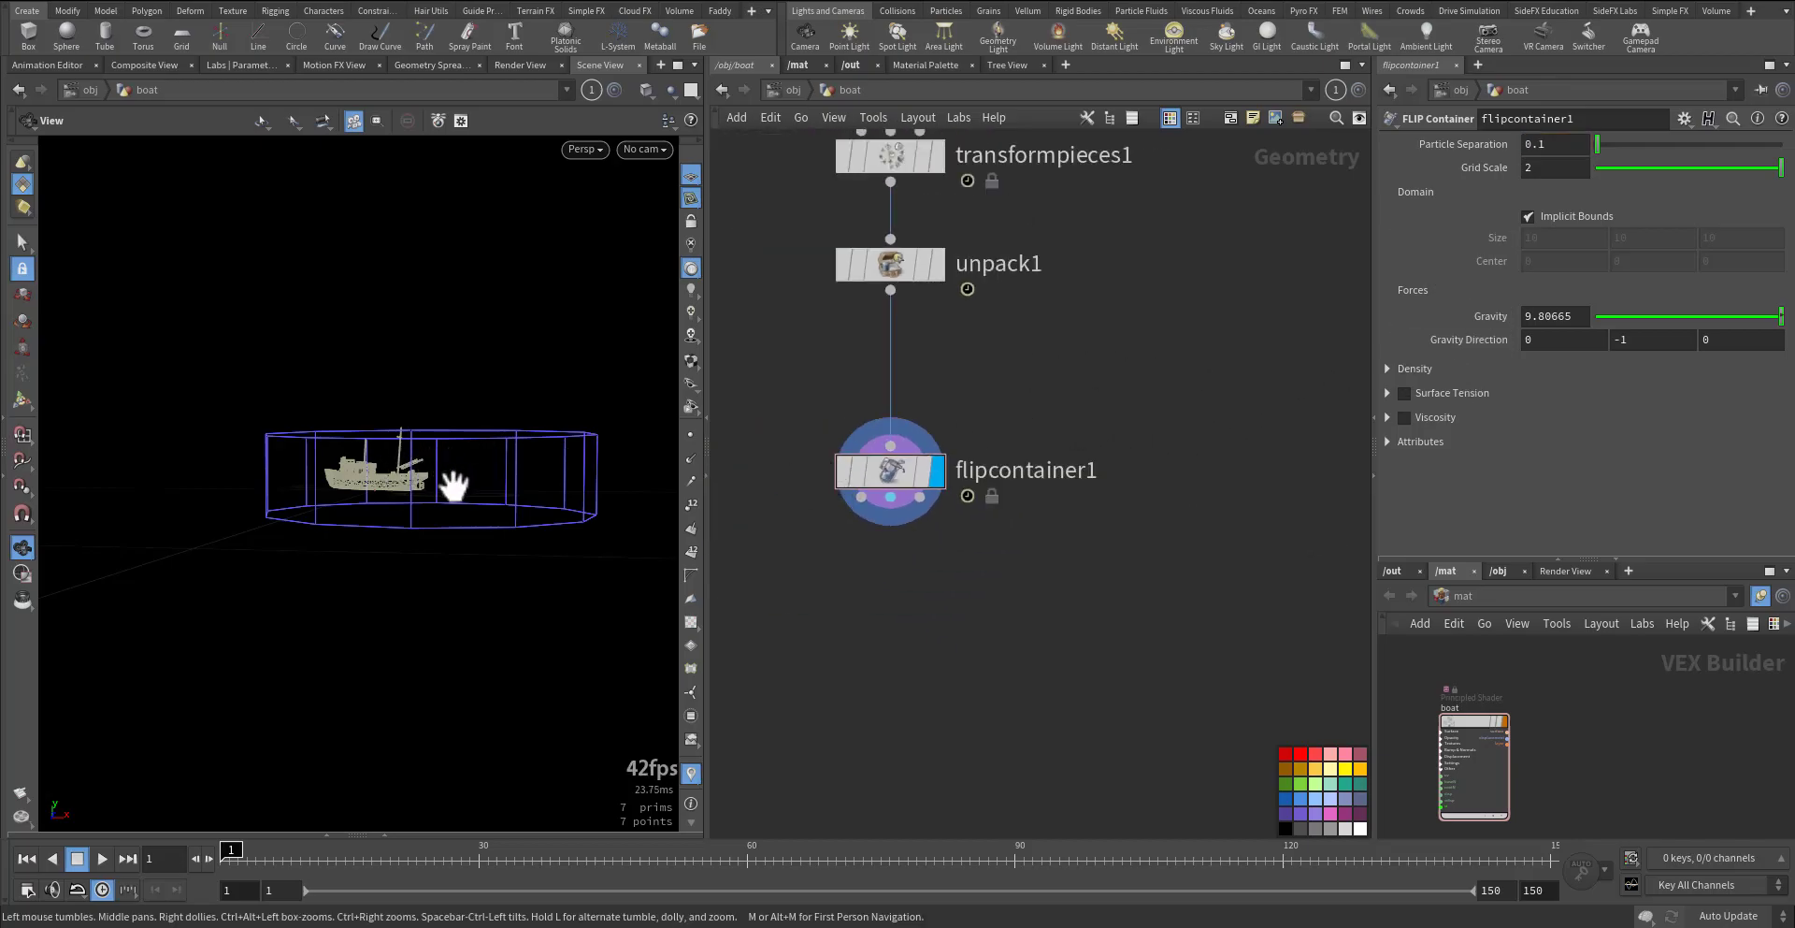
{"action": "mouse_move", "coordinate": [357, 513]}
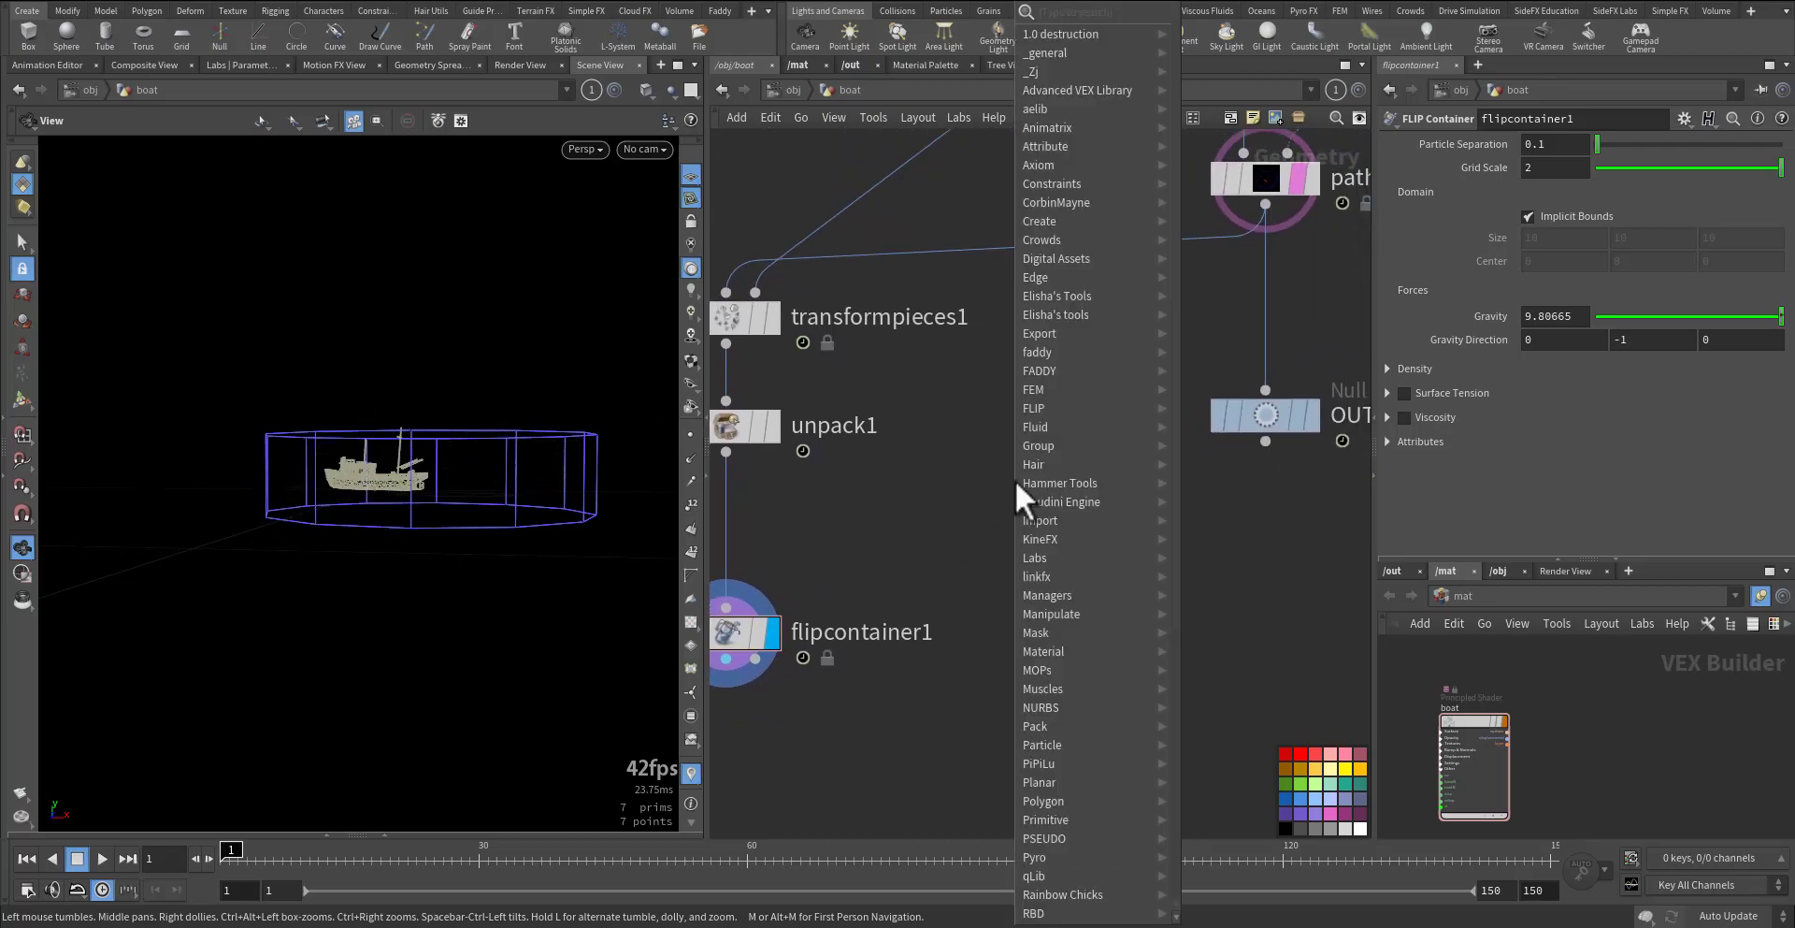
- Add FLIP Collide after the container and wire OUT_BOAT_ANIM as new collision geometry
{"action": "type", "text": "flip"}
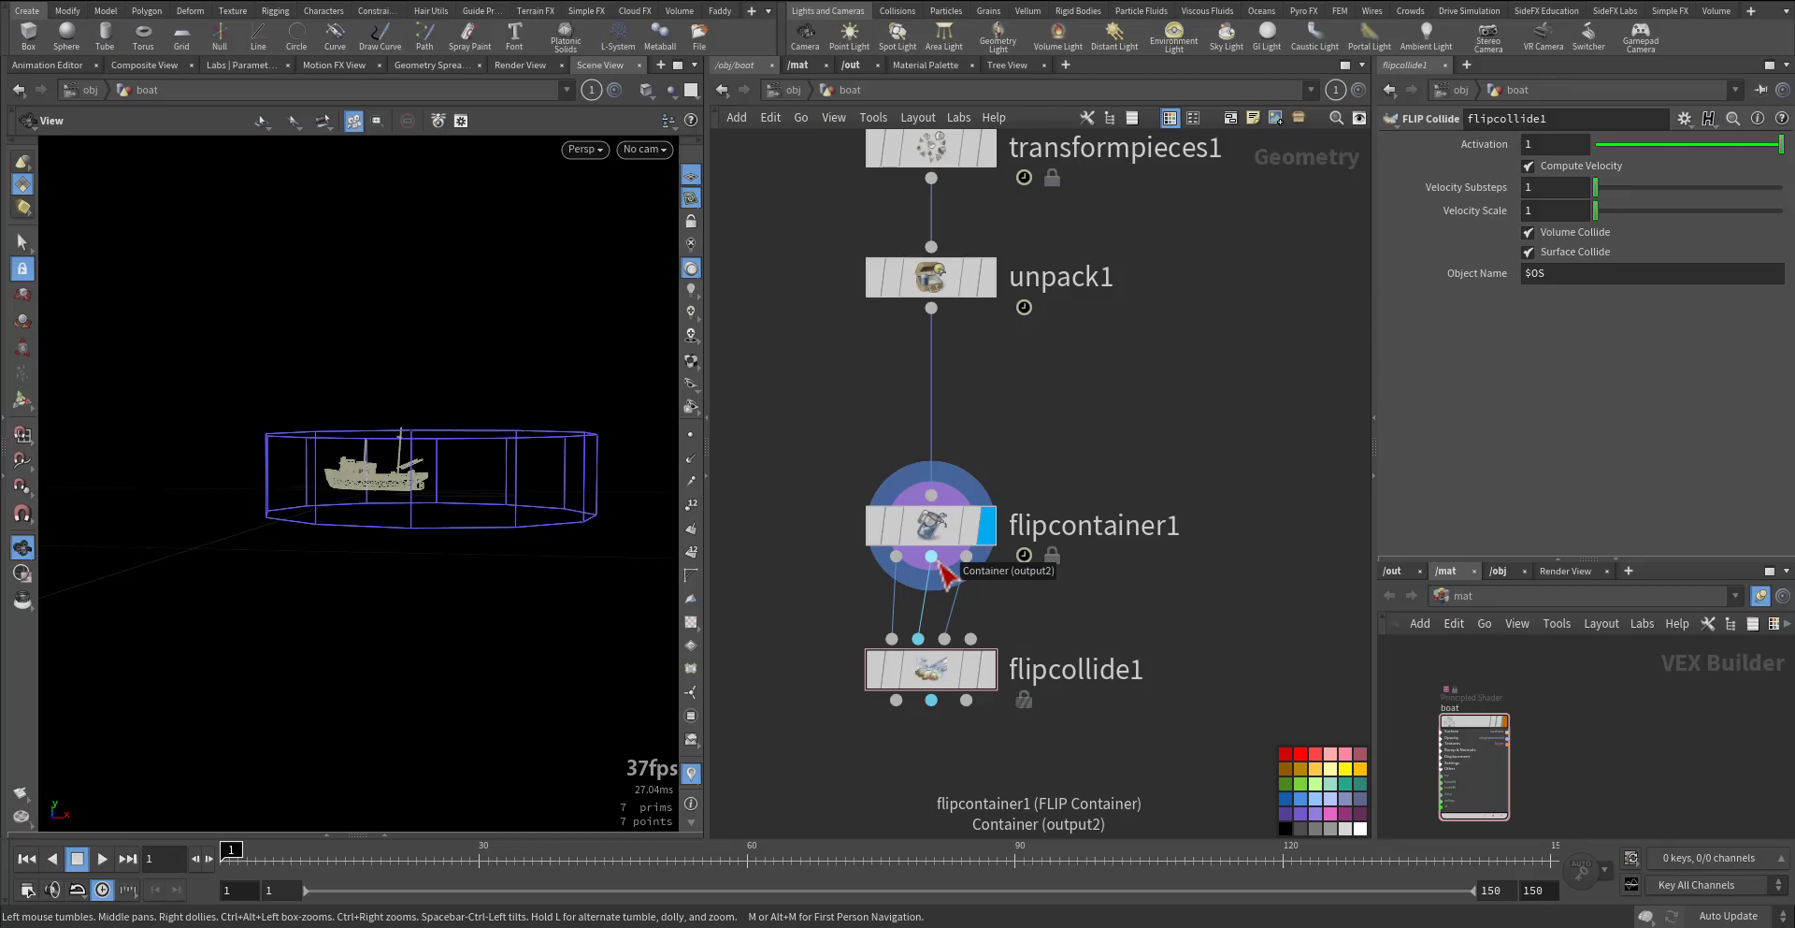
{"action": "mouse_move", "coordinate": [982, 636]}
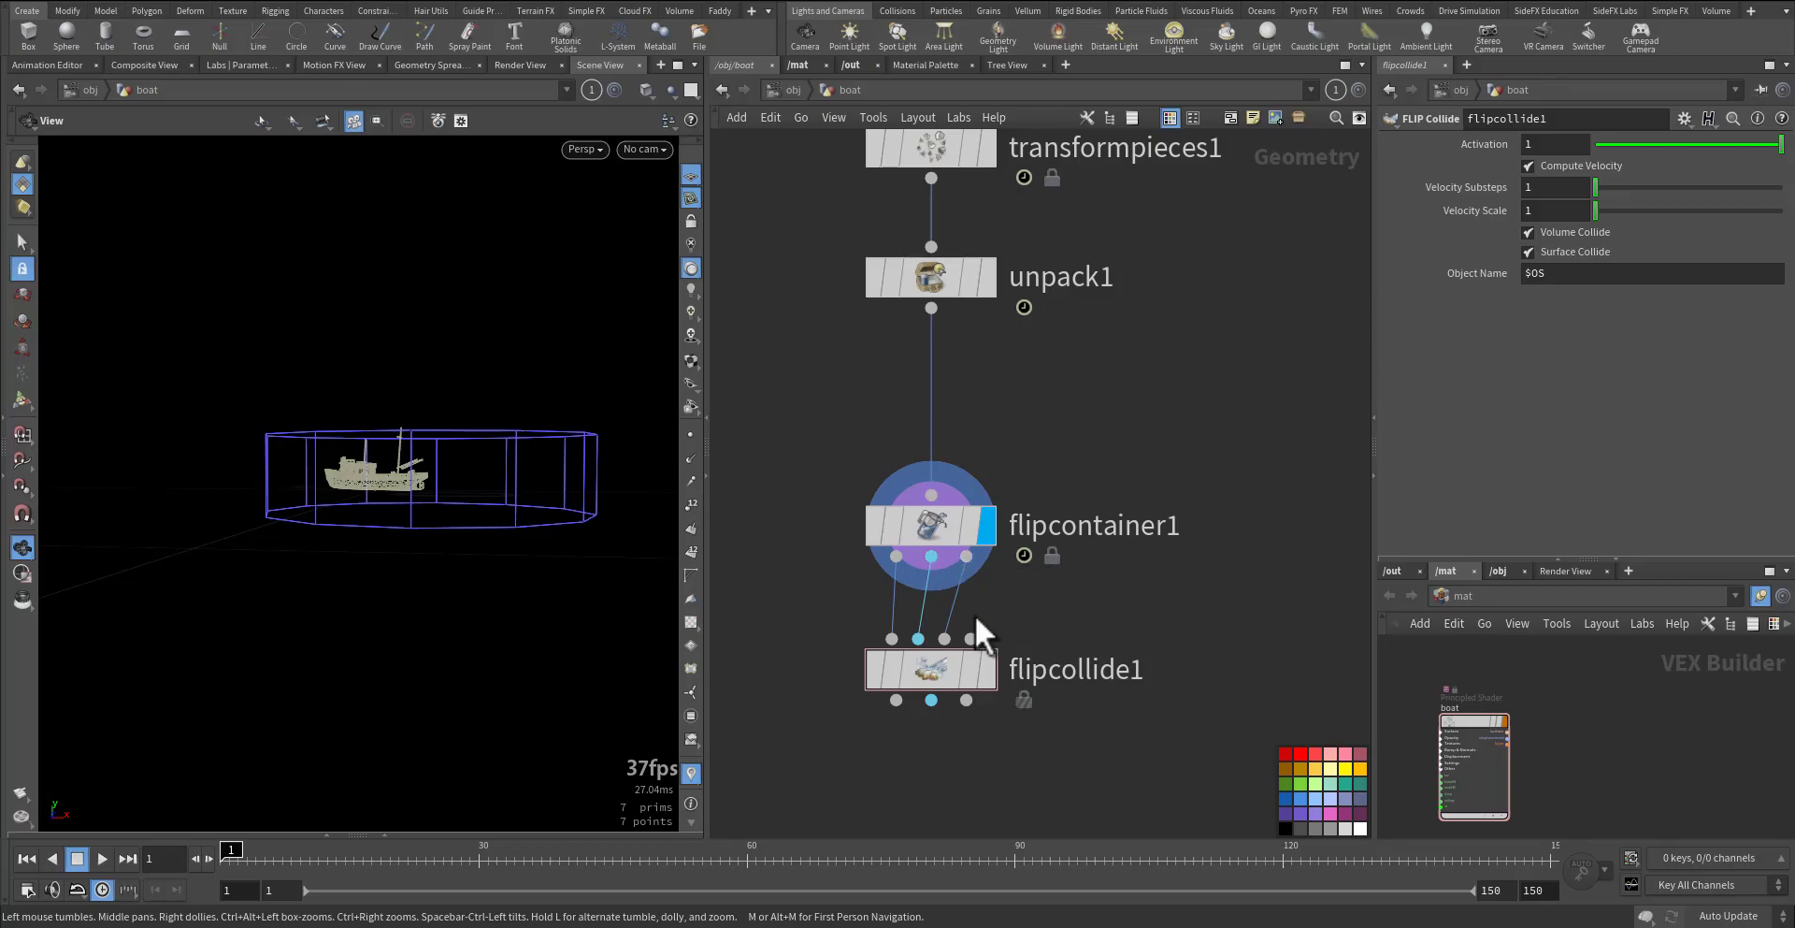
{"action": "mouse_move", "coordinate": [971, 640]}
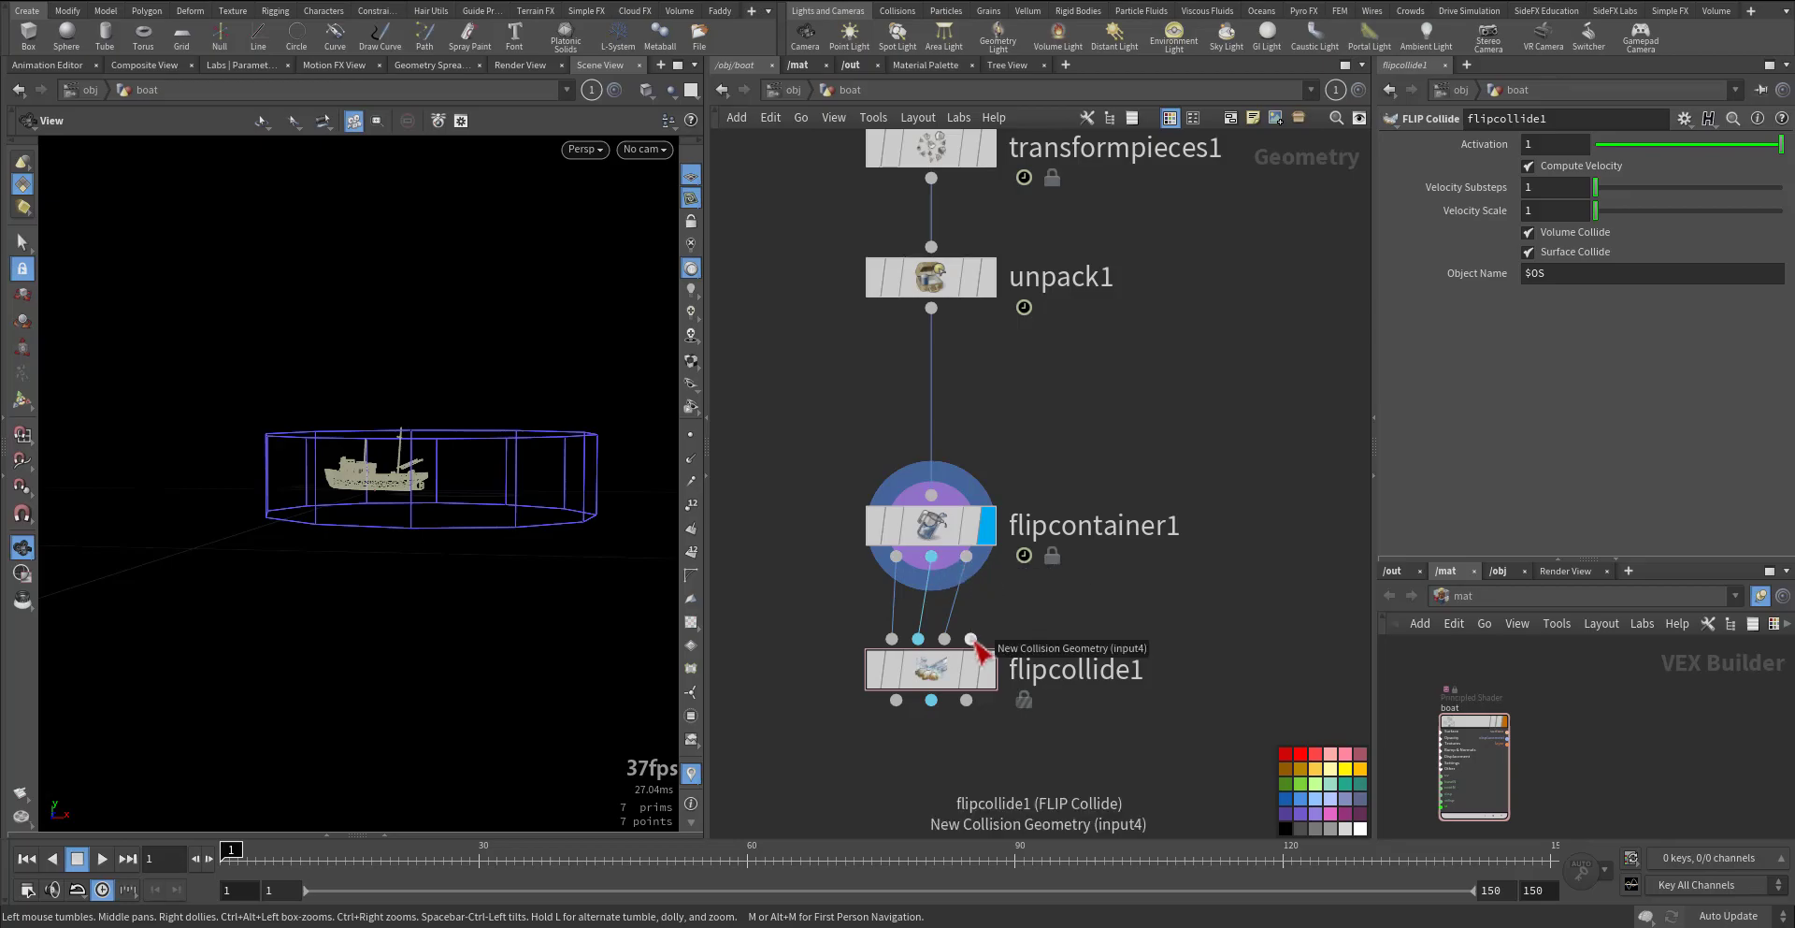
{"action": "left_click_drag", "start_coordinate": [927, 669], "coordinate": [956, 674]}
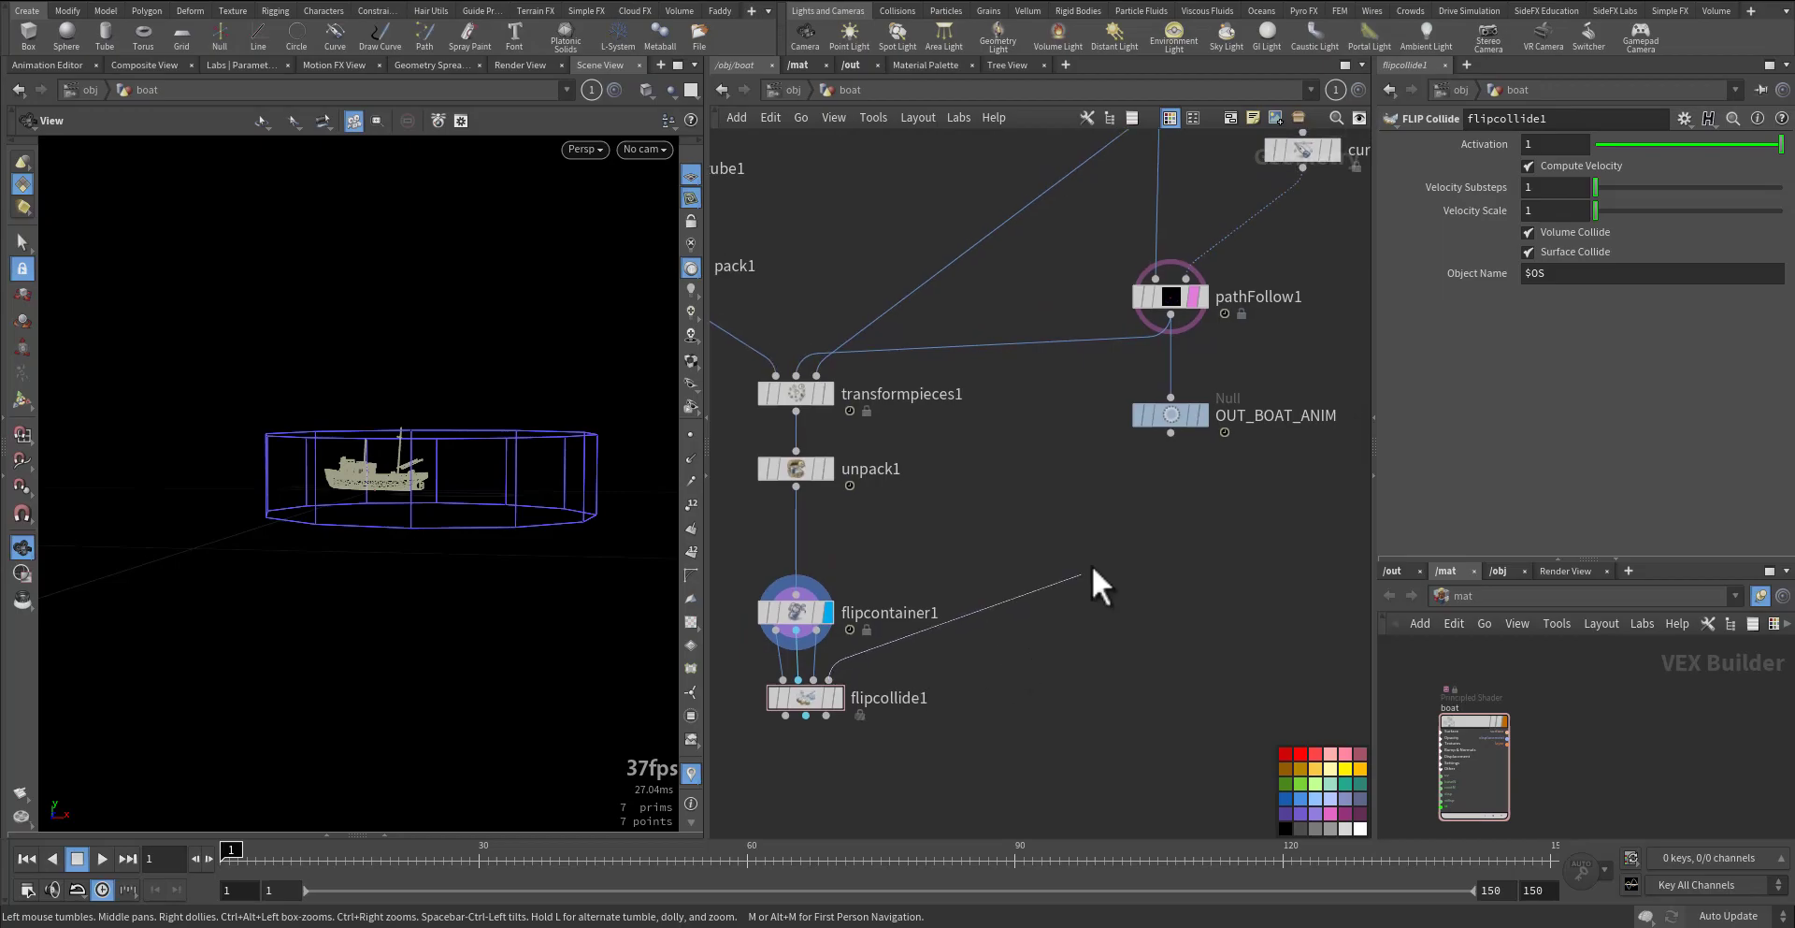
{"action": "mouse_move", "coordinate": [792, 619]}
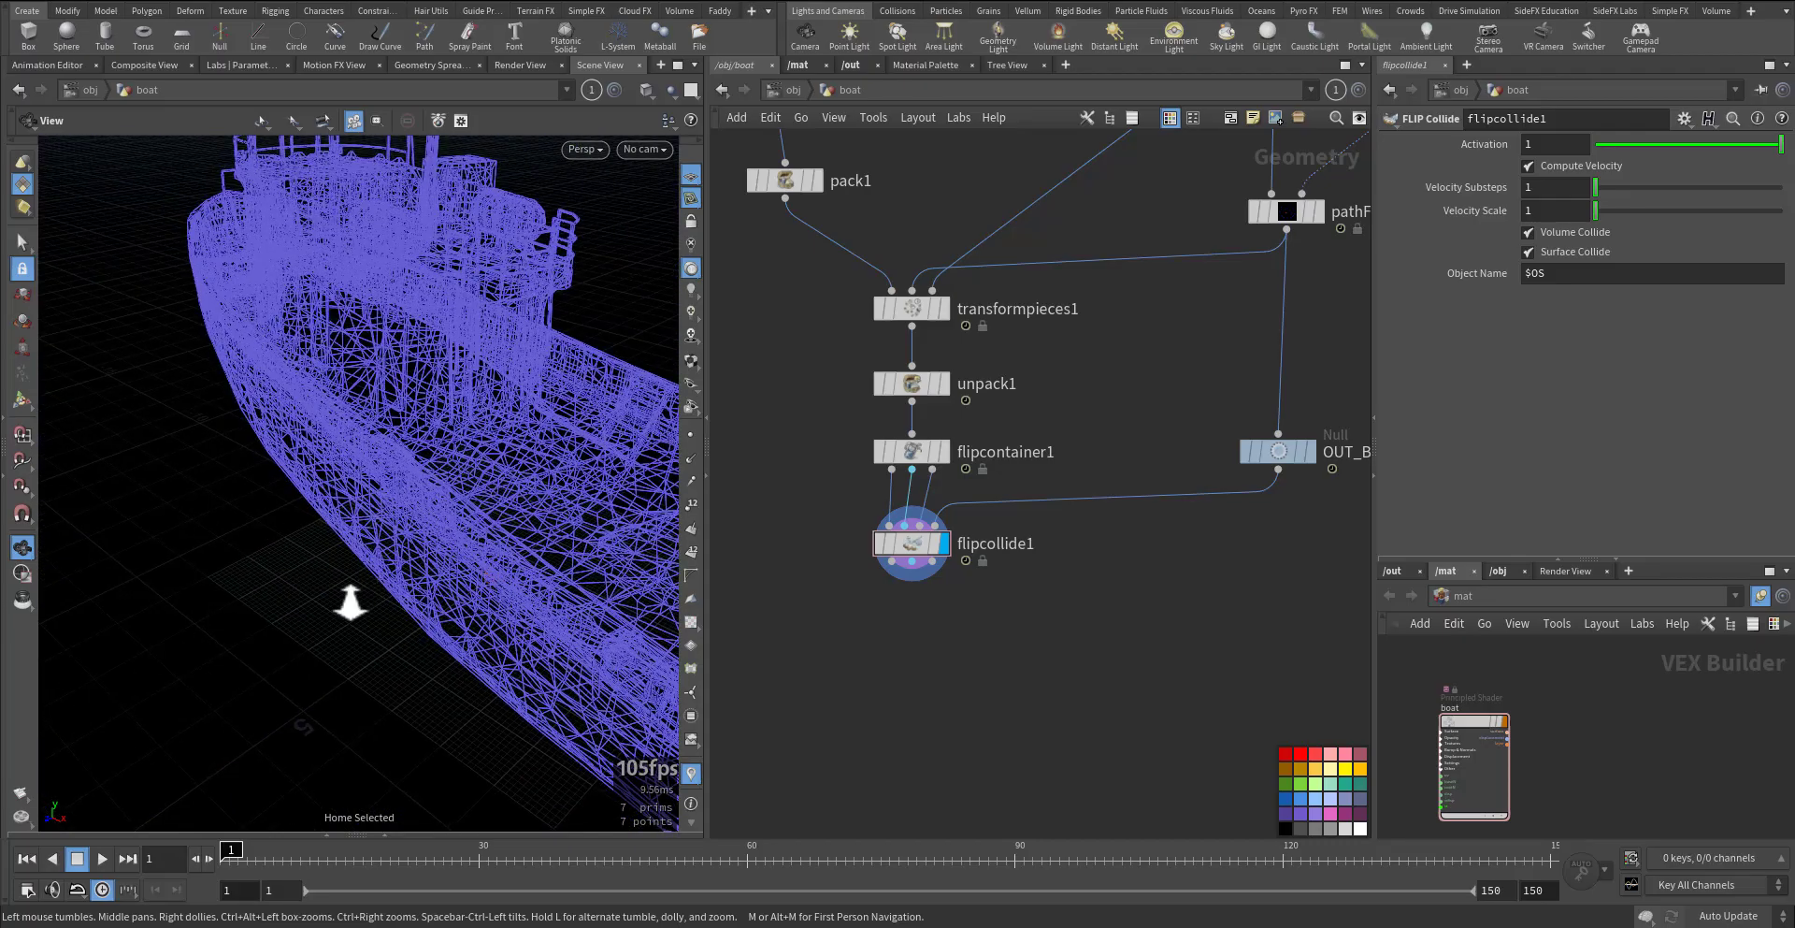
{"action": "left_click_drag", "start_coordinate": [356, 607], "coordinate": [389, 590]}
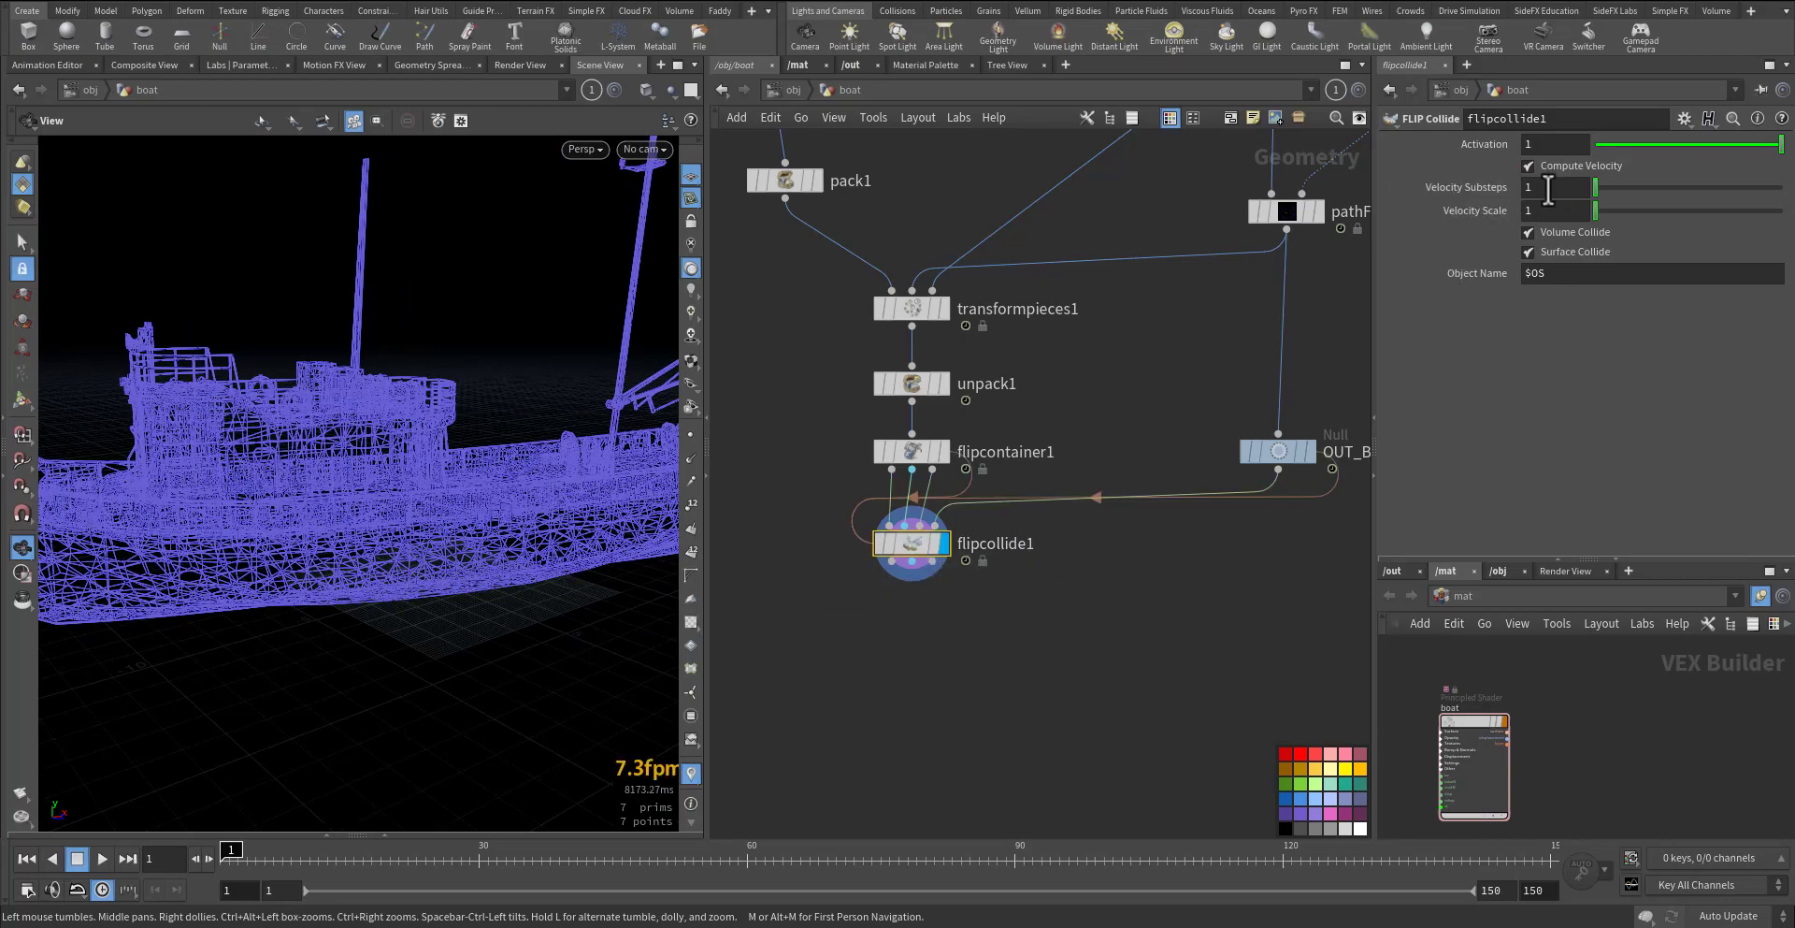
{"action": "mouse_move", "coordinate": [1582, 167]}
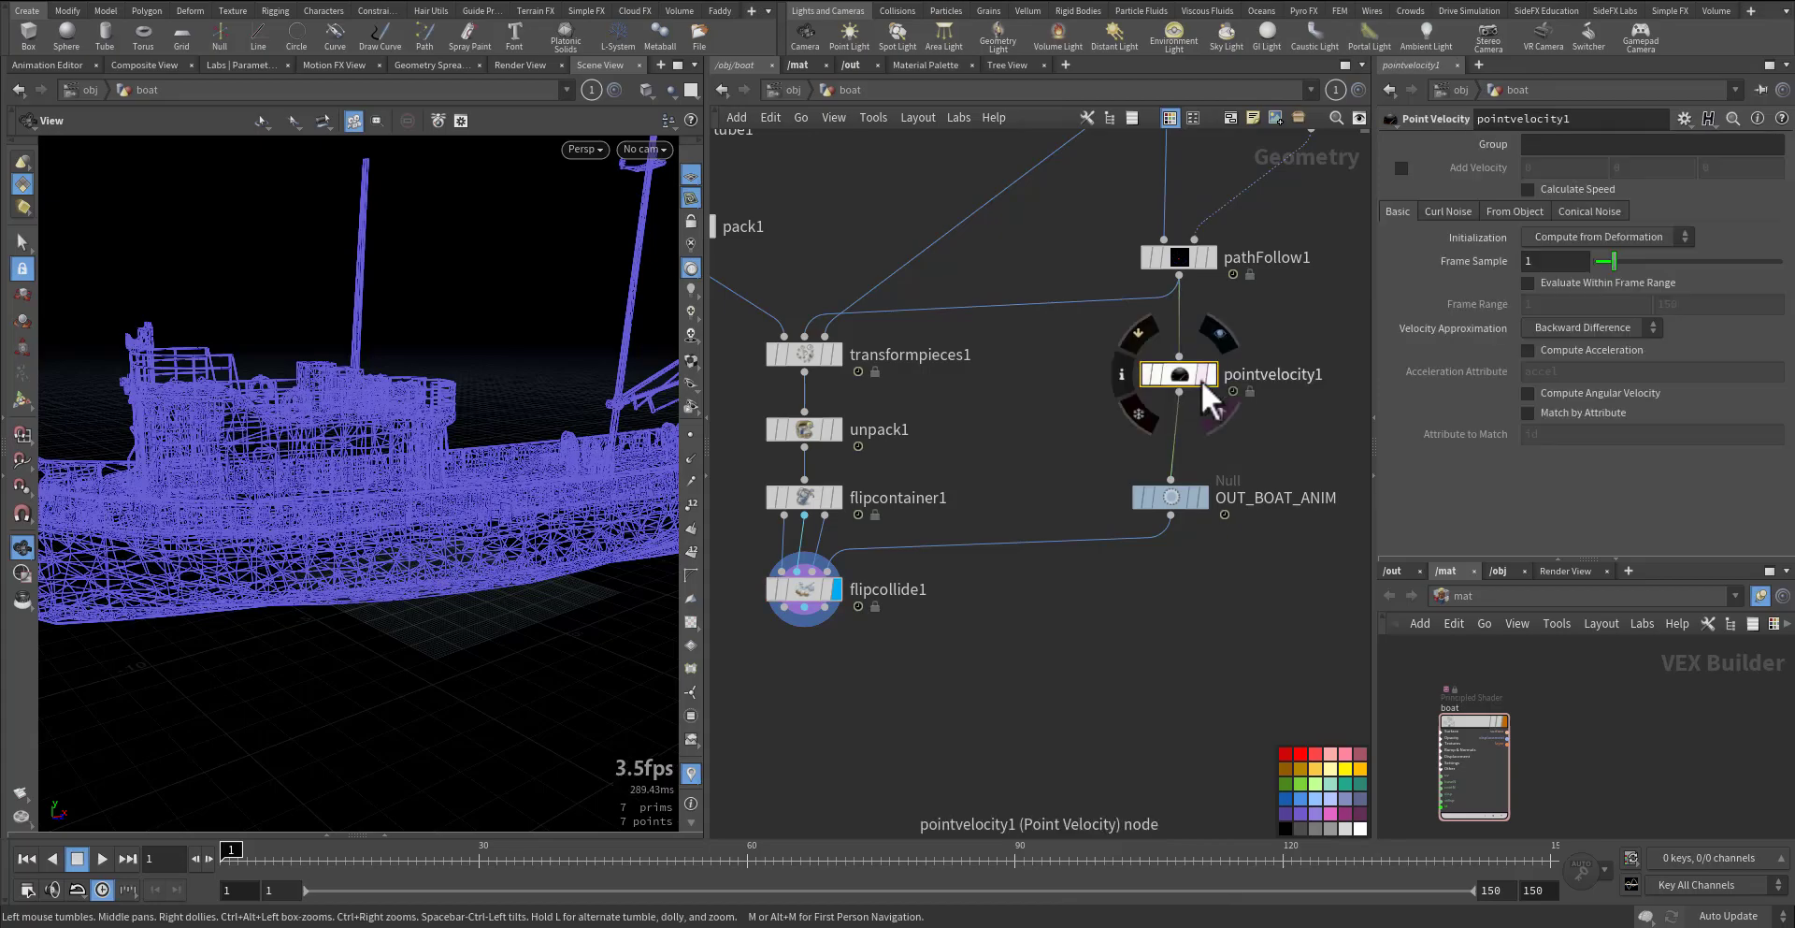
- Set the Point Velocity SOP's Initialization to Compute from Deformation for the moving boat
{"action": "left_click", "coordinate": [1607, 235]}
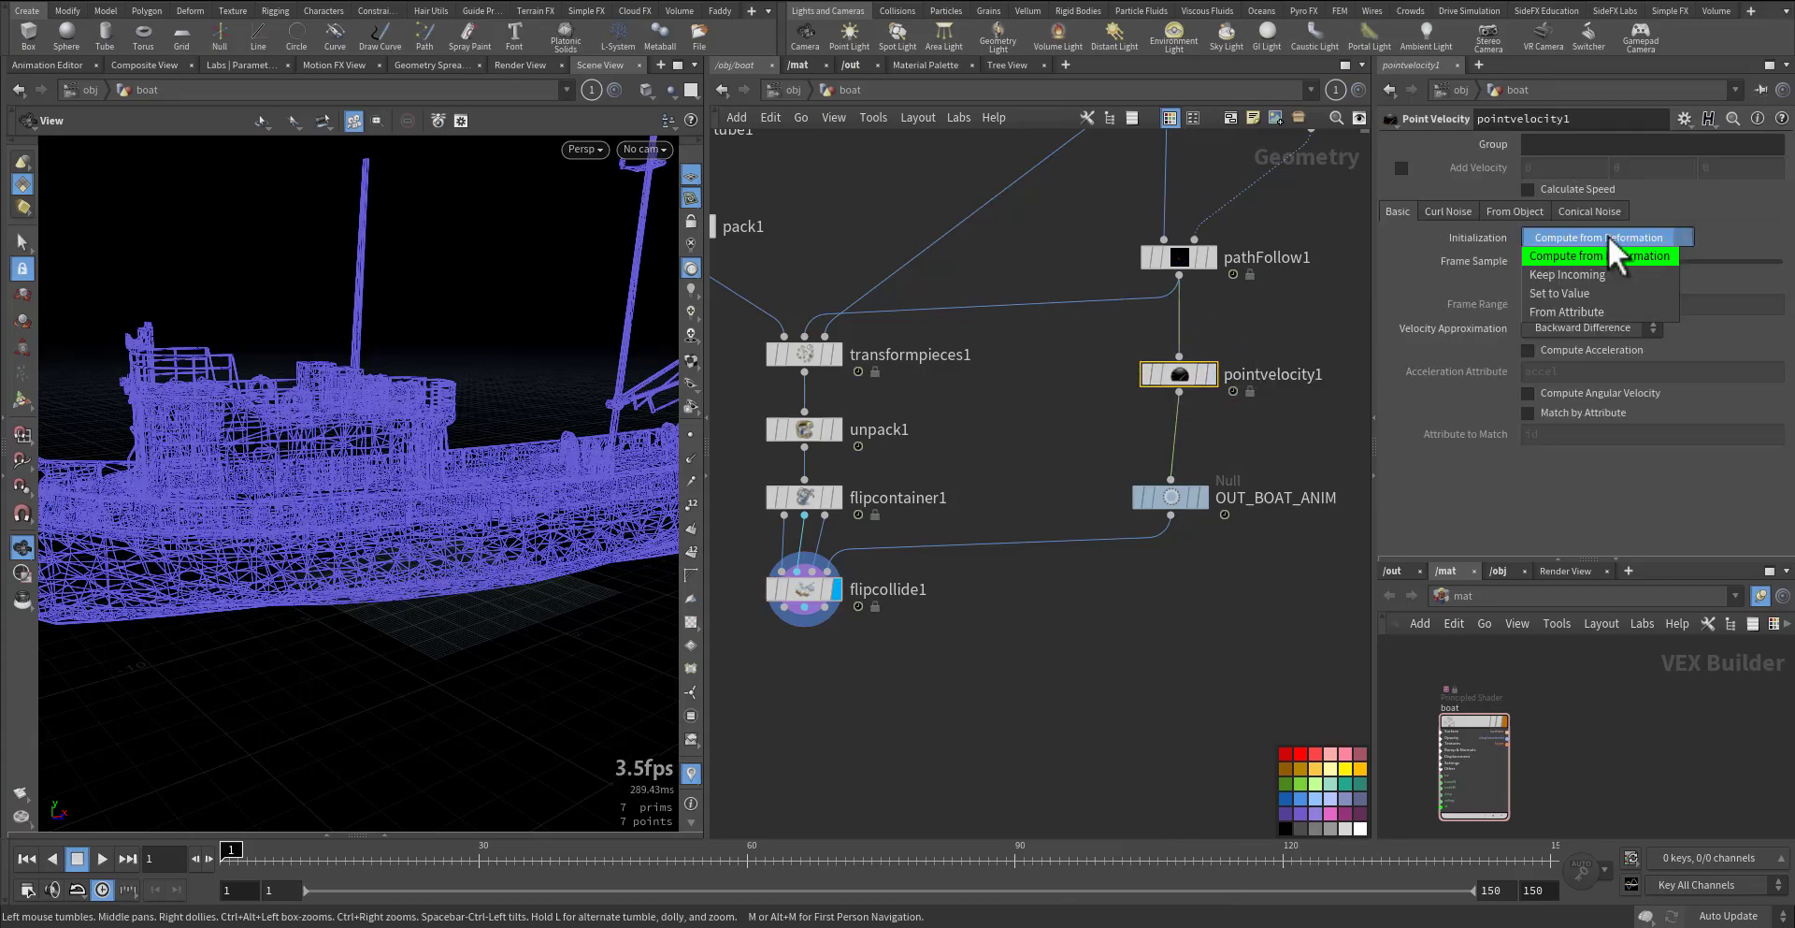
{"action": "left_click", "coordinate": [1567, 256]}
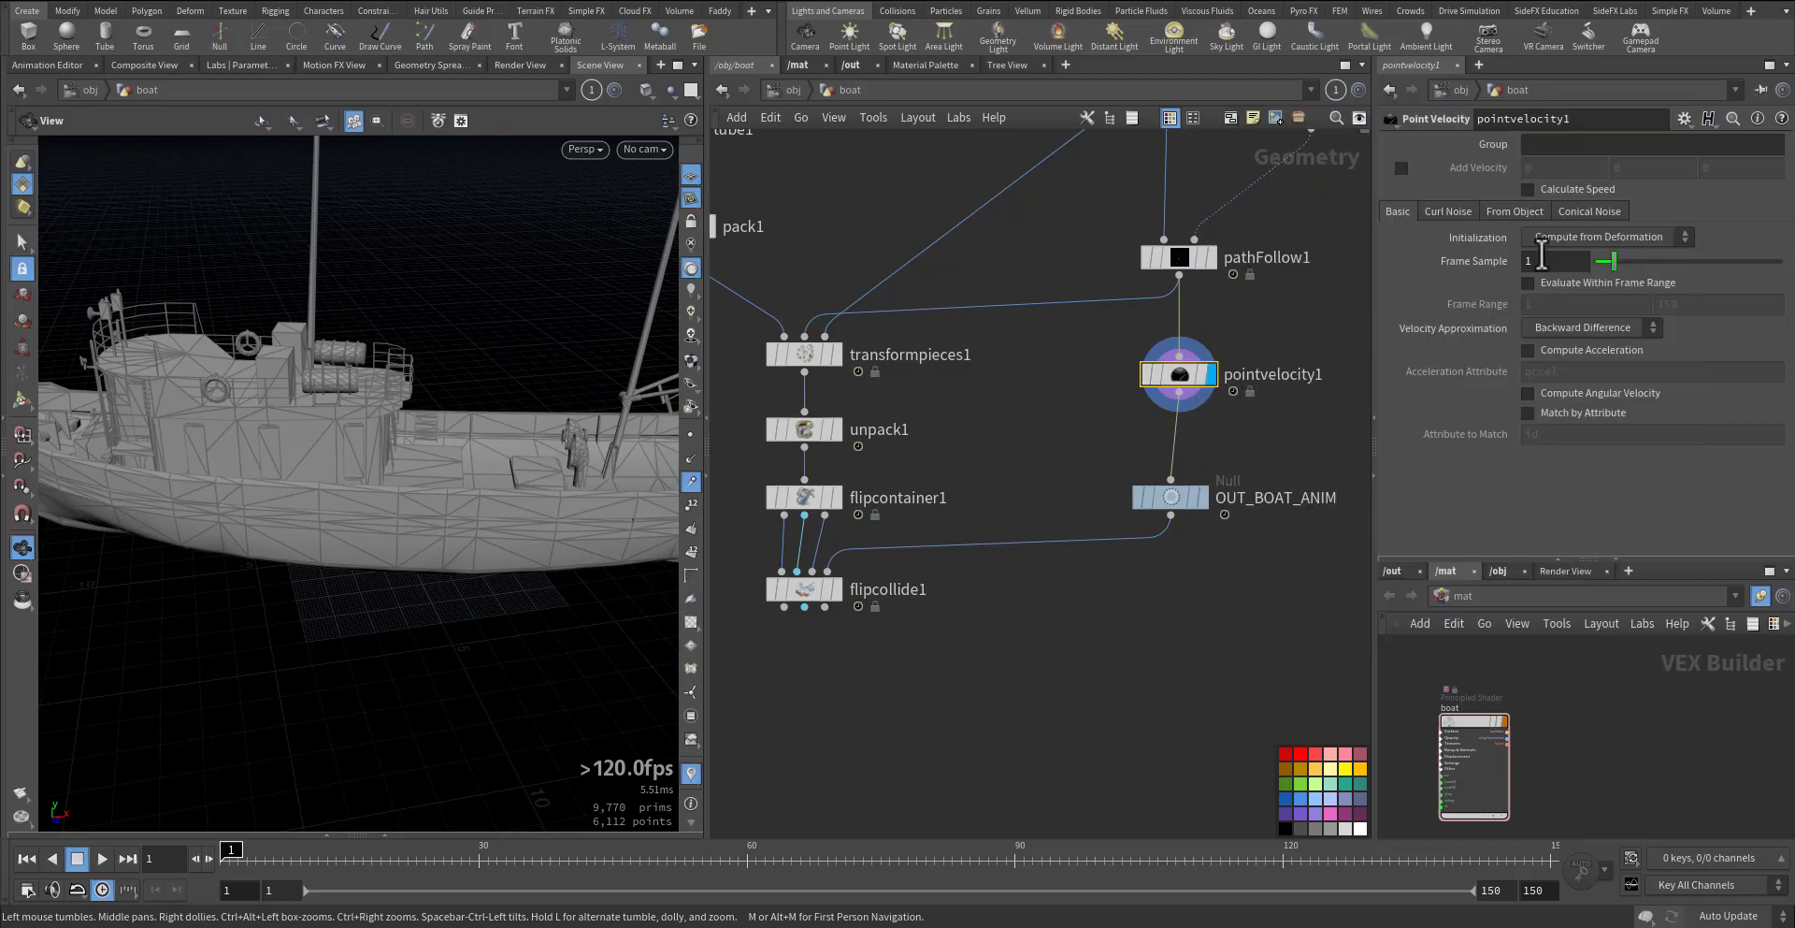
{"action": "left_click", "coordinate": [1603, 238]}
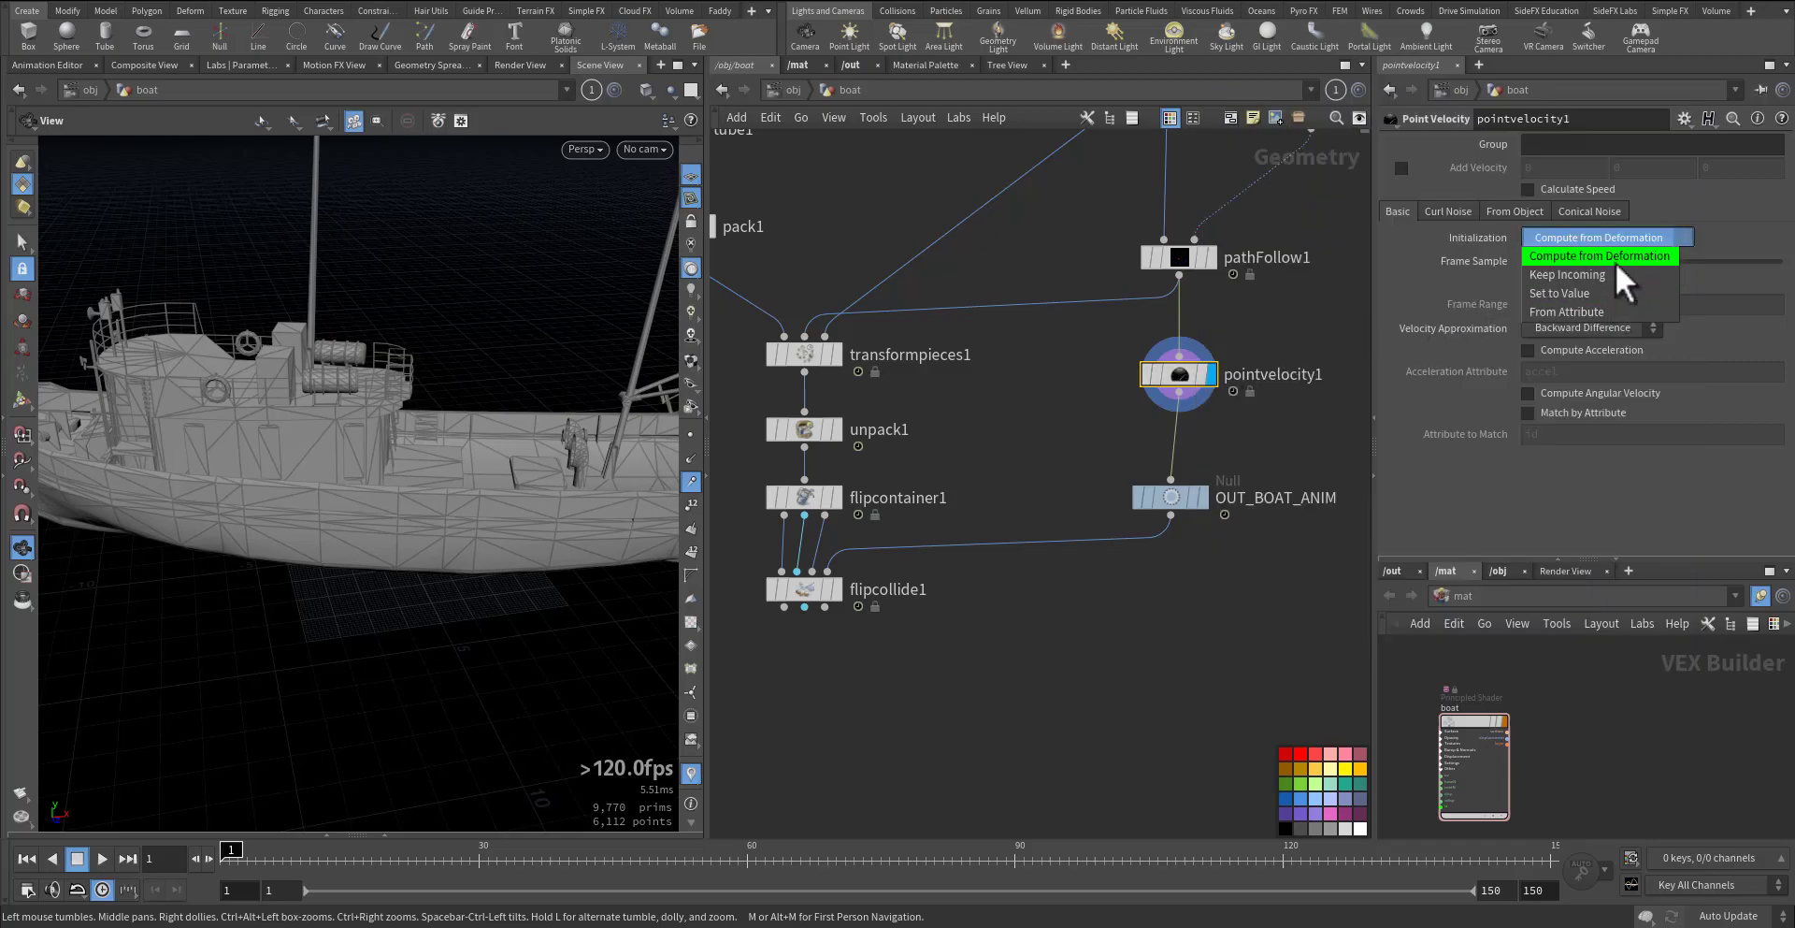
{"action": "left_click", "coordinate": [1601, 256]}
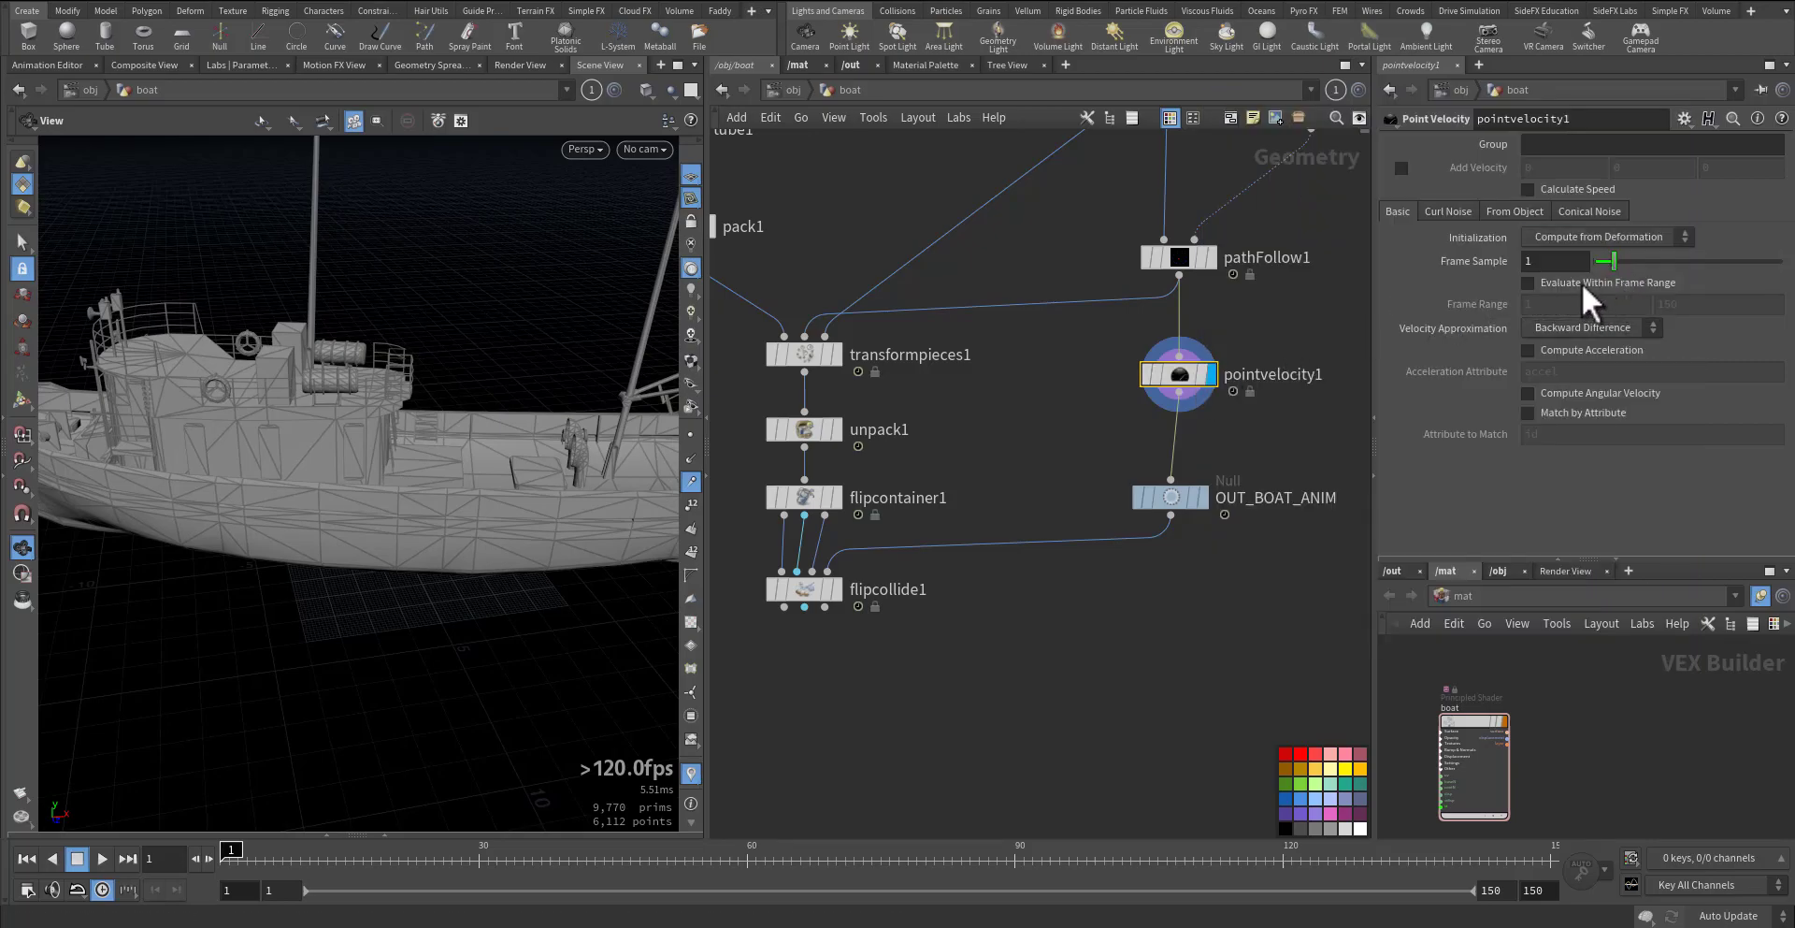
{"action": "left_click", "coordinate": [1528, 282]}
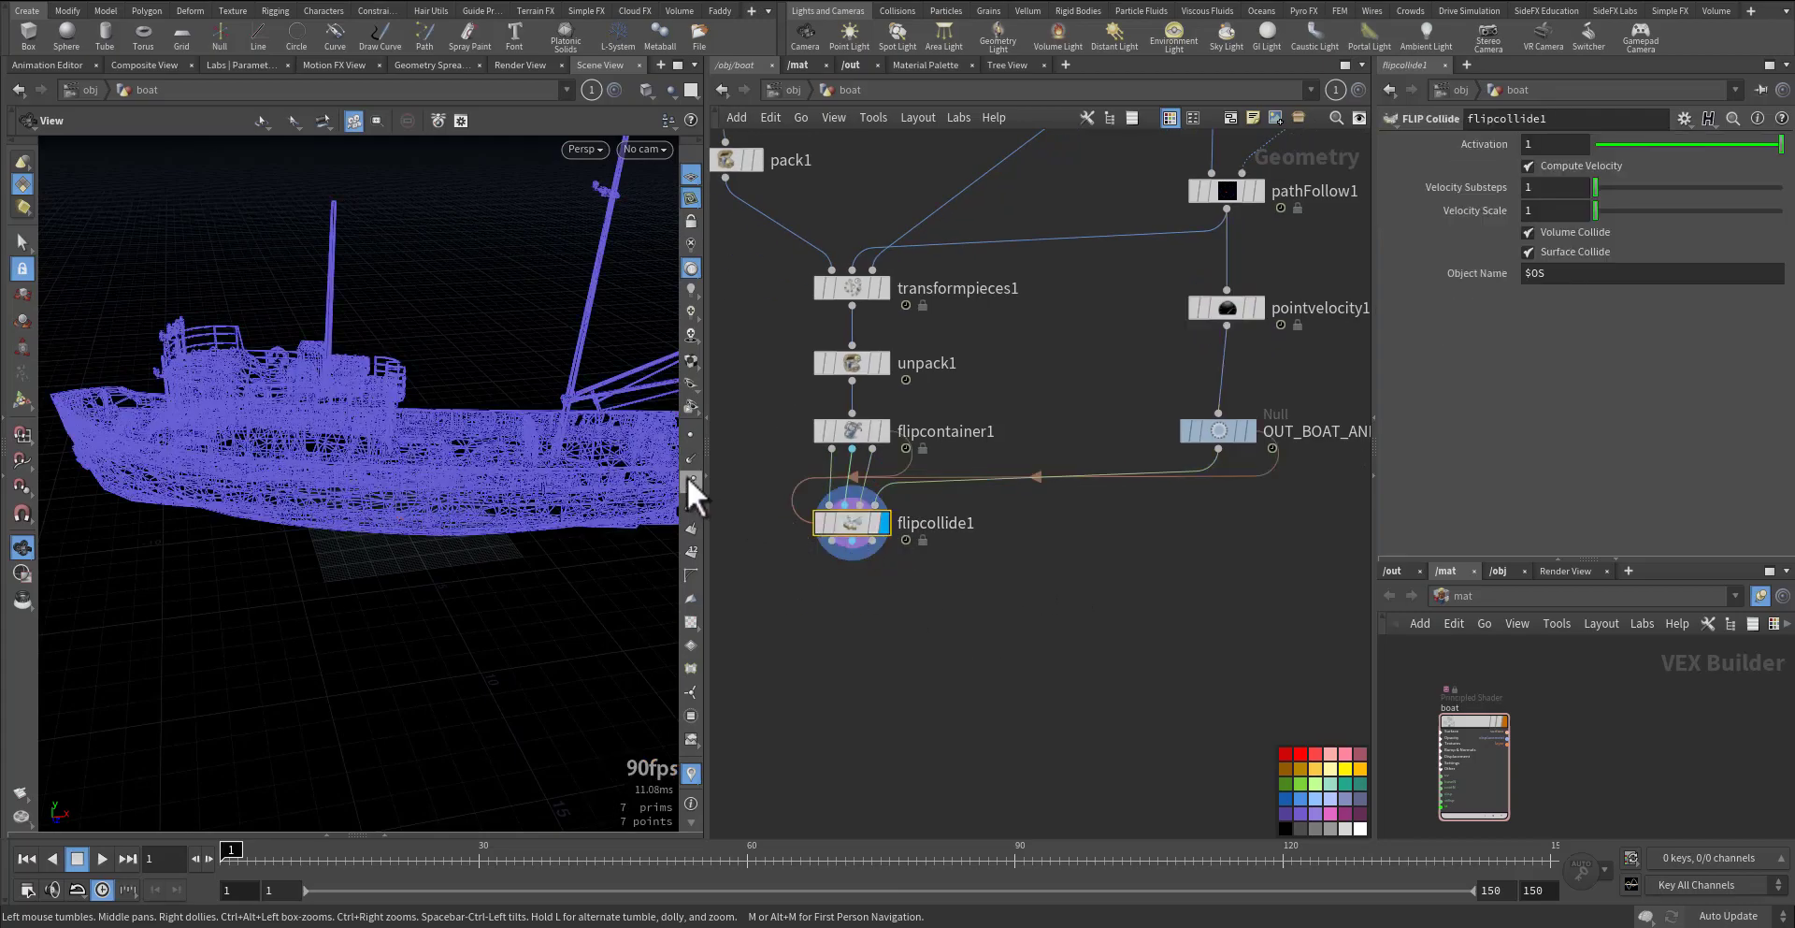
{"action": "mouse_move", "coordinate": [851, 523]}
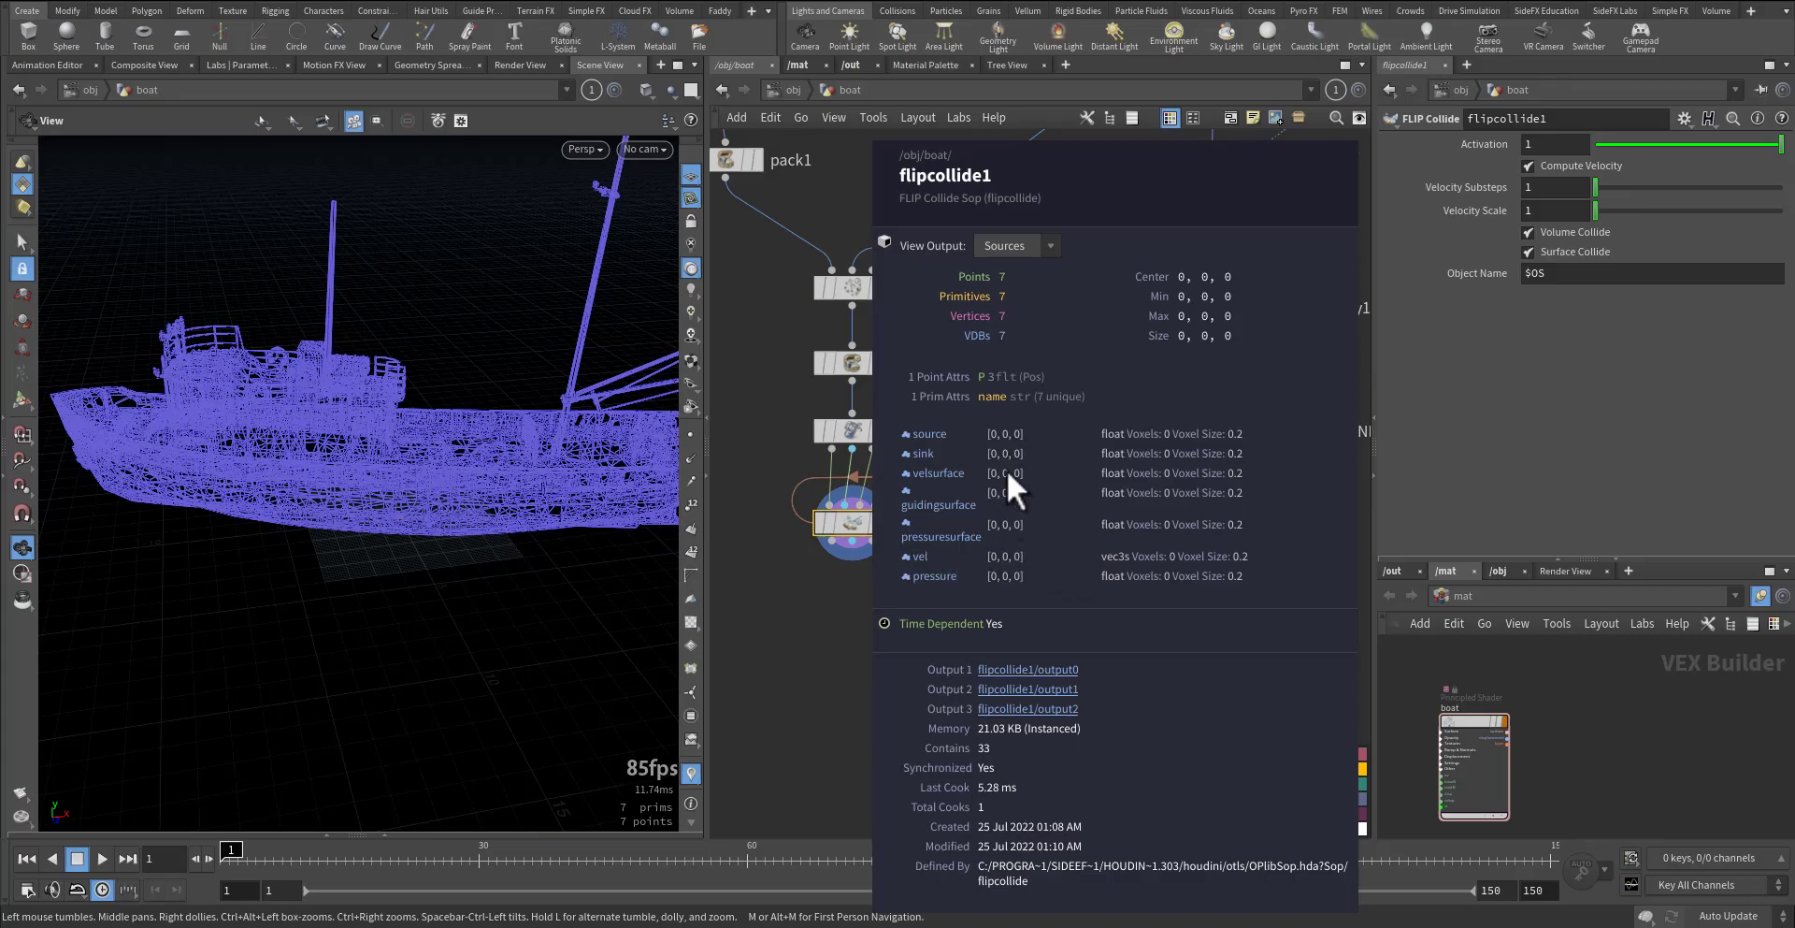
{"action": "mouse_move", "coordinate": [937, 475]}
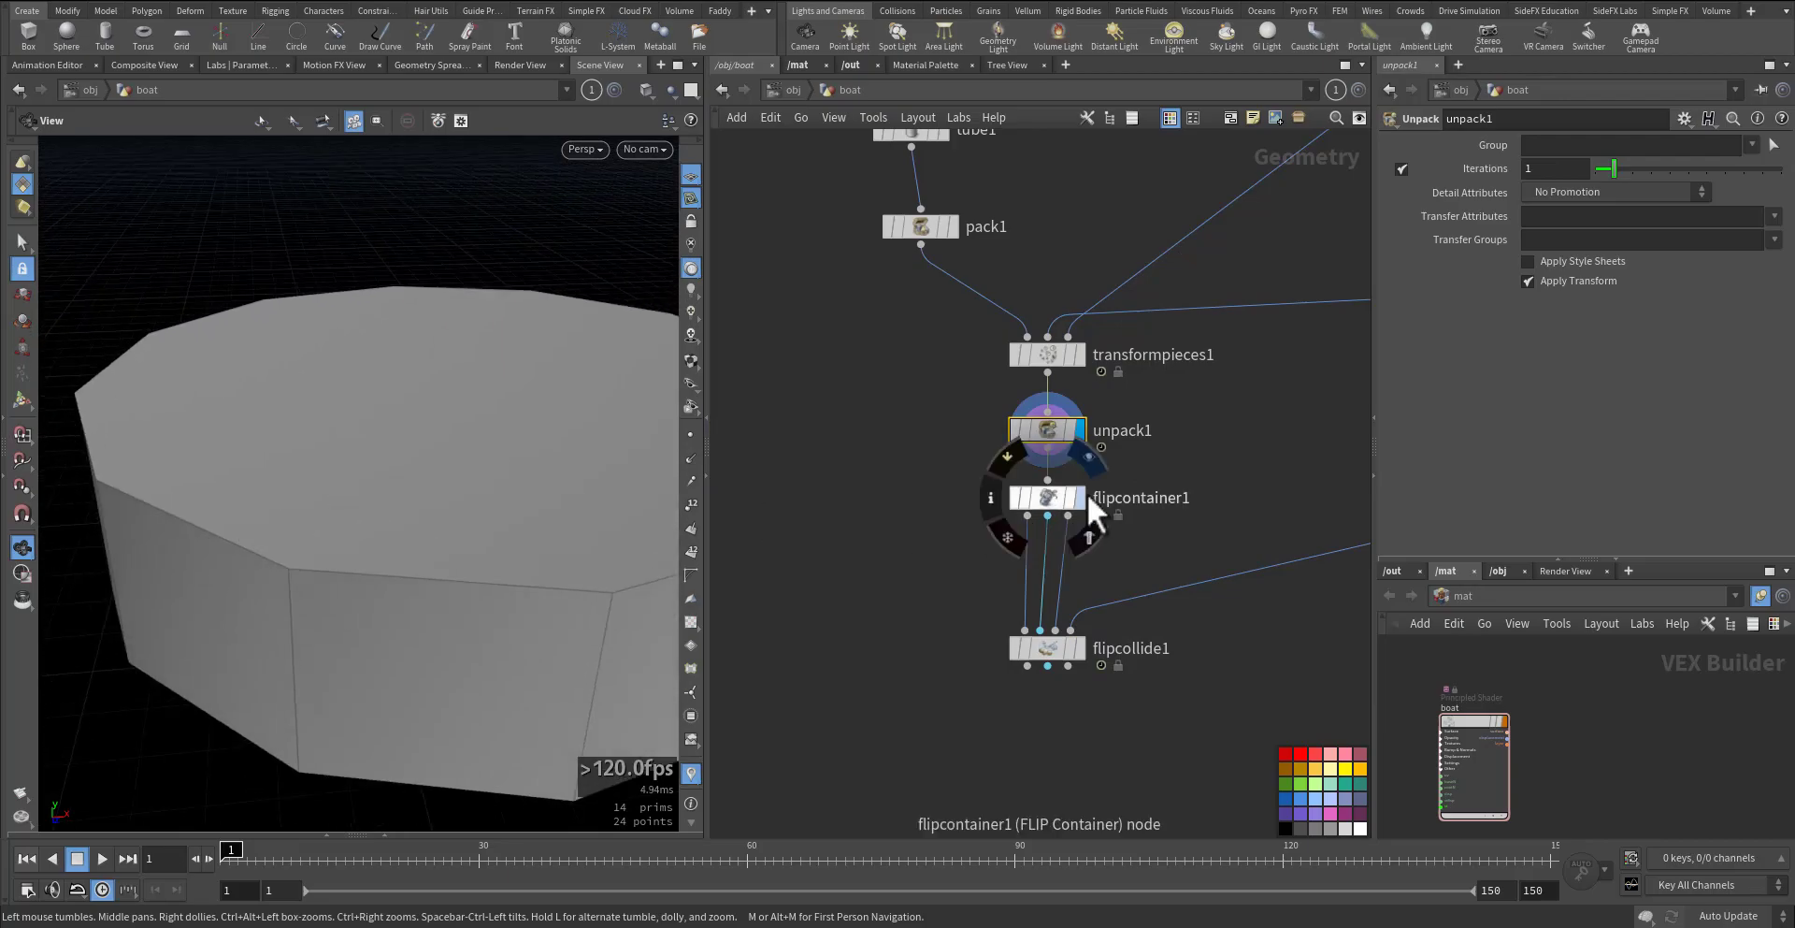
- Add flipboundary1 after flipcollide1 and set its Boundary type to Pressure
{"action": "left_click", "coordinate": [1044, 497]}
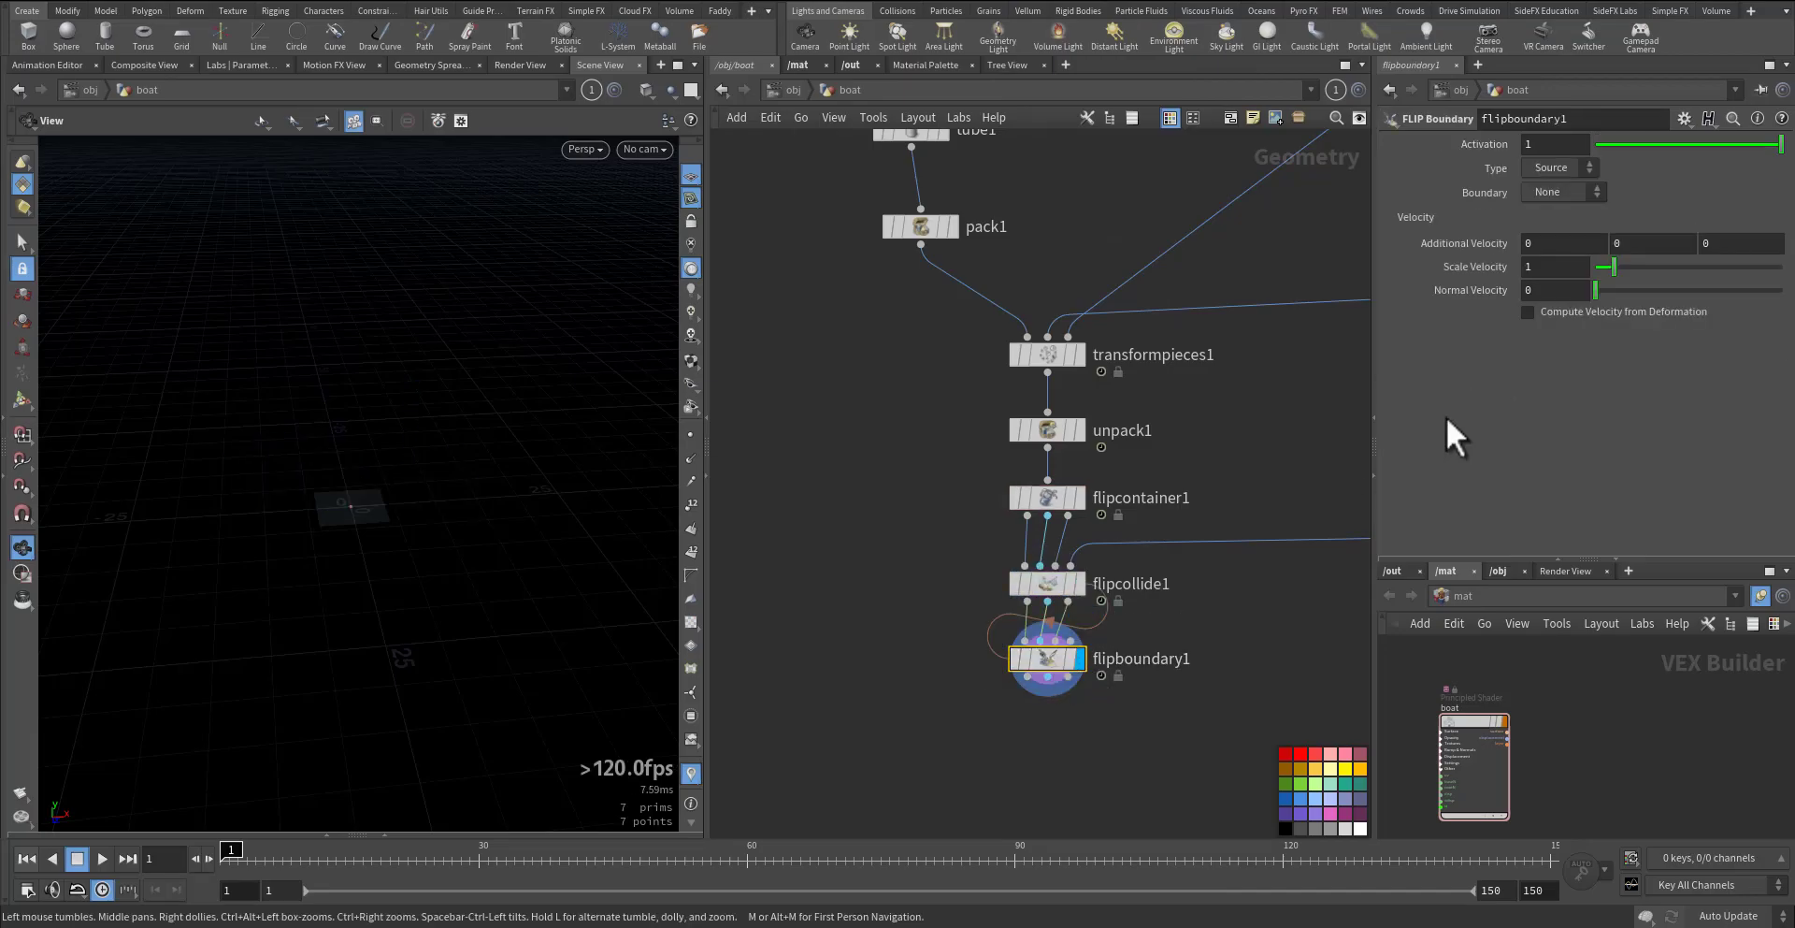
{"action": "left_click", "coordinate": [1561, 190]}
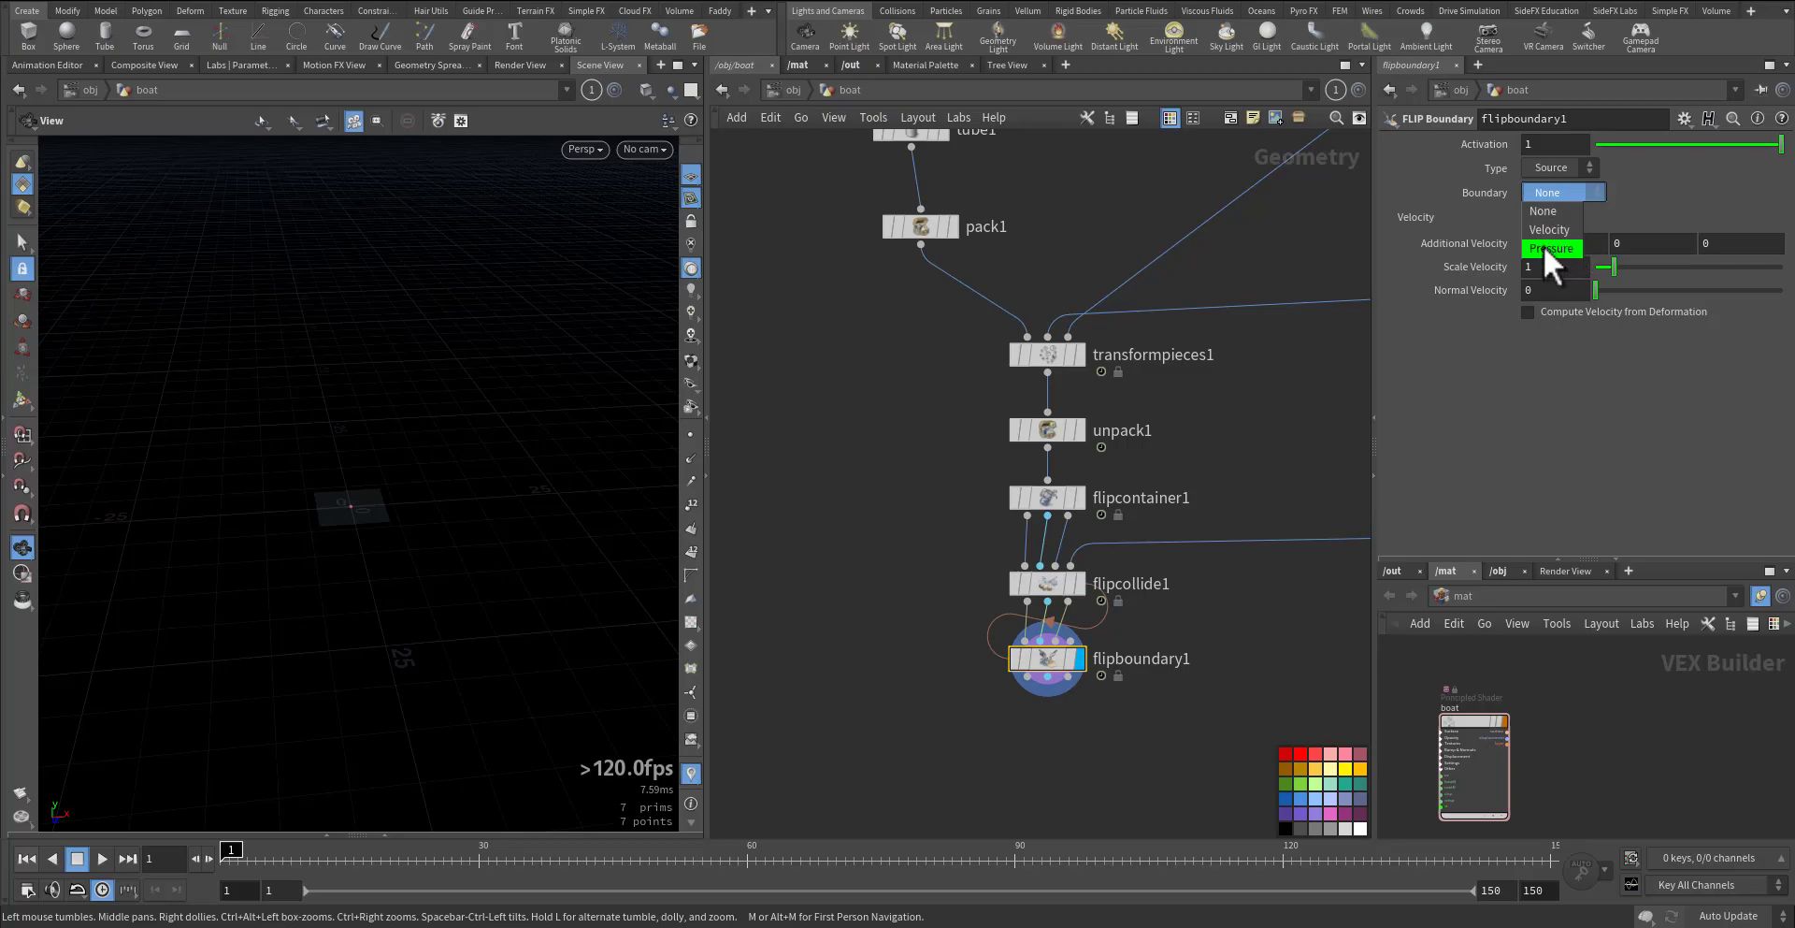
{"action": "mouse_move", "coordinate": [1559, 265]}
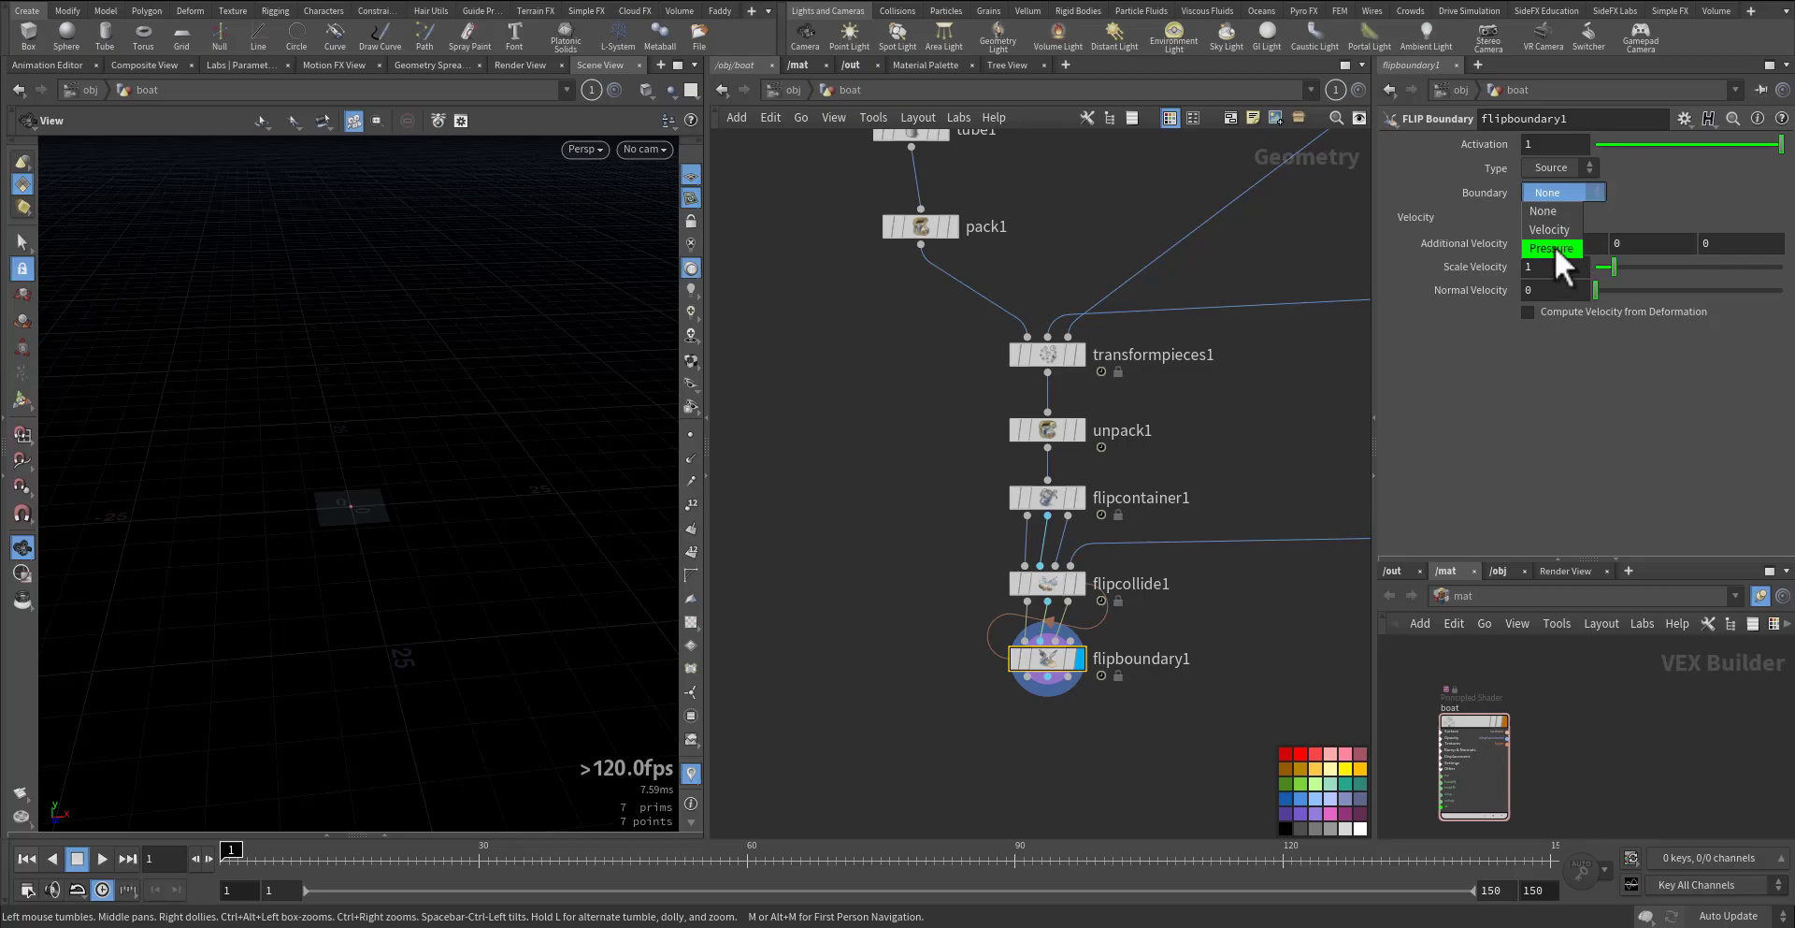
{"action": "left_click", "coordinate": [1552, 249]}
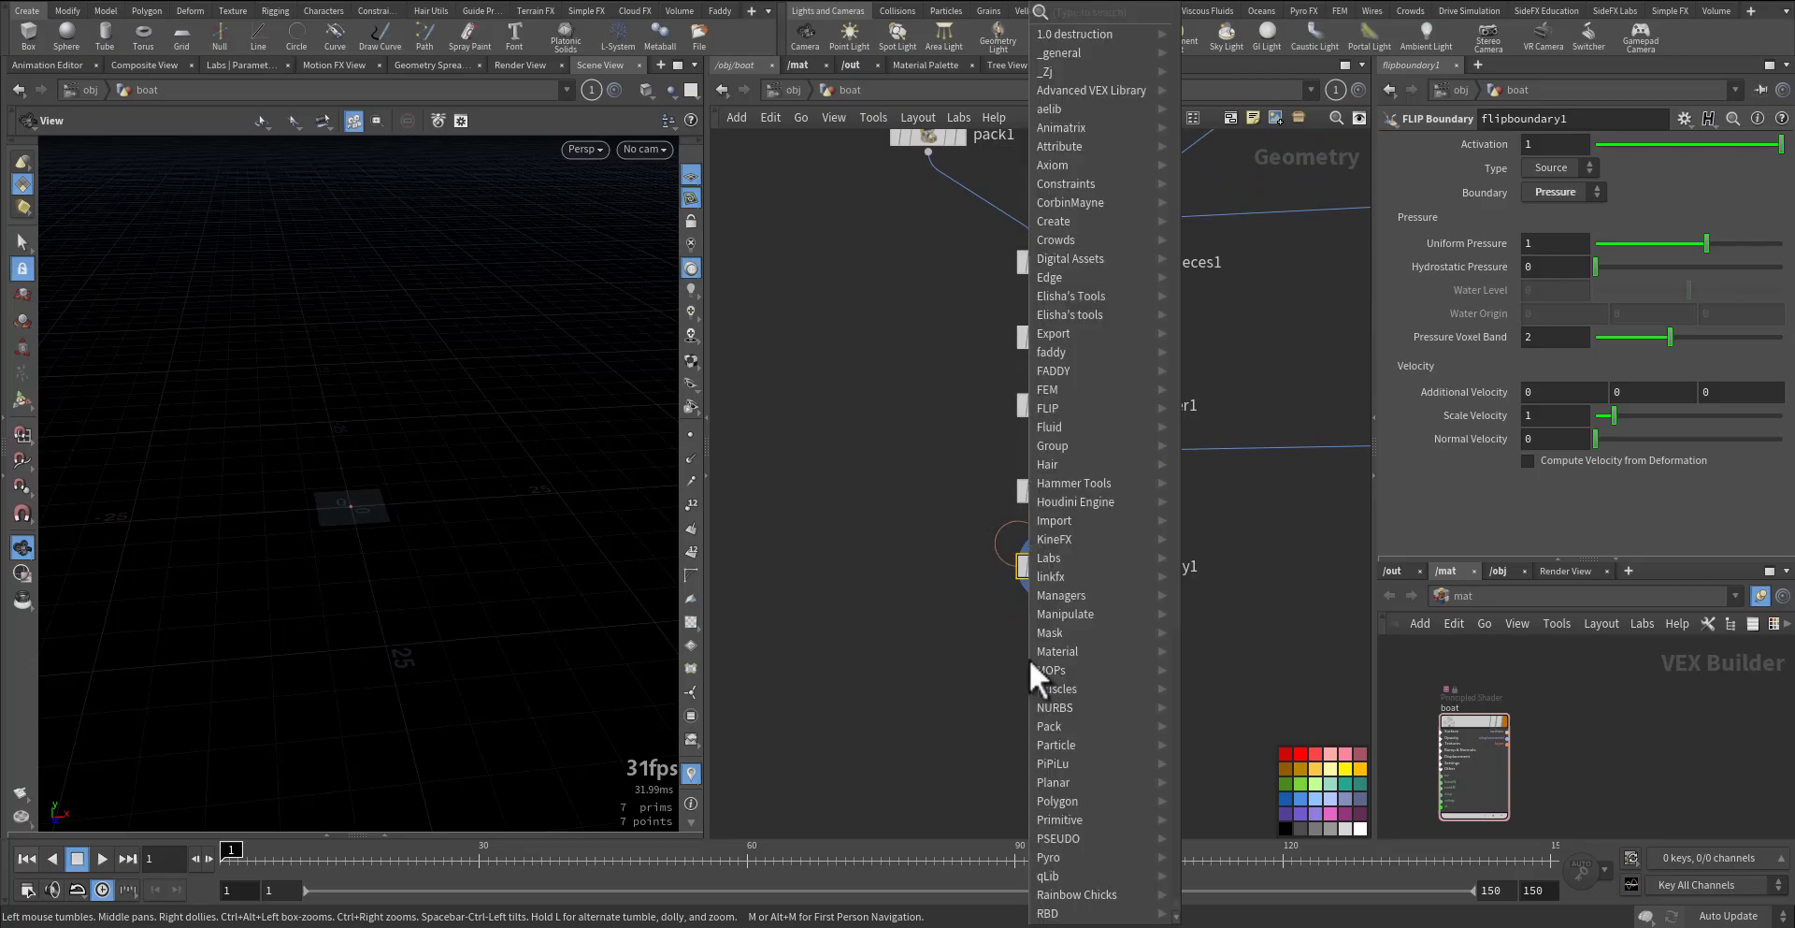
- Place flipsolver1 below flipboundary1 and enable its Waterline setting
{"action": "type", "text": "flpso"}
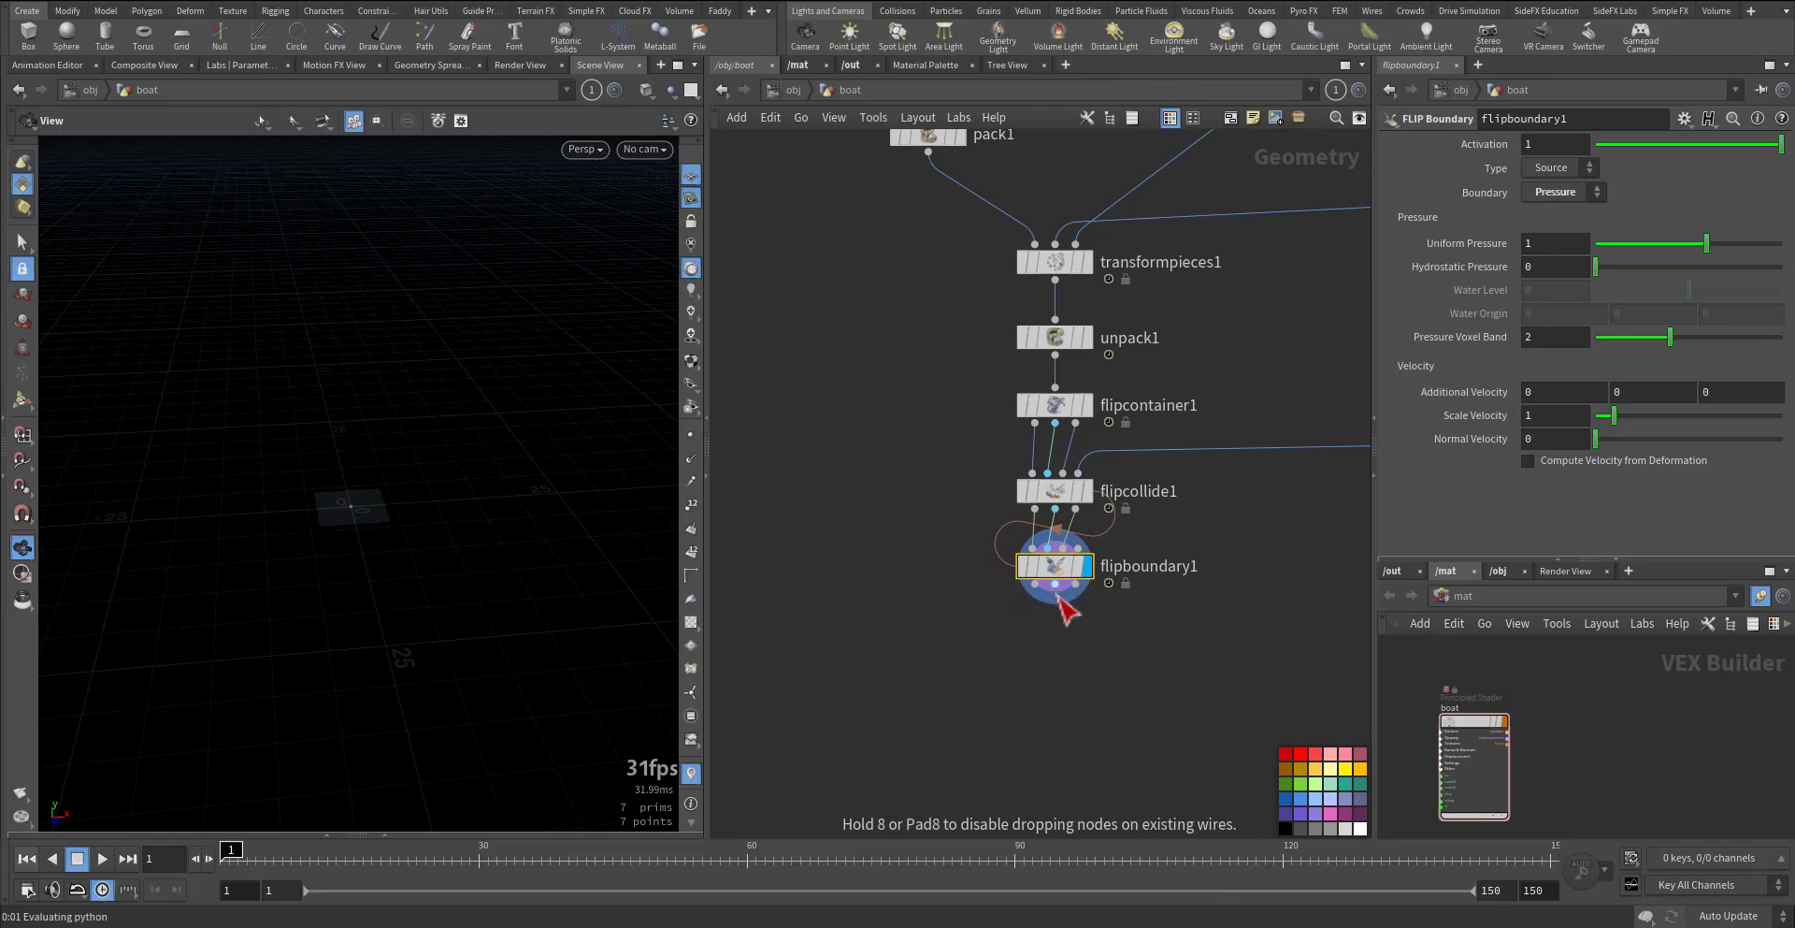
{"action": "left_click", "coordinate": [1053, 639]}
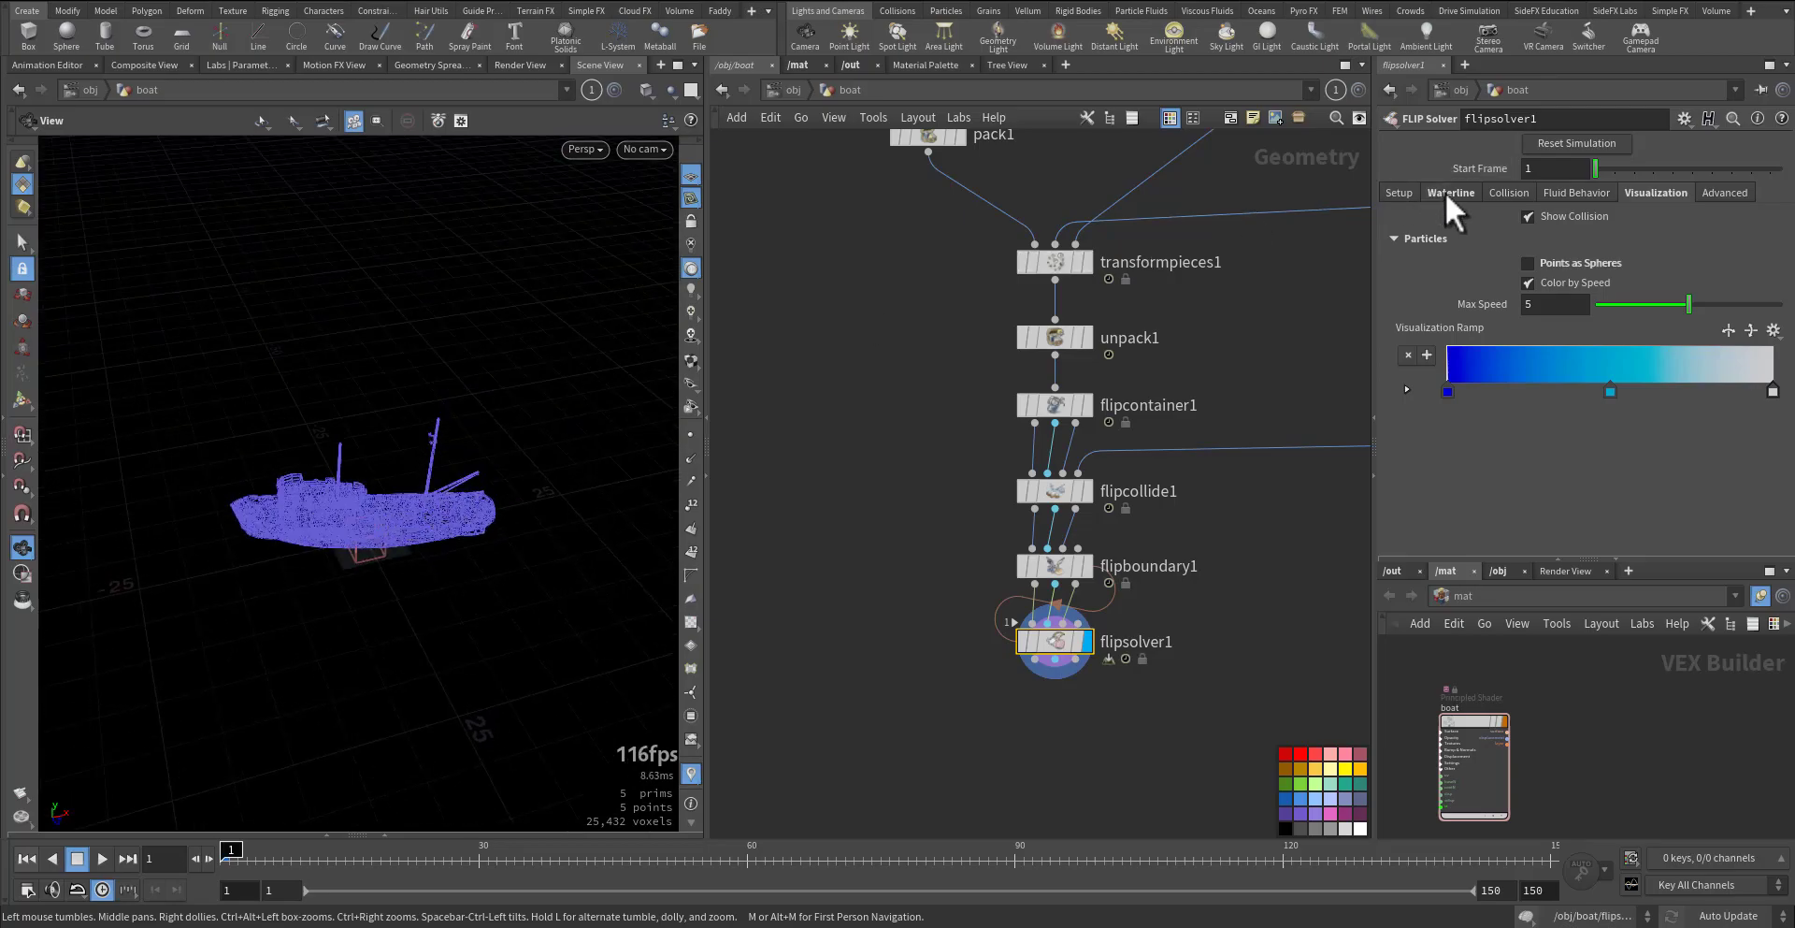
{"action": "left_click", "coordinate": [1451, 190]}
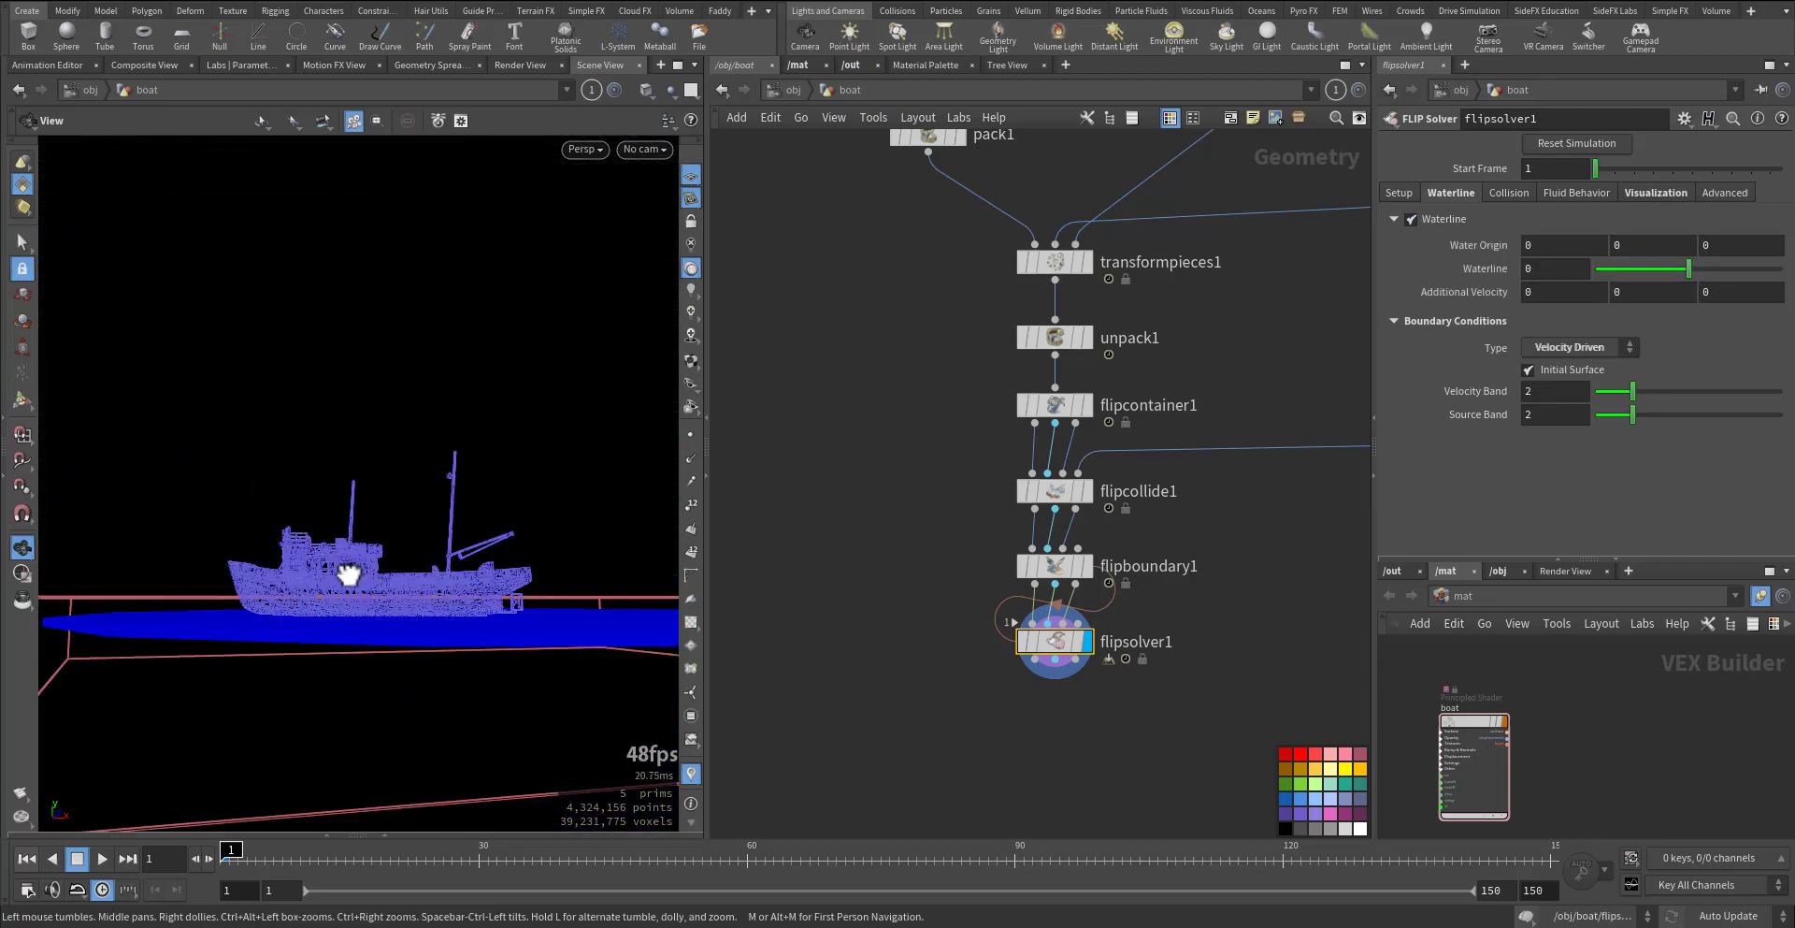
- Change flipcontainer1's Particle Separation to 0.4 for a lighter simulation
{"action": "left_click_drag", "start_coordinate": [350, 573], "coordinate": [926, 614]}
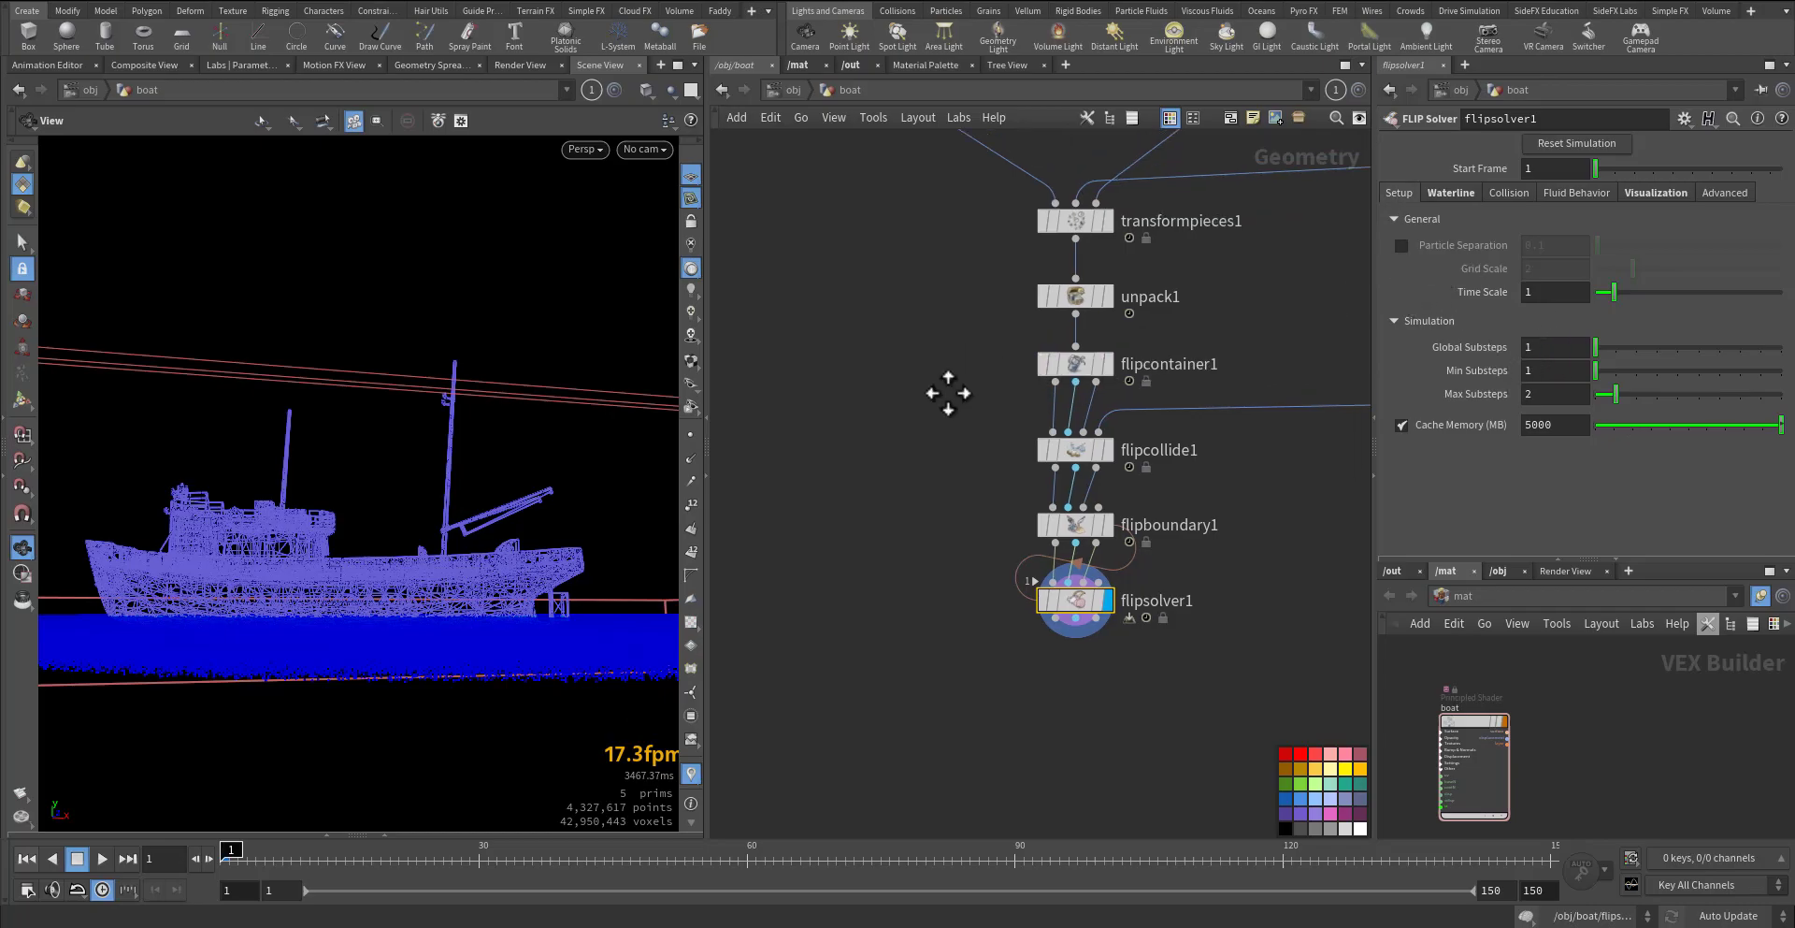
{"action": "left_click", "coordinate": [1073, 363]}
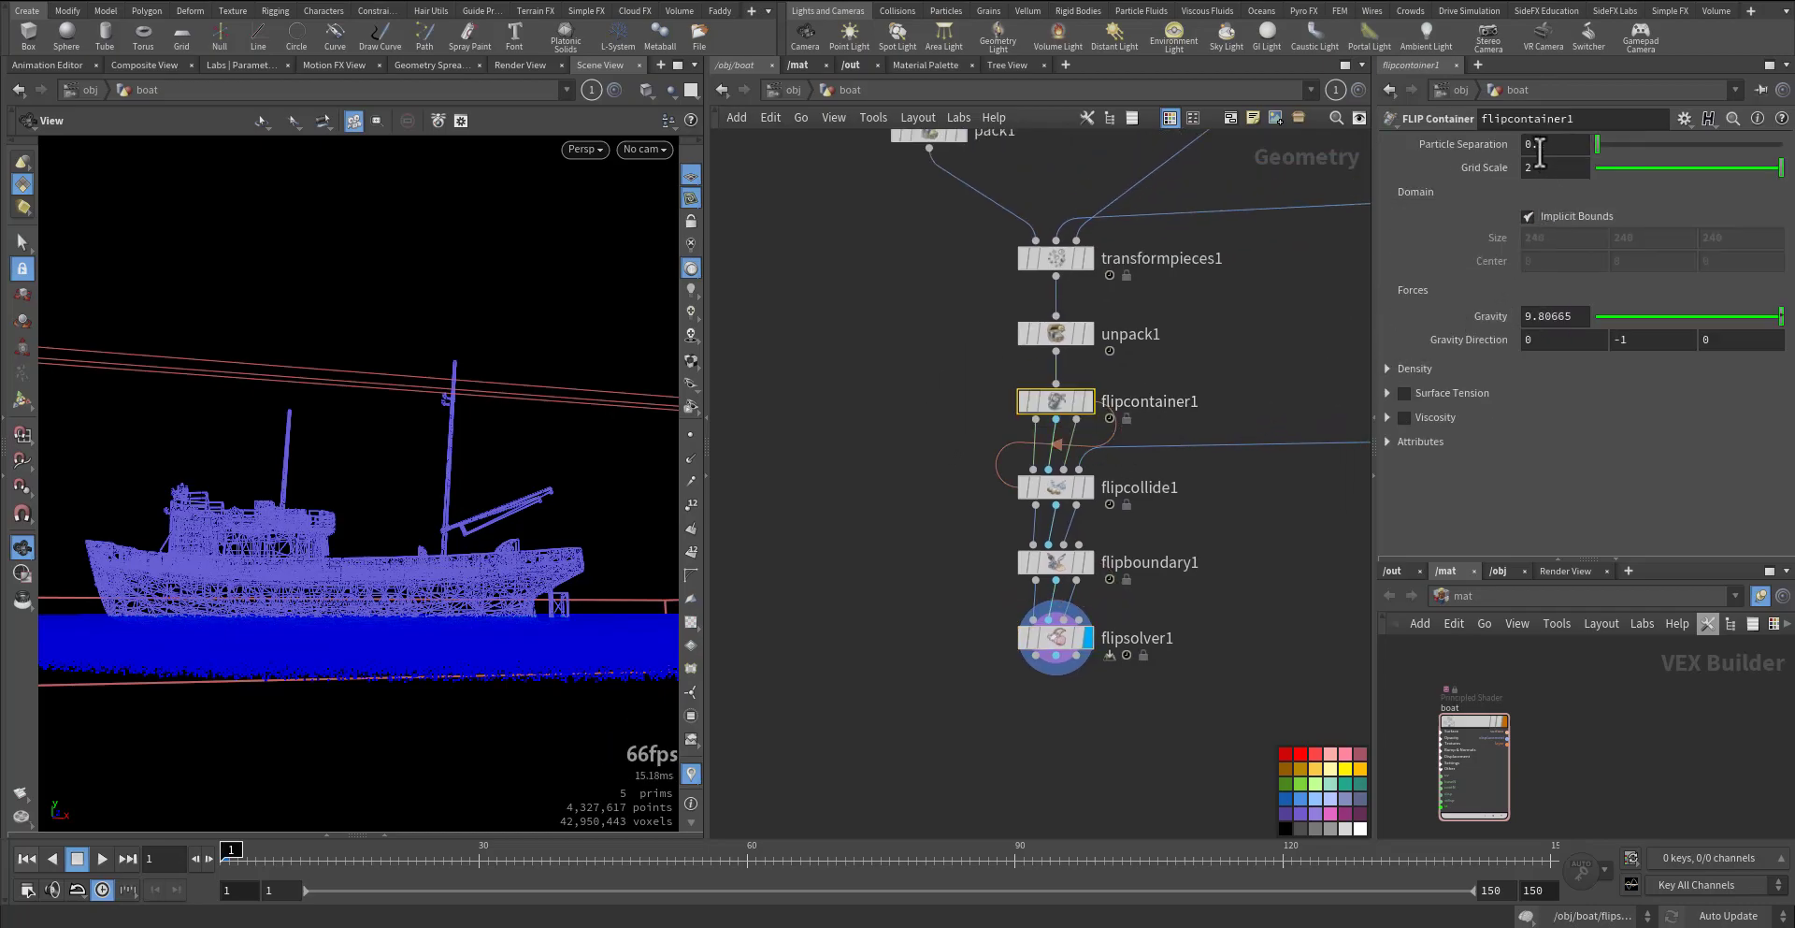
{"action": "left_click", "coordinate": [1558, 144]}
{"action": "type", "text": "4"}
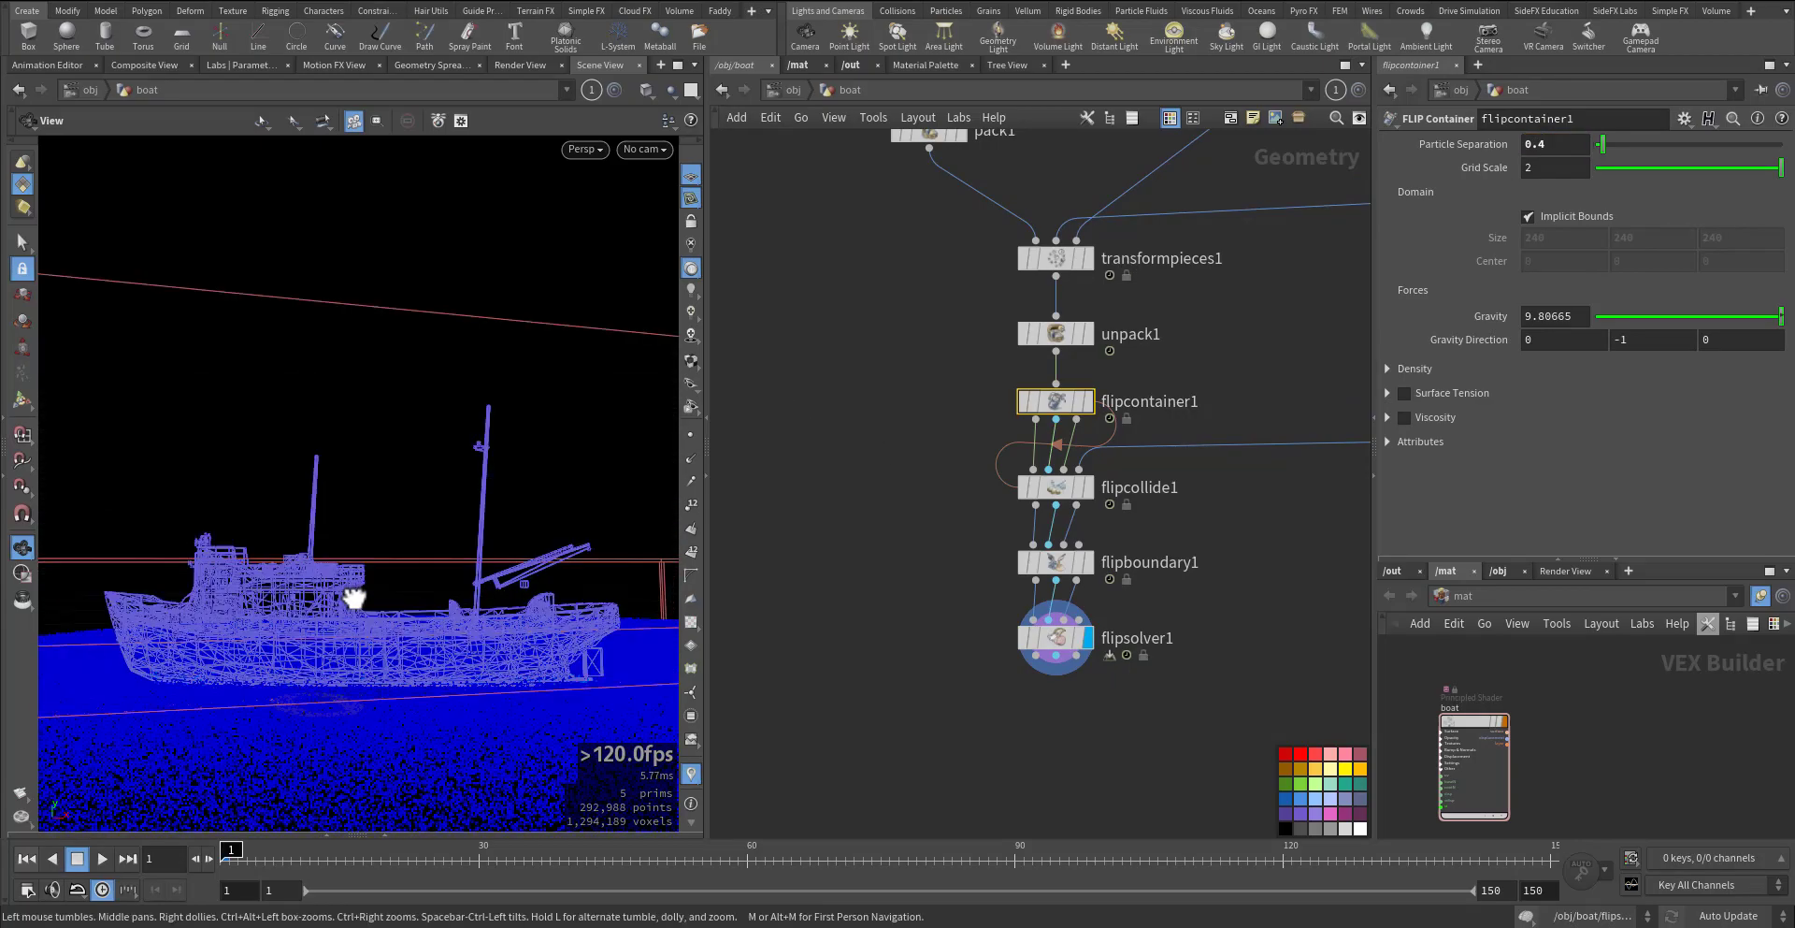
{"action": "left_click", "coordinate": [1052, 636]}
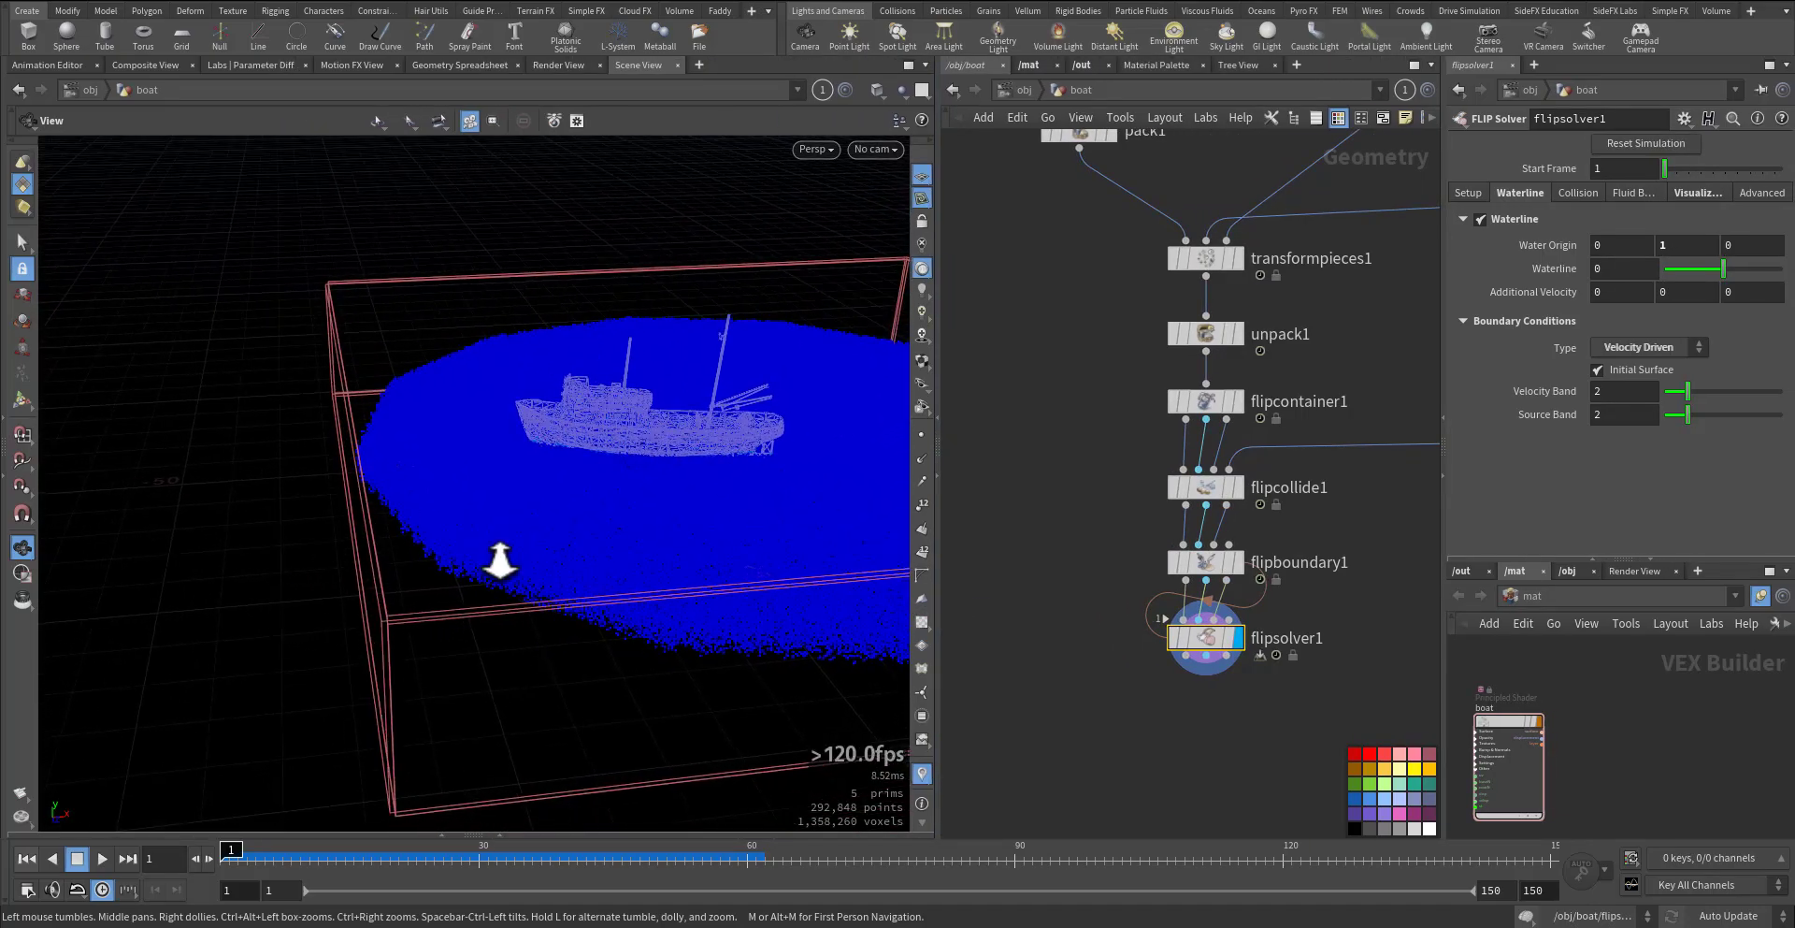
- Play the timeline to cook the FLIP simulation and watch the boat's wake form
{"action": "left_click", "coordinate": [101, 858]}
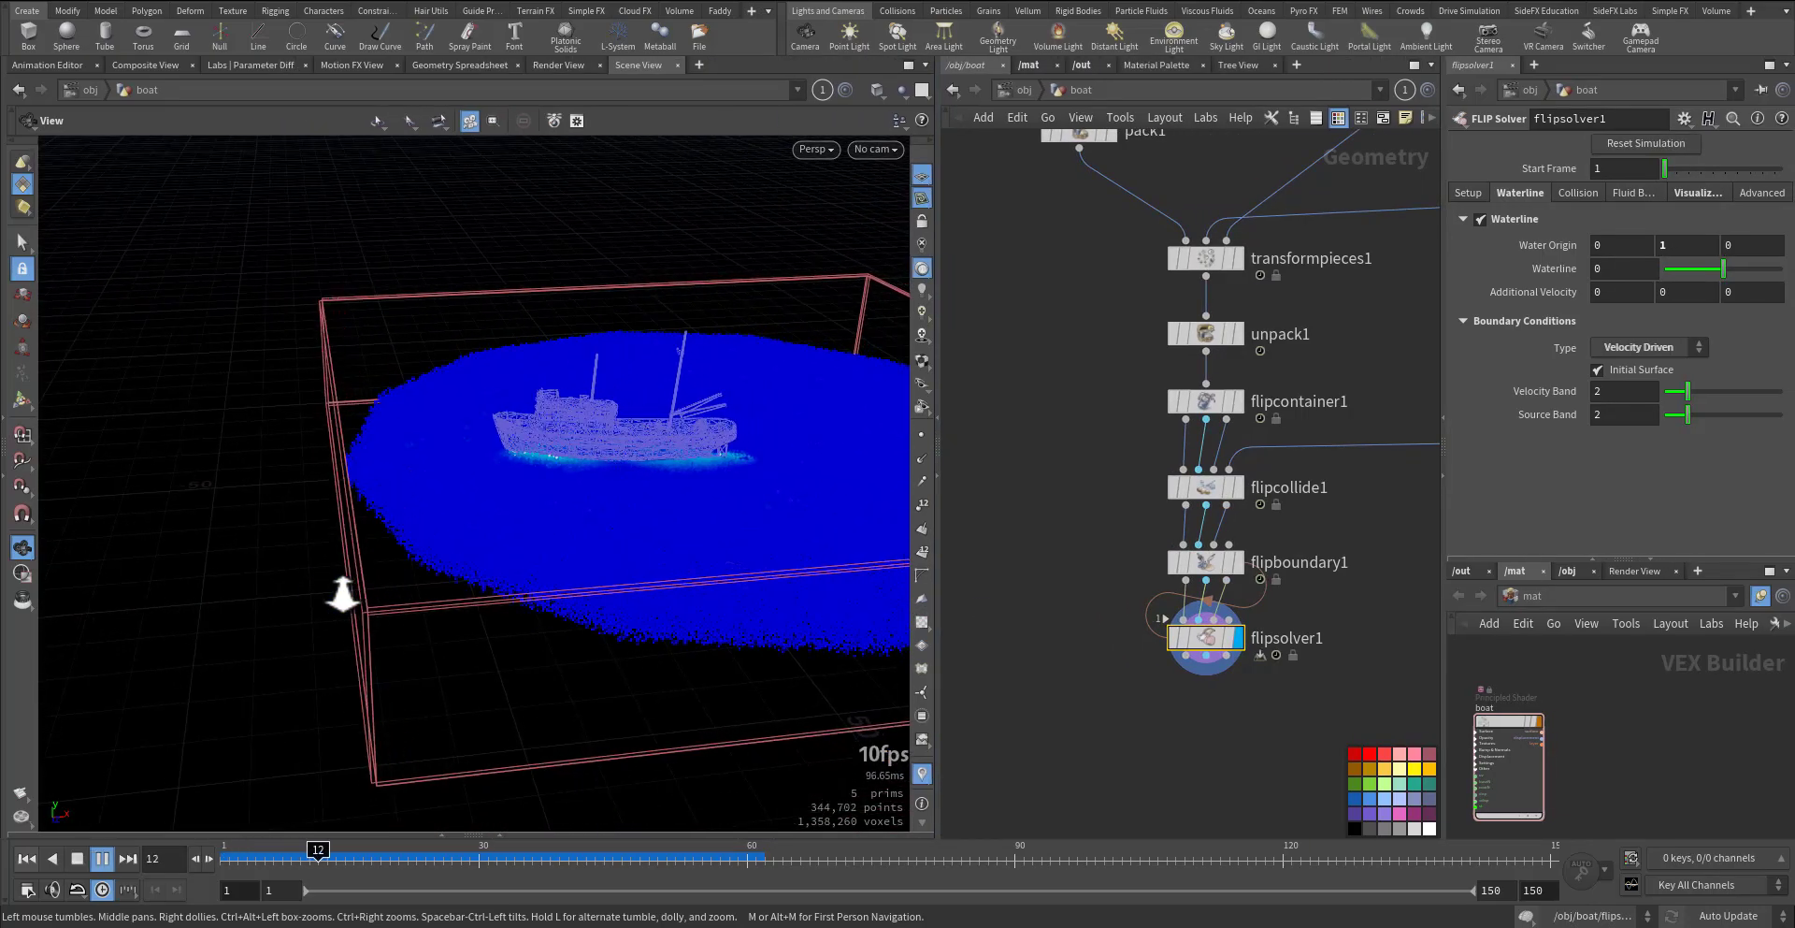
{"action": "left_click", "coordinate": [101, 858]}
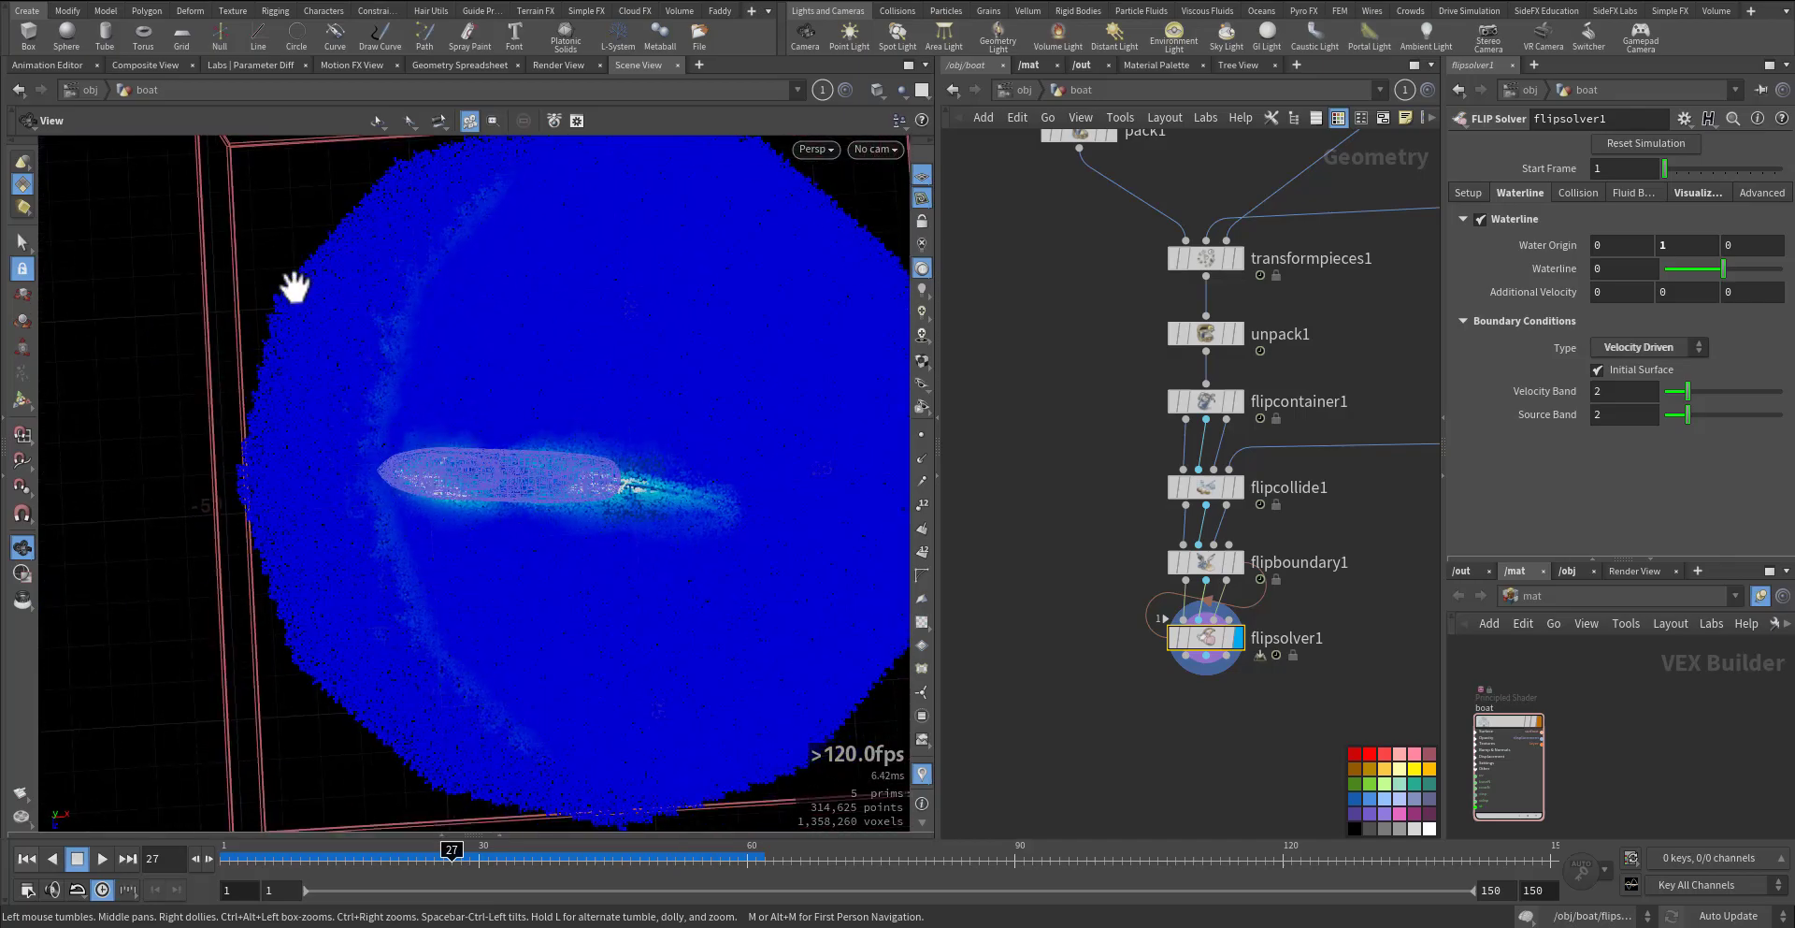
{"action": "mouse_move", "coordinate": [666, 638]}
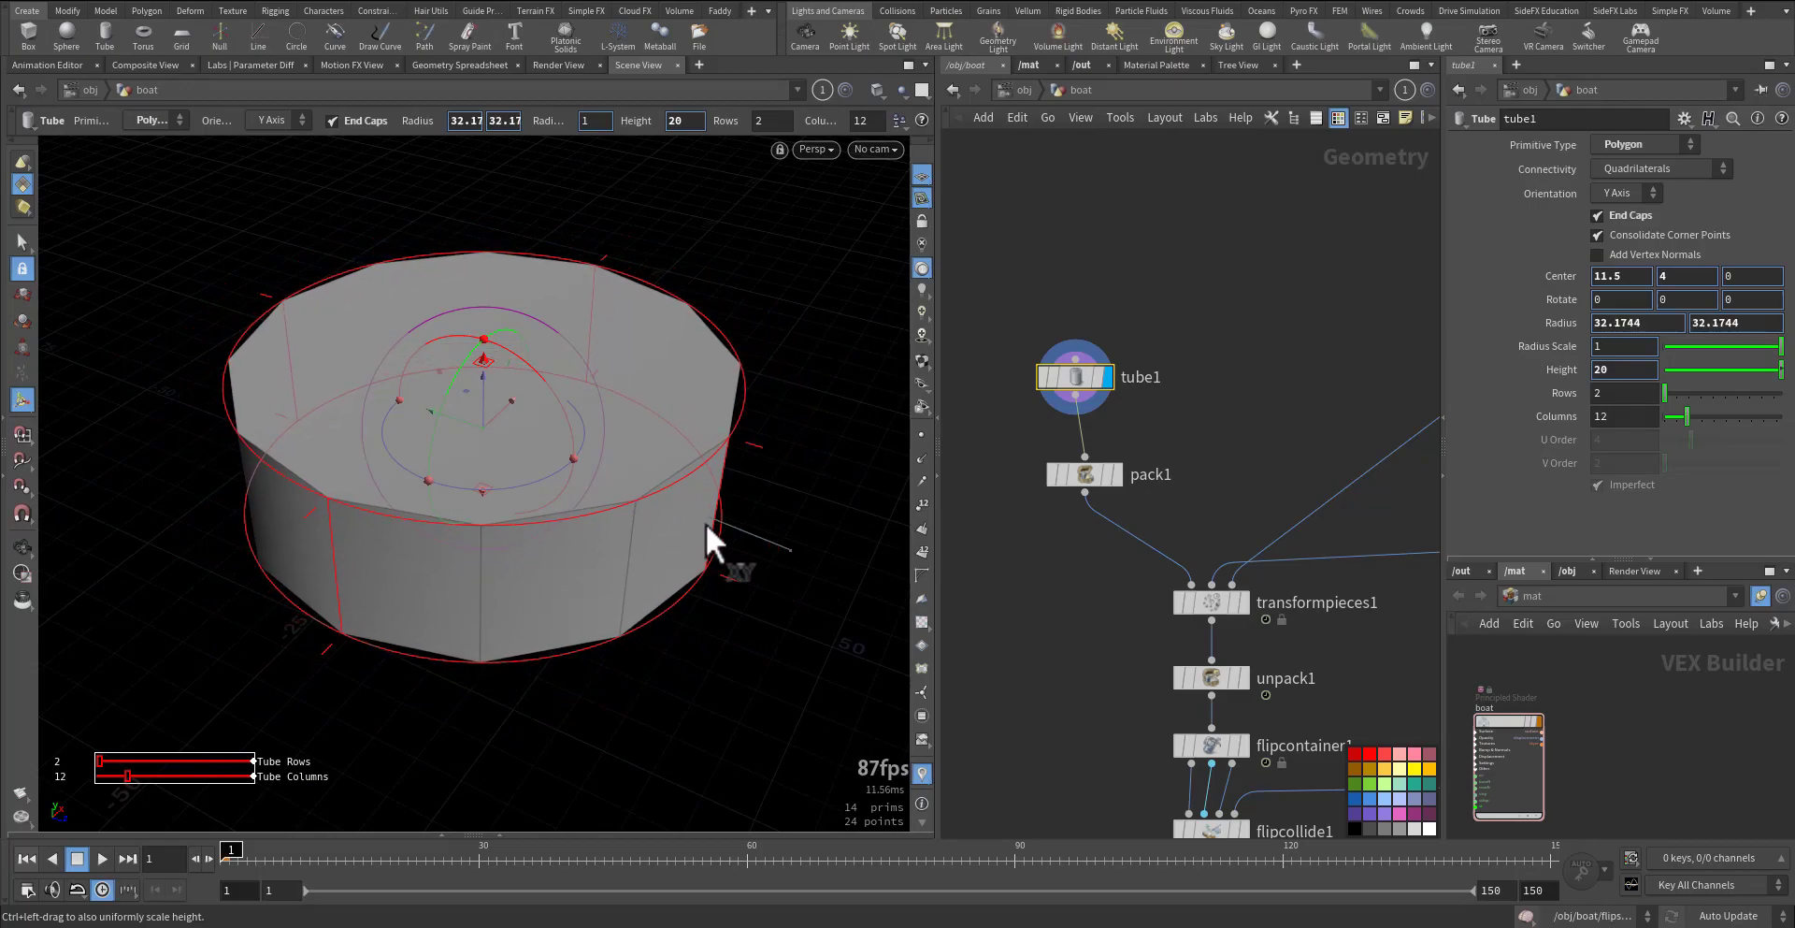
- Flatten tube1 into an oval with a Transform scaling Z to about 0.6, and add transform3 after transformpieces1
{"action": "left_click_drag", "start_coordinate": [716, 539], "coordinate": [411, 492]}
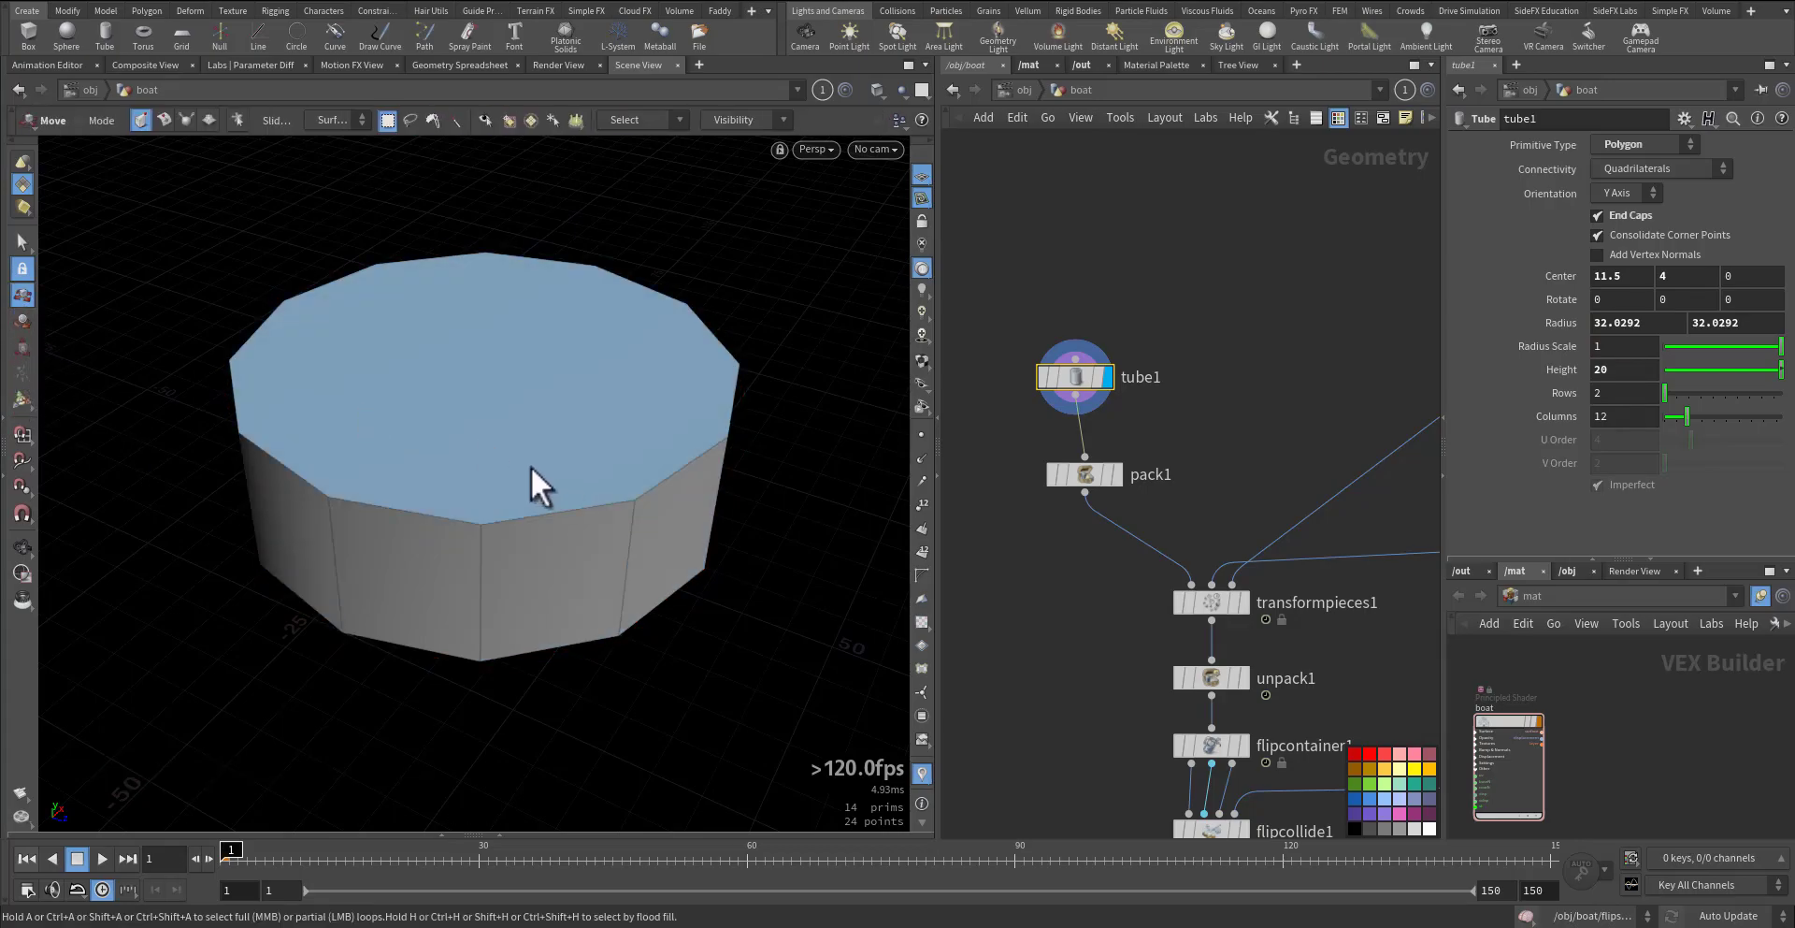
{"action": "mouse_move", "coordinate": [458, 357]}
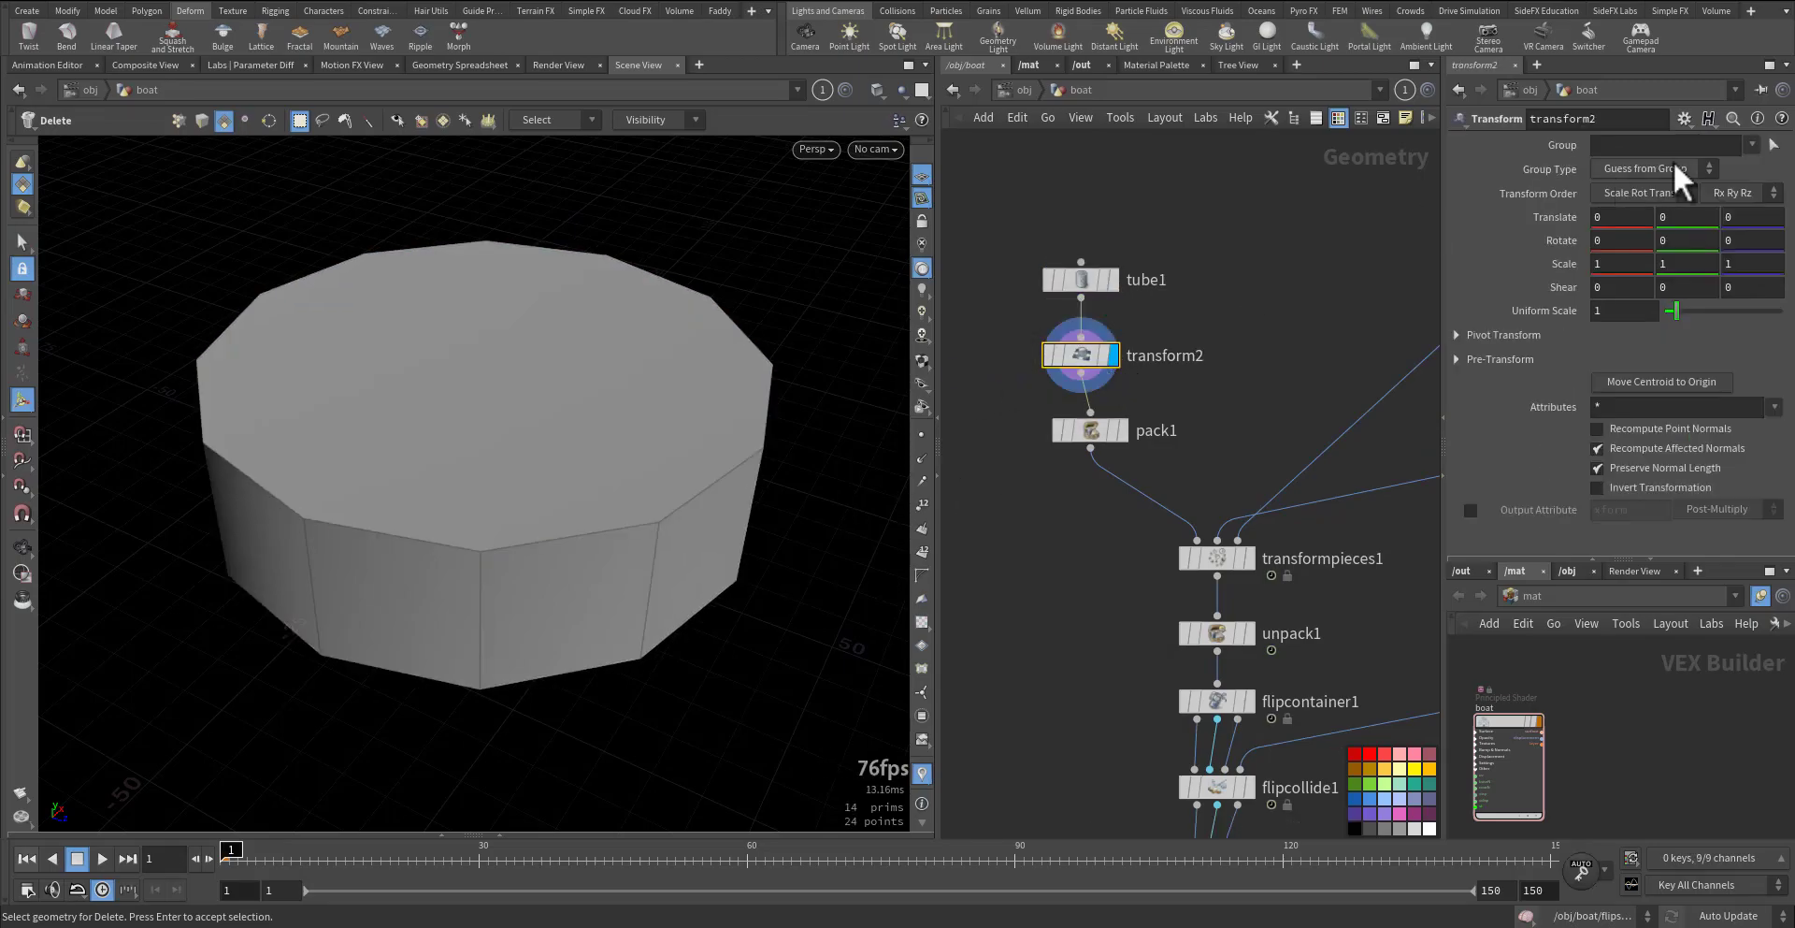
{"action": "left_click", "coordinate": [1458, 334]}
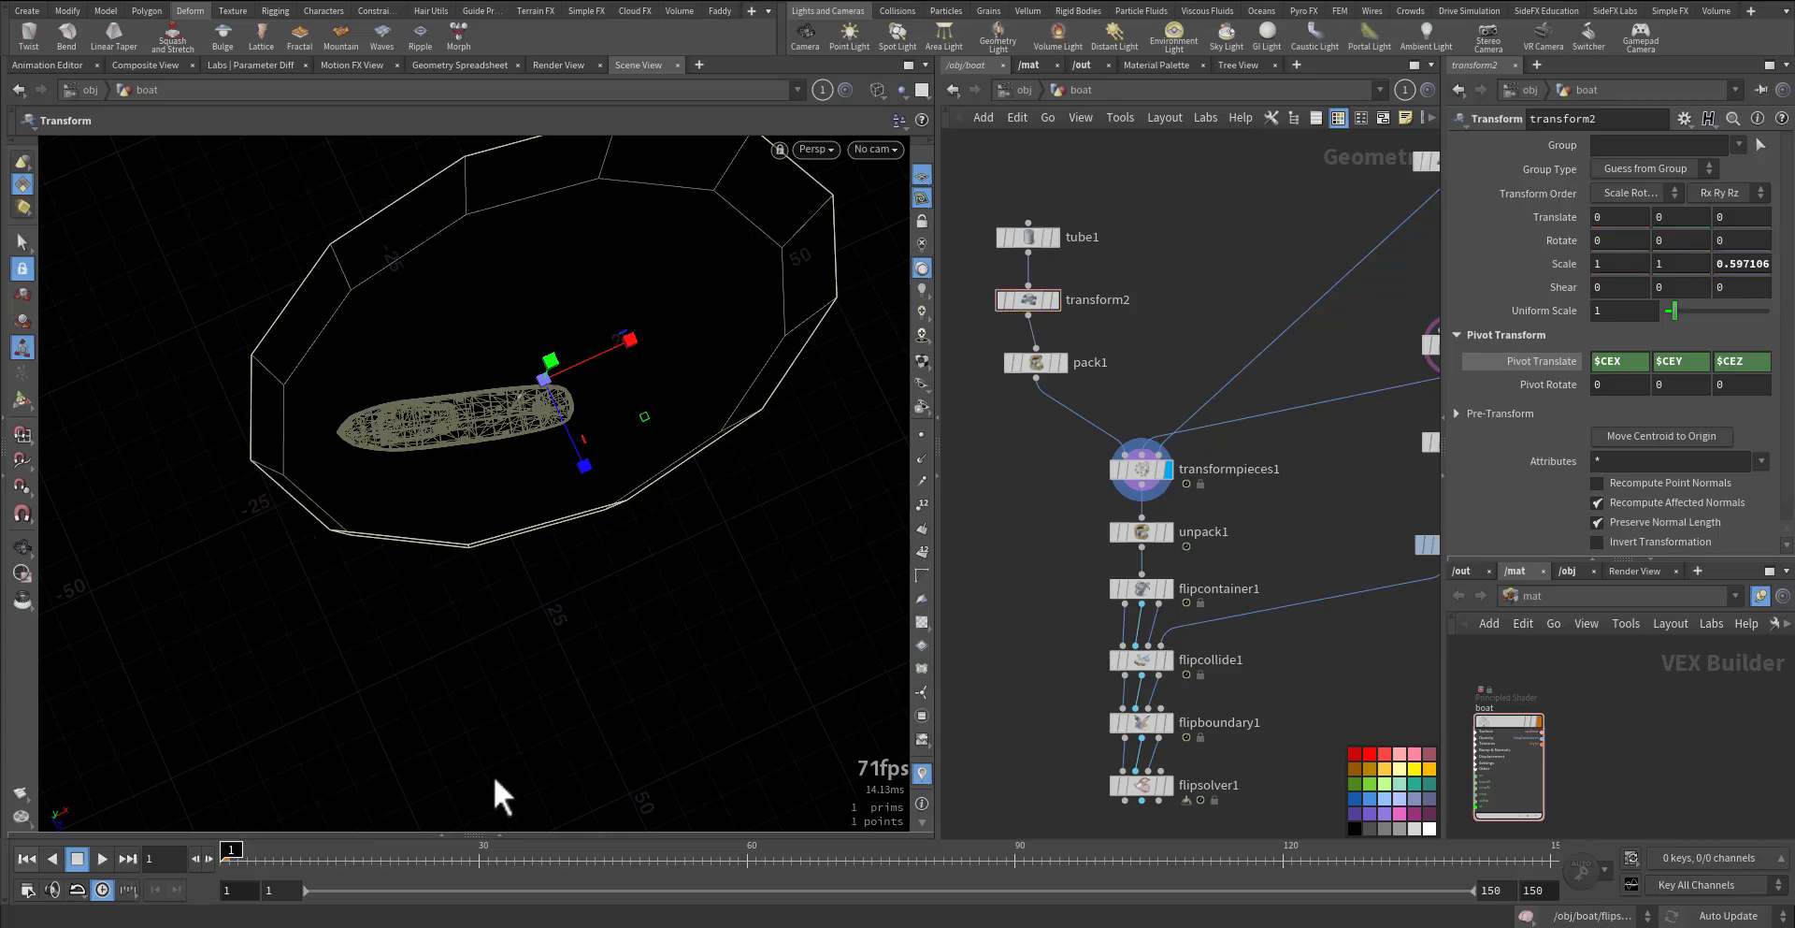
{"action": "left_click_drag", "start_coordinate": [232, 849], "coordinate": [450, 849]}
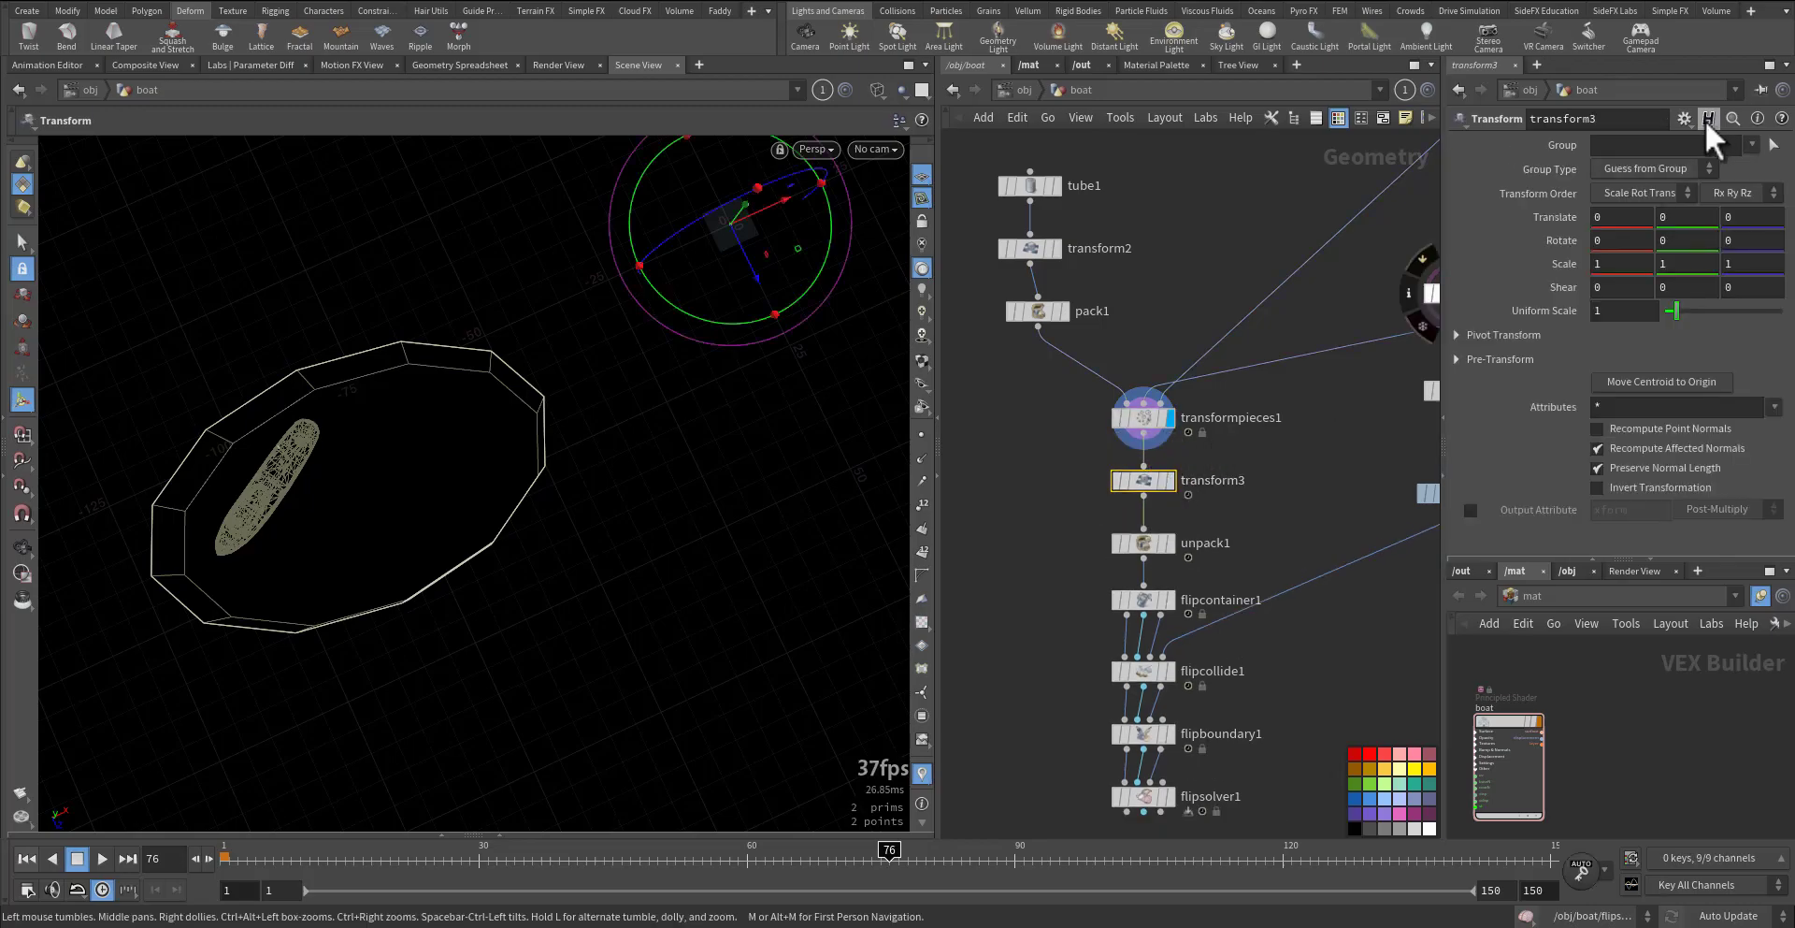
{"action": "left_click", "coordinate": [1683, 120]}
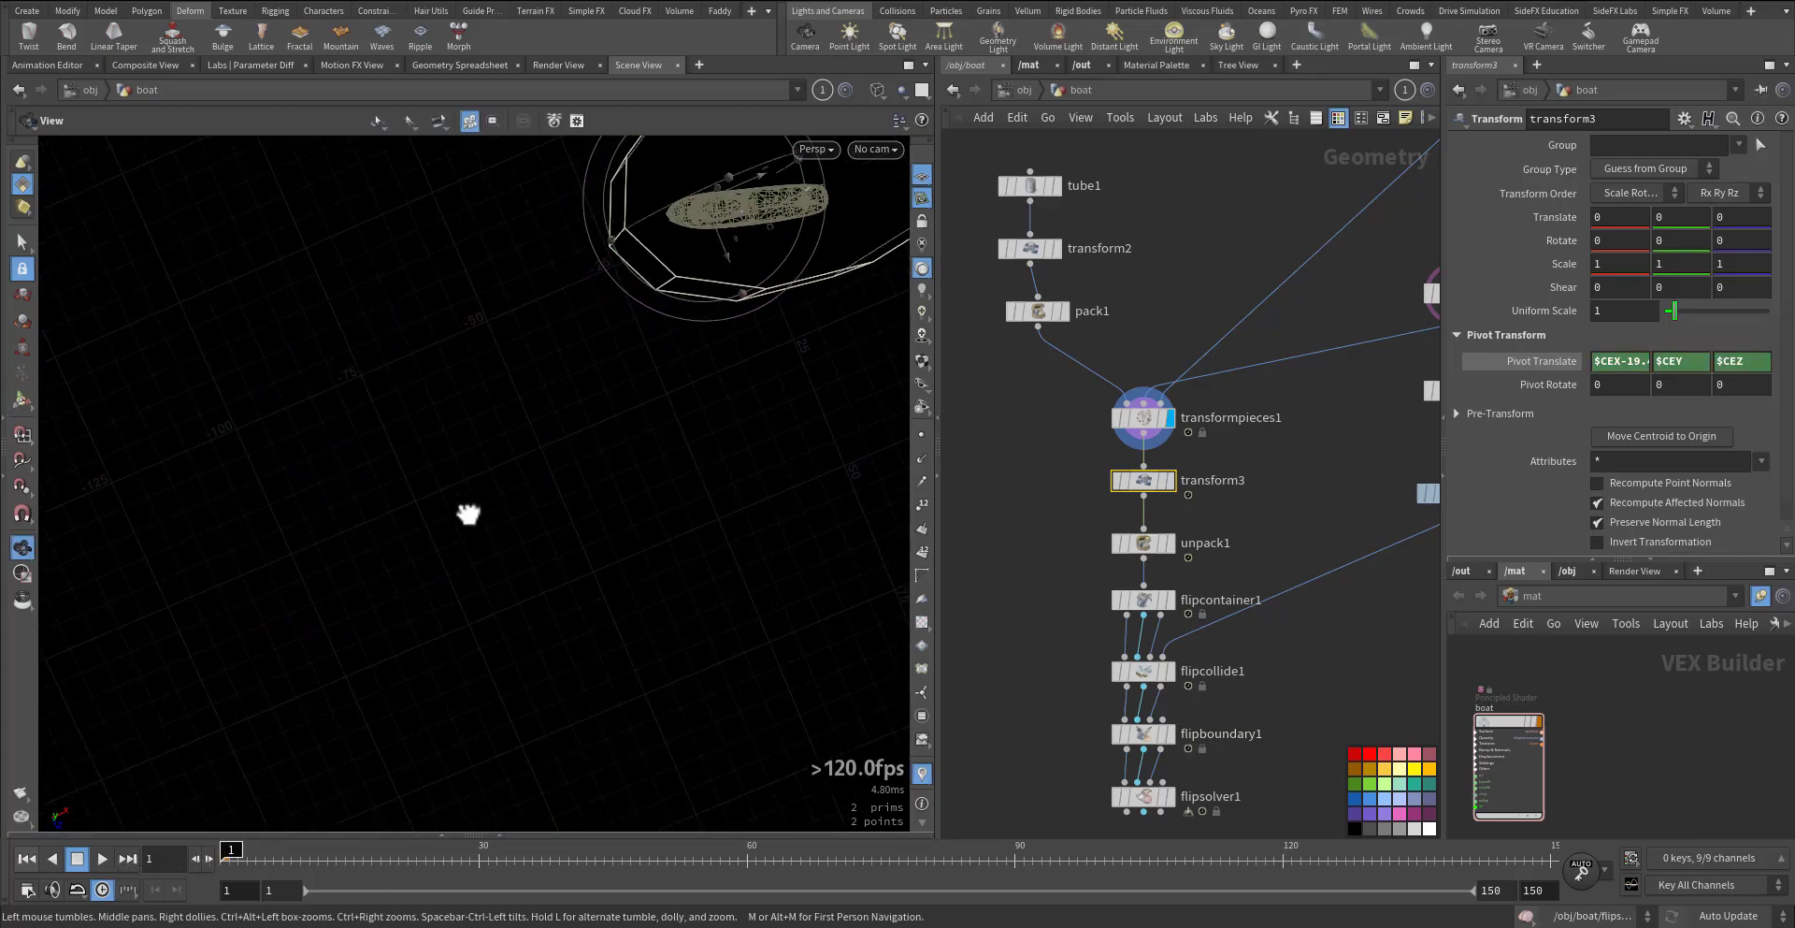
- From top view, rotate transform3 around the boat and key Rotate Y at the first frames
{"action": "left_click", "coordinate": [815, 149]}
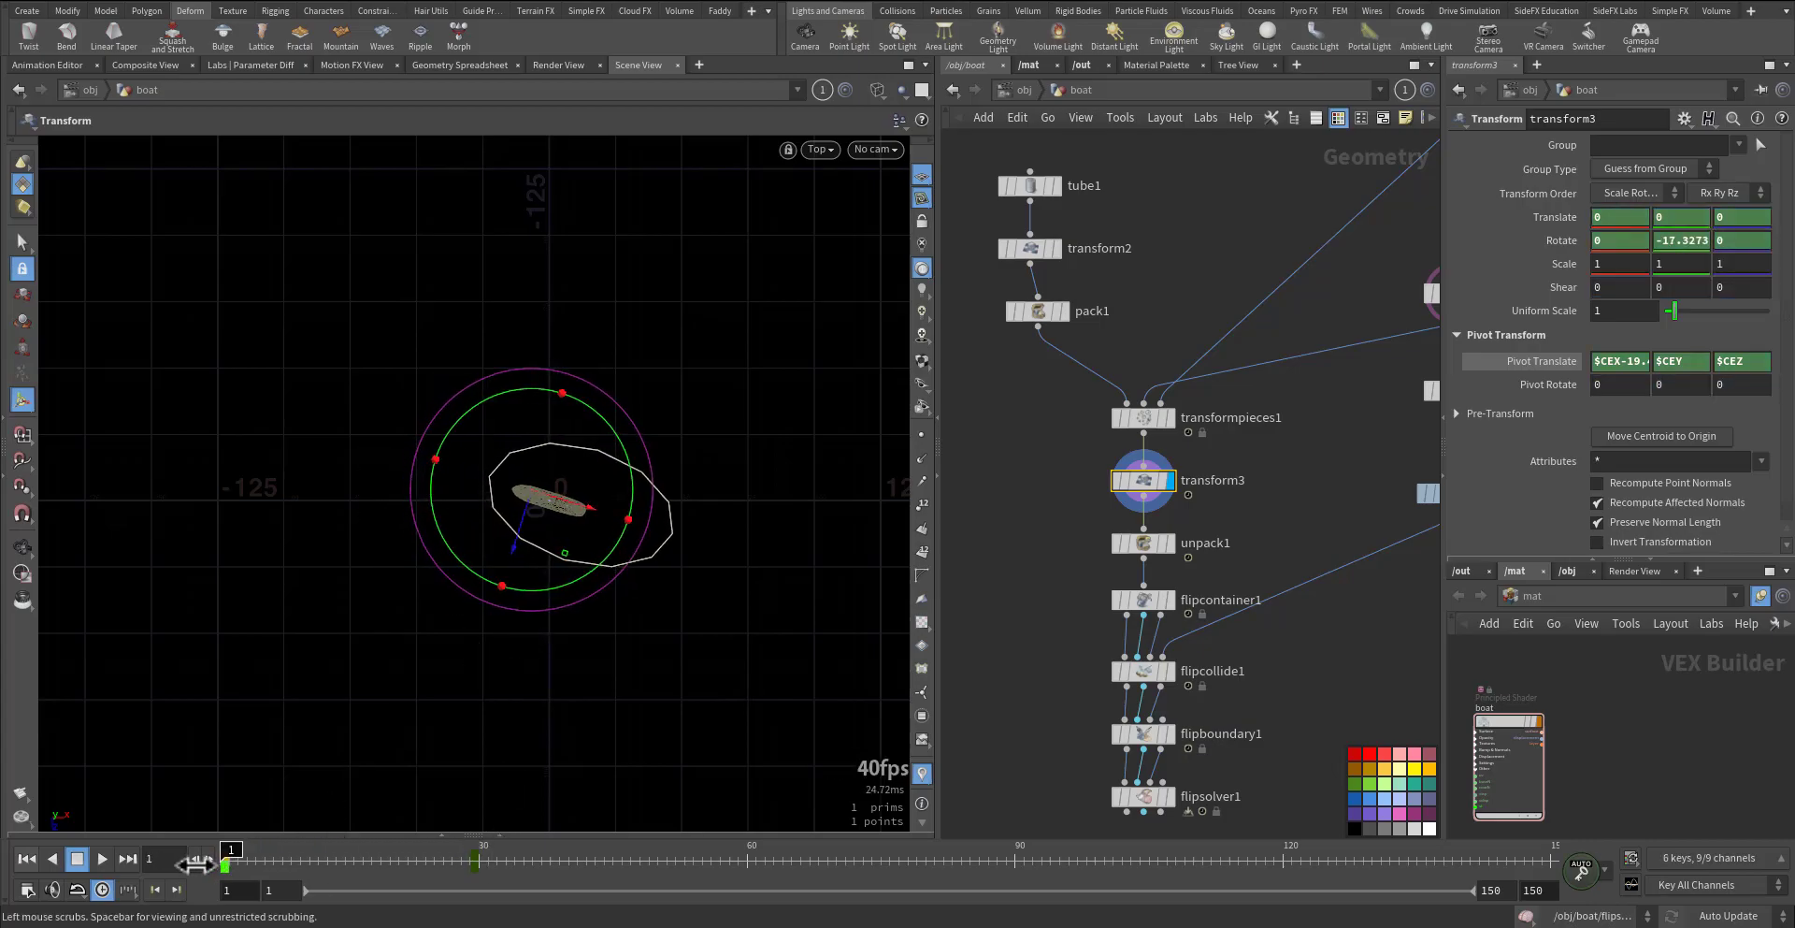
{"action": "left_click_drag", "start_coordinate": [229, 850], "coordinate": [692, 851]}
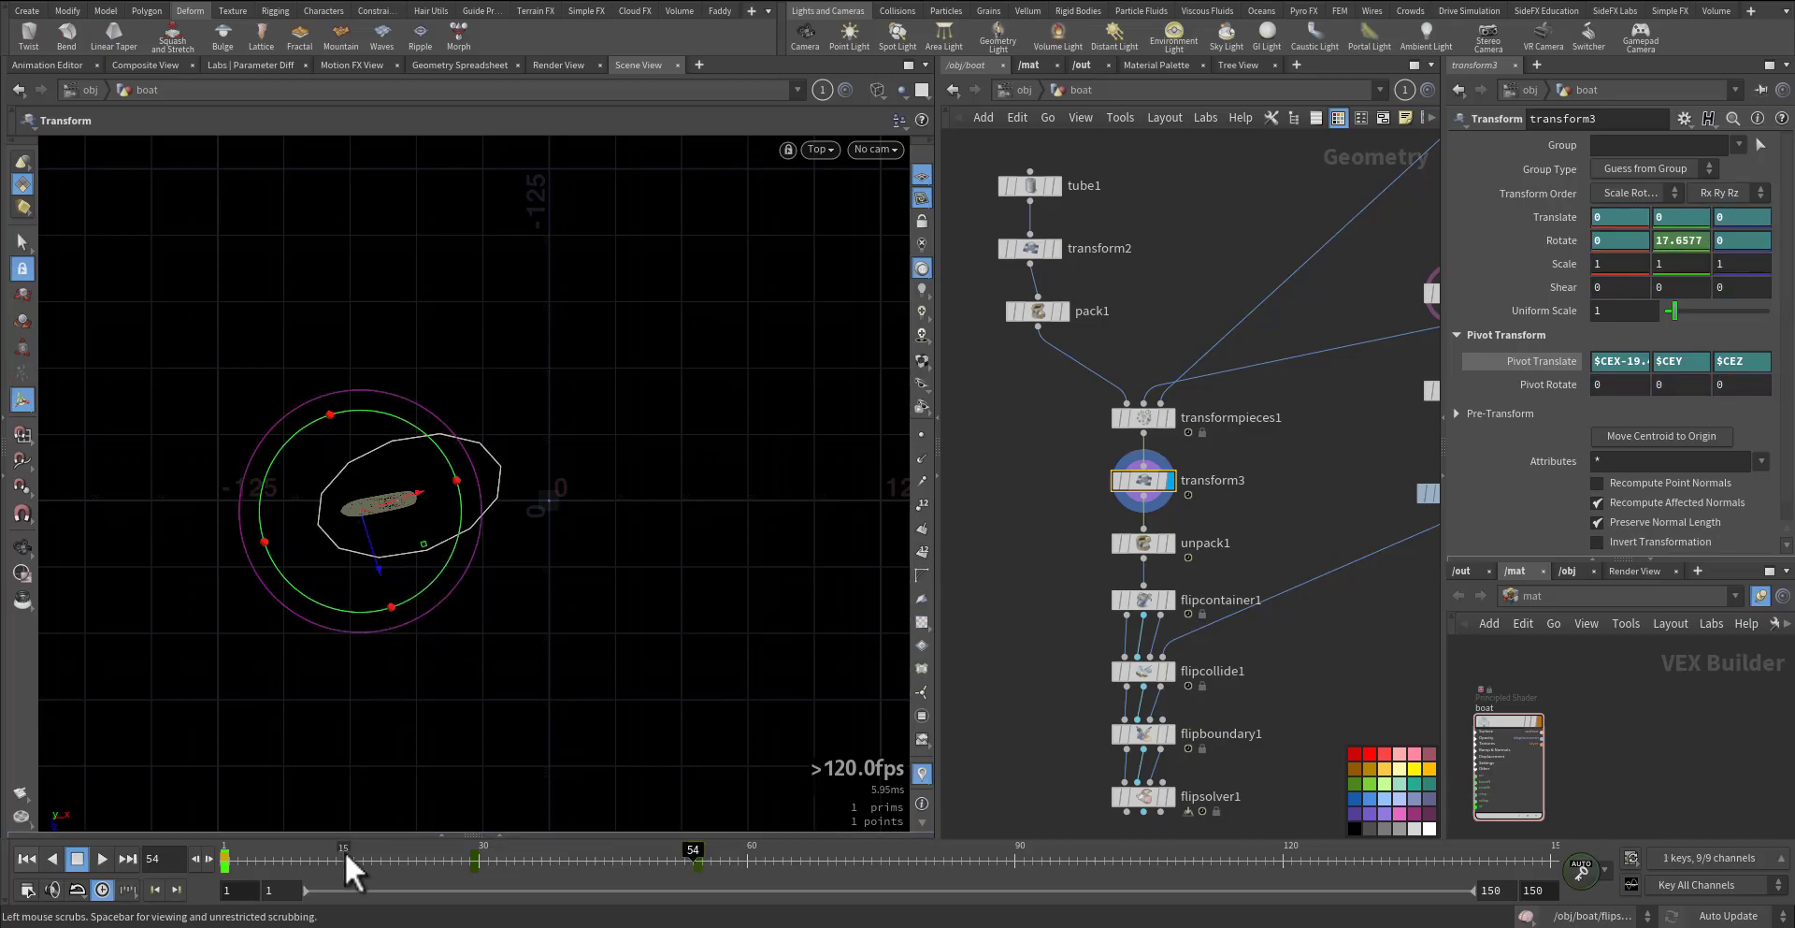
{"action": "left_click_drag", "start_coordinate": [692, 849], "coordinate": [666, 849]}
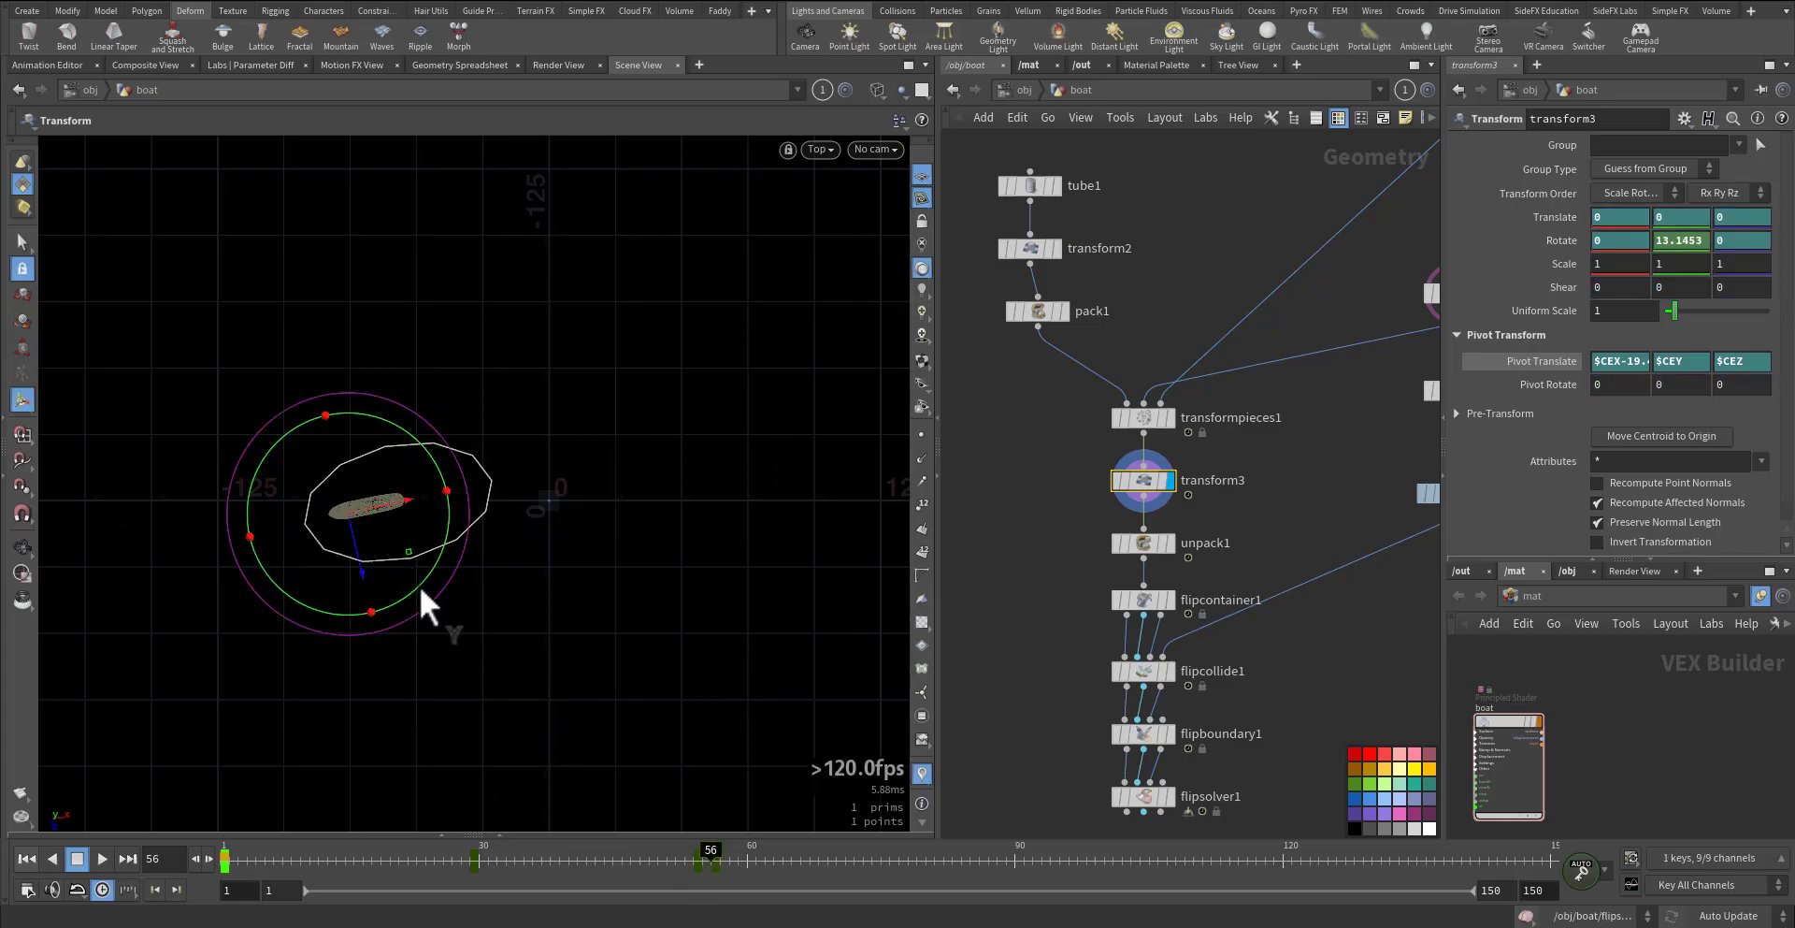
{"action": "left_click_drag", "start_coordinate": [710, 849], "coordinate": [685, 849]}
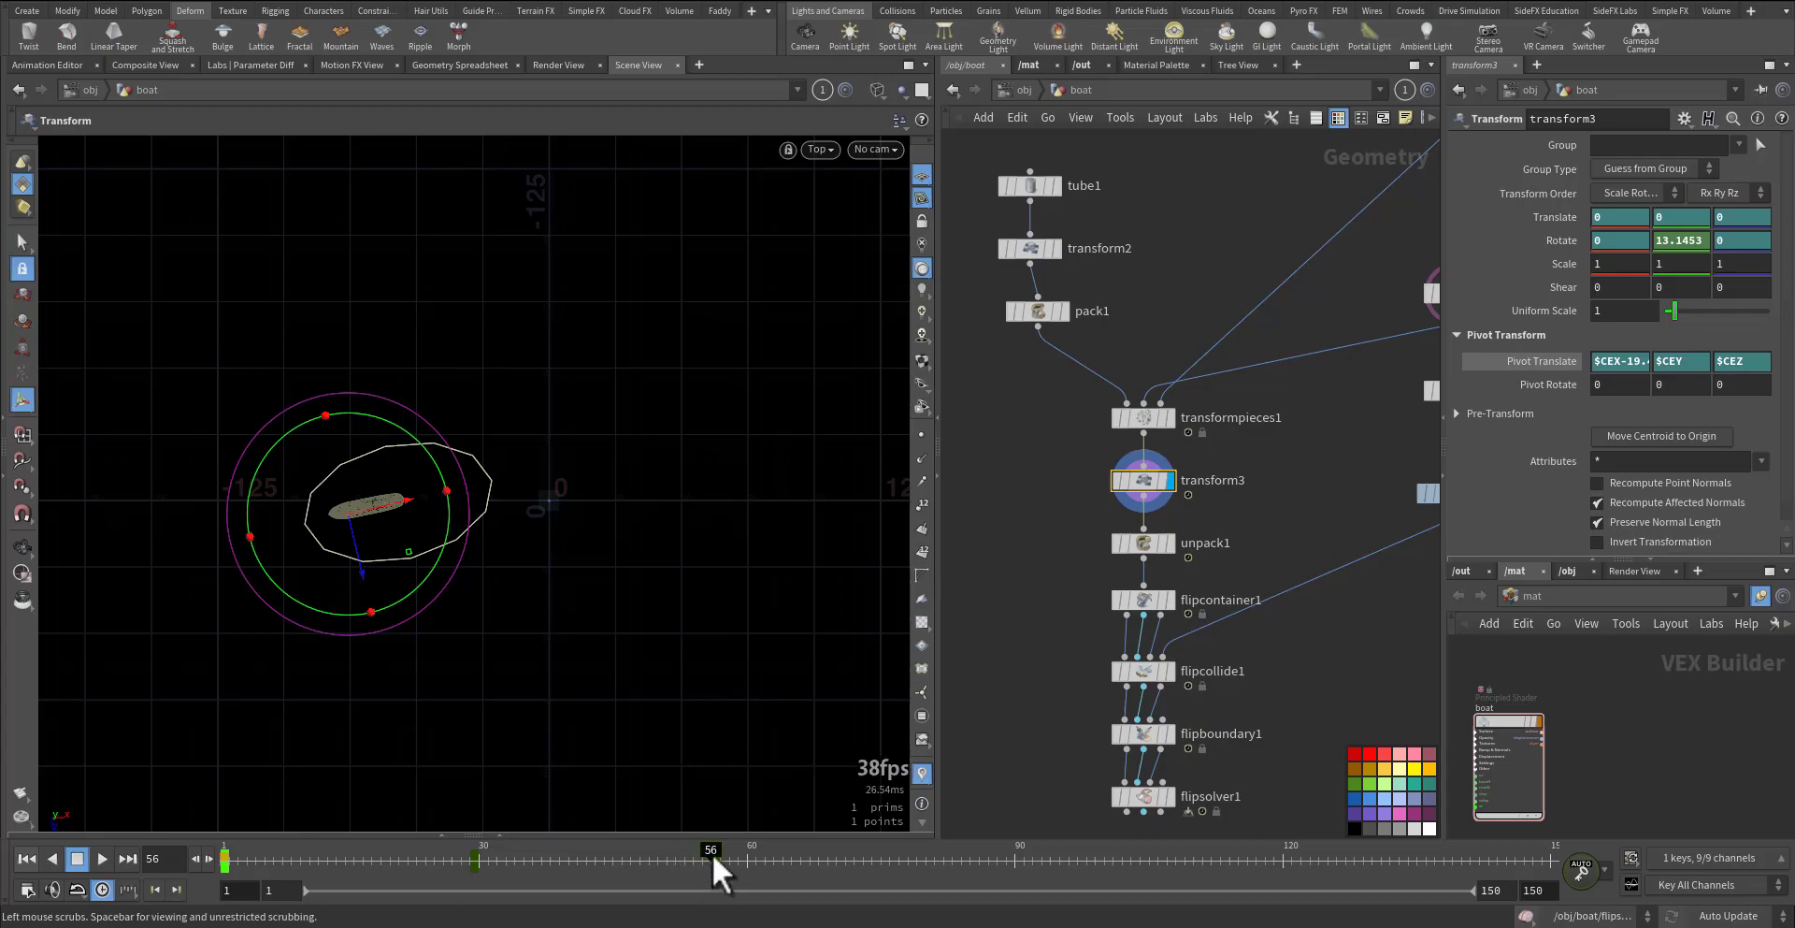
- Add further Rotate Y keyframes at later frames up to around frame 100
{"action": "left_click_drag", "start_coordinate": [710, 849], "coordinate": [914, 849]}
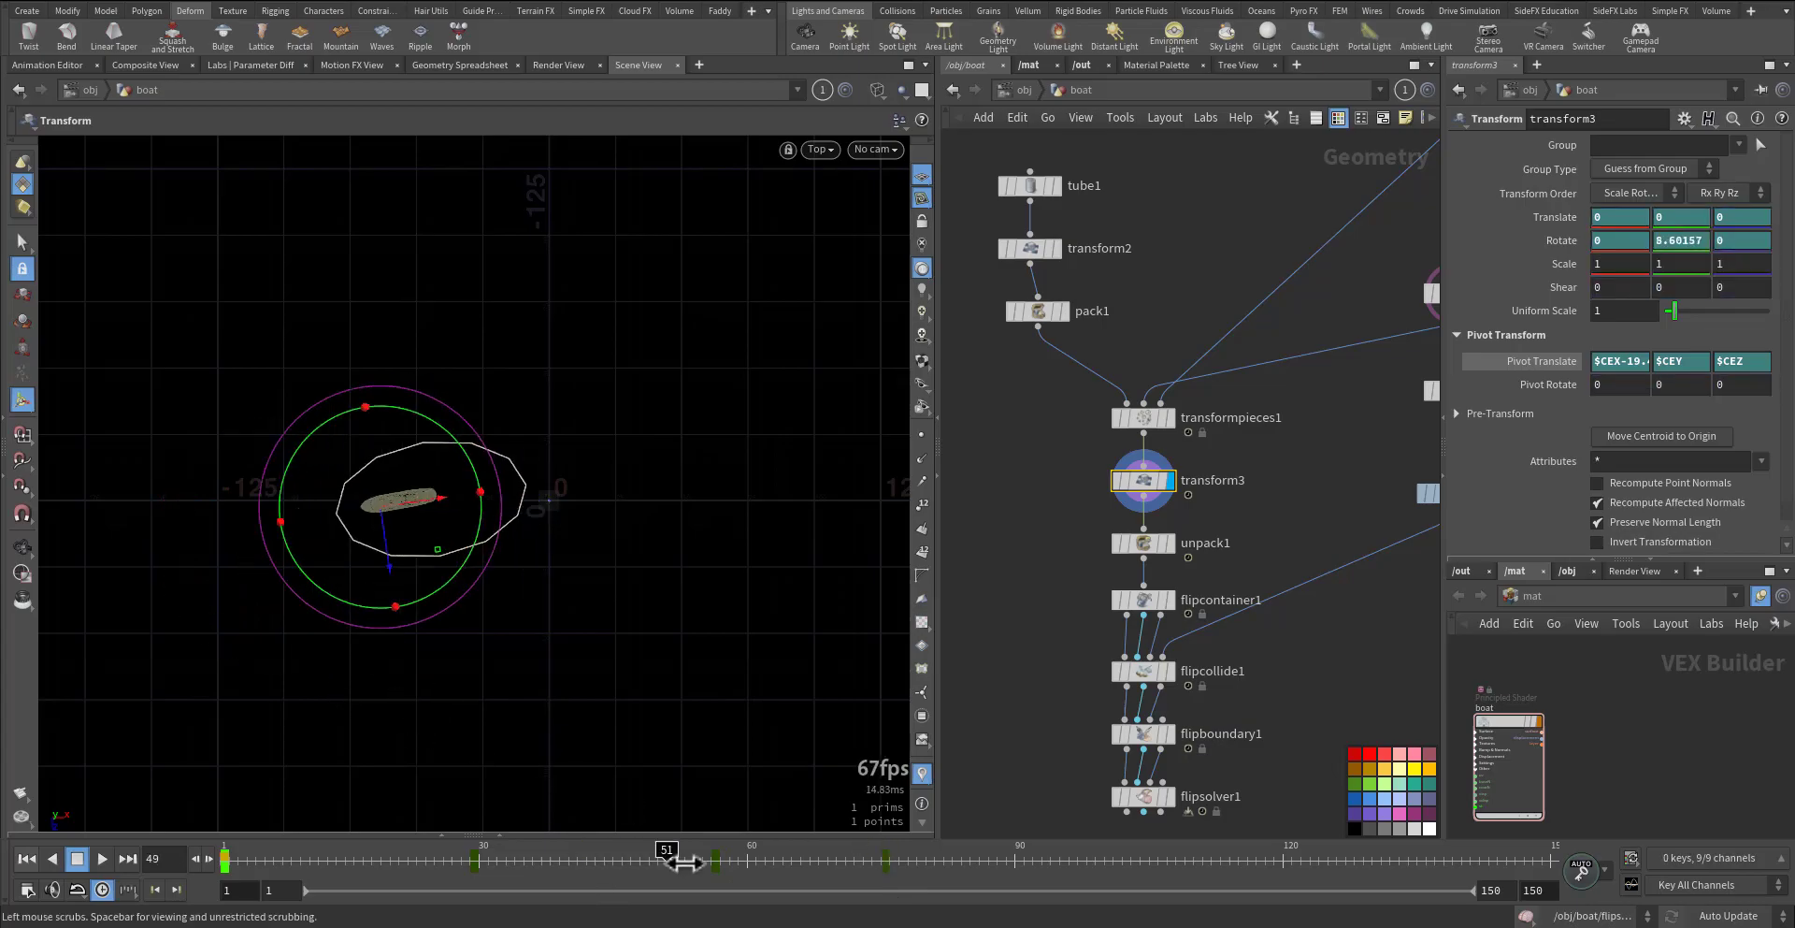
{"action": "left_click_drag", "start_coordinate": [666, 849], "coordinate": [1006, 849]}
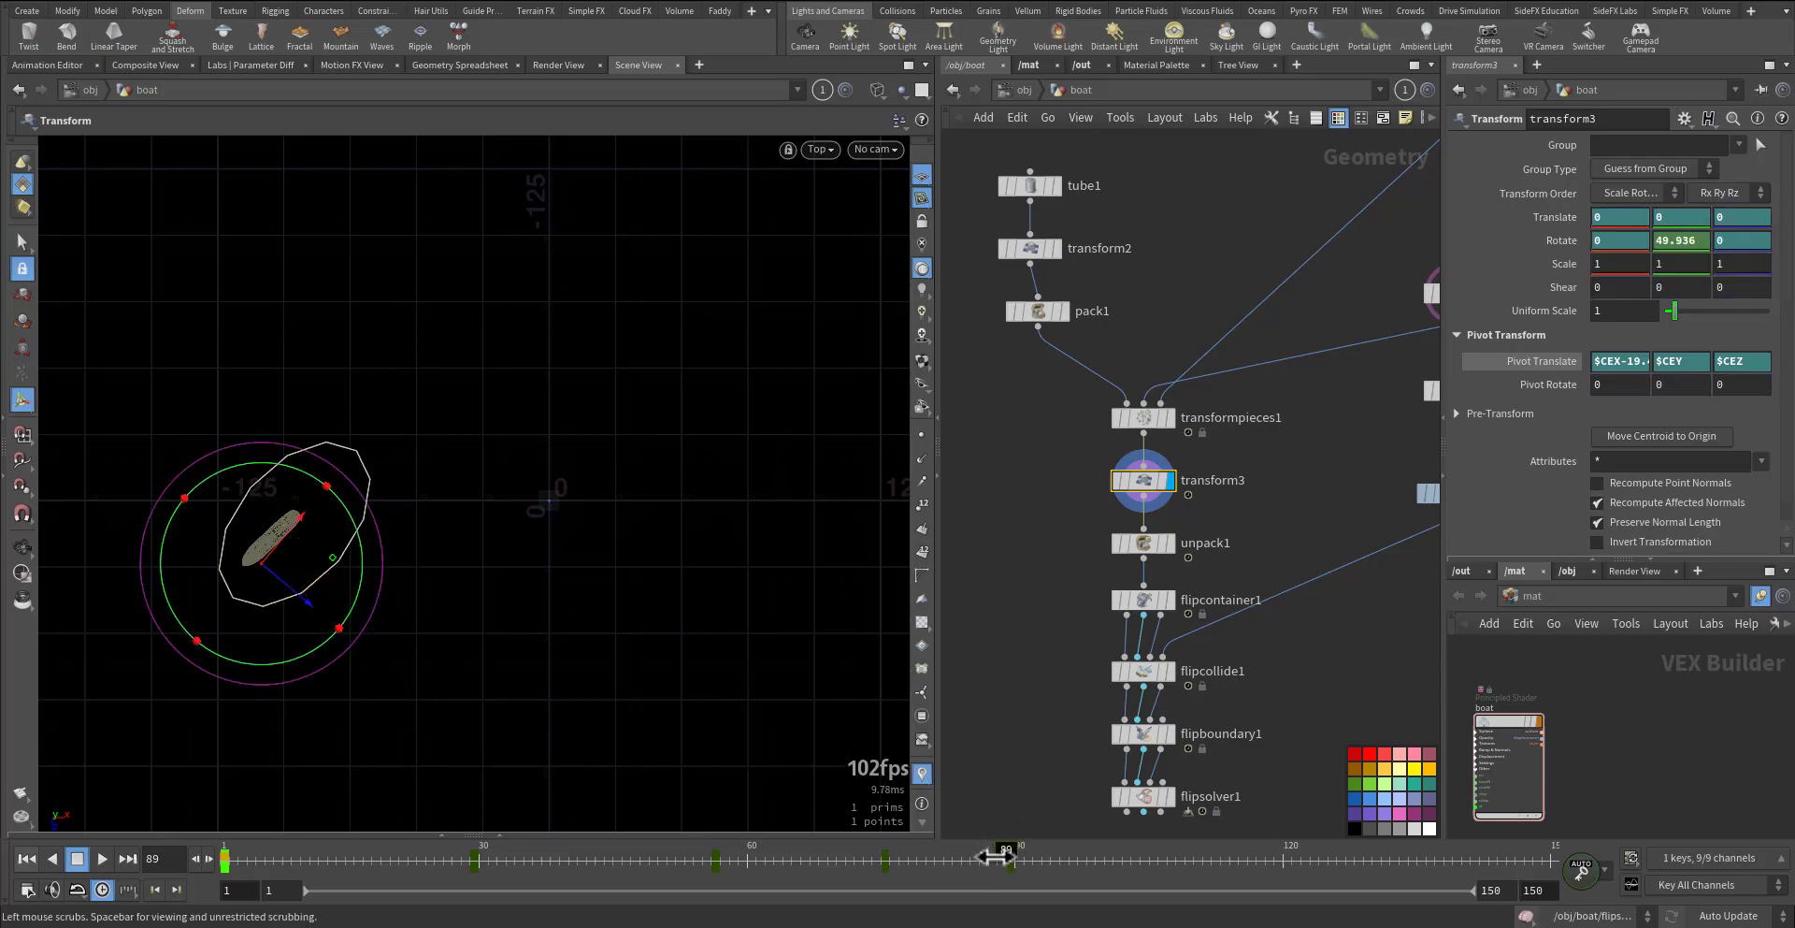
{"action": "left_click_drag", "start_coordinate": [1006, 855], "coordinate": [1231, 851]}
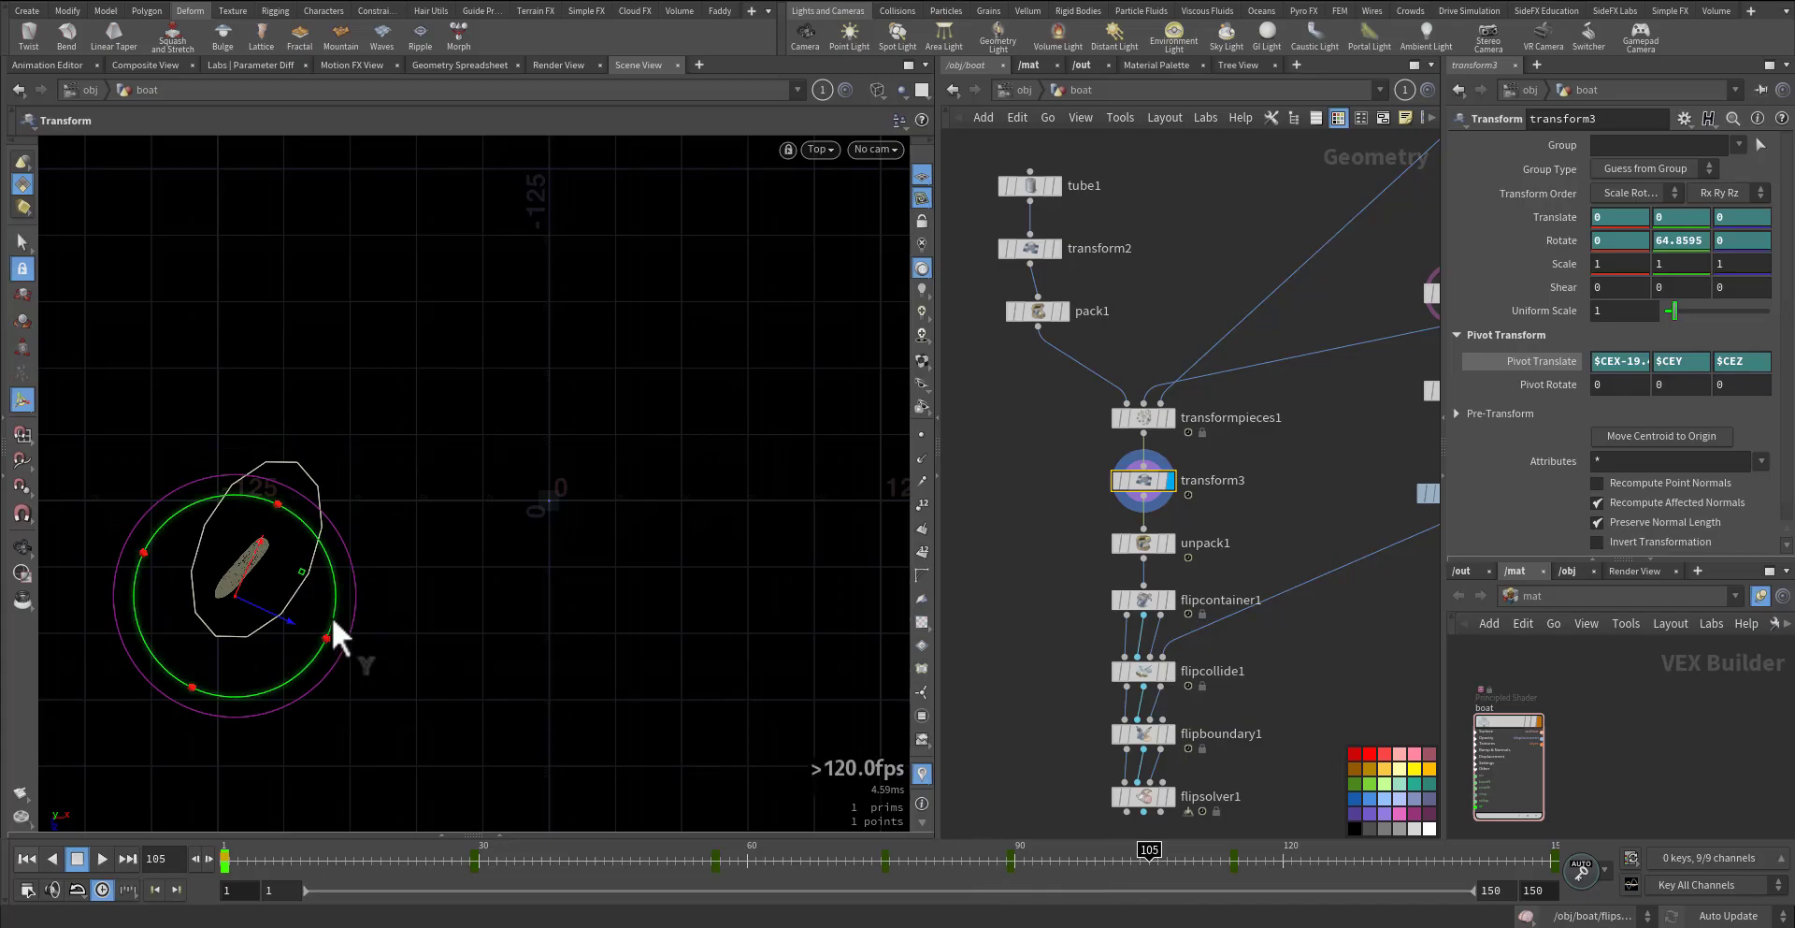
{"action": "left_click_drag", "start_coordinate": [1148, 849], "coordinate": [1104, 849]}
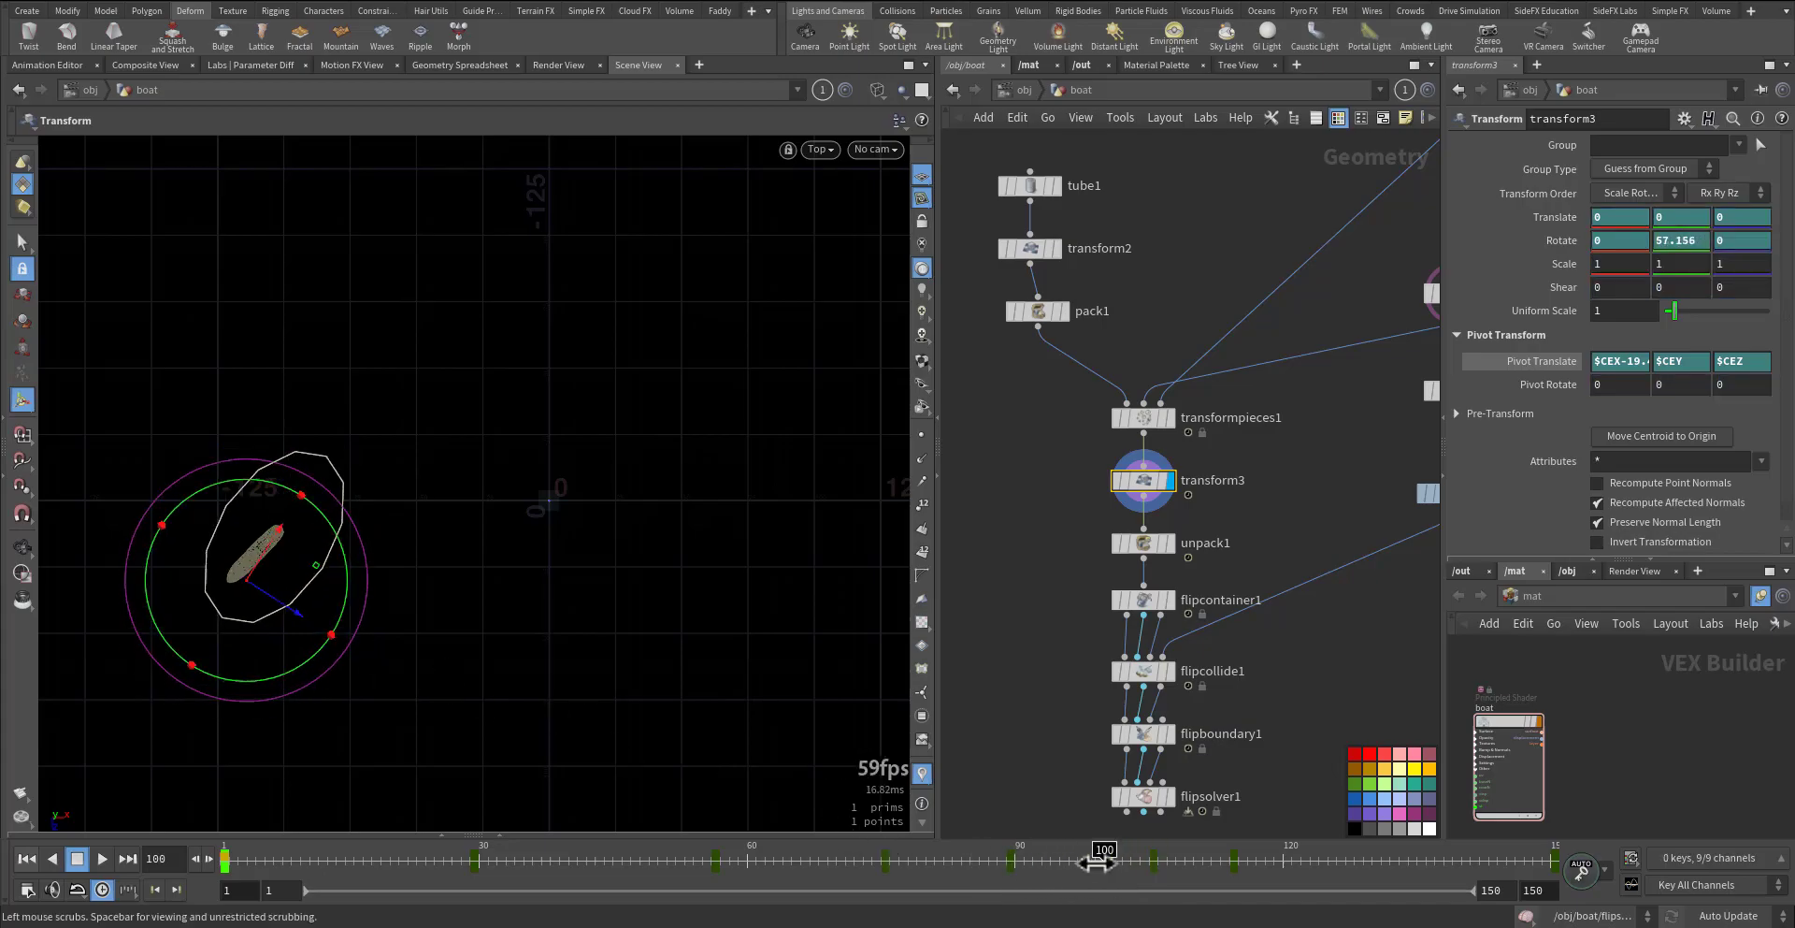
{"action": "left_click_drag", "start_coordinate": [1103, 849], "coordinate": [1050, 849]}
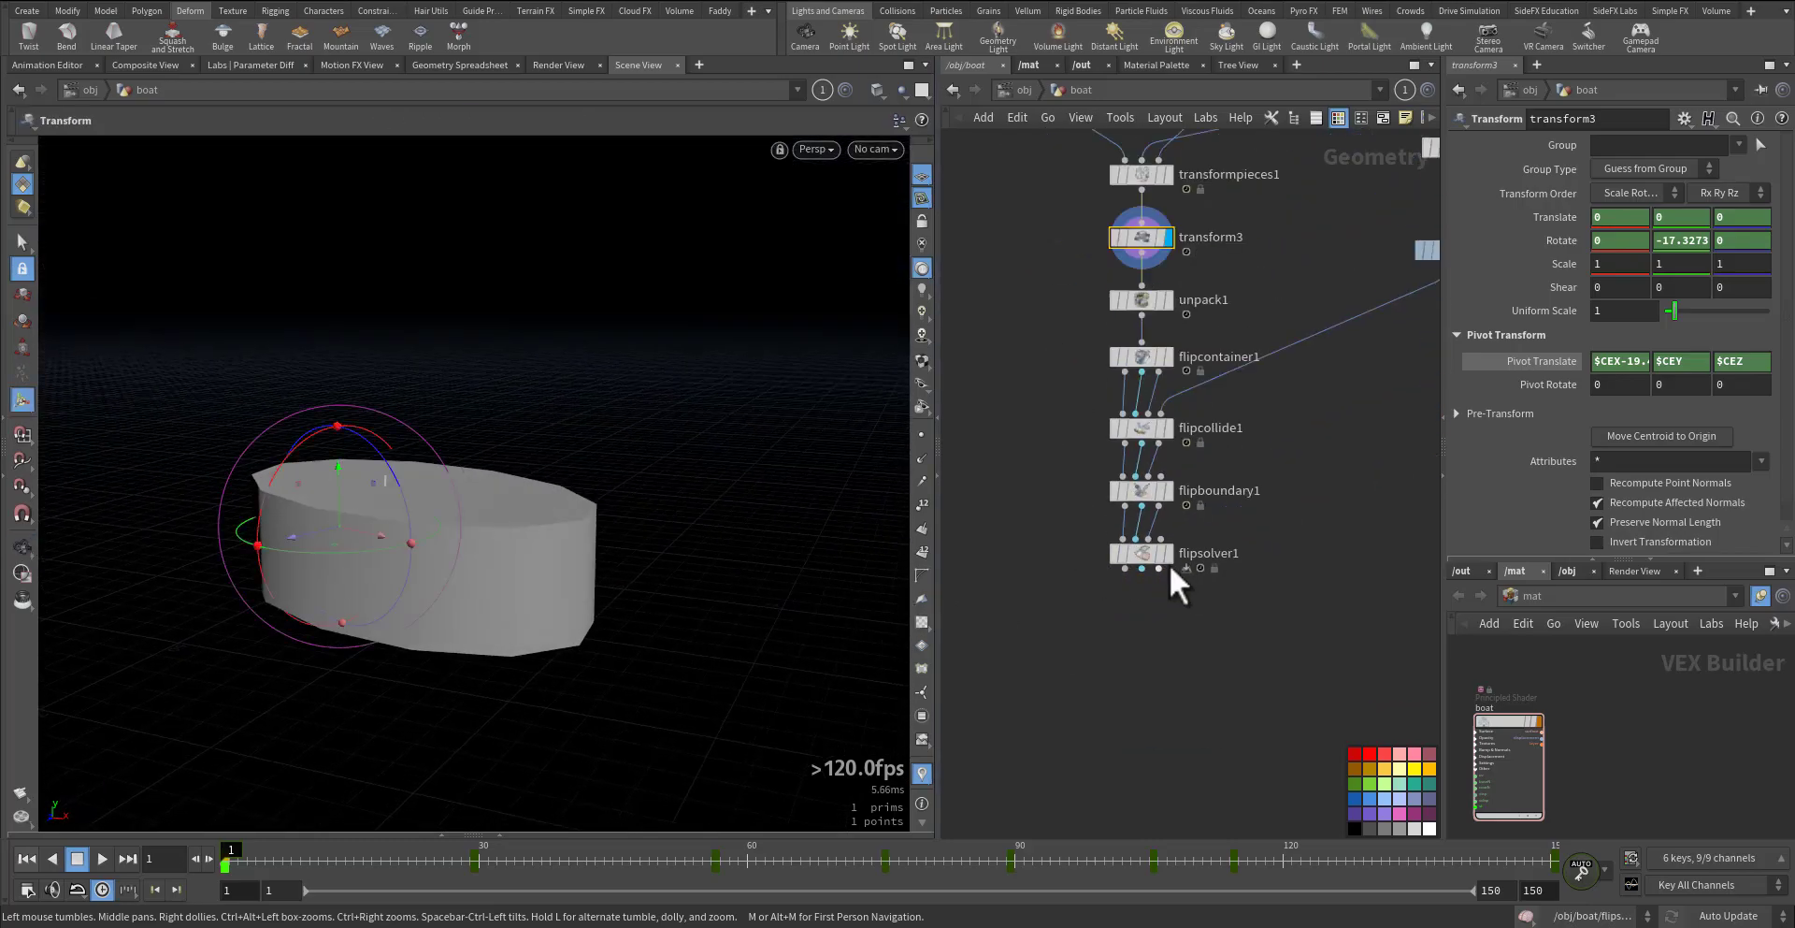
- Display flipsolver1 and play the simulation of water in the rotating container
{"action": "left_click", "coordinate": [1139, 554]}
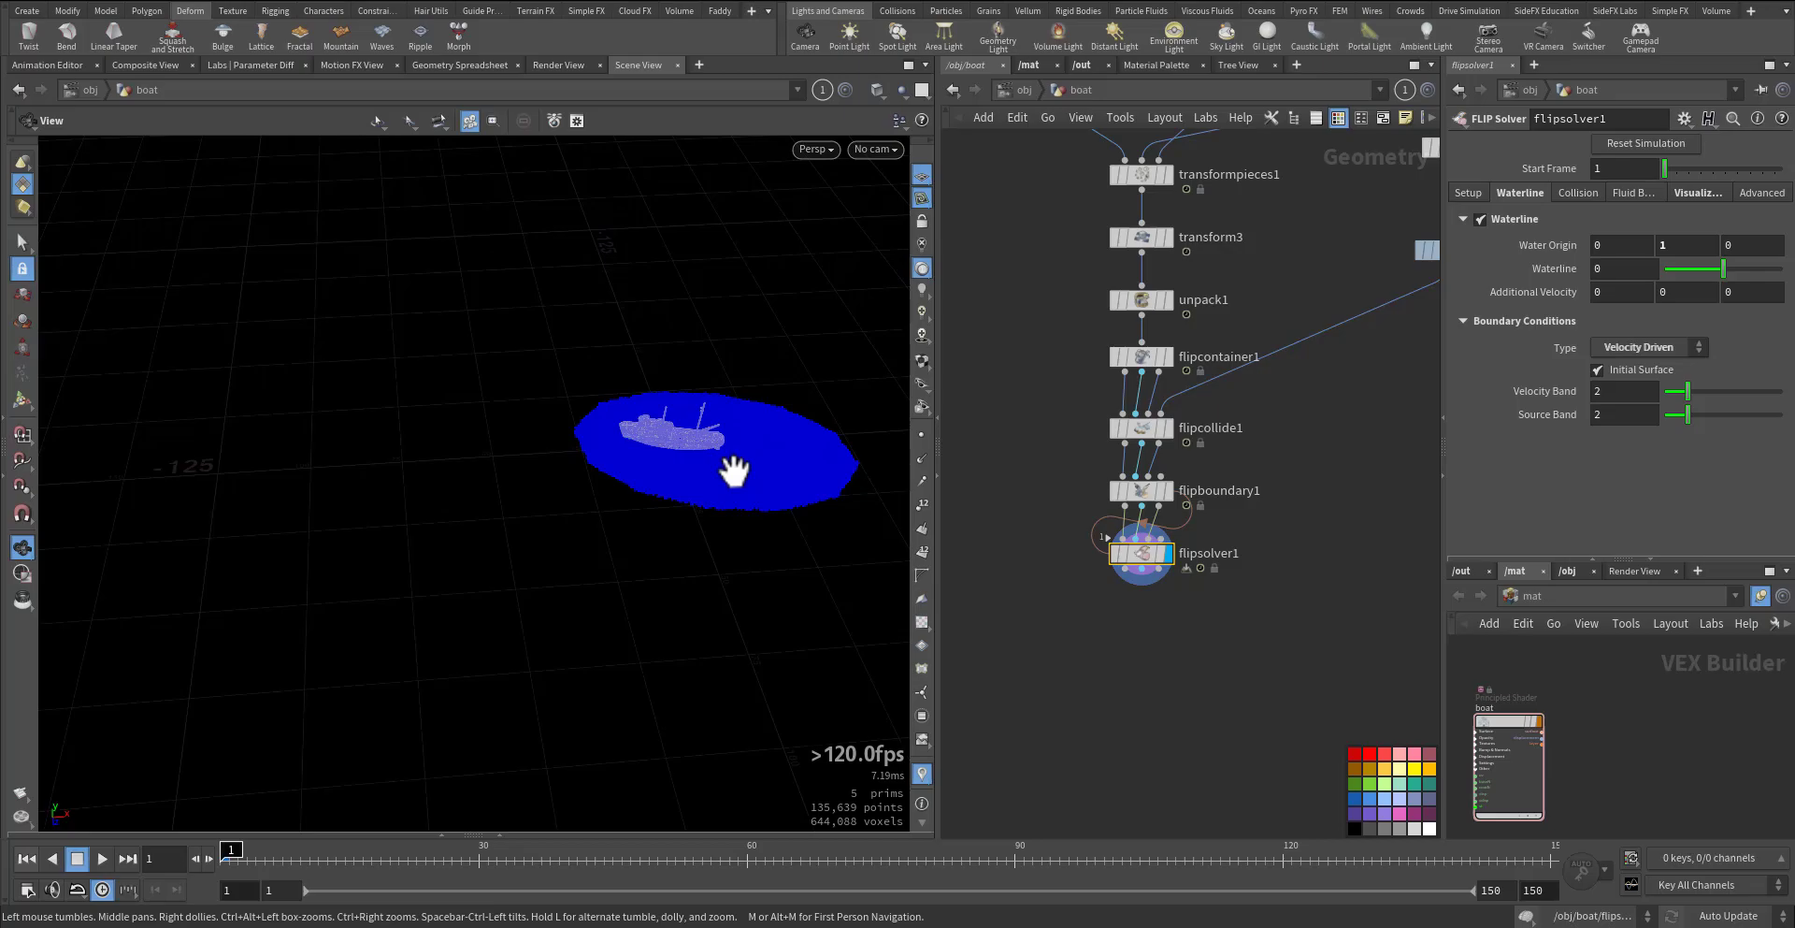
{"action": "left_click", "coordinate": [101, 858]}
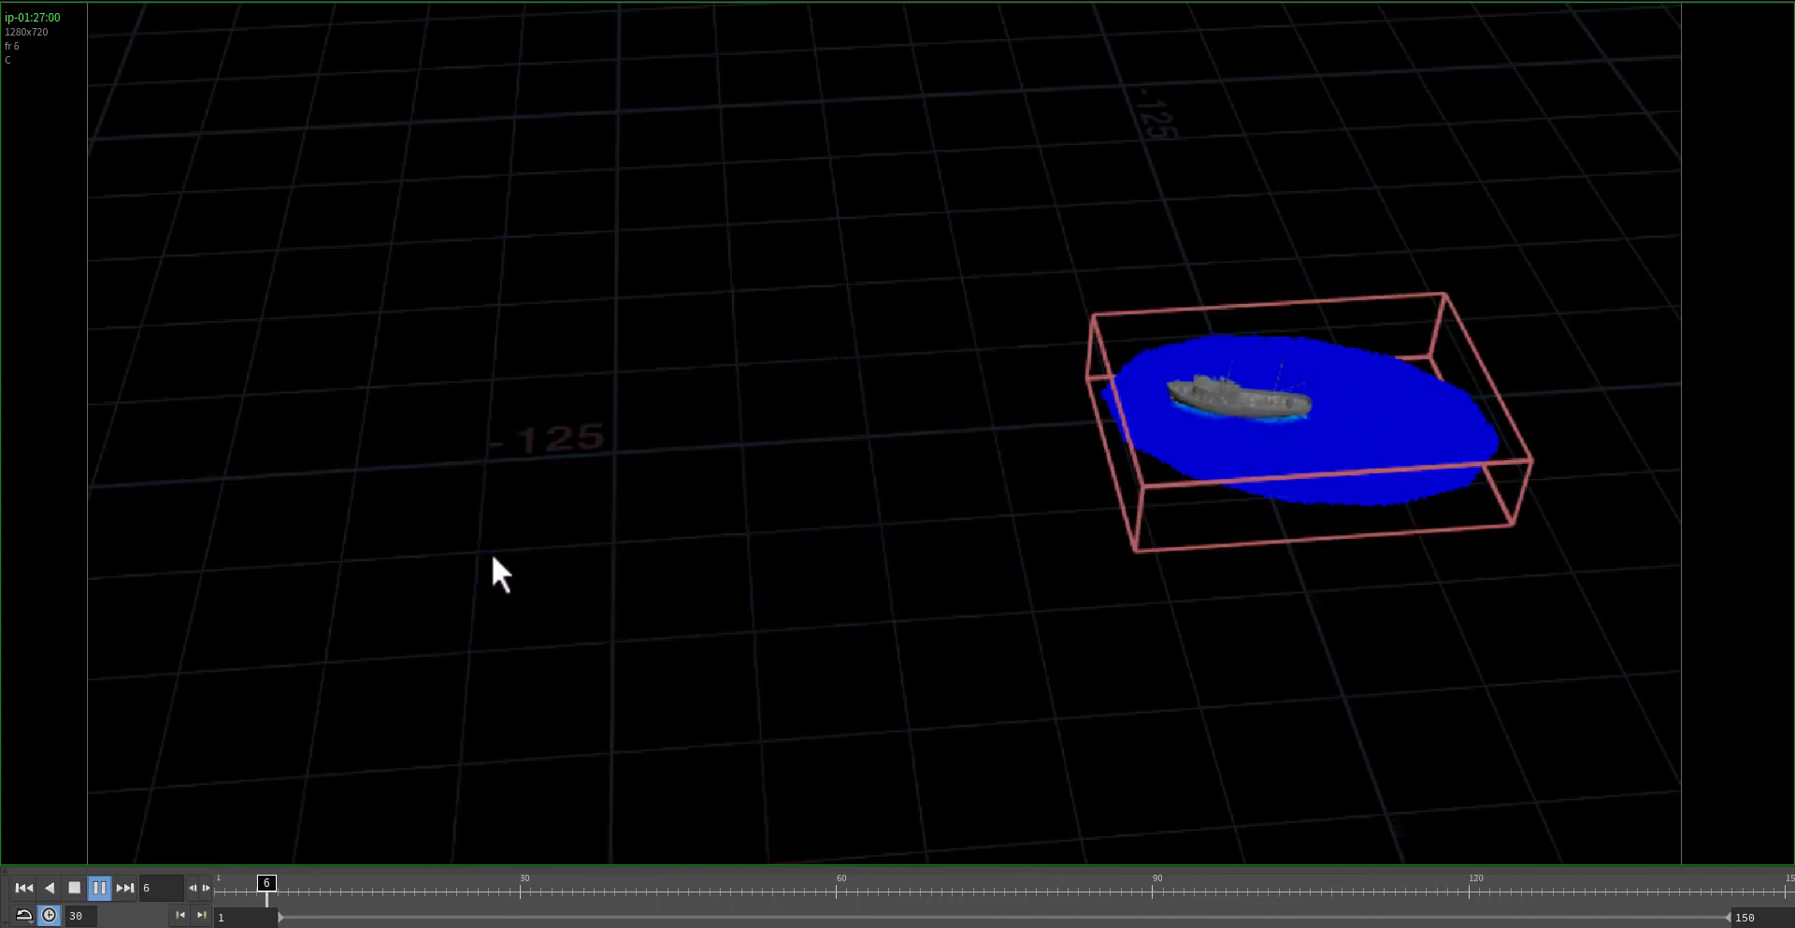
- Play back the flipbook showing the boat cutting a wake through the water
{"action": "left_click", "coordinate": [900, 883]}
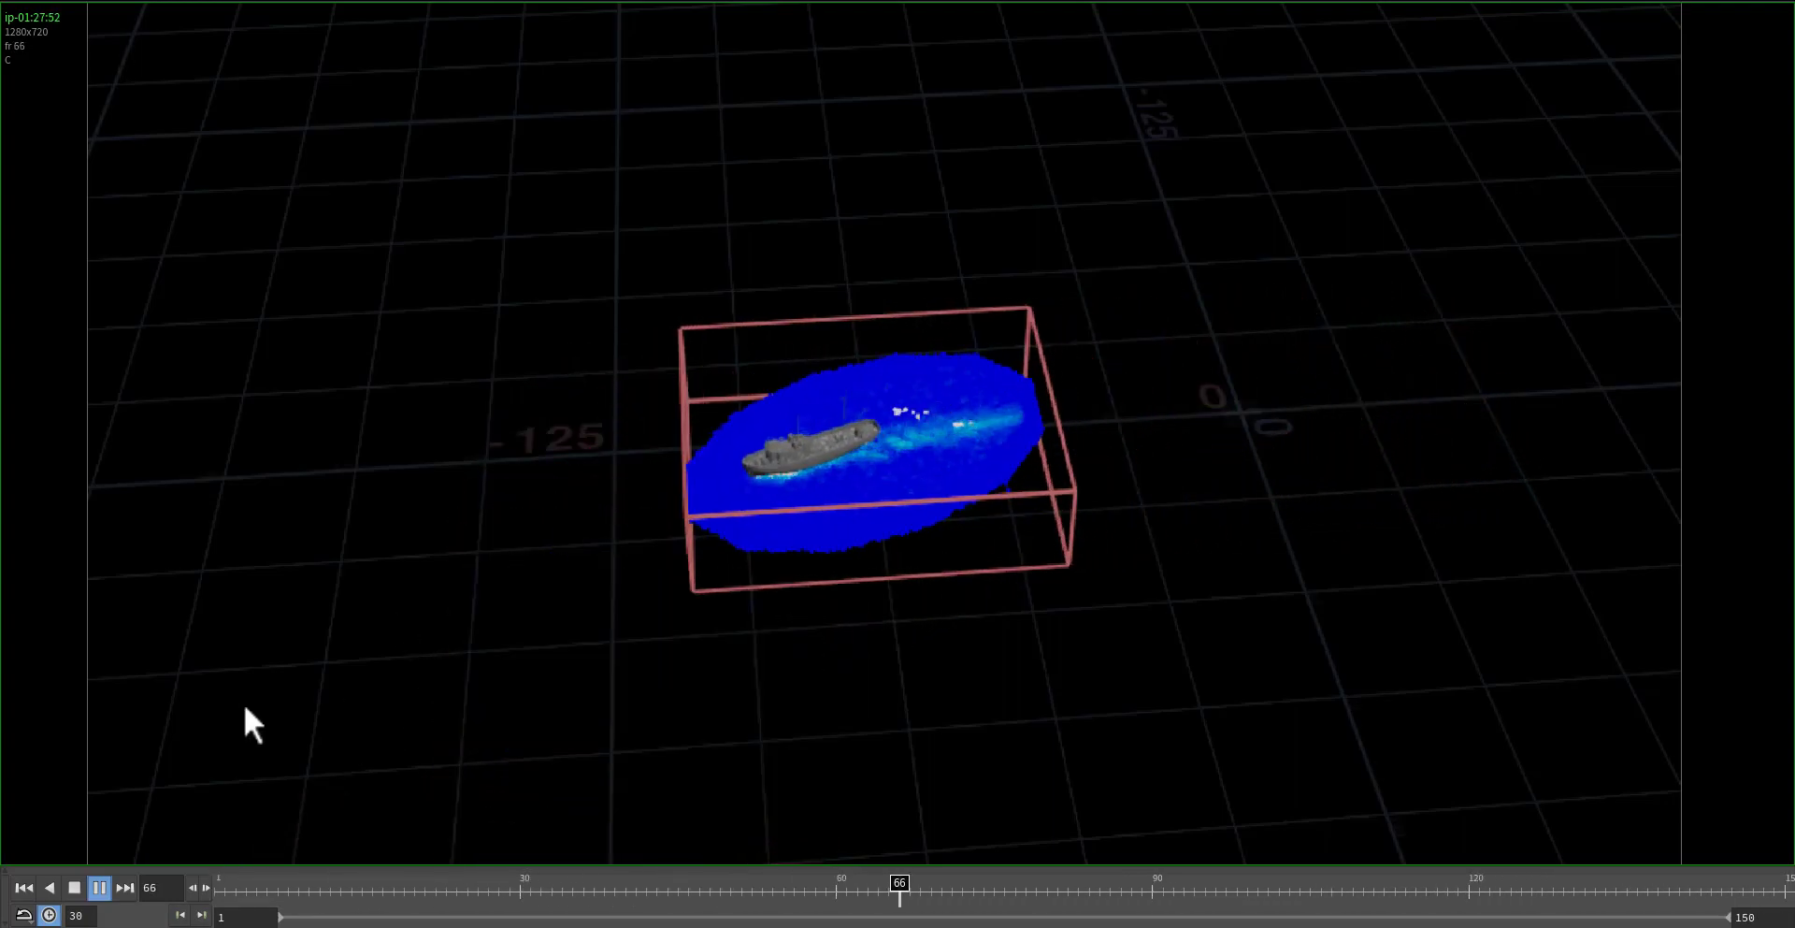